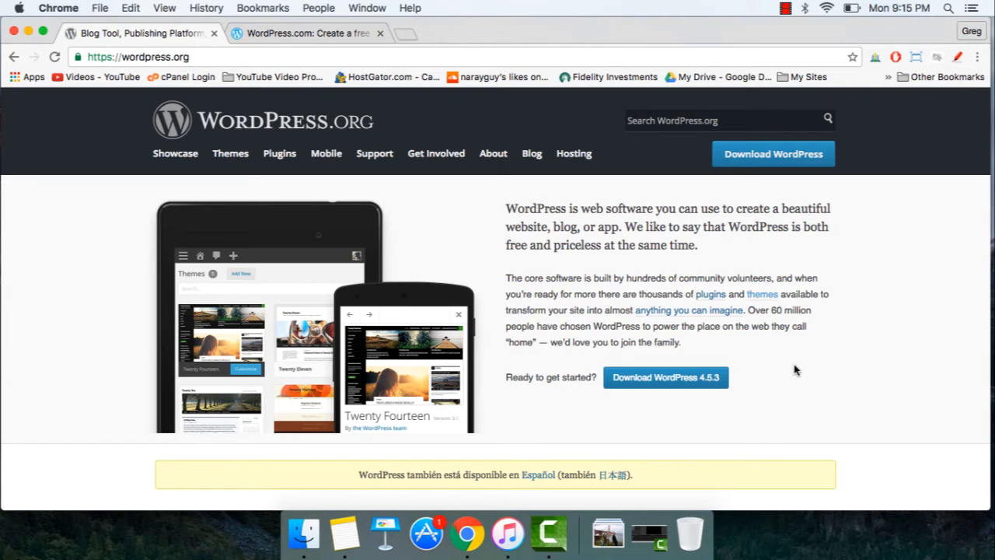
{"action": "mouse_move", "coordinate": [149, 248]}
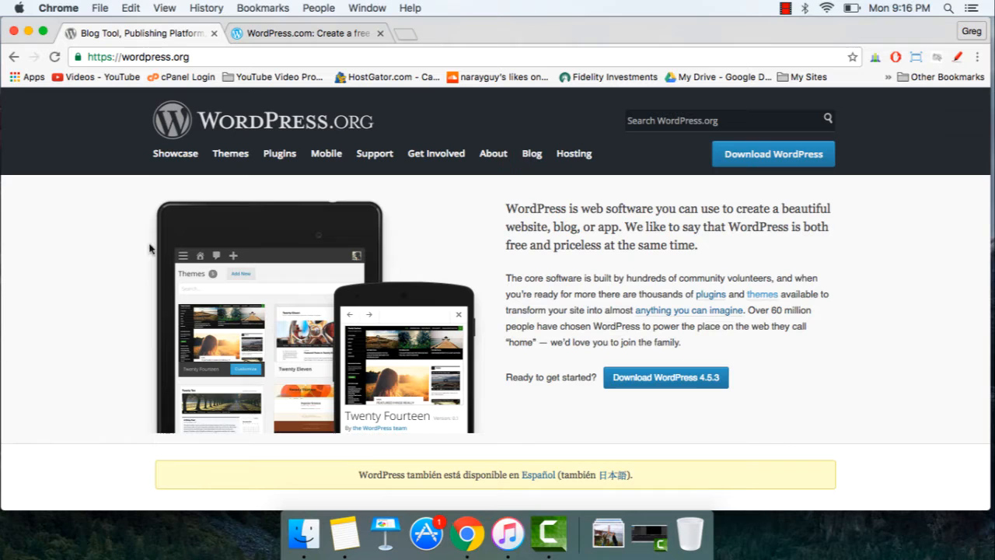
{"action": "mouse_move", "coordinate": [263, 121]}
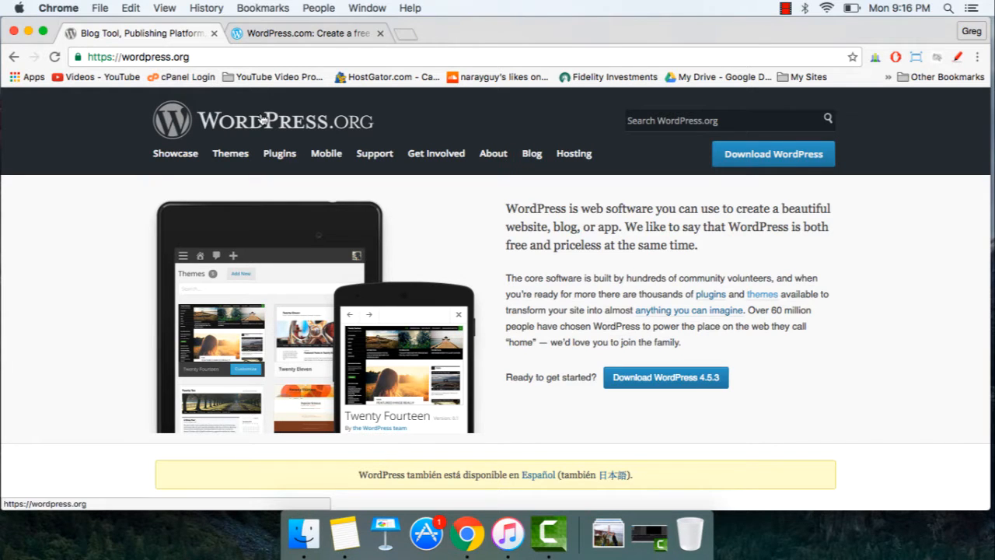
- Compare WordPress.com with WordPress.org and browse the WordPress support forum topics
{"action": "left_click", "coordinate": [310, 32]}
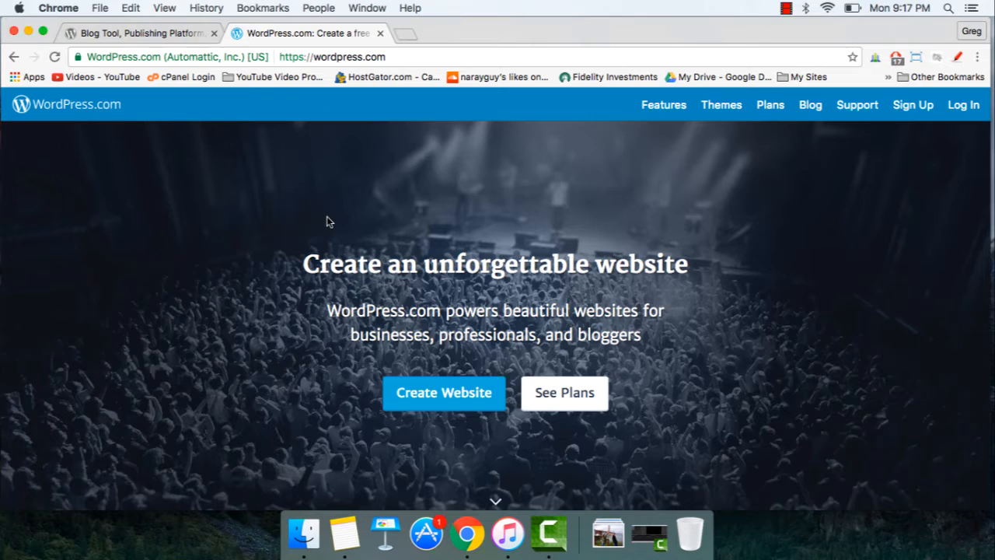
{"action": "mouse_move", "coordinate": [594, 392]}
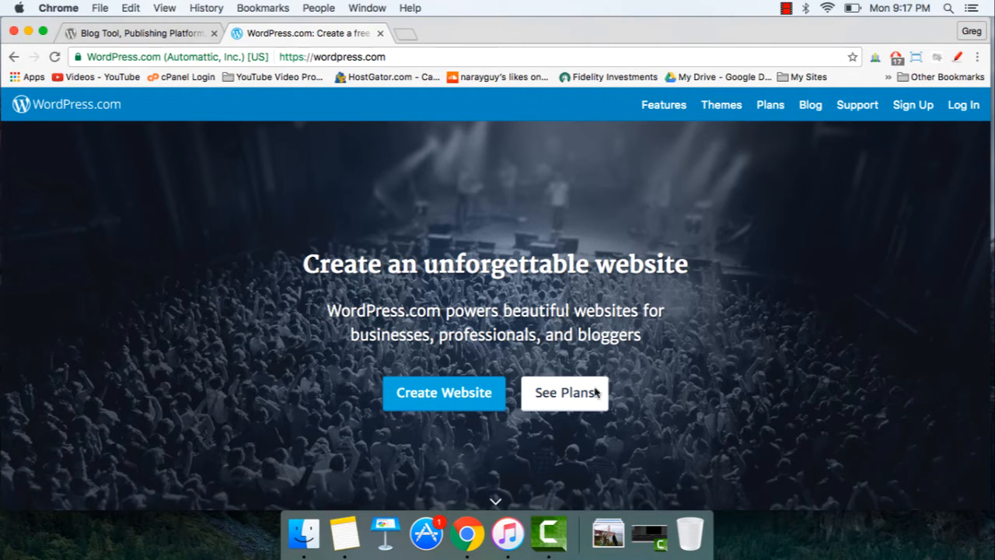
{"action": "mouse_move", "coordinate": [177, 31]}
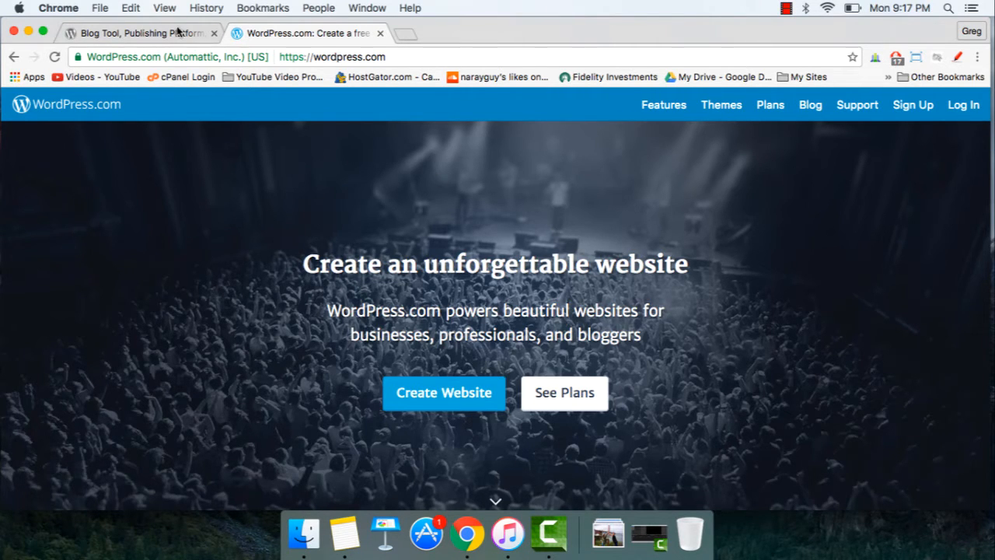
{"action": "left_click", "coordinate": [140, 33]}
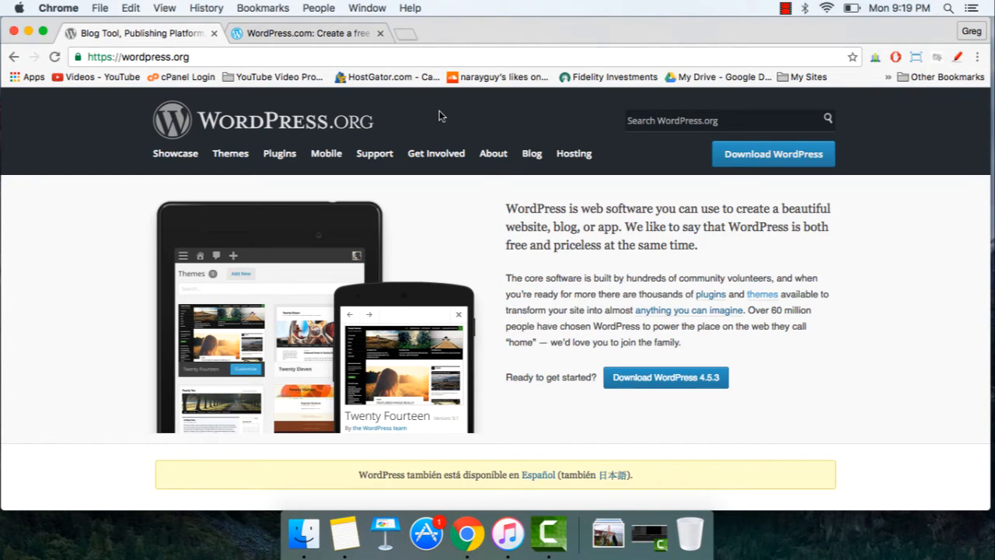
{"action": "mouse_move", "coordinate": [403, 33]}
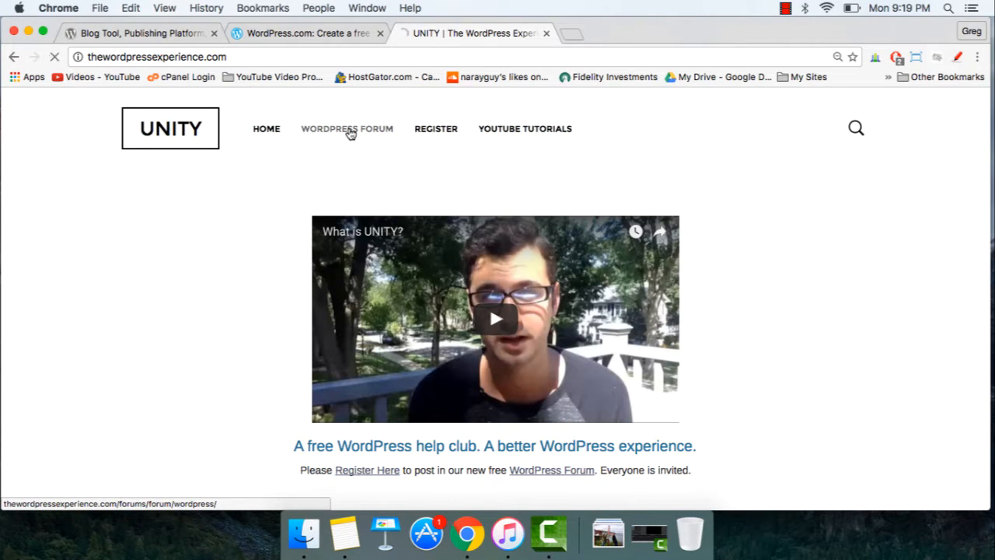
{"action": "left_click", "coordinate": [347, 128]}
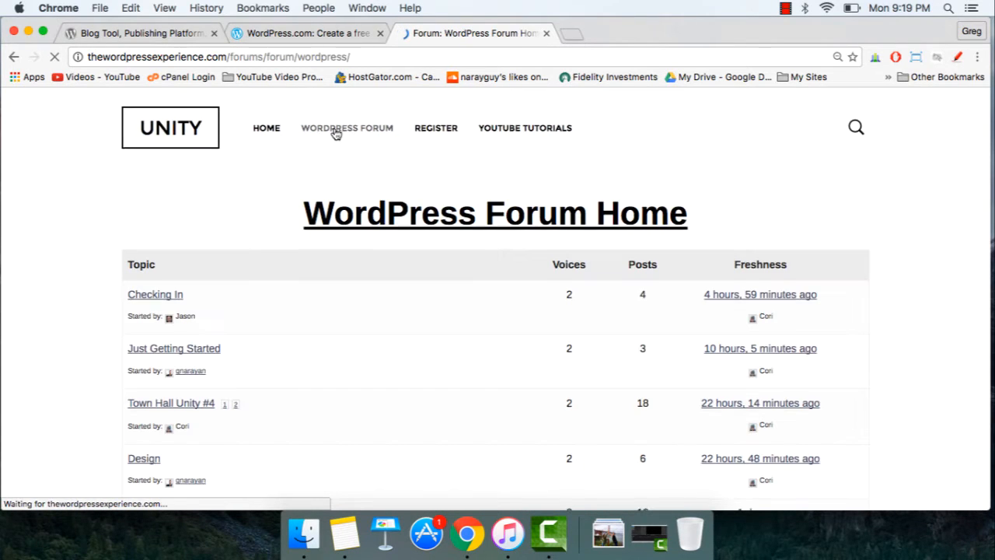
{"action": "scroll", "scroll_direction": "down", "scroll_amount": 3}
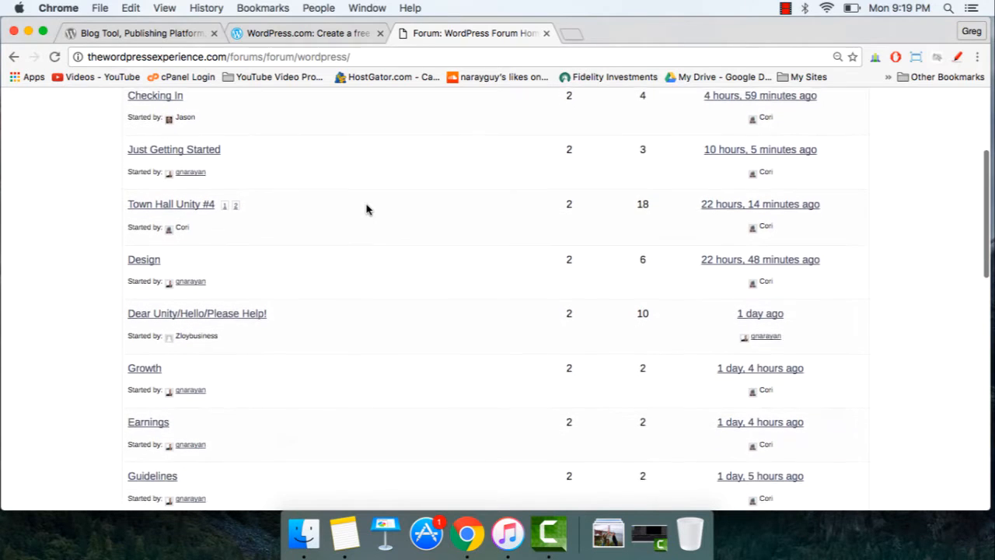
{"action": "scroll", "scroll_direction": "down", "scroll_amount": 3}
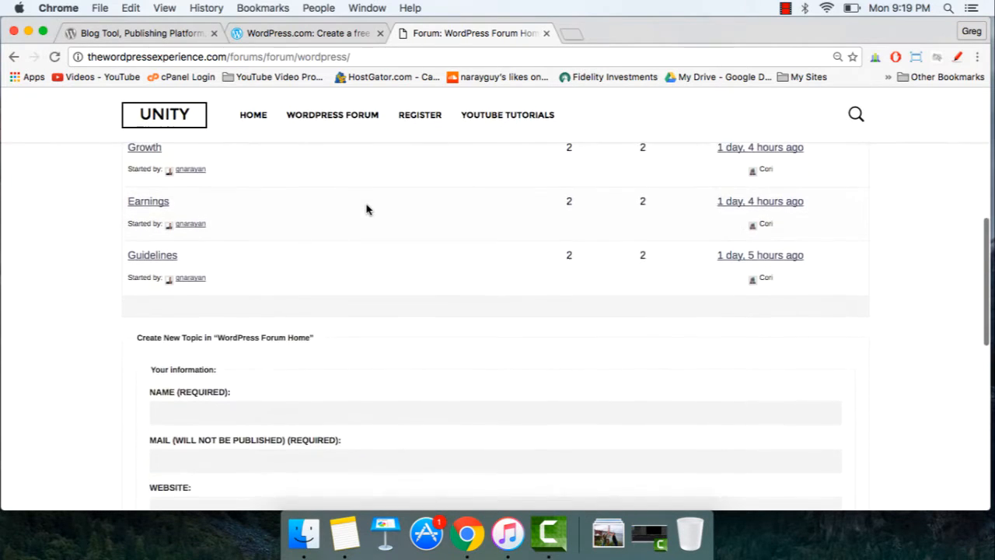
{"action": "scroll", "scroll_direction": "up", "scroll_amount": 3}
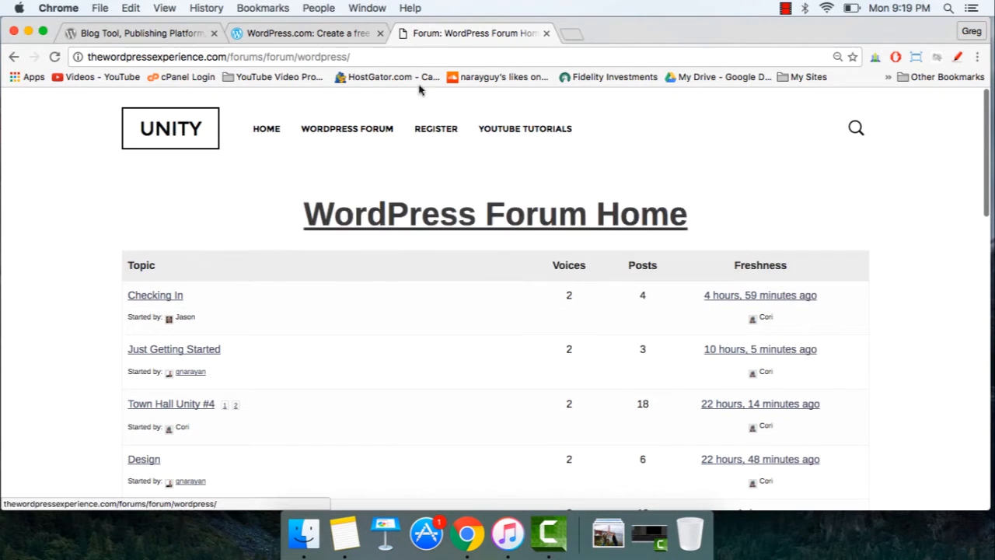
{"action": "left_click", "coordinate": [548, 32]}
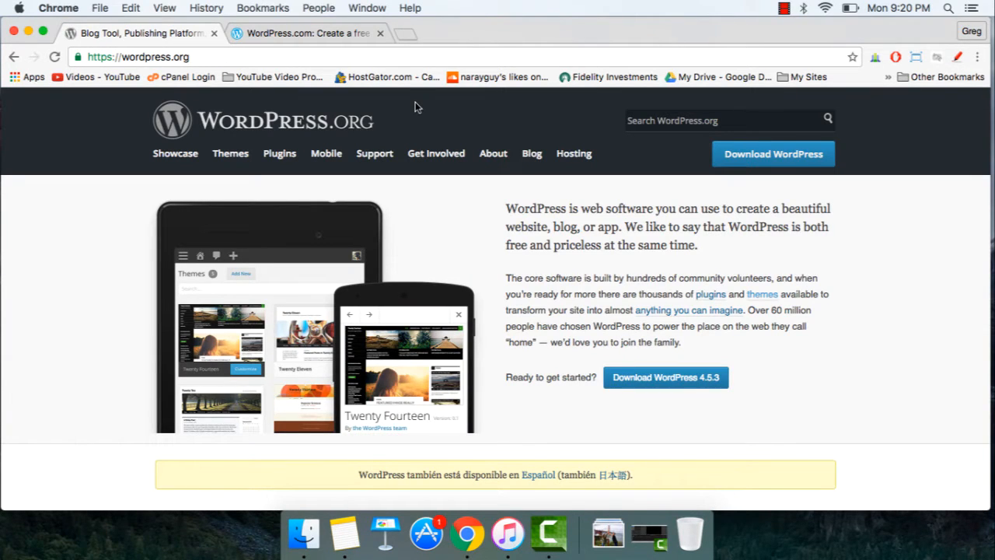
{"action": "mouse_move", "coordinate": [411, 31]}
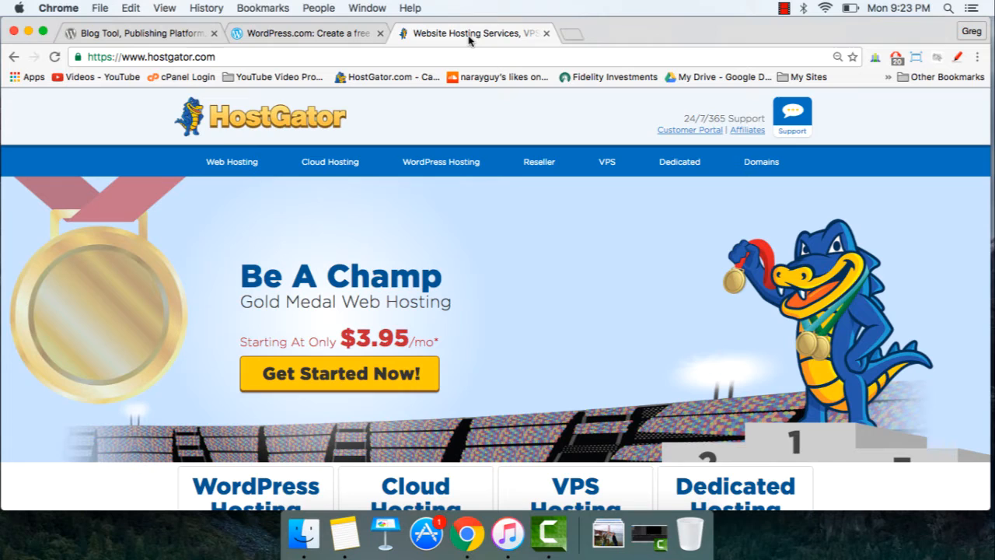
{"action": "mouse_move", "coordinate": [482, 53]}
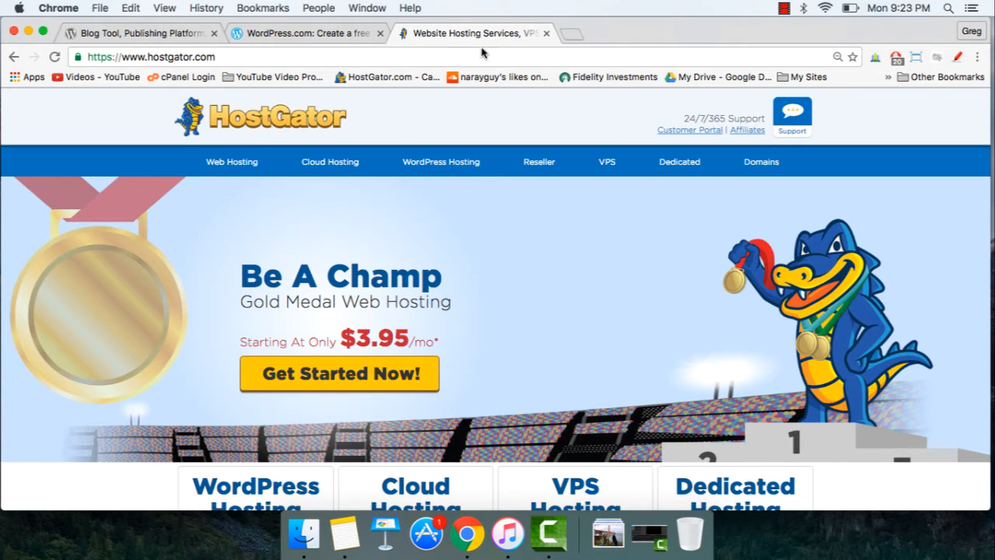
{"action": "mouse_move", "coordinate": [231, 162]}
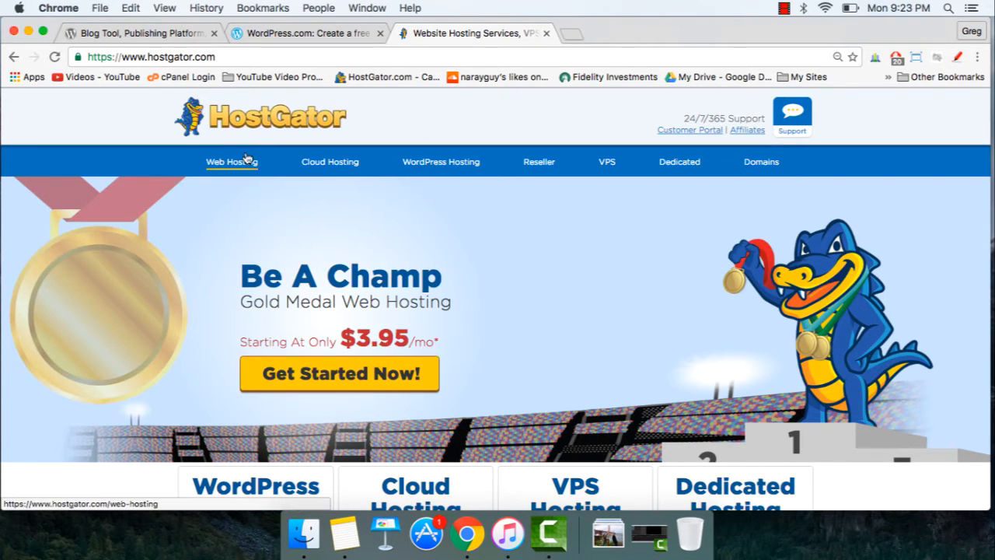
- Choose HostGator shared web hosting and start signup for the Hatchling plan
{"action": "left_click", "coordinate": [231, 161]}
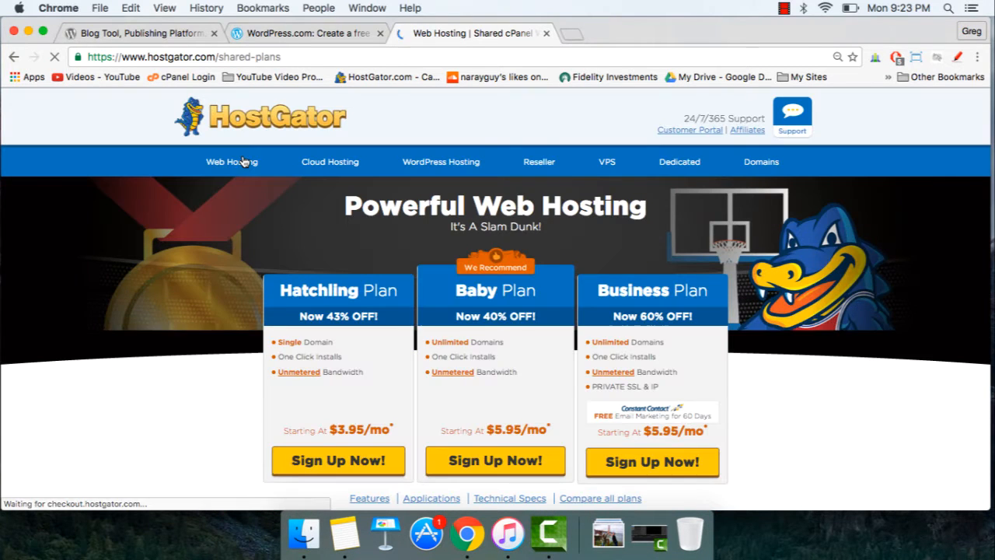
{"action": "scroll", "scroll_direction": "down", "scroll_amount": 3}
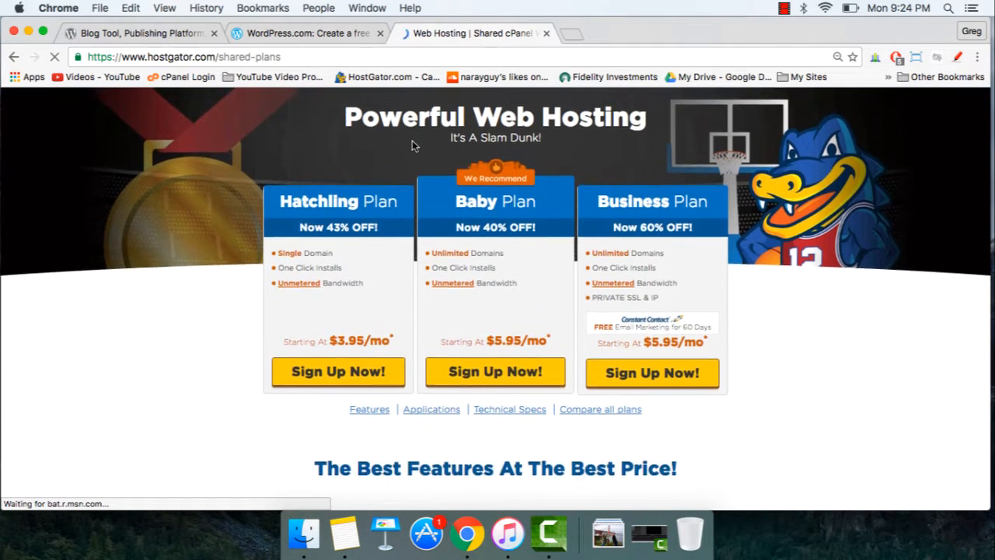
{"action": "scroll", "scroll_direction": "down", "scroll_amount": 3}
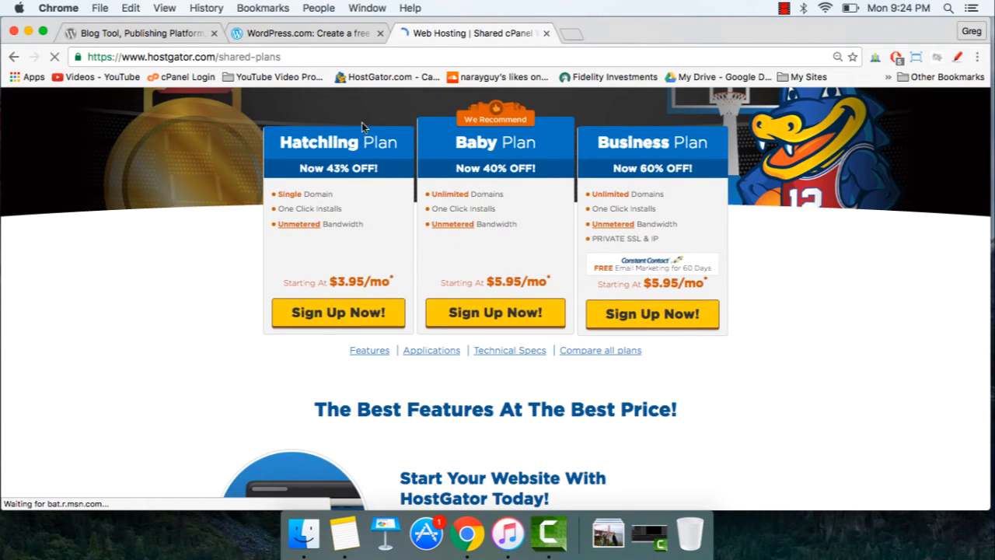
{"action": "mouse_move", "coordinate": [392, 78]}
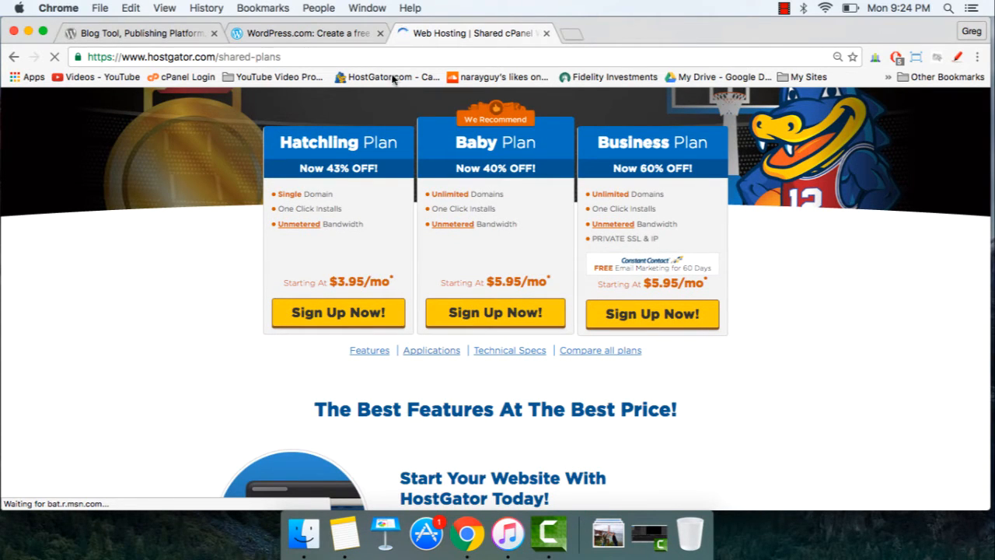
{"action": "mouse_move", "coordinate": [293, 355]}
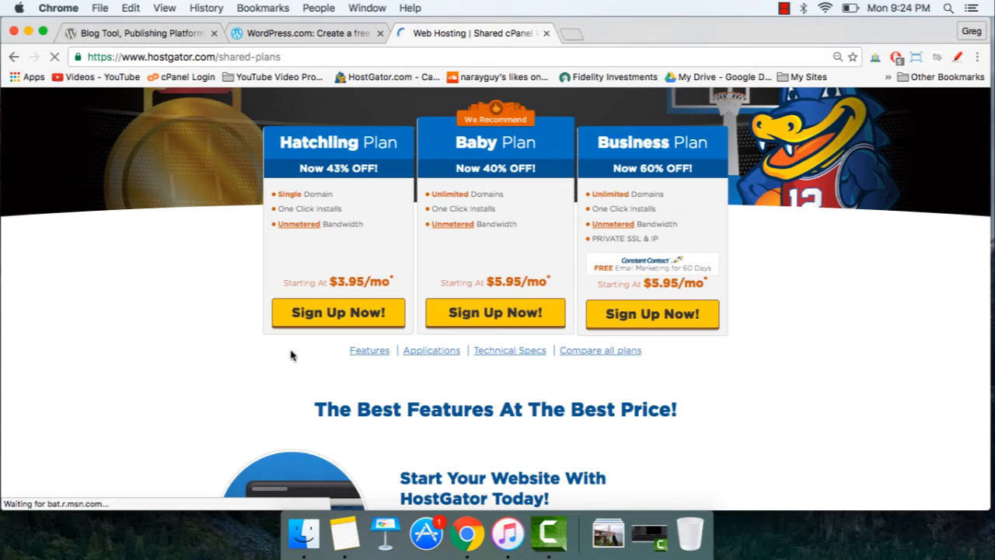
{"action": "mouse_move", "coordinate": [491, 132]}
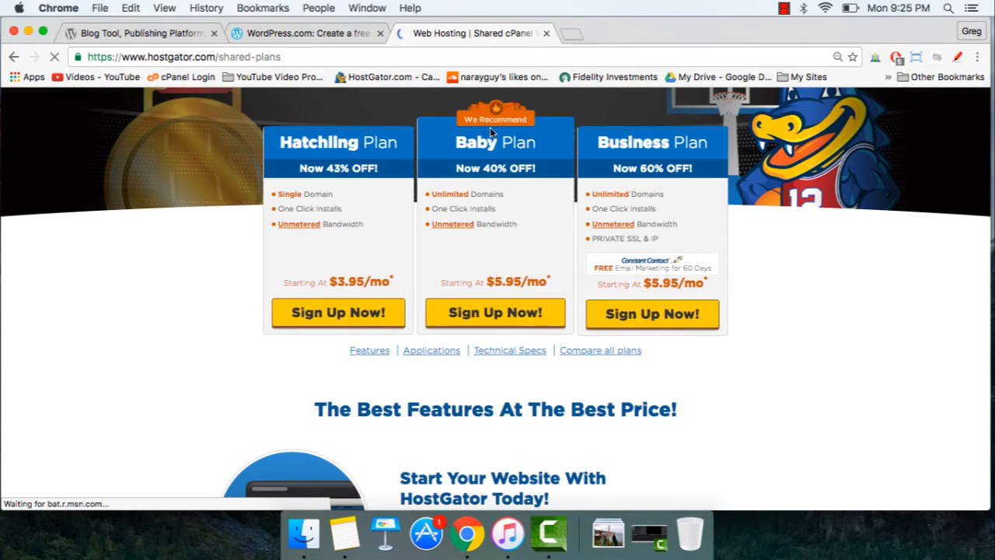
{"action": "mouse_move", "coordinate": [532, 340]}
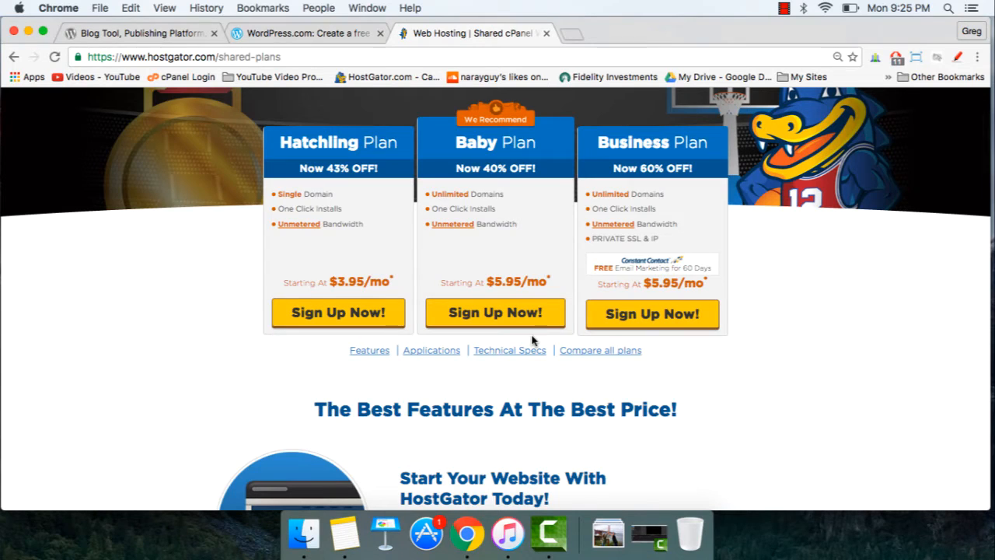
{"action": "mouse_move", "coordinate": [333, 128]}
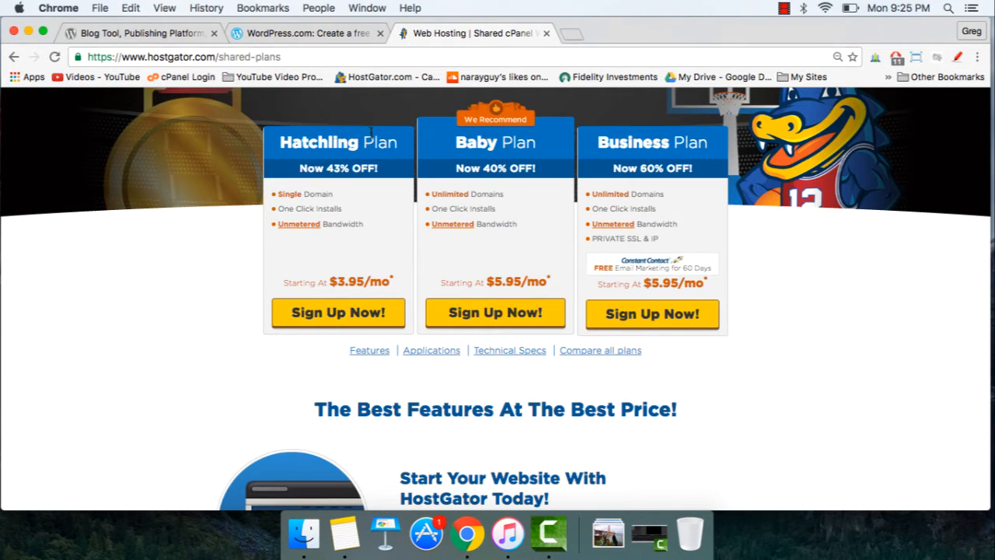
{"action": "mouse_move", "coordinate": [304, 143]}
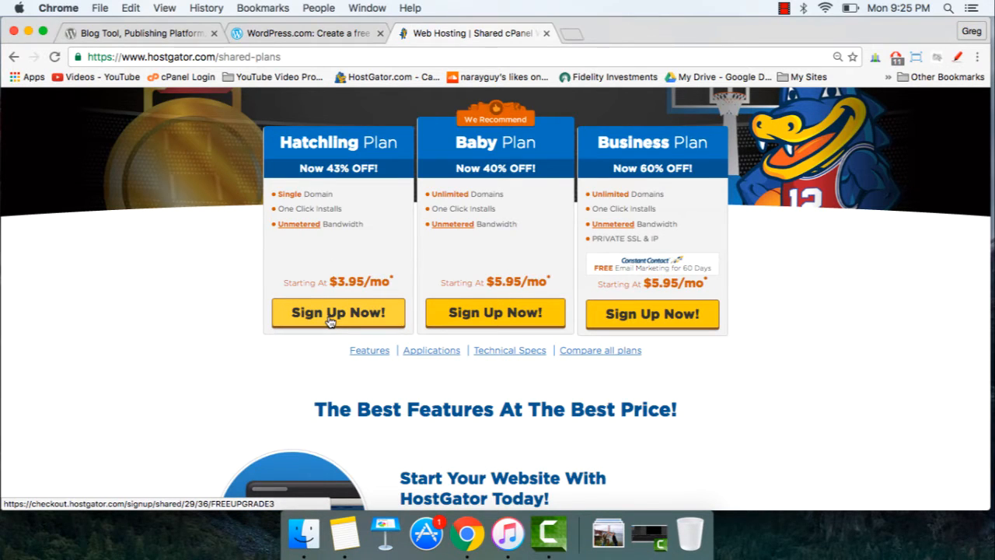
{"action": "left_click", "coordinate": [339, 313]}
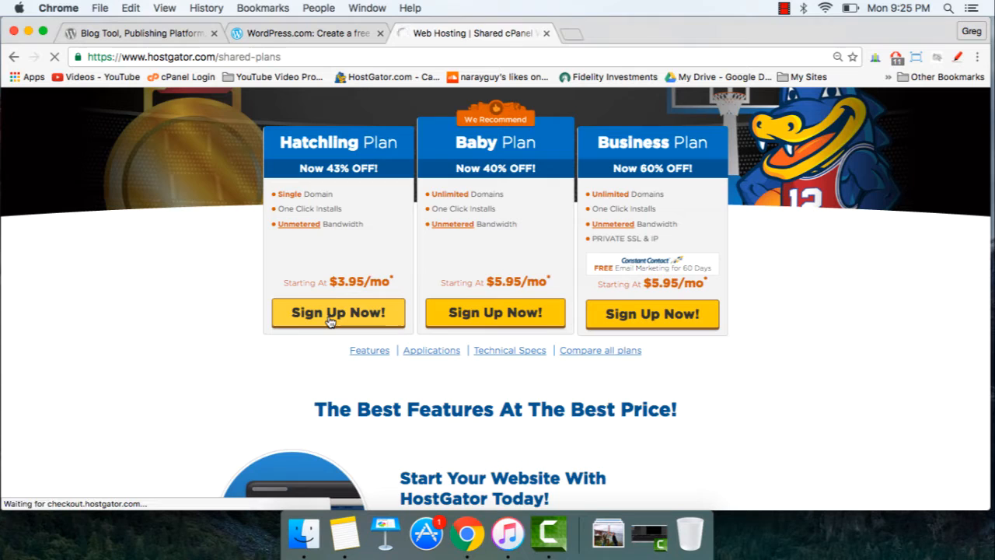
{"action": "left_click", "coordinate": [338, 311]}
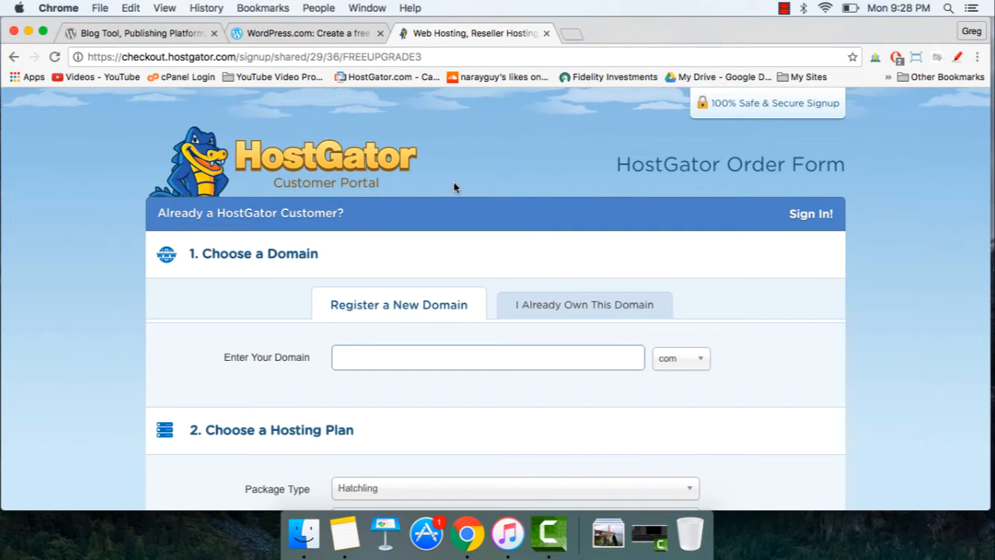
{"action": "mouse_move", "coordinate": [532, 168]}
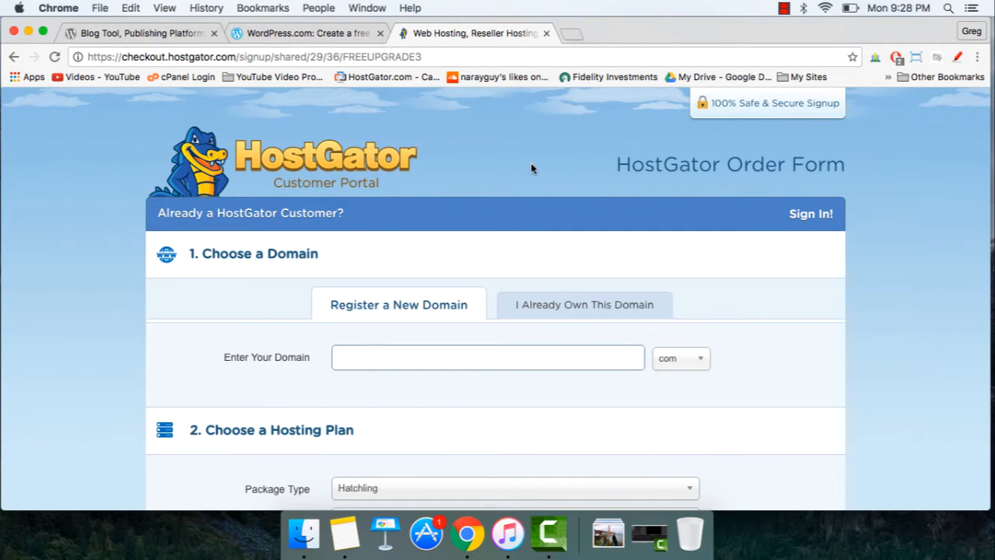
{"action": "mouse_move", "coordinate": [833, 172]}
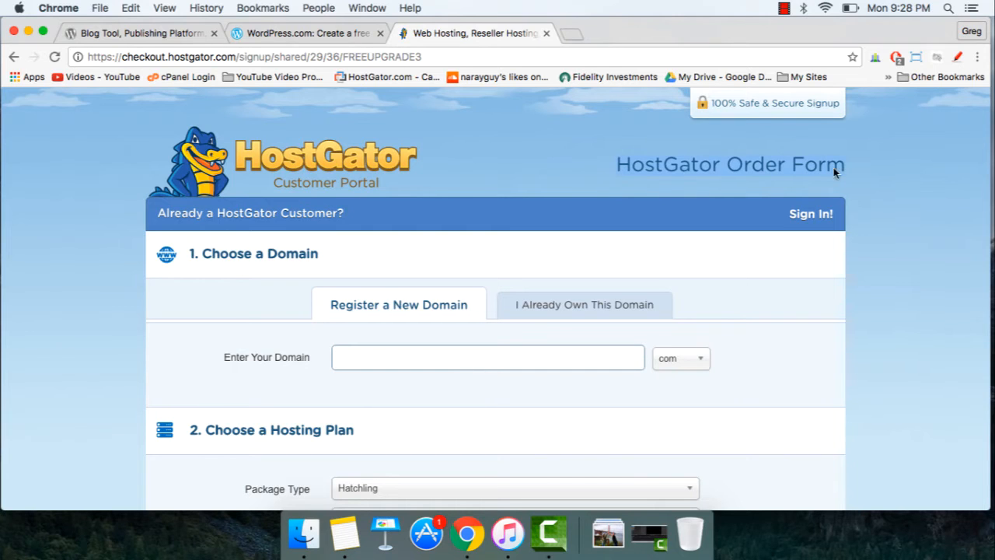
{"action": "mouse_move", "coordinate": [325, 263]}
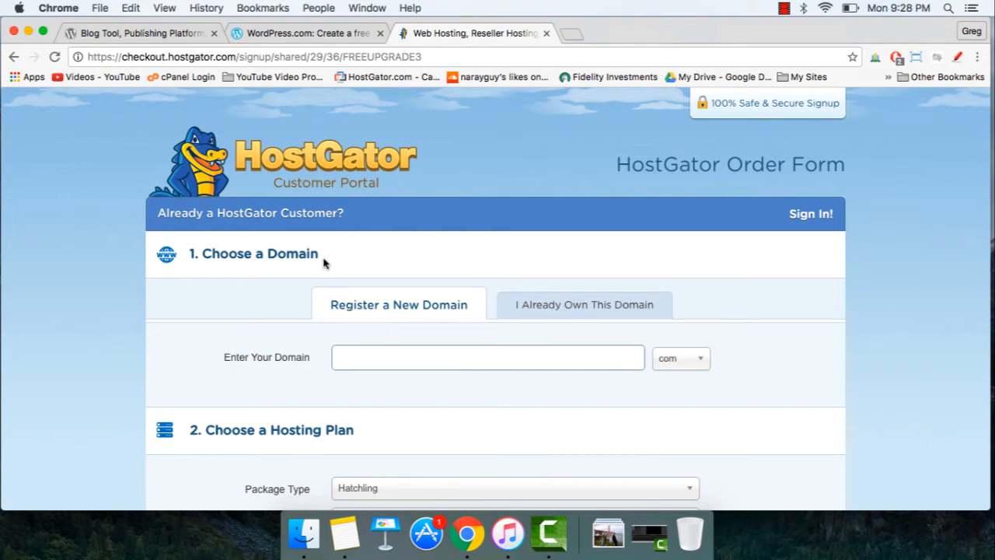
- Enter the already-owned domain lostinvestor.com so it is added as primary
{"action": "left_click", "coordinate": [488, 357]}
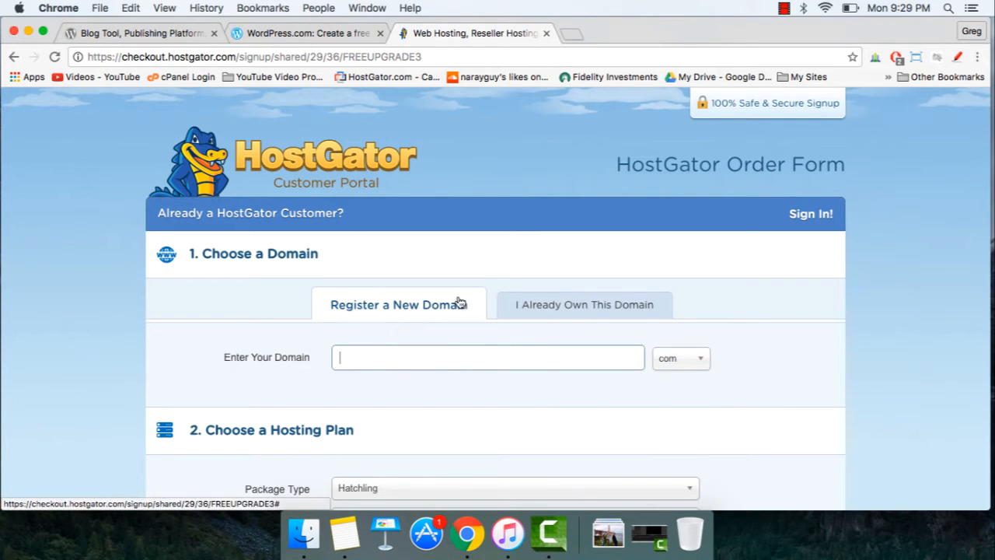
{"action": "left_click", "coordinate": [584, 304]}
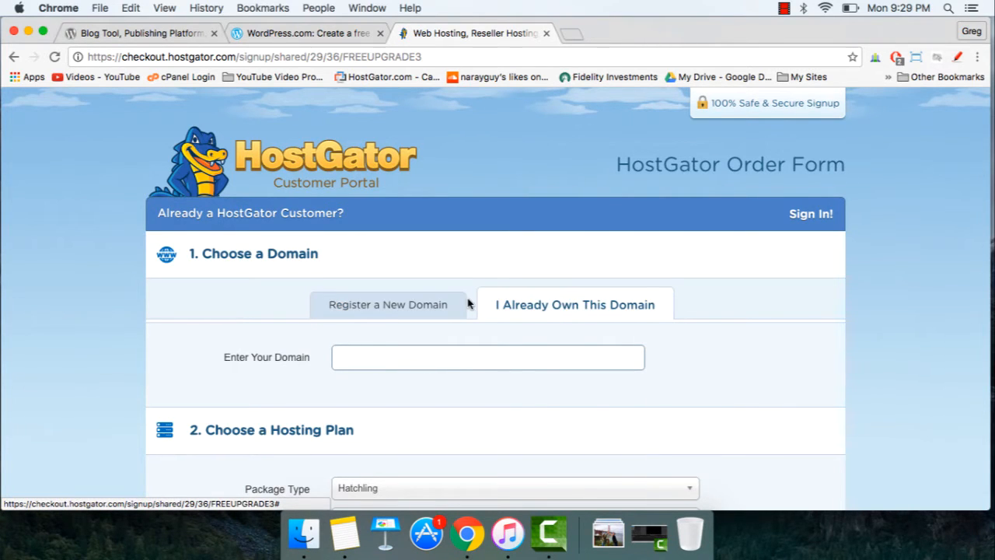
{"action": "scroll", "scroll_direction": "down", "scroll_amount": 3}
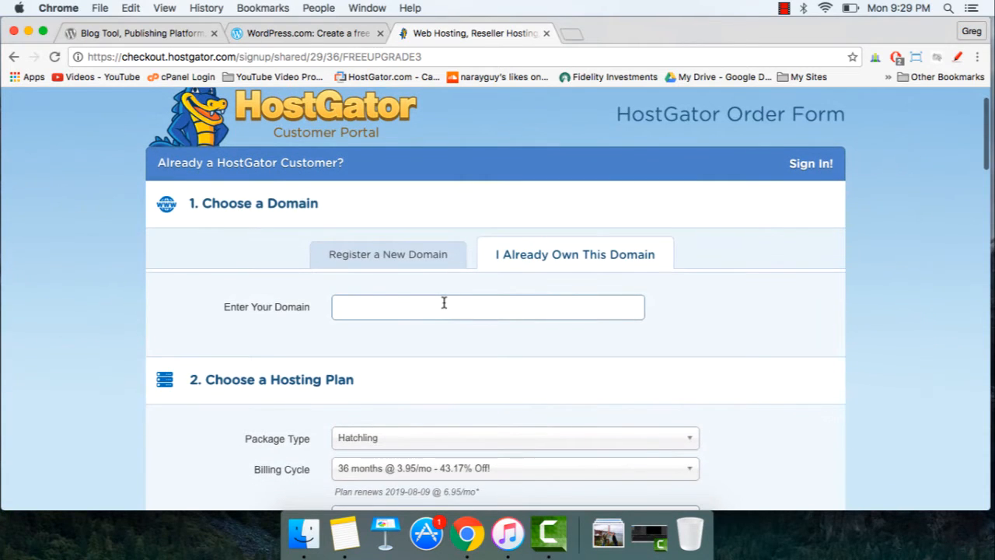
{"action": "type", "text": "lostin"}
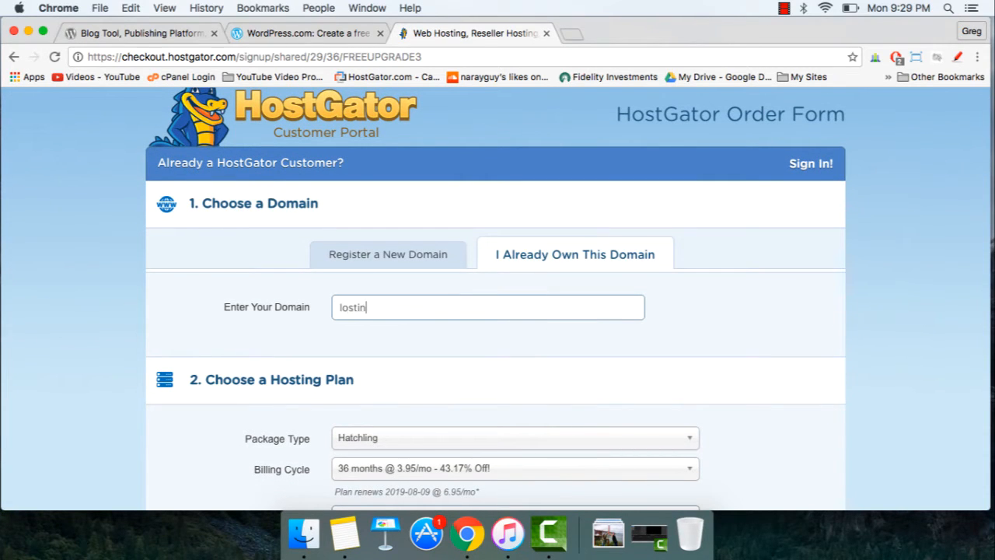
{"action": "type", "text": "vestor"}
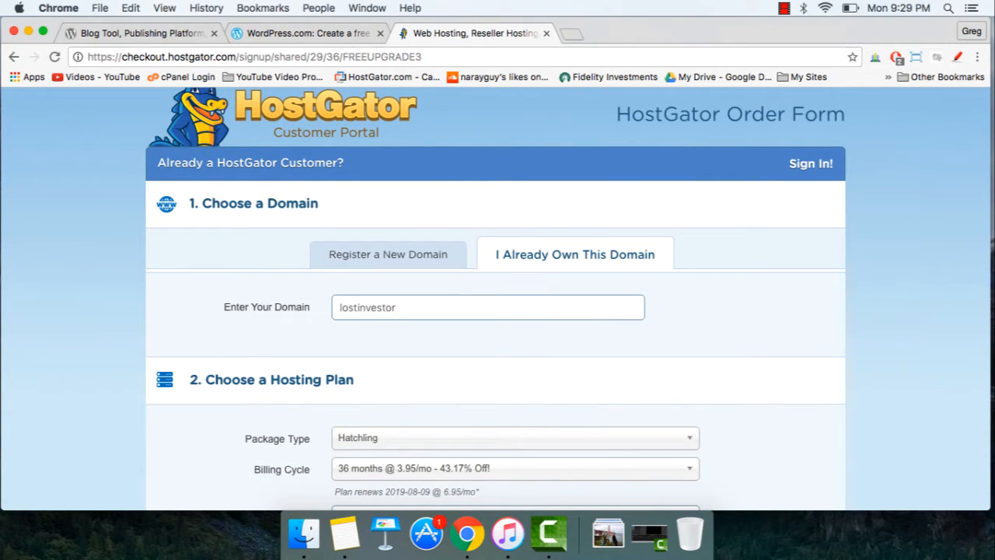
{"action": "type", "text": "."}
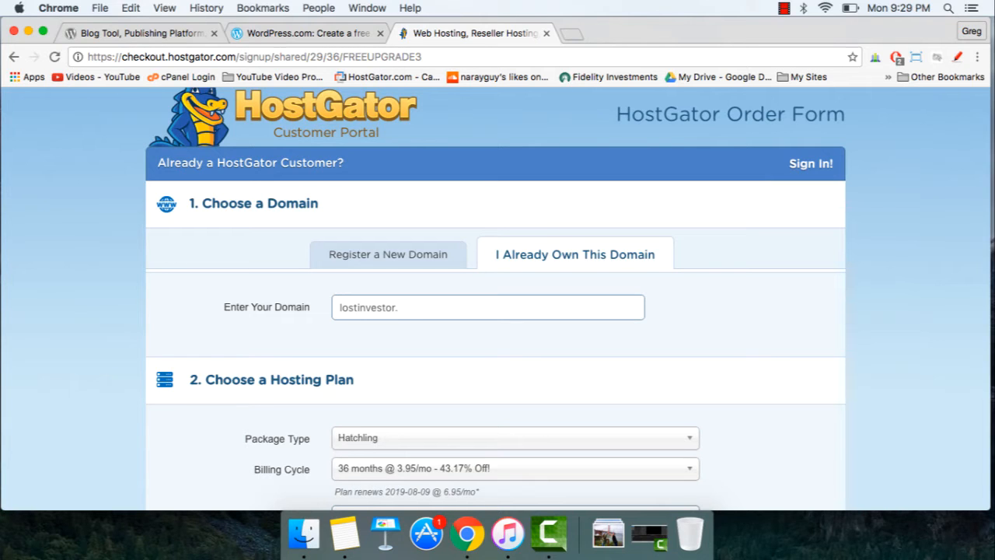
{"action": "type", "text": "com"}
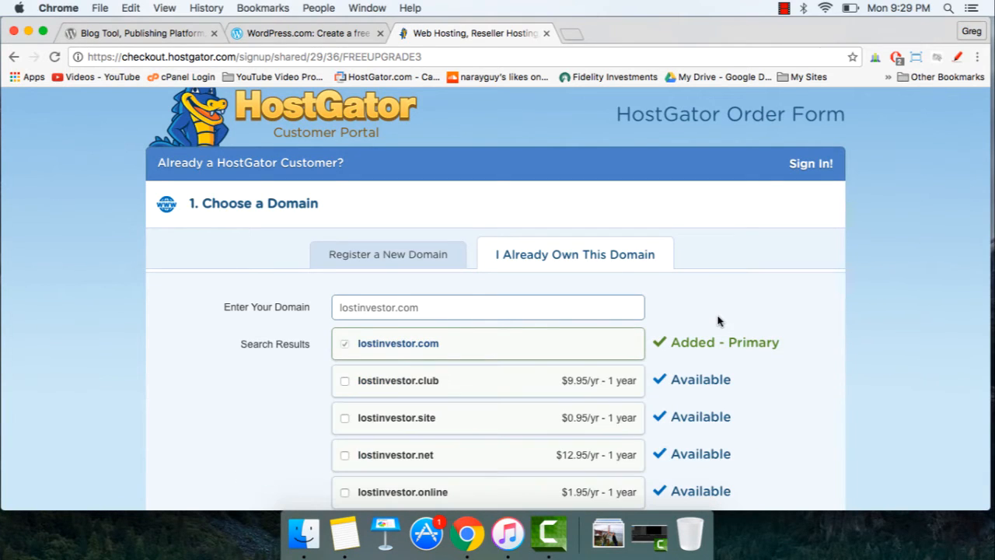
{"action": "mouse_move", "coordinate": [388, 255]}
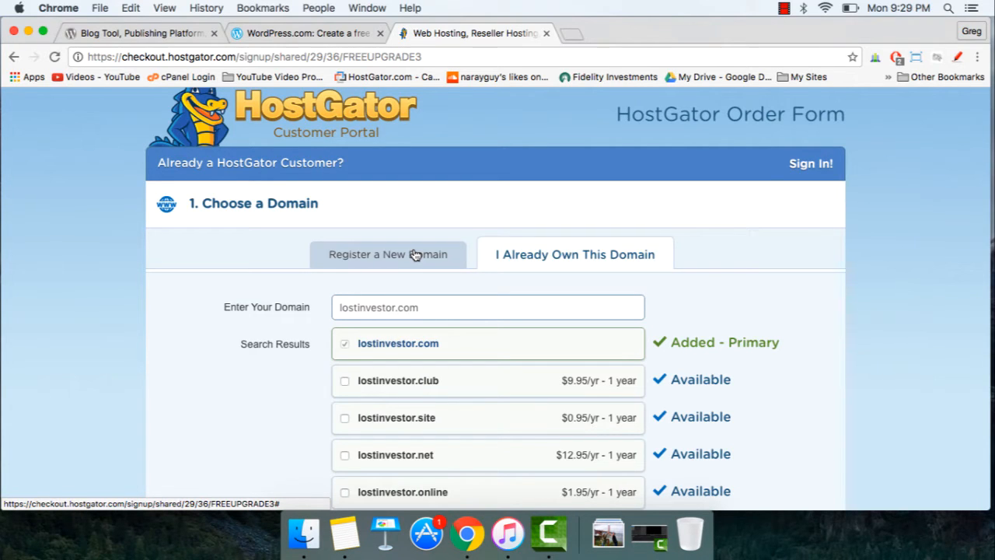
{"action": "mouse_move", "coordinate": [218, 221]}
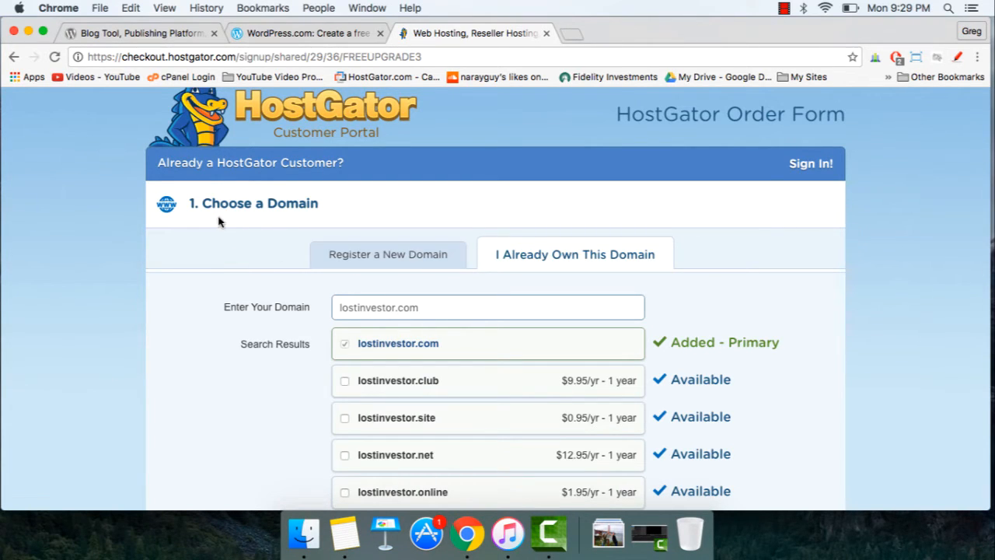
{"action": "mouse_move", "coordinate": [229, 259]}
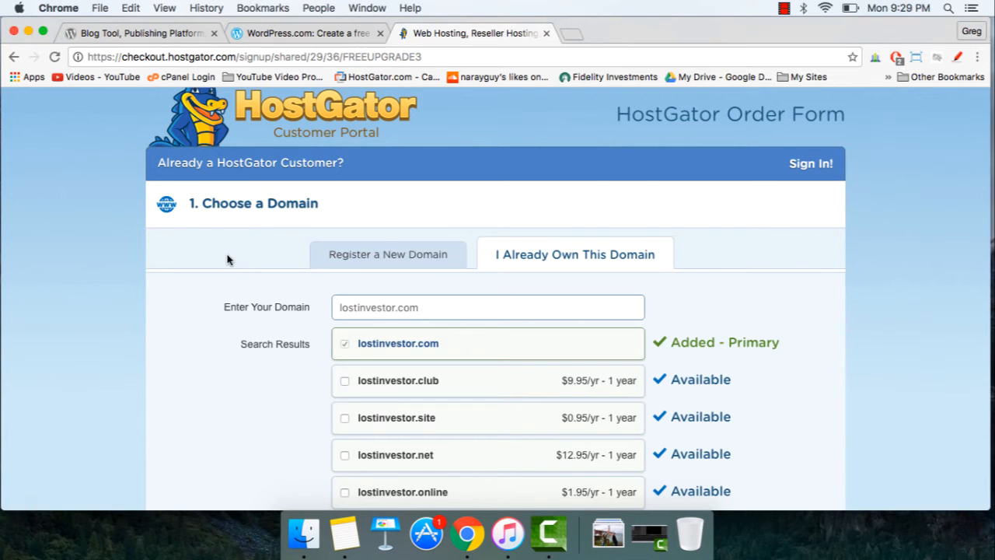
{"action": "scroll", "scroll_direction": "down", "scroll_amount": 3}
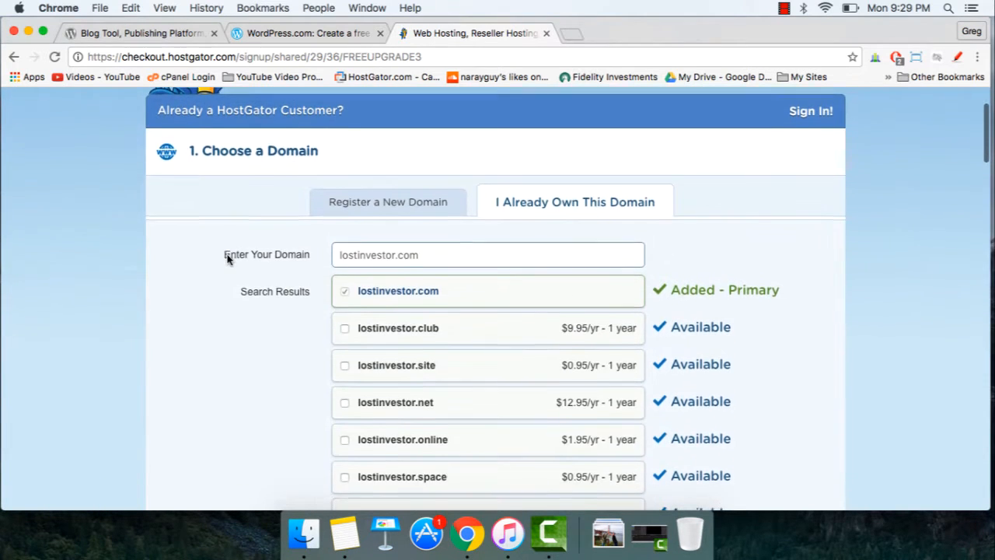
{"action": "scroll", "scroll_direction": "down", "scroll_amount": 3}
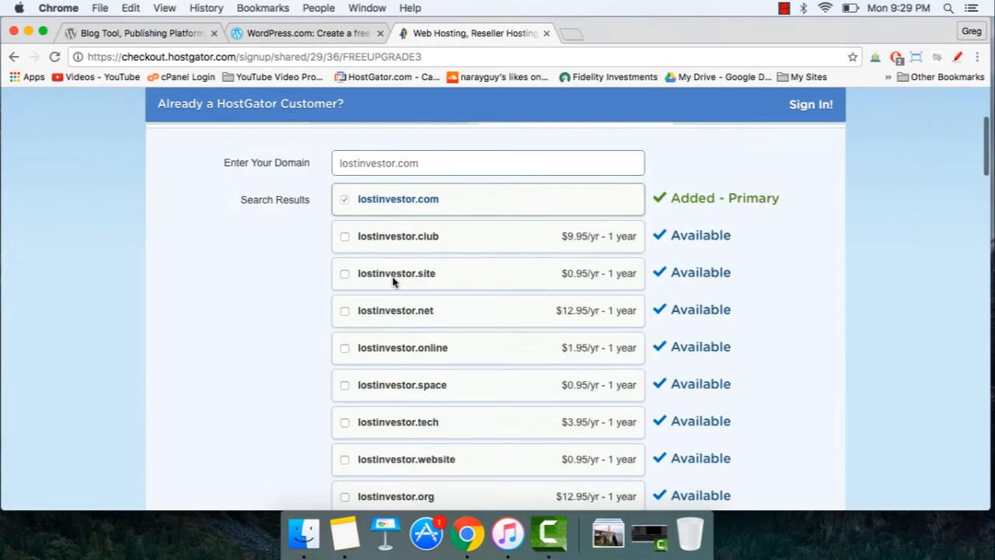
{"action": "scroll", "scroll_direction": "down", "scroll_amount": 3}
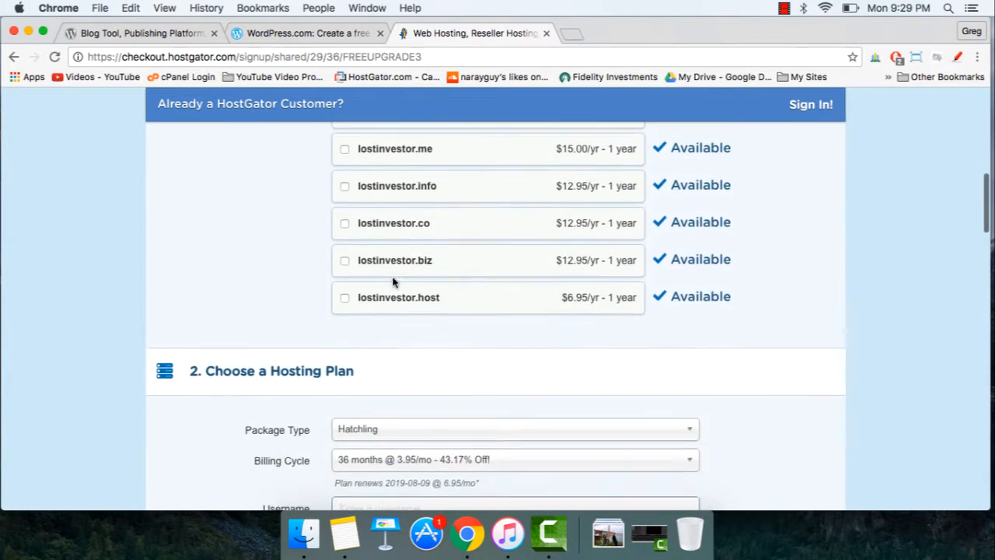
{"action": "scroll", "scroll_direction": "down", "scroll_amount": 3}
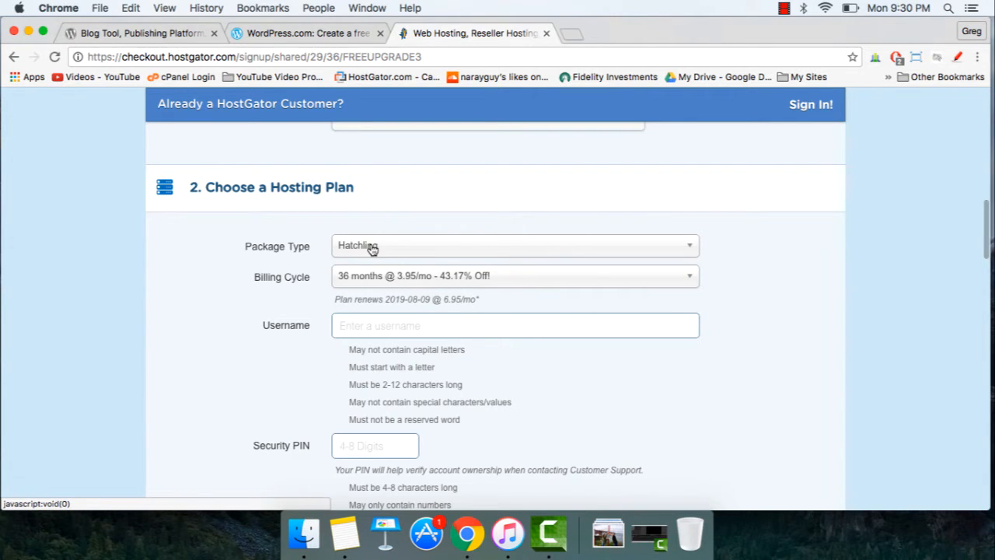
{"action": "left_click", "coordinate": [514, 277]}
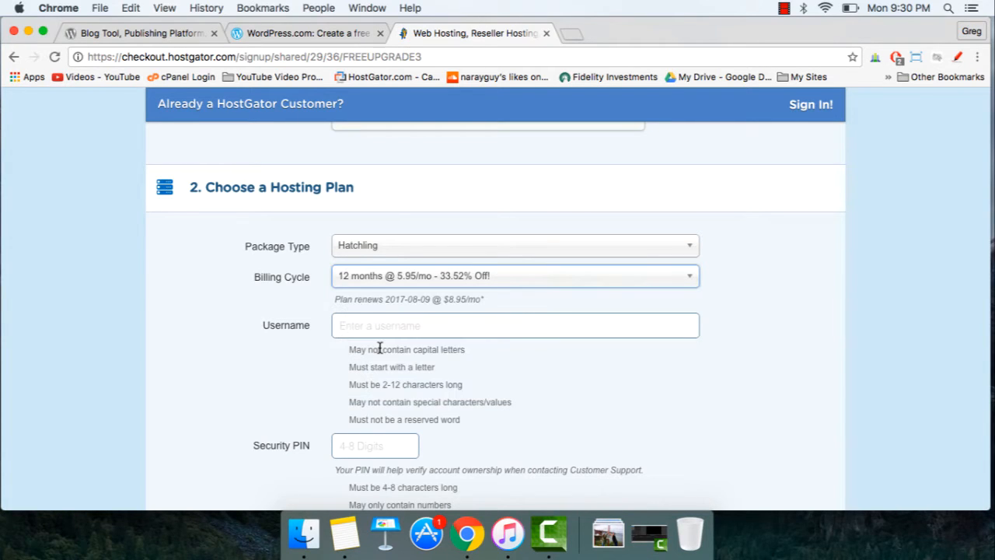
{"action": "mouse_move", "coordinate": [412, 298]}
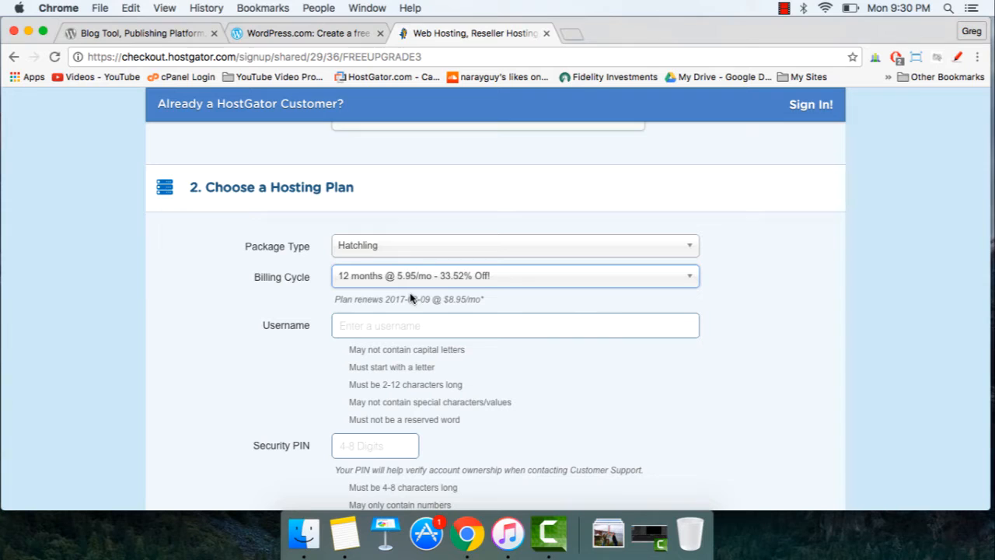
{"action": "mouse_move", "coordinate": [412, 233]}
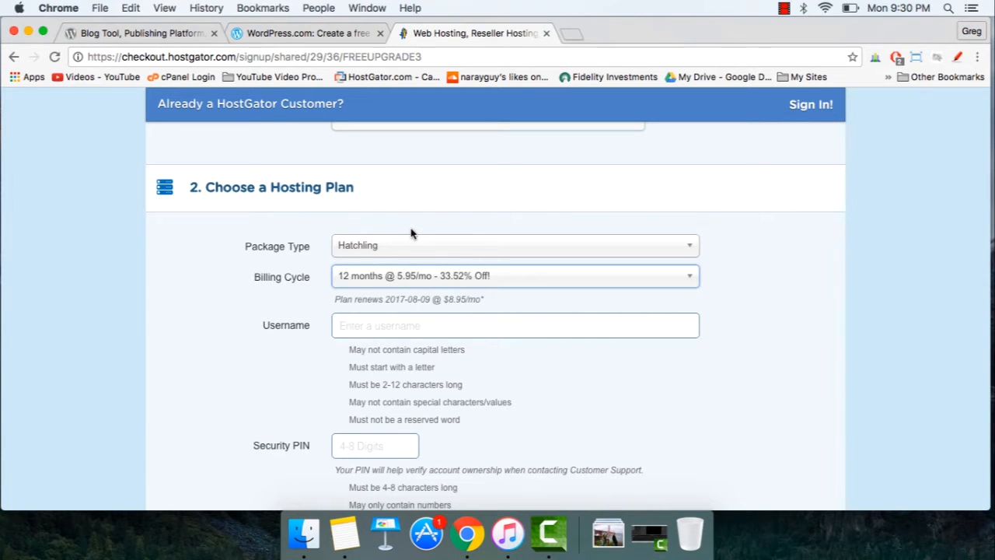
{"action": "type", "text": "gn"}
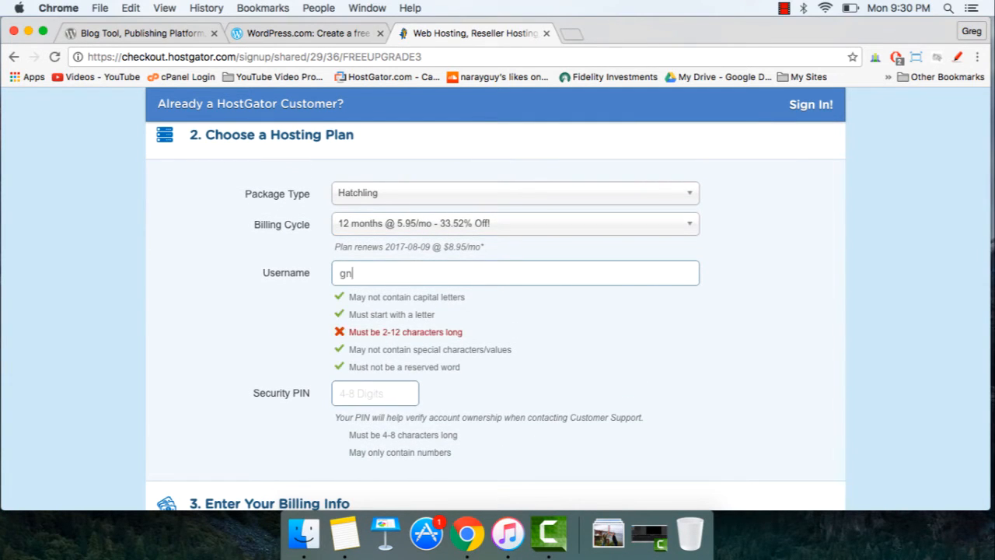
{"action": "type", "text": "arayan"}
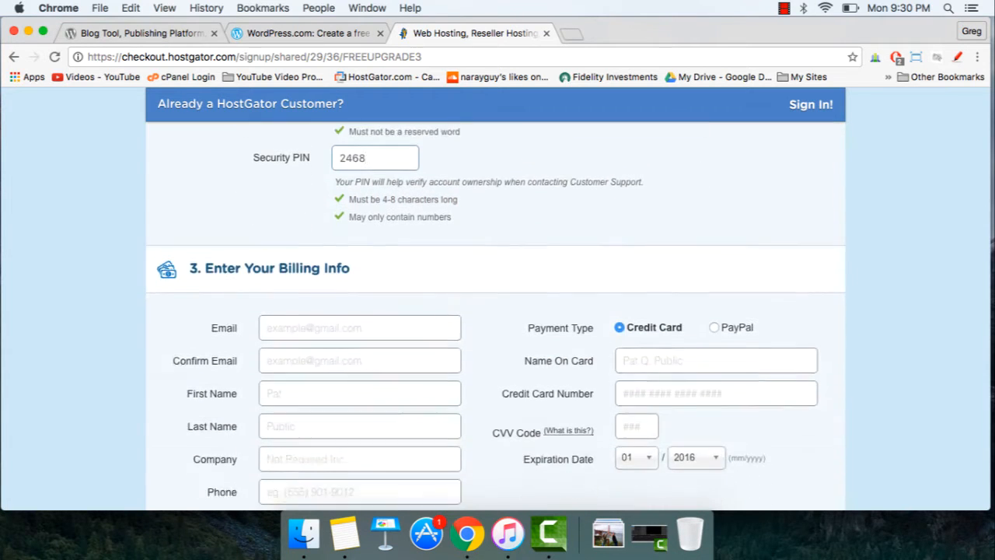
- Scroll past billing info and additional services down to the coupon code section
{"action": "scroll", "scroll_direction": "down", "scroll_amount": 3}
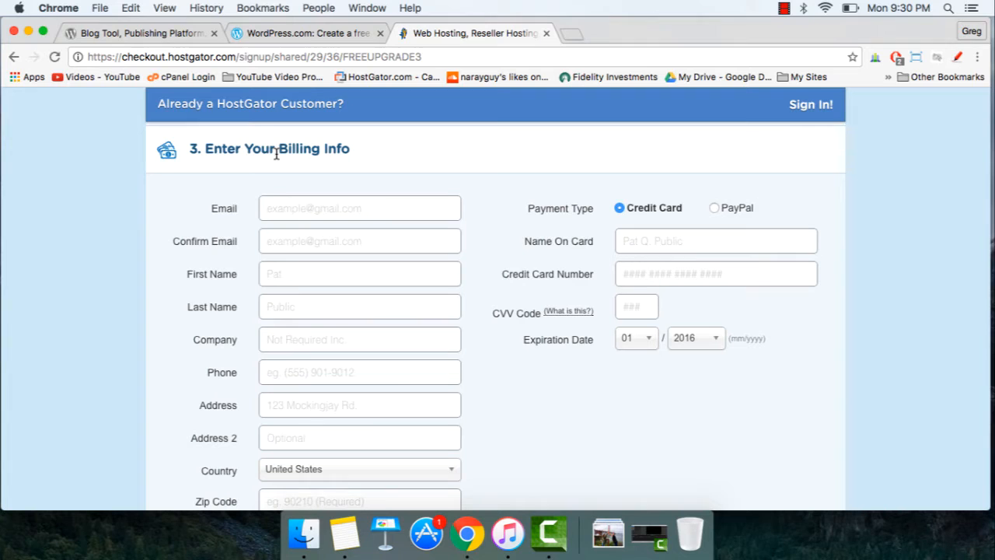
{"action": "mouse_move", "coordinate": [713, 214]}
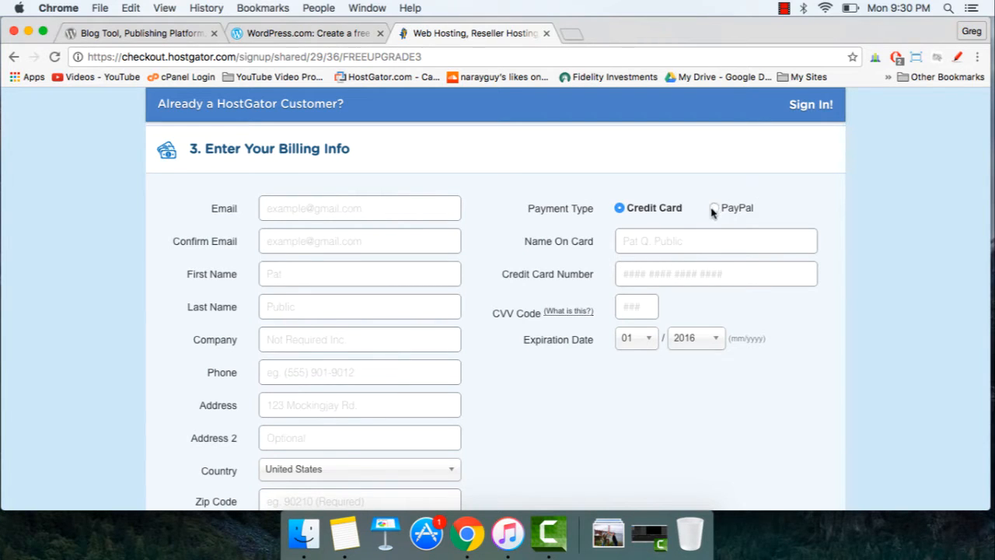
{"action": "mouse_move", "coordinate": [491, 189]}
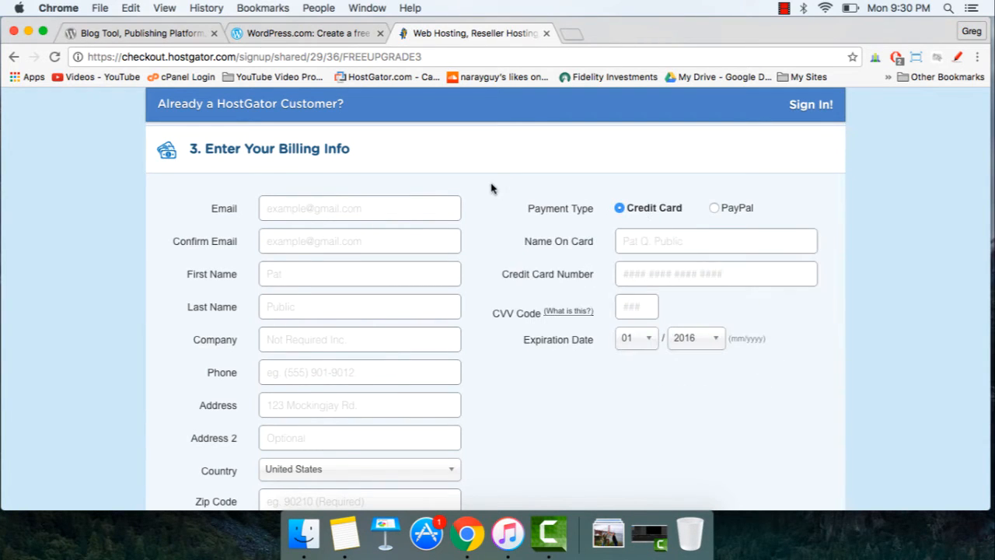
{"action": "scroll", "scroll_direction": "down", "scroll_amount": 3}
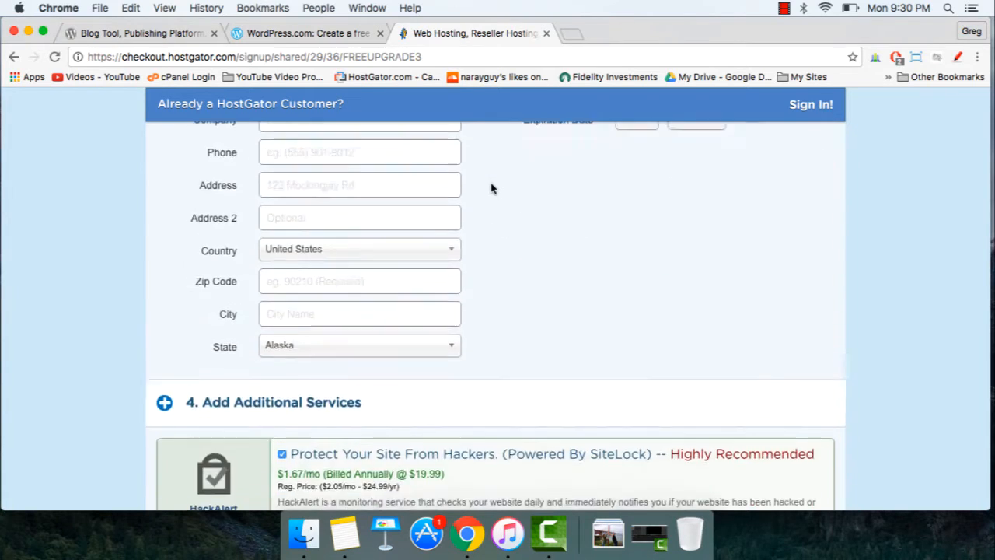
{"action": "scroll", "scroll_direction": "down", "scroll_amount": 3}
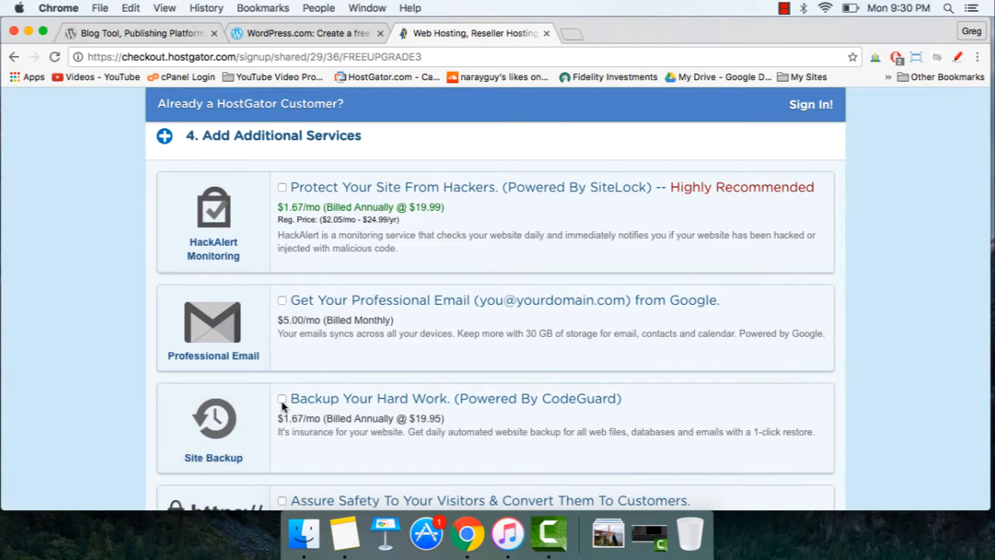
{"action": "scroll", "scroll_direction": "down", "scroll_amount": 3}
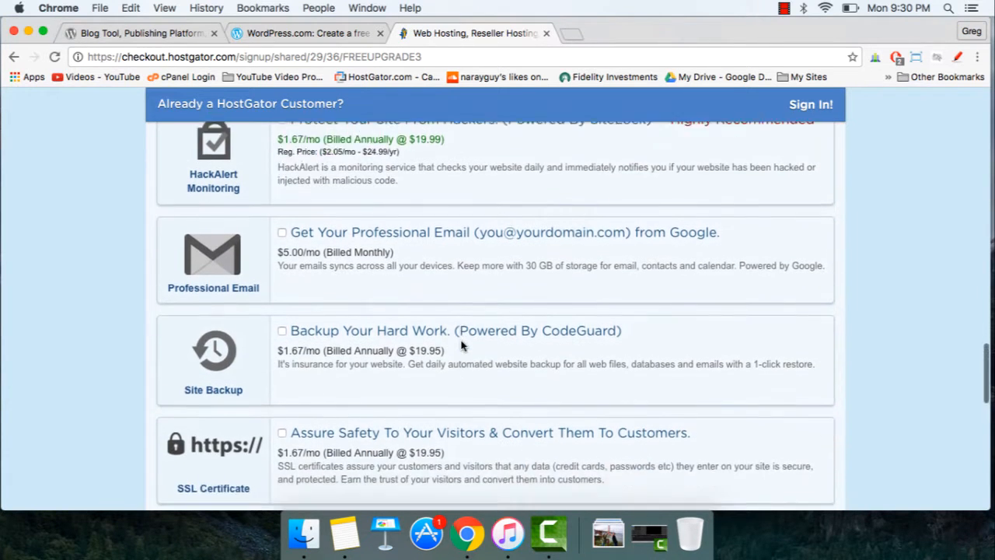
{"action": "scroll", "scroll_direction": "down", "scroll_amount": 3}
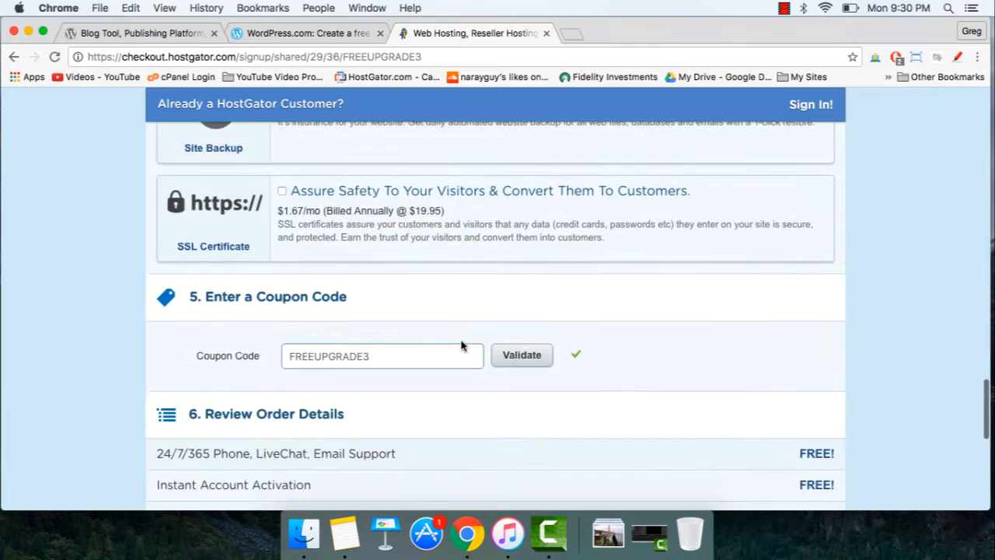
{"action": "scroll", "scroll_direction": "down", "scroll_amount": 3}
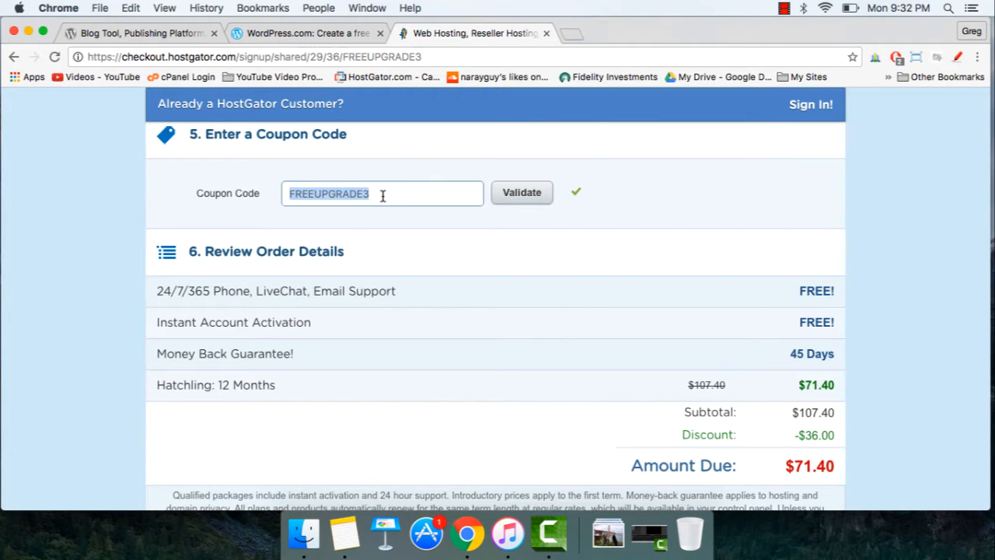
- Validate coupon take30off, discounting Hatchling to $53.70 with $78.69 due
{"action": "type", "text": "take"}
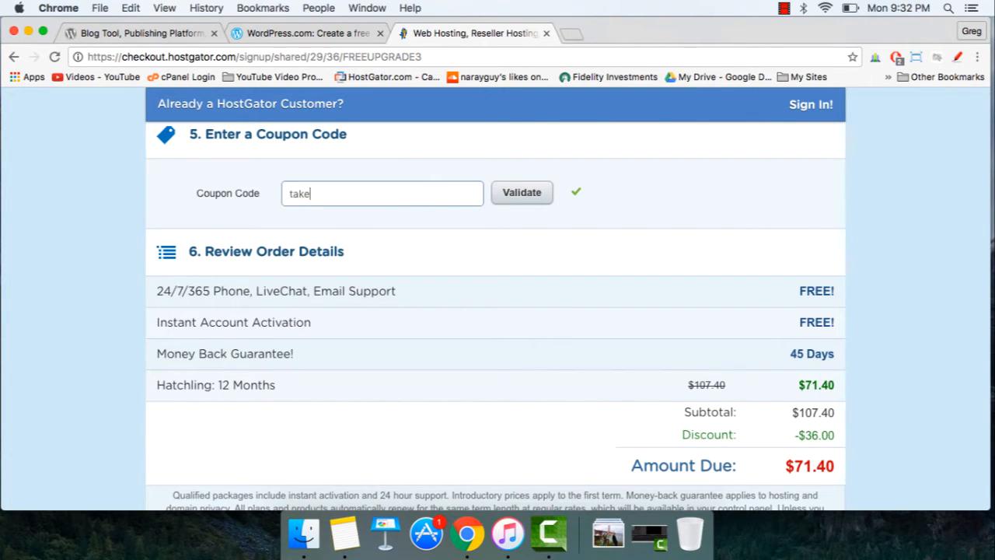
{"action": "type", "text": "30of"}
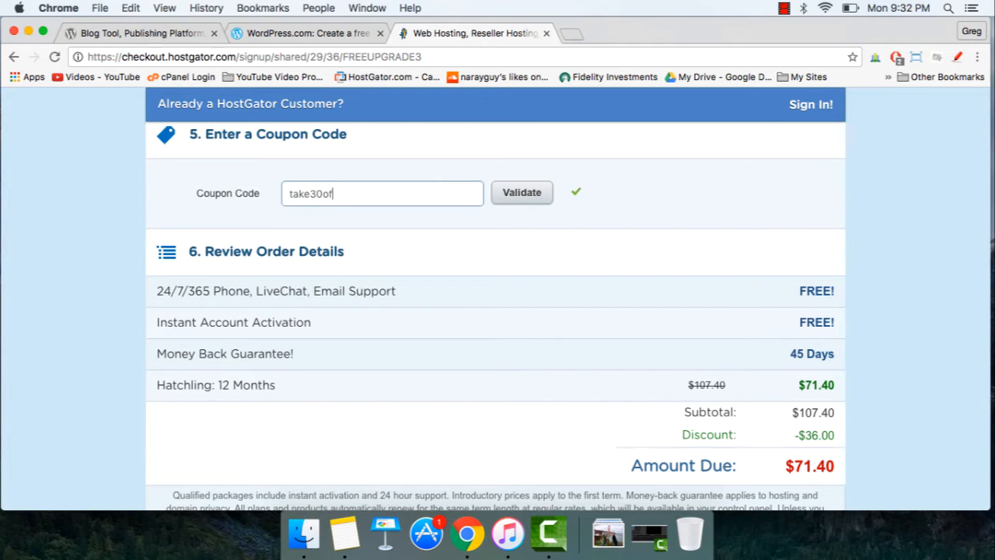
{"action": "type", "text": "f"}
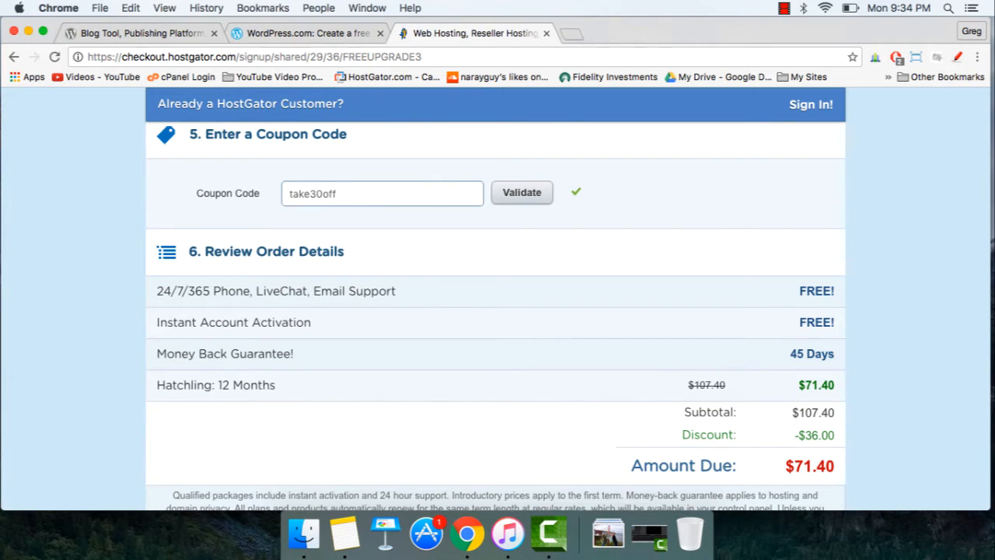
{"action": "left_click", "coordinate": [383, 193]}
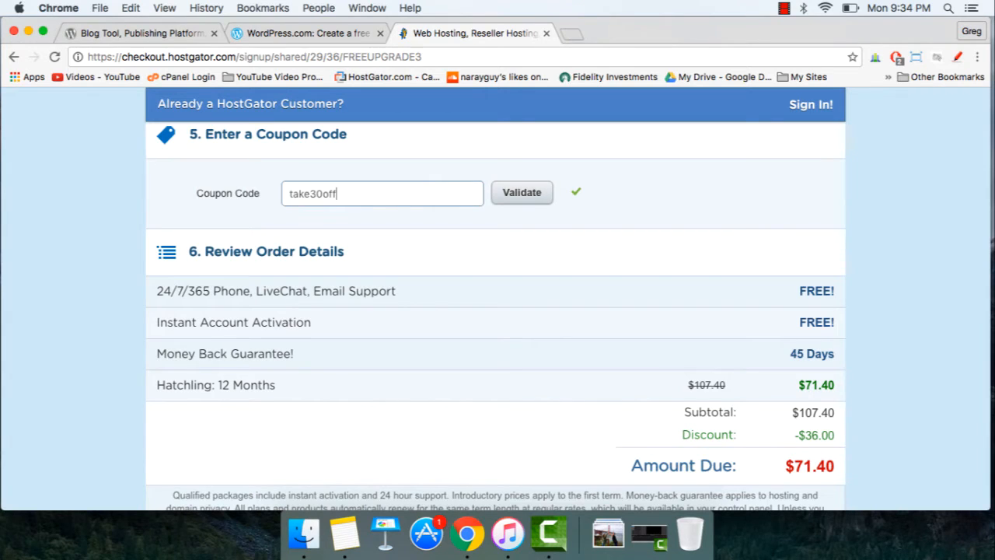
{"action": "mouse_move", "coordinate": [522, 193]}
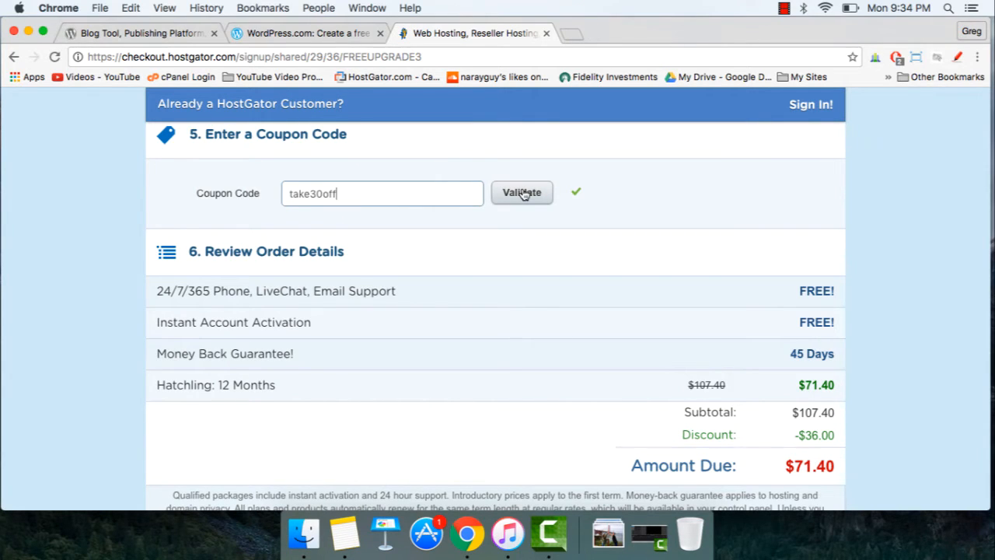
{"action": "mouse_move", "coordinate": [809, 435]}
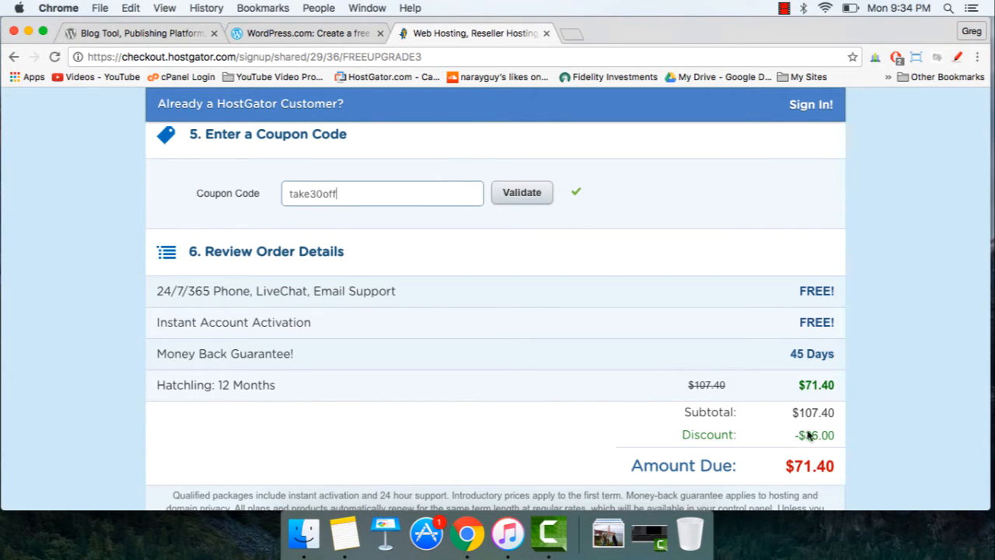
{"action": "left_click", "coordinate": [522, 193]}
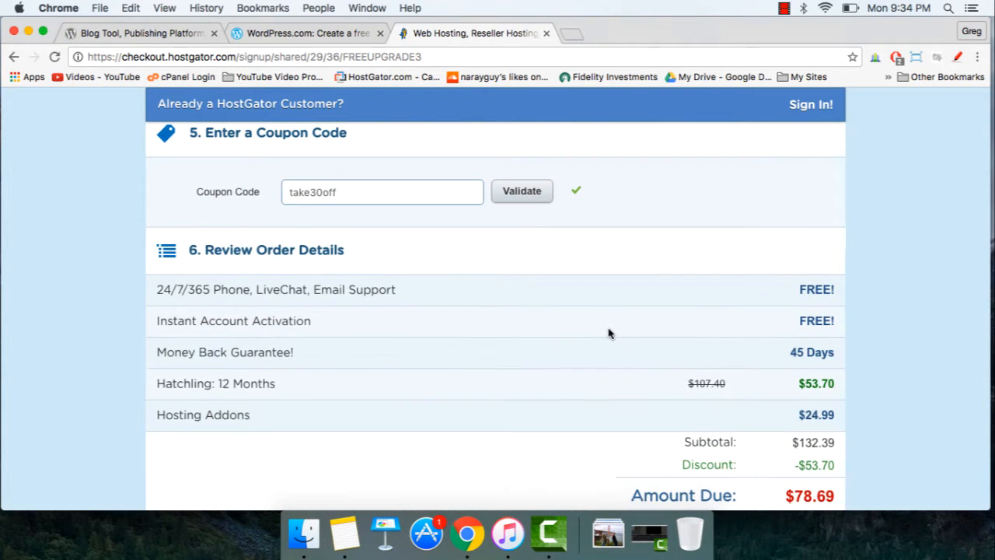
- Remove the SiteLock add-on from the order, leaving $53.70 due for Hatchling
{"action": "scroll", "scroll_direction": "down", "scroll_amount": 3}
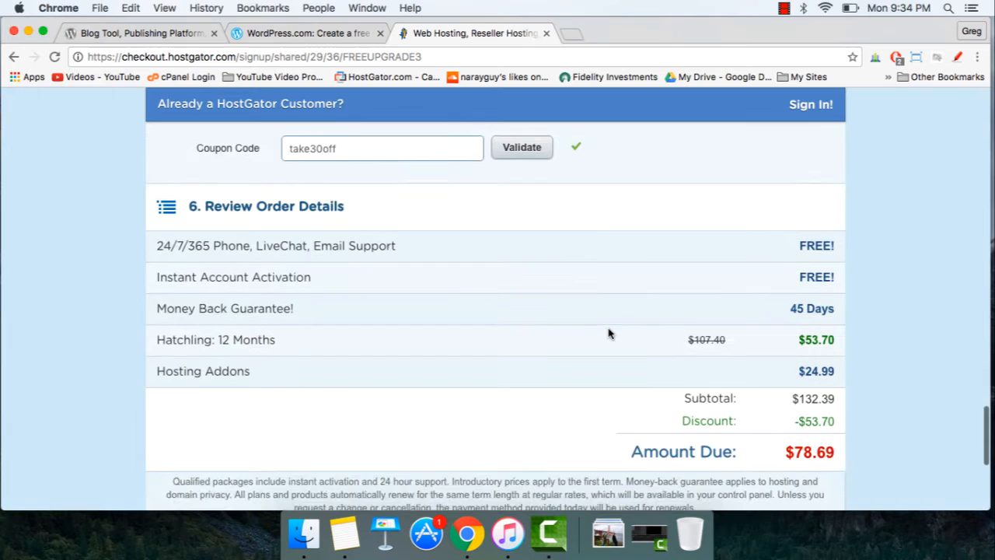
{"action": "scroll", "scroll_direction": "down", "scroll_amount": 3}
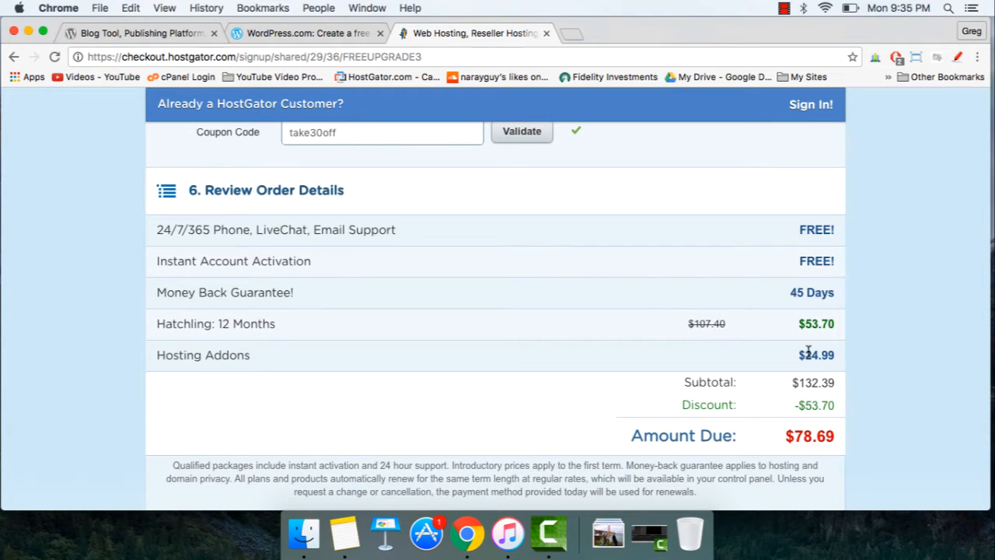
{"action": "scroll", "scroll_direction": "up", "scroll_amount": 3}
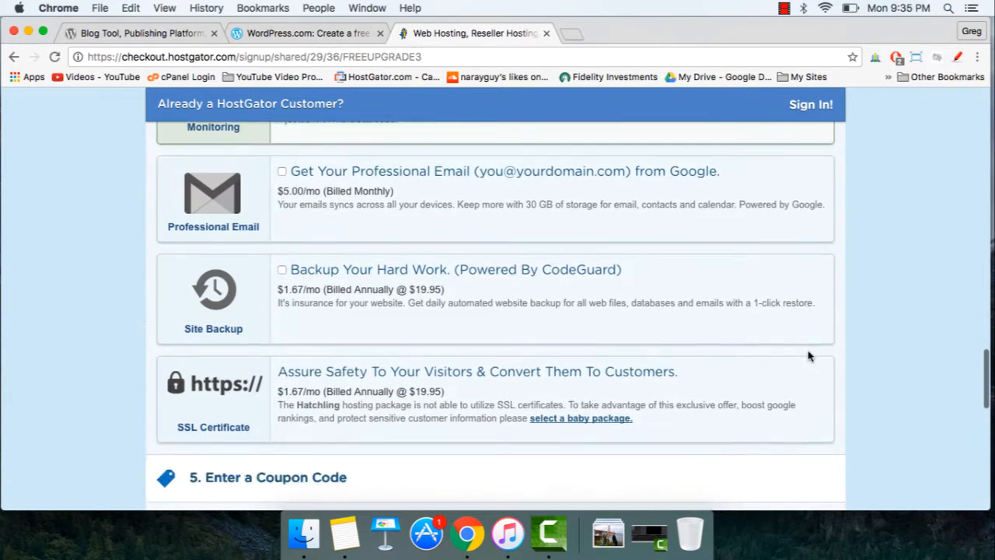
{"action": "scroll", "scroll_direction": "up", "scroll_amount": 3}
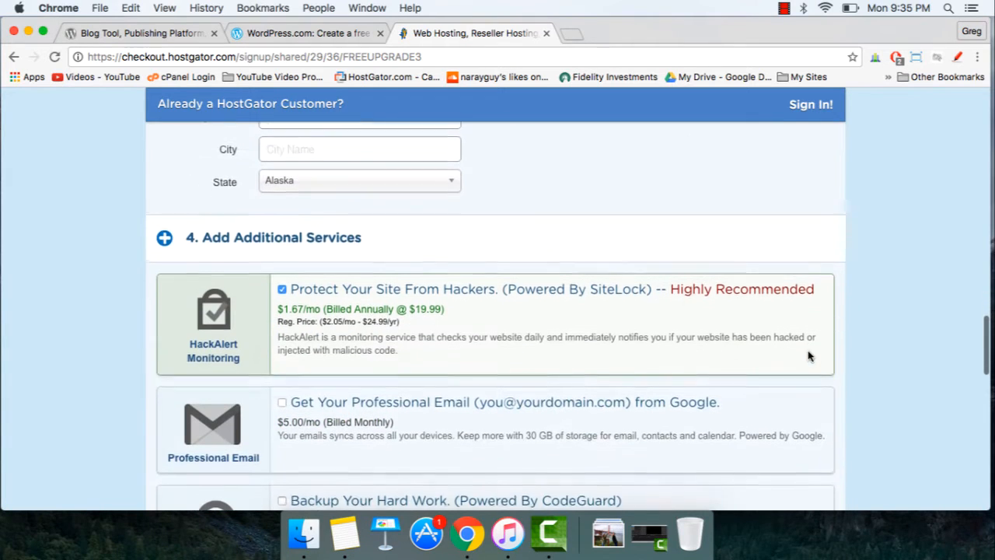
{"action": "scroll", "scroll_direction": "down", "scroll_amount": 3}
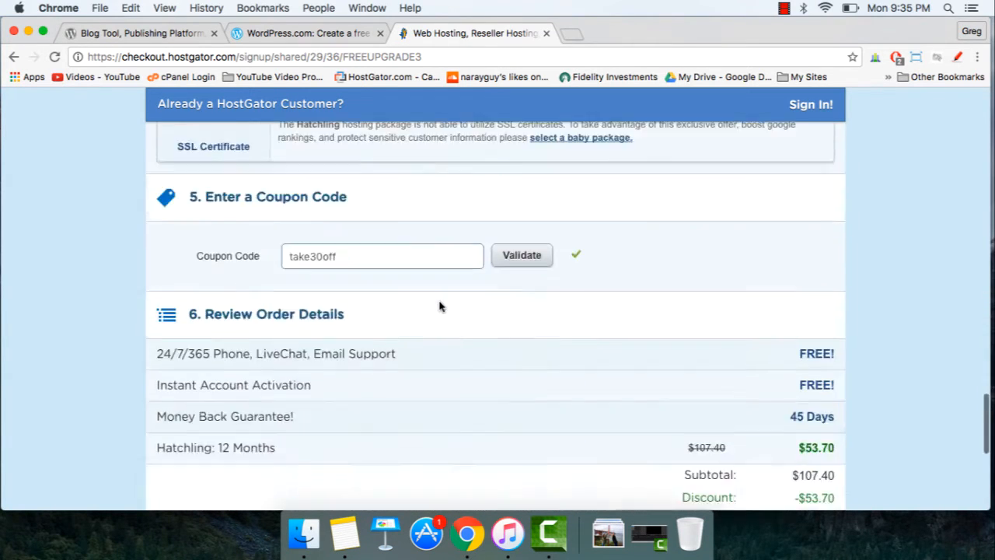
{"action": "scroll", "scroll_direction": "down", "scroll_amount": 3}
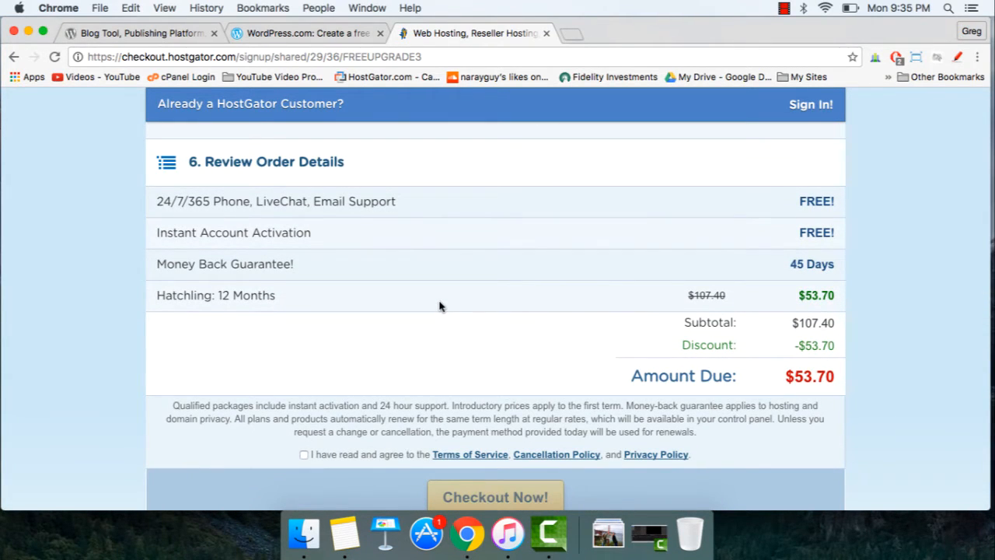
{"action": "mouse_move", "coordinate": [746, 370]}
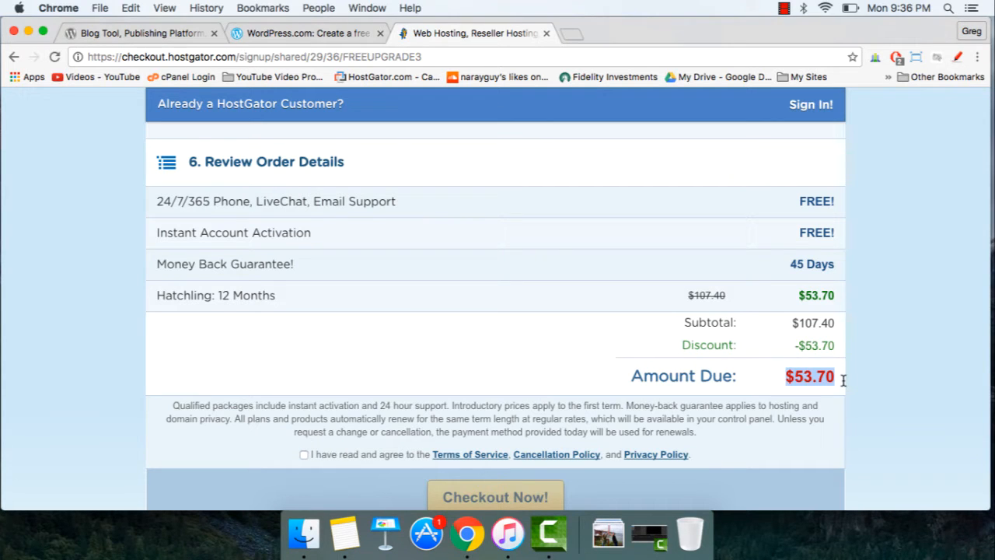
{"action": "scroll", "scroll_direction": "down", "scroll_amount": 3}
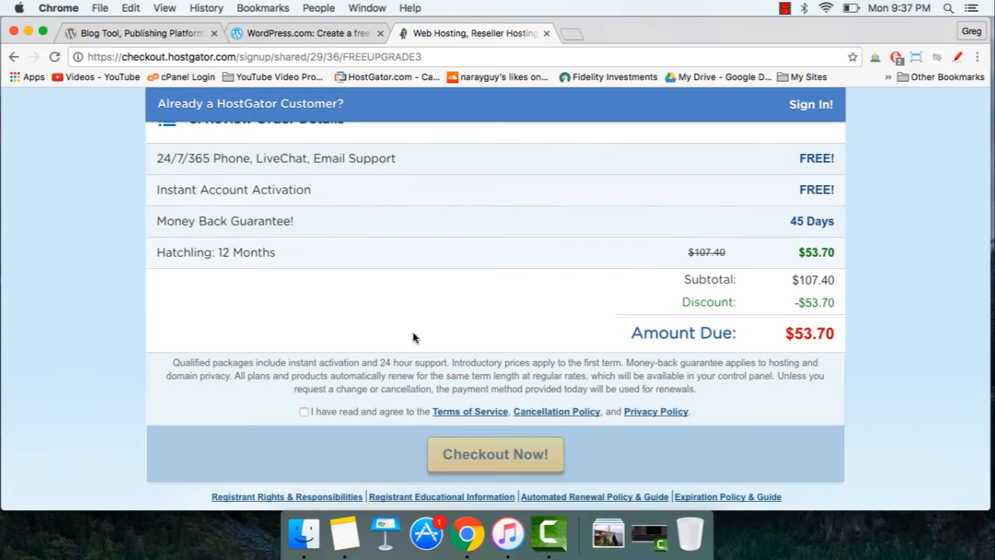
- Accept the Terms of Service agreement for the $53.70 Hatchling order
{"action": "left_click", "coordinate": [305, 410]}
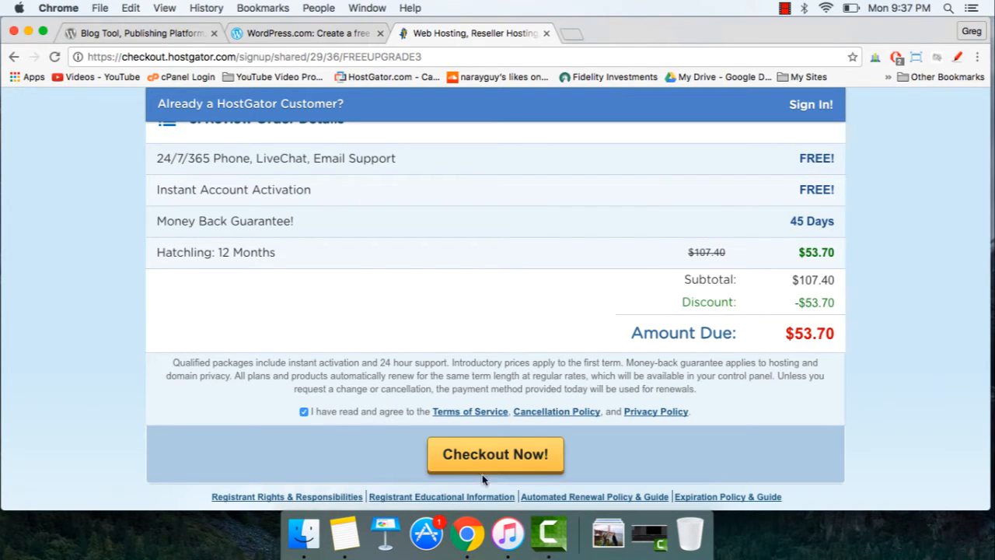
{"action": "mouse_move", "coordinate": [494, 454]}
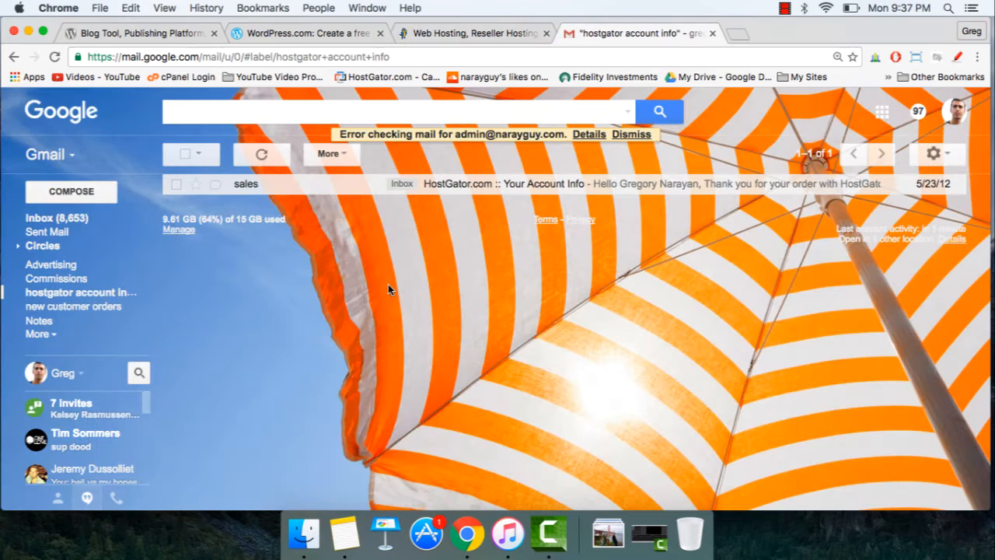
{"action": "mouse_move", "coordinate": [247, 191]}
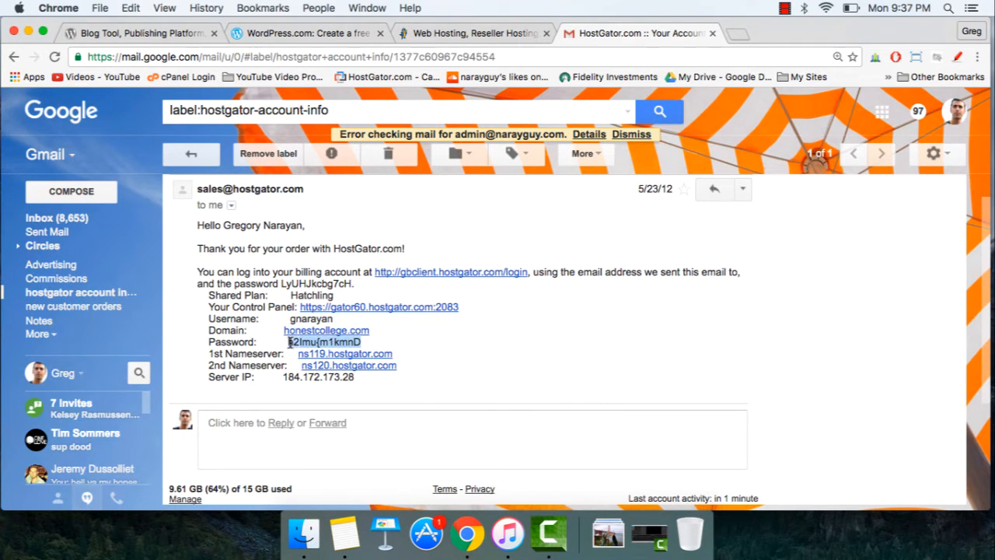
- Copy the hosting account password from the HostGator account info email
{"action": "right_click", "coordinate": [323, 343]}
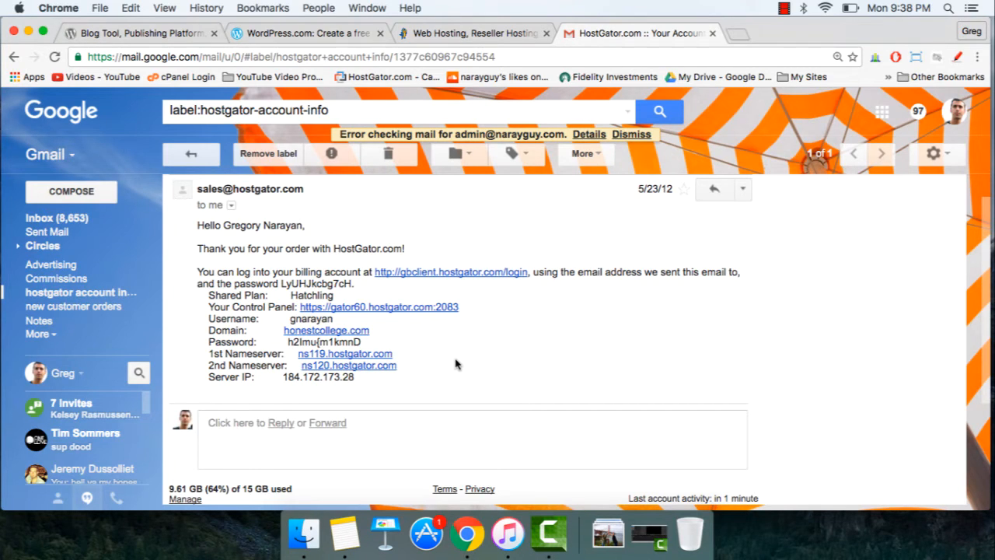
{"action": "mouse_move", "coordinate": [411, 375]}
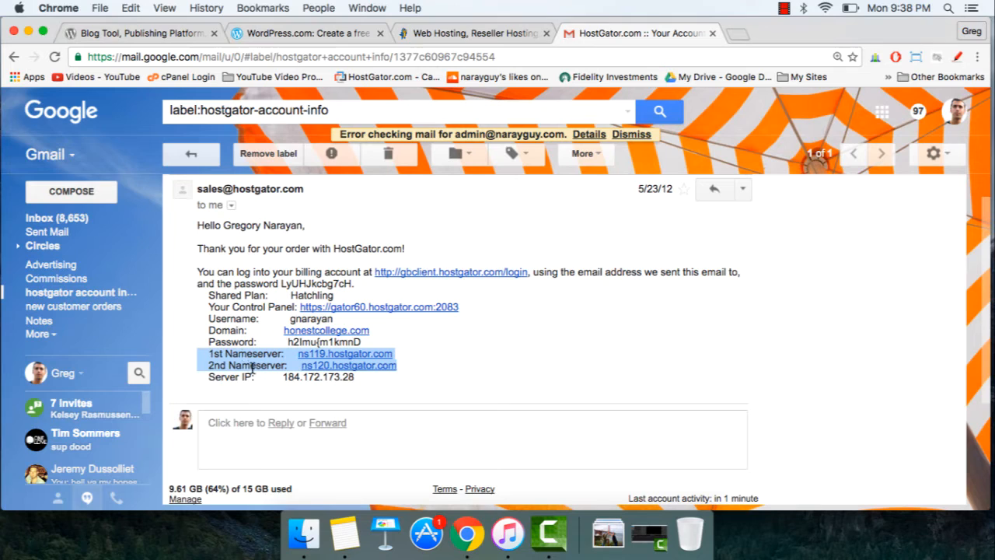
{"action": "mouse_move", "coordinate": [316, 365]}
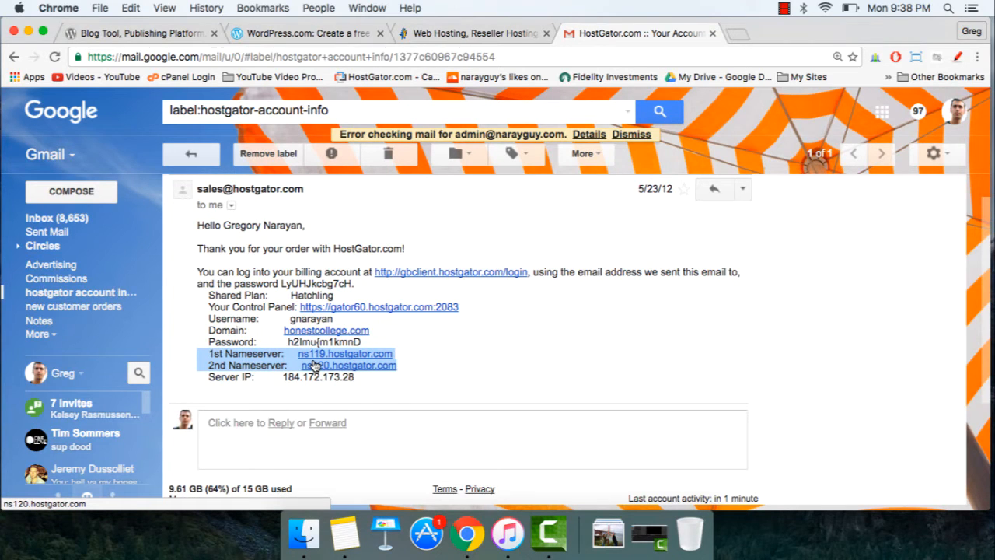
{"action": "mouse_move", "coordinate": [420, 361]}
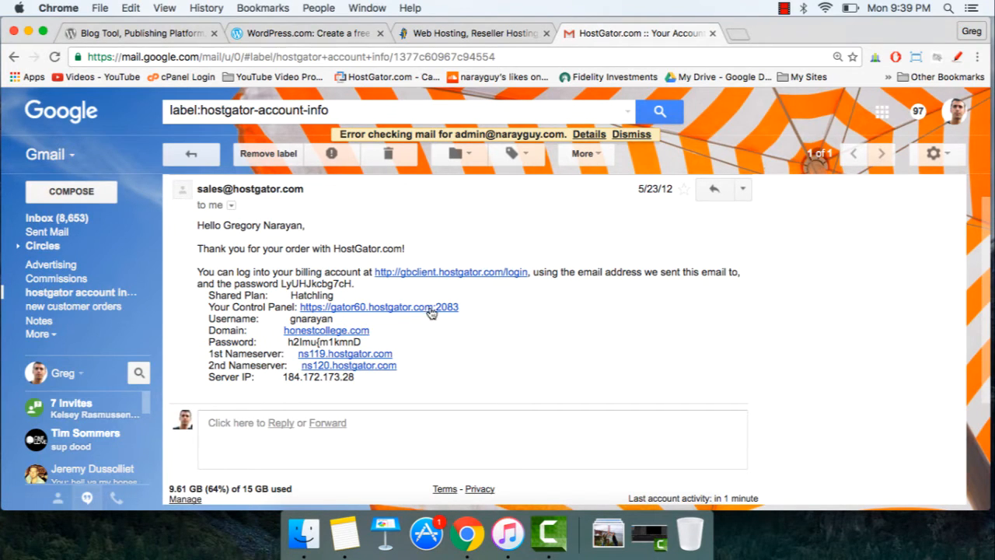
{"action": "mouse_move", "coordinate": [404, 309]}
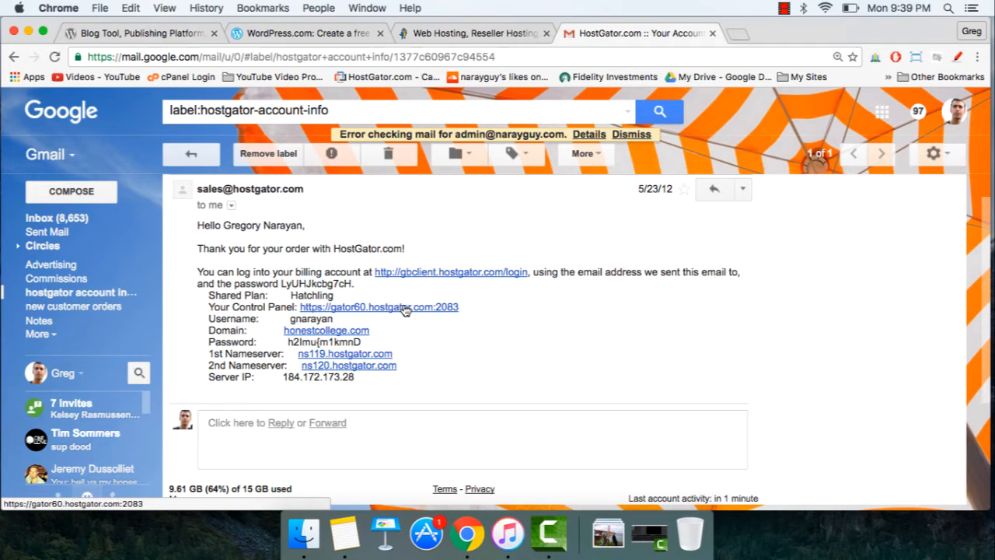
- Log into cPanel from the email's control panel link with the account password
{"action": "left_click", "coordinate": [380, 306]}
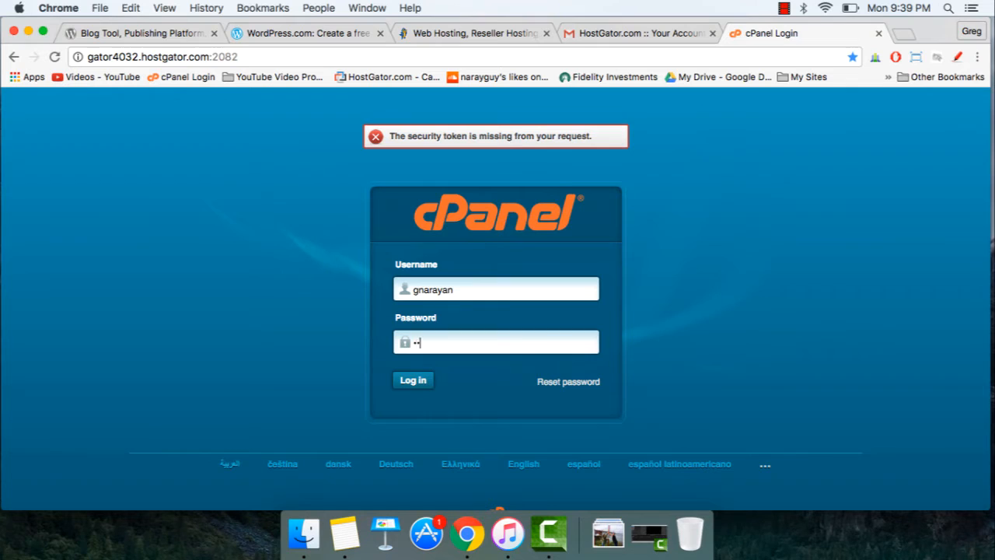
{"action": "type", "text": "password"}
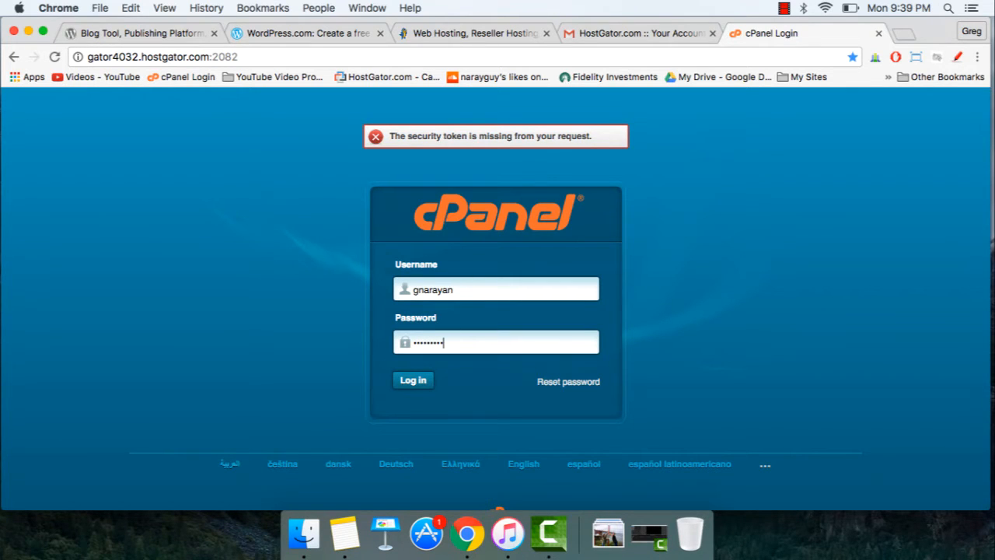
{"action": "left_click", "coordinate": [413, 380]}
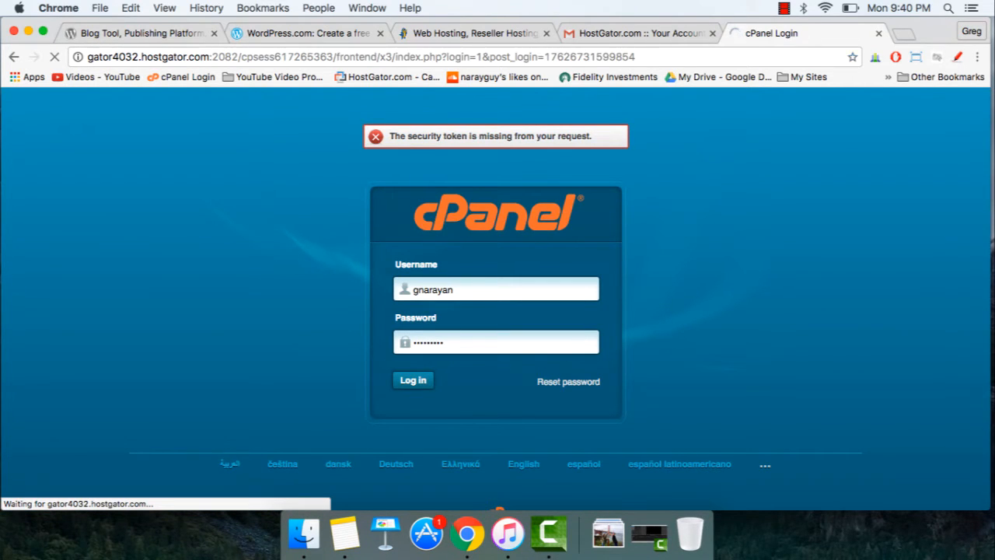
{"action": "left_click", "coordinate": [413, 380]}
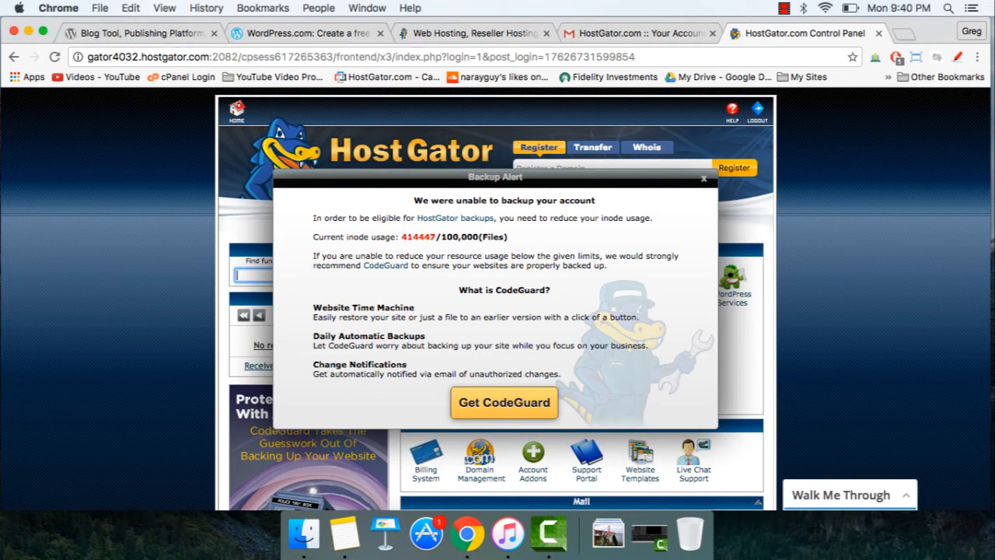
- Dismiss the backup alert and launch QuickInstall from Software and Services
{"action": "left_click", "coordinate": [702, 179]}
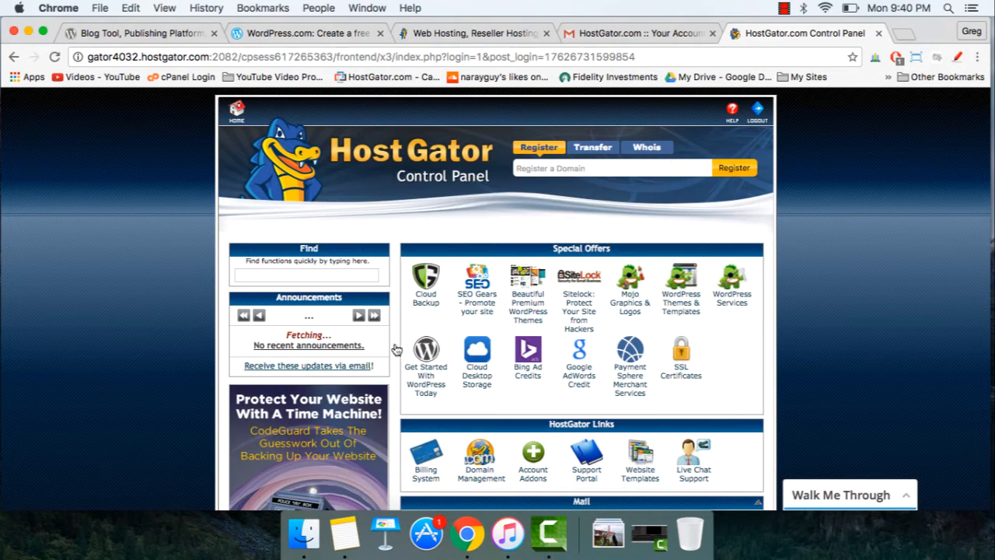
{"action": "mouse_move", "coordinate": [376, 164]}
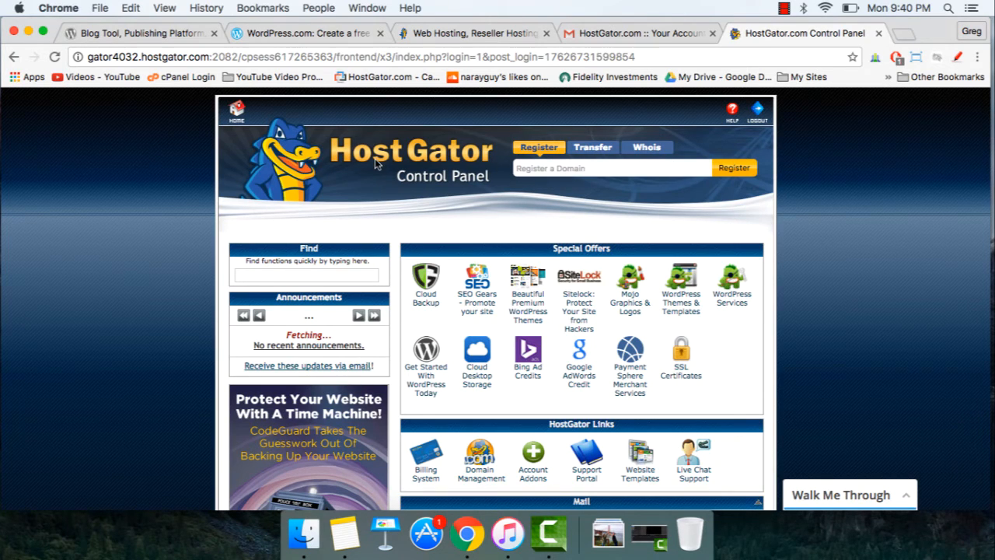
{"action": "scroll", "scroll_direction": "down", "scroll_amount": 3}
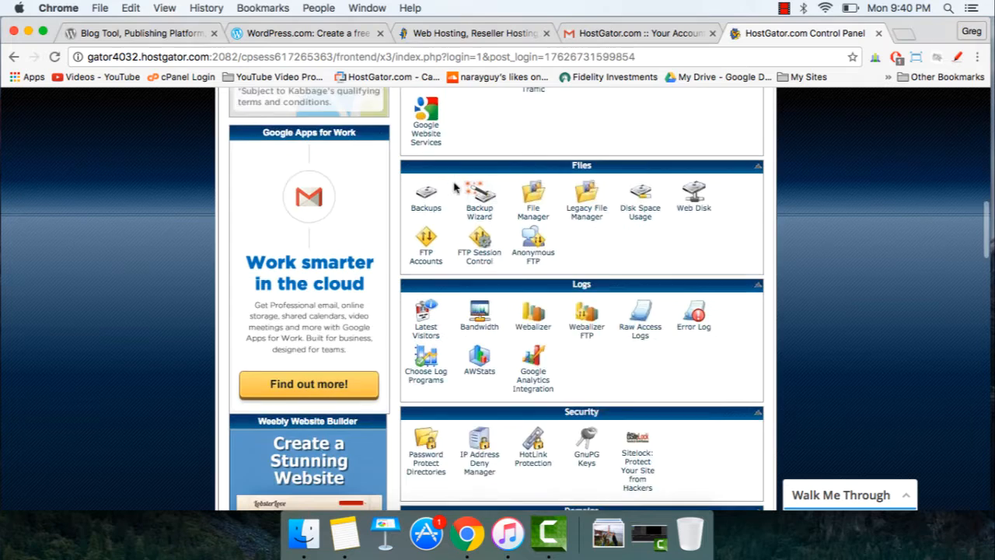
{"action": "scroll", "scroll_direction": "down", "scroll_amount": 3}
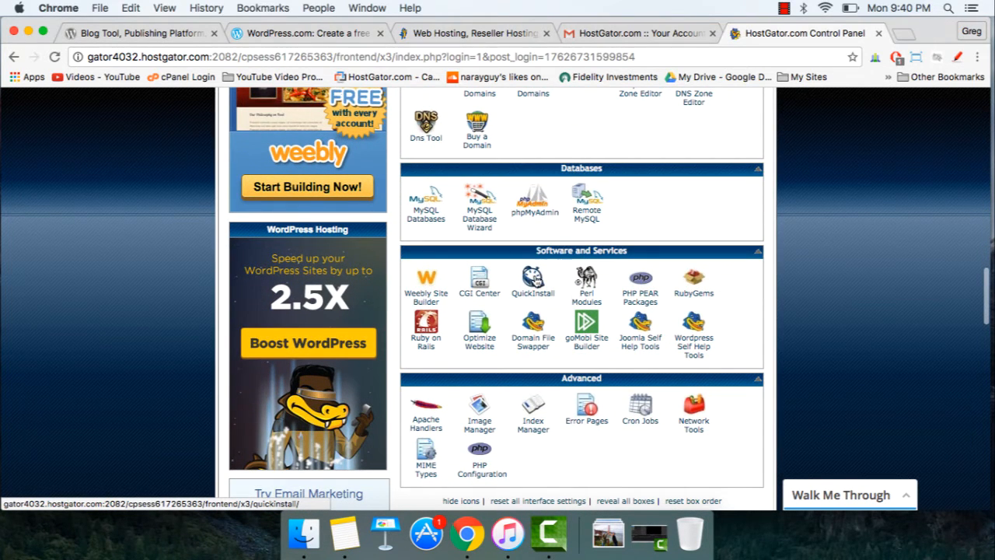
{"action": "left_click", "coordinate": [532, 280]}
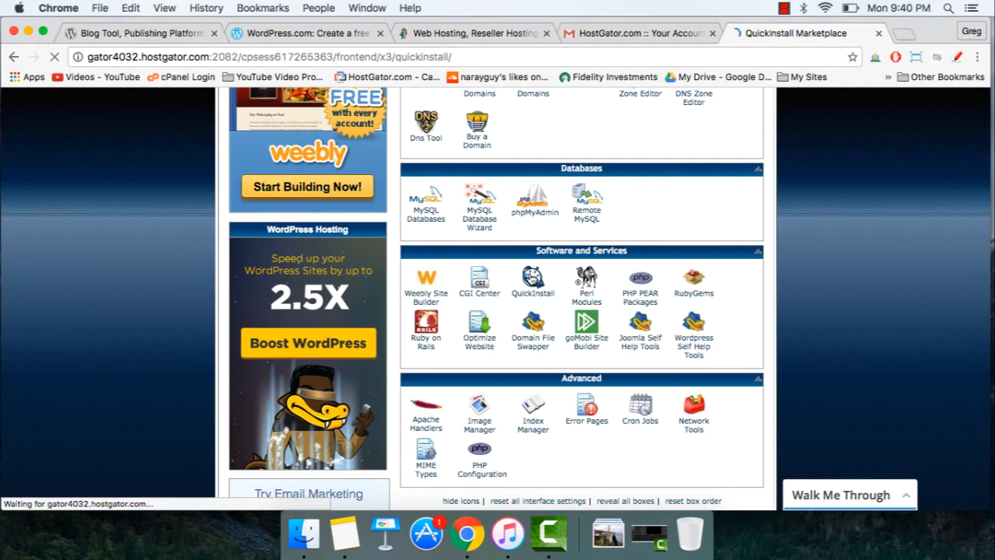
- Go to QuickInstall's WordPress installer and reveal the free Install WordPress setup form
{"action": "left_click", "coordinate": [532, 277]}
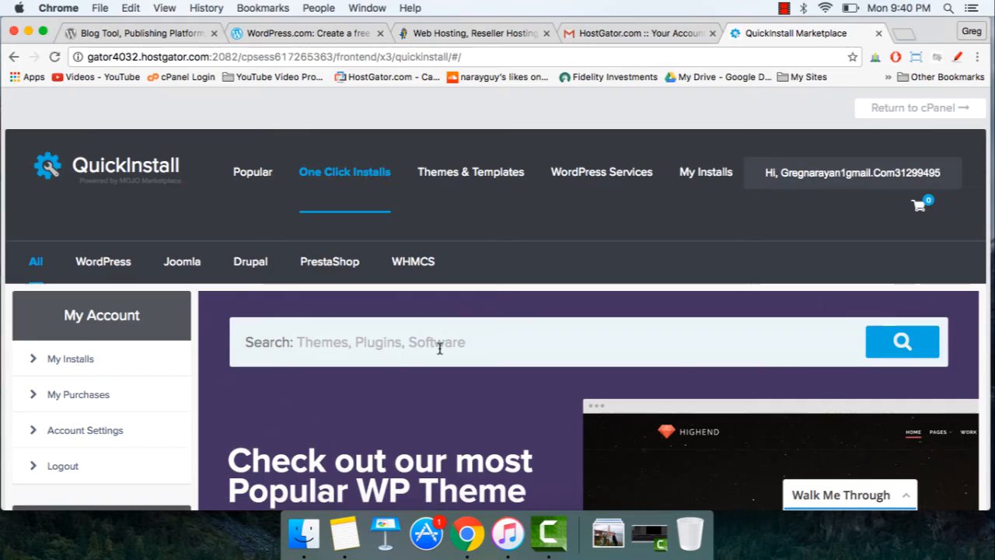
{"action": "scroll", "scroll_direction": "down", "scroll_amount": 3}
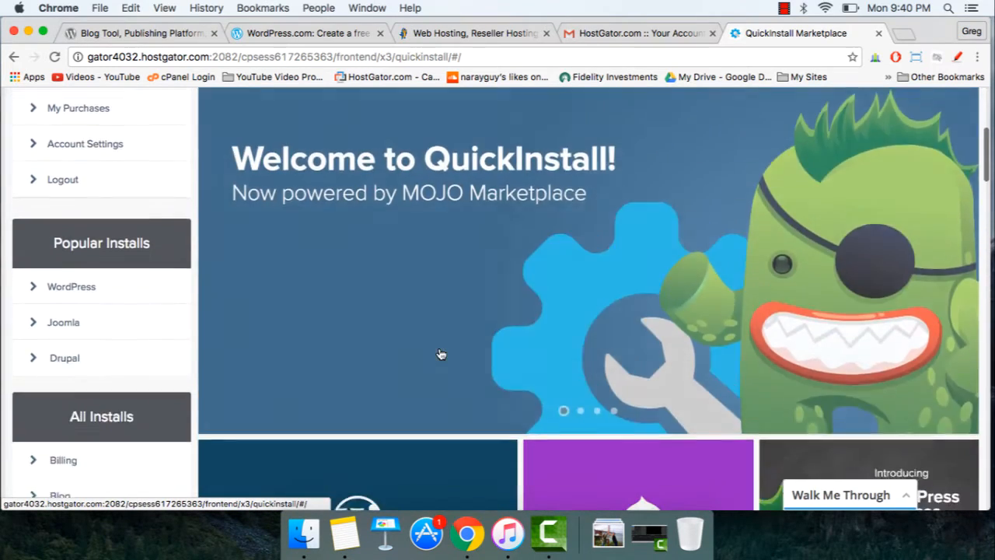
{"action": "scroll", "scroll_direction": "down", "scroll_amount": 3}
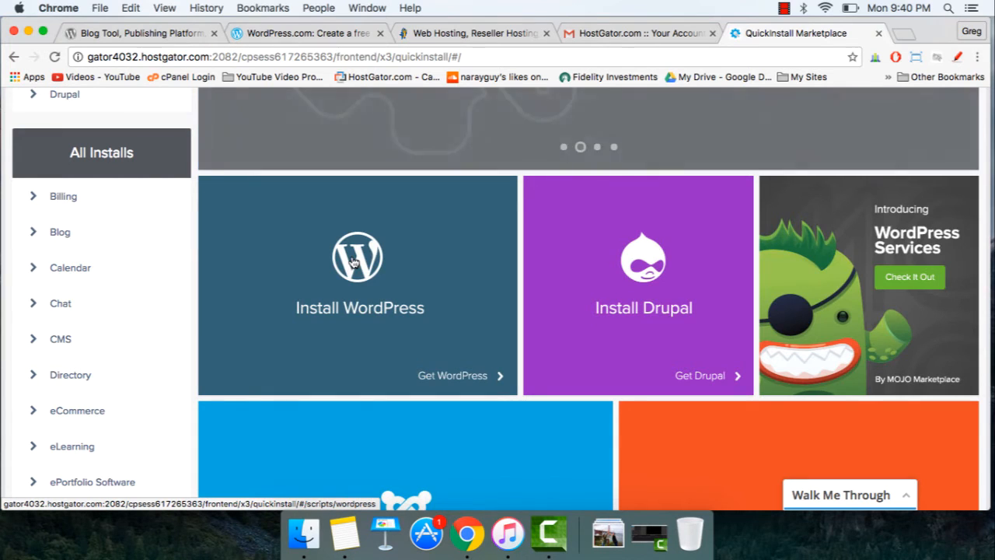
{"action": "left_click", "coordinate": [359, 265]}
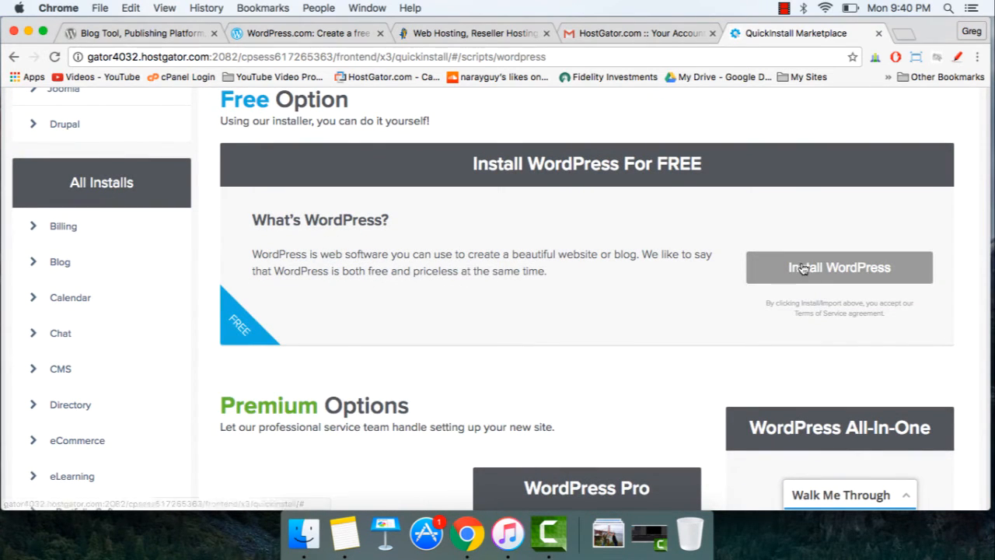
{"action": "mouse_move", "coordinate": [230, 300]}
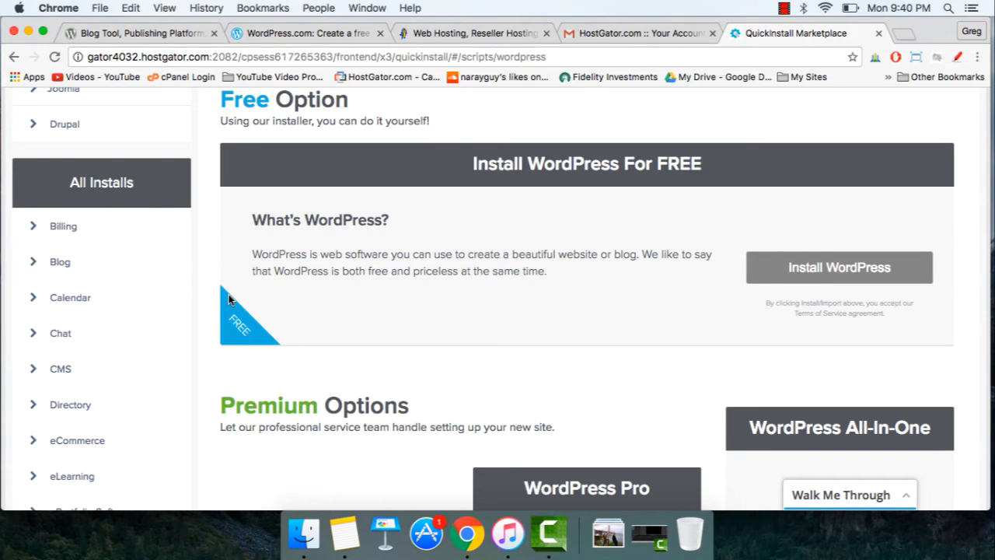
{"action": "mouse_move", "coordinate": [251, 340]}
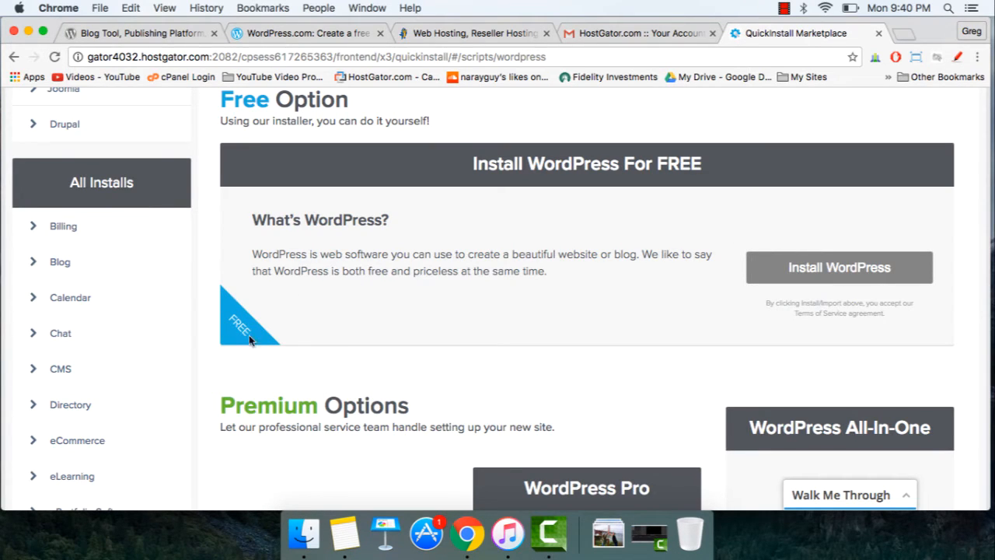
{"action": "left_click", "coordinate": [839, 267]}
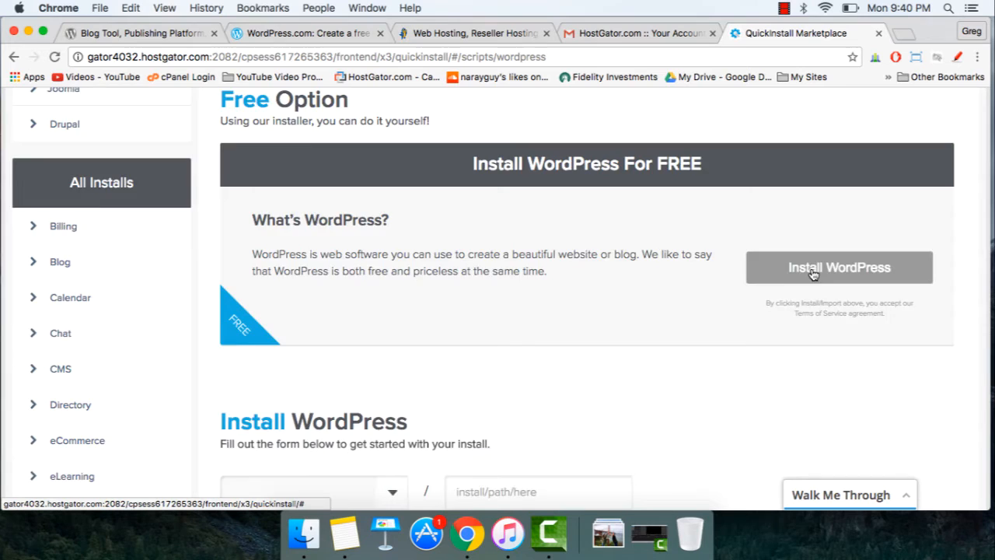
- Choose lostinvestor.com as the install domain and move on to the install path field
{"action": "scroll", "scroll_direction": "down", "scroll_amount": 3}
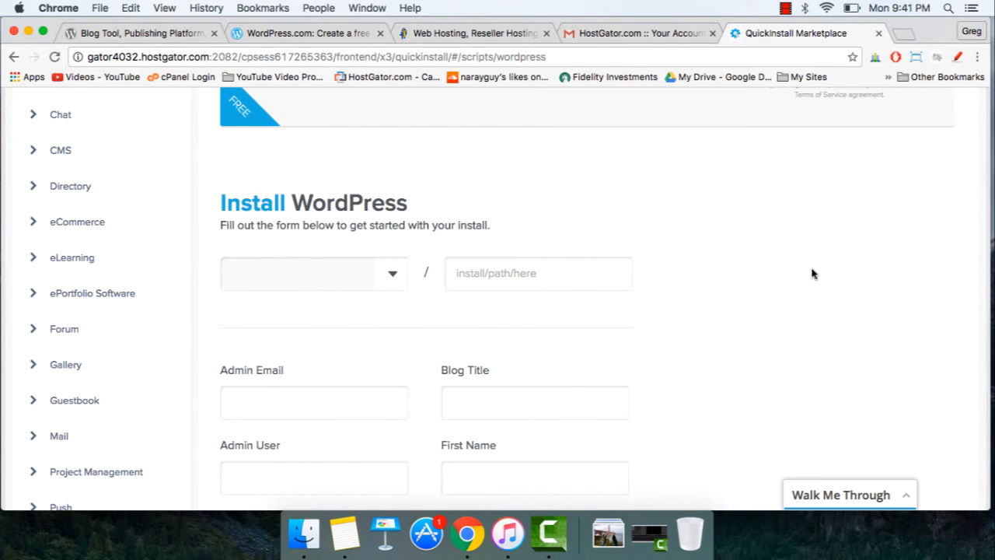
{"action": "mouse_move", "coordinate": [389, 280]}
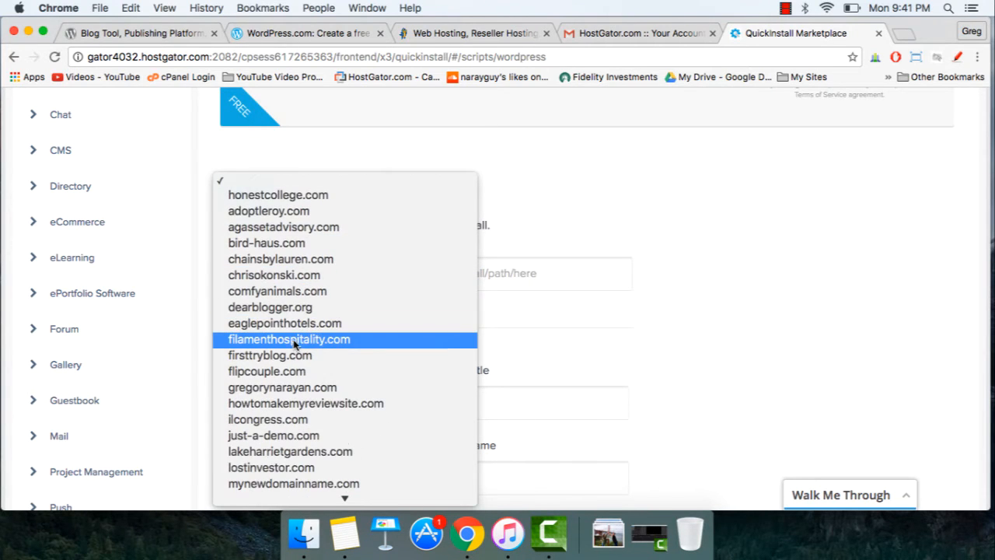
{"action": "scroll", "scroll_direction": "down", "scroll_amount": 3}
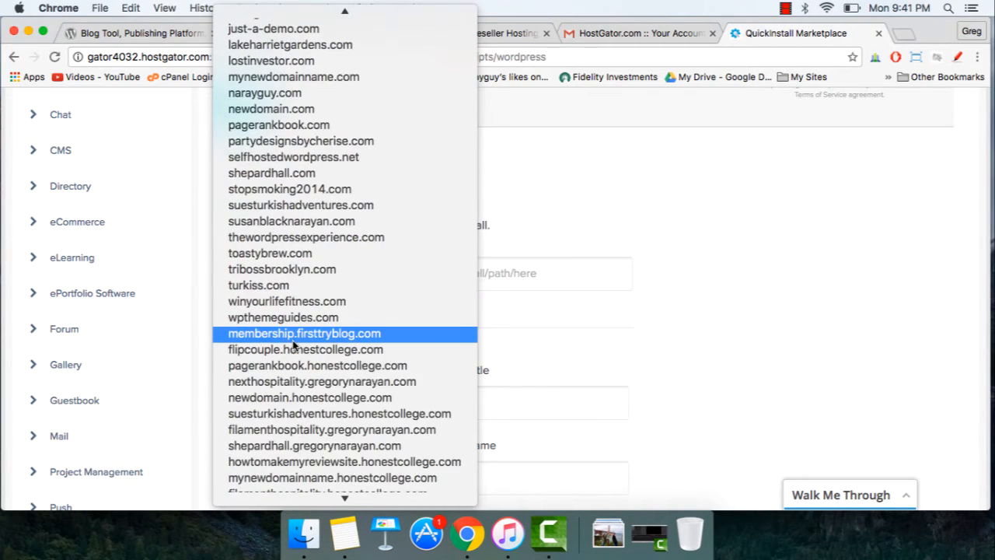
{"action": "scroll", "scroll_direction": "down", "scroll_amount": 3}
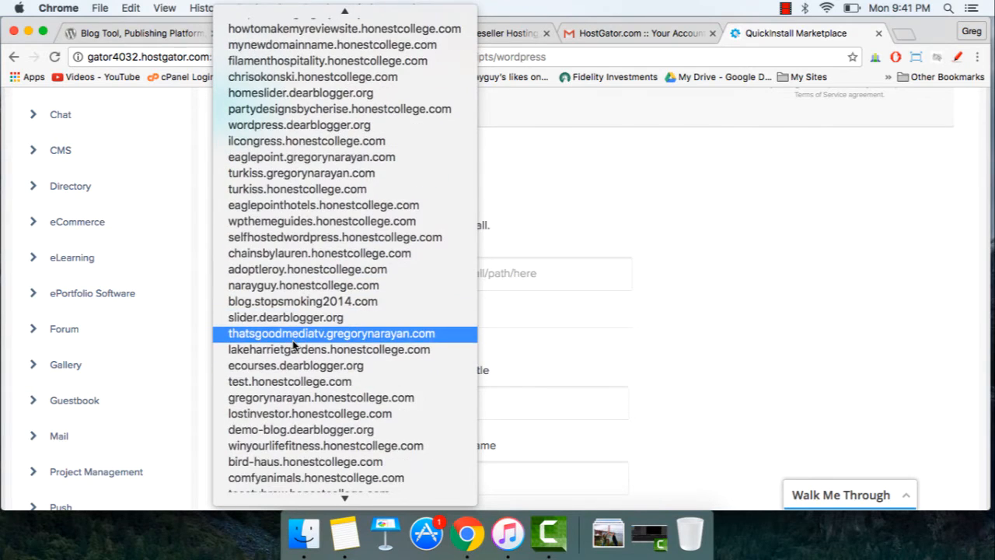
{"action": "scroll", "scroll_direction": "down", "scroll_amount": 3}
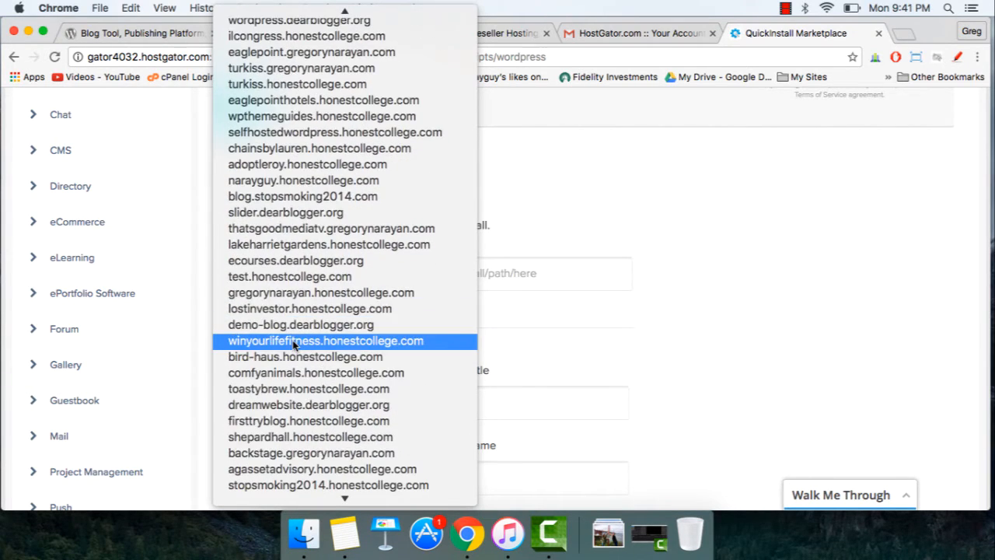
{"action": "scroll", "scroll_direction": "down", "scroll_amount": 3}
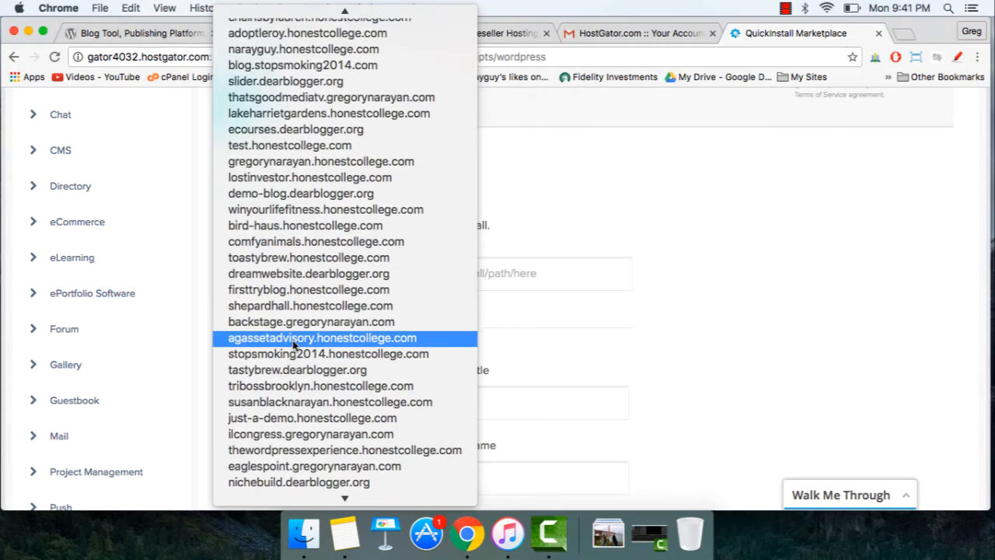
{"action": "scroll", "scroll_direction": "down", "scroll_amount": 3}
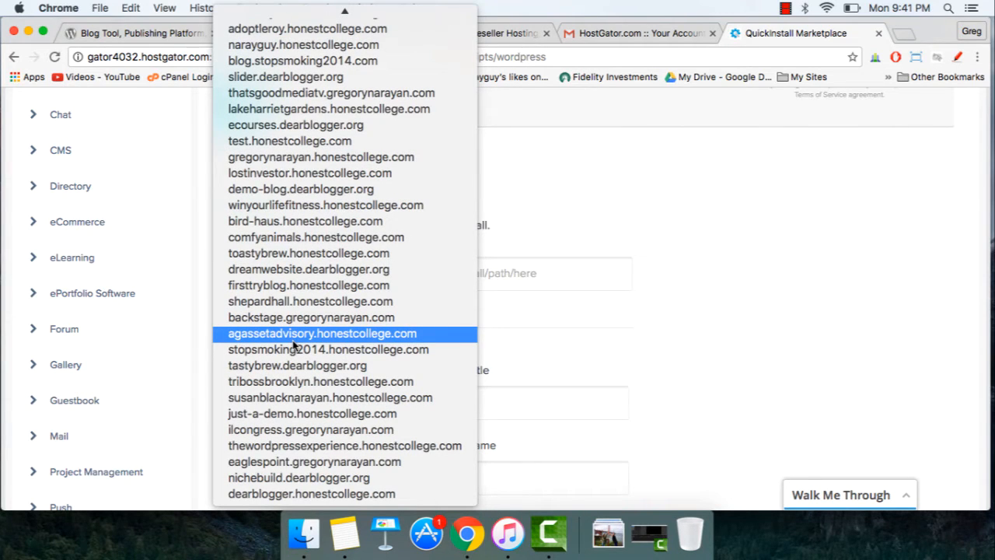
{"action": "scroll", "scroll_direction": "down", "scroll_amount": 3}
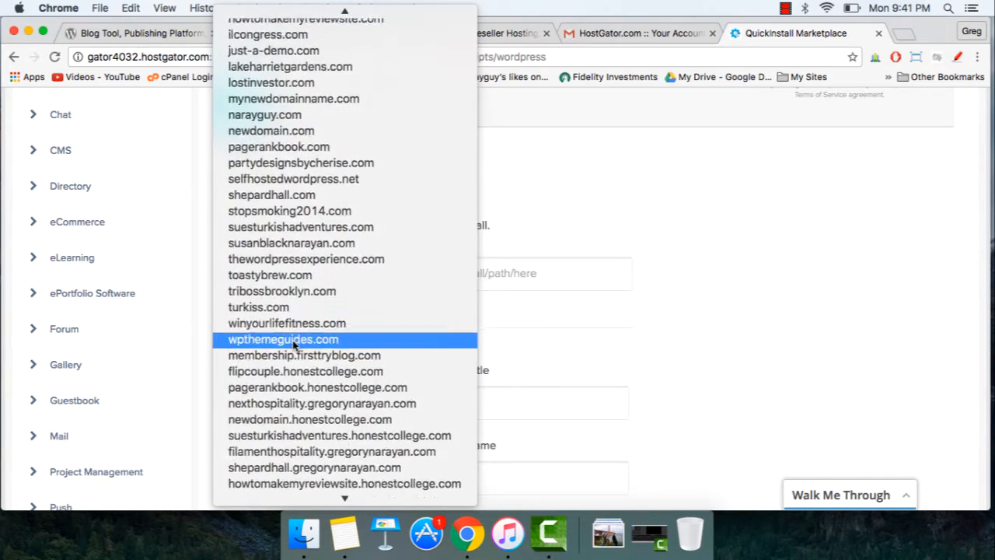
{"action": "left_click", "coordinate": [270, 82]}
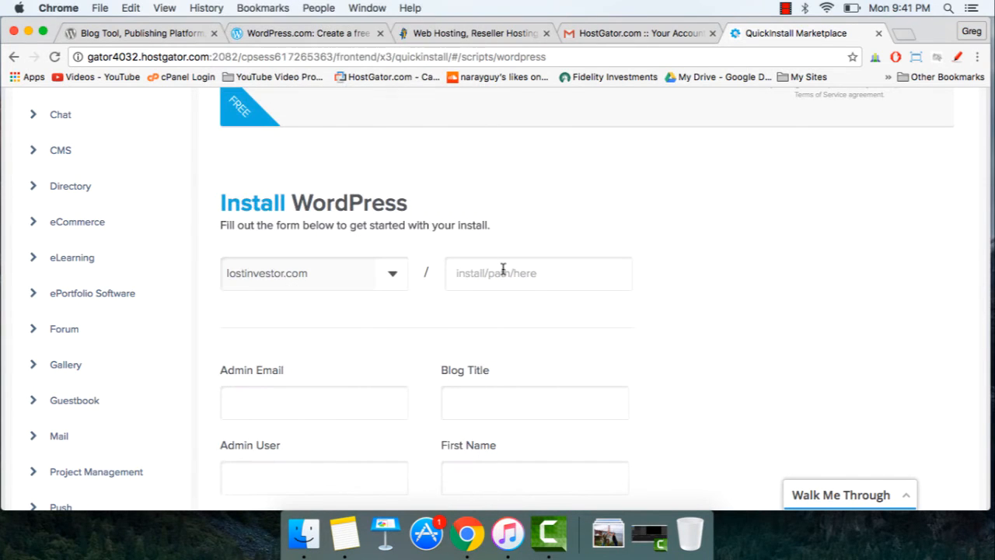
{"action": "left_click", "coordinate": [538, 273]}
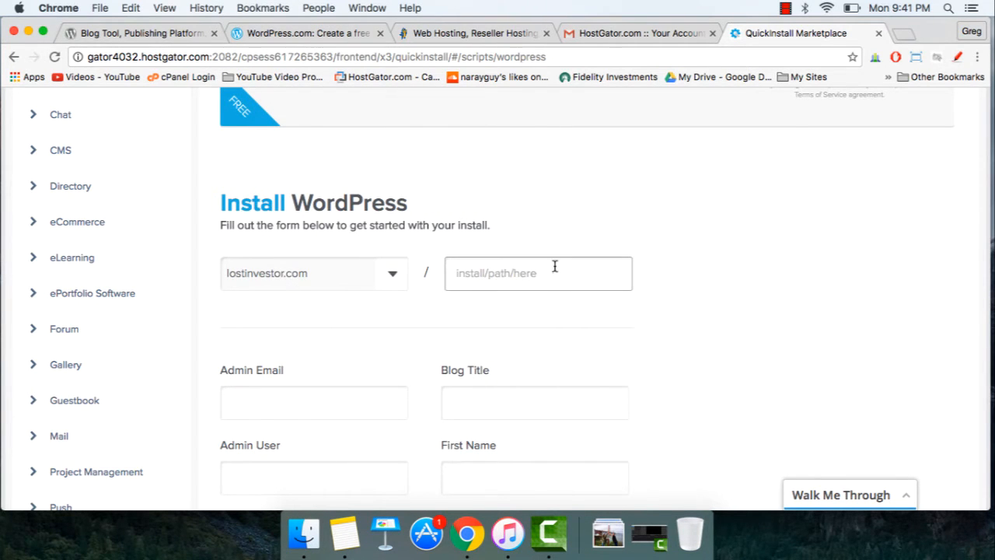
{"action": "scroll", "scroll_direction": "down", "scroll_amount": 3}
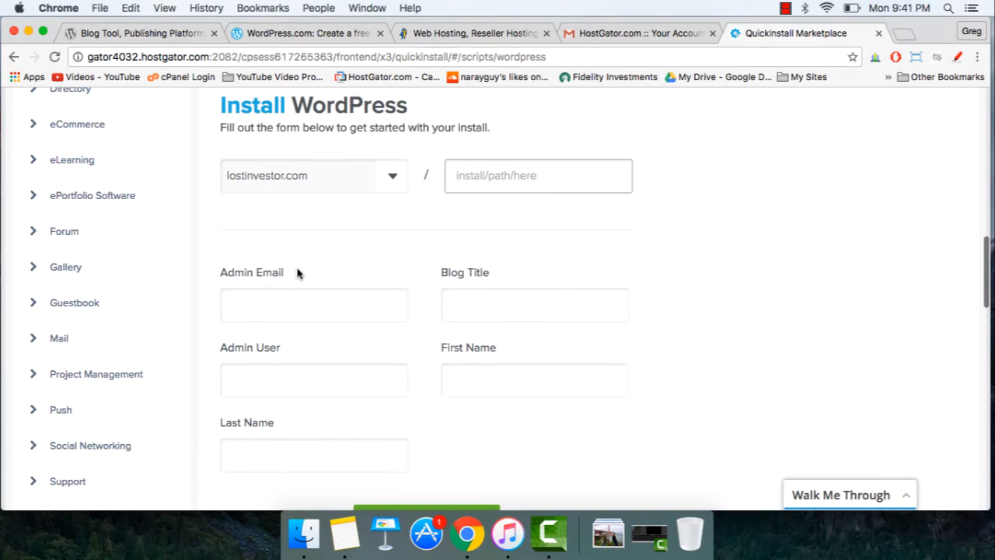
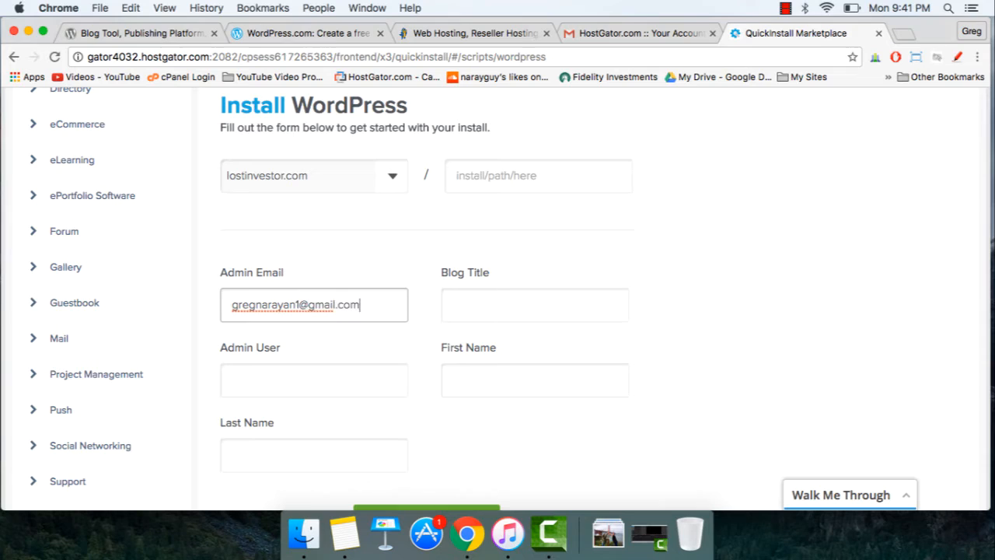
{"action": "left_click", "coordinate": [534, 303]}
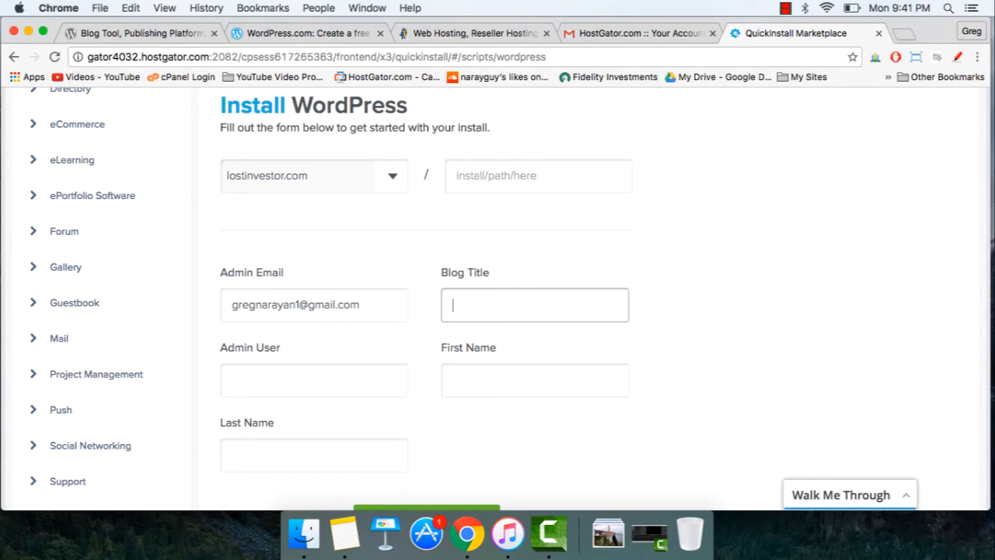
{"action": "type", "text": "My Blog"}
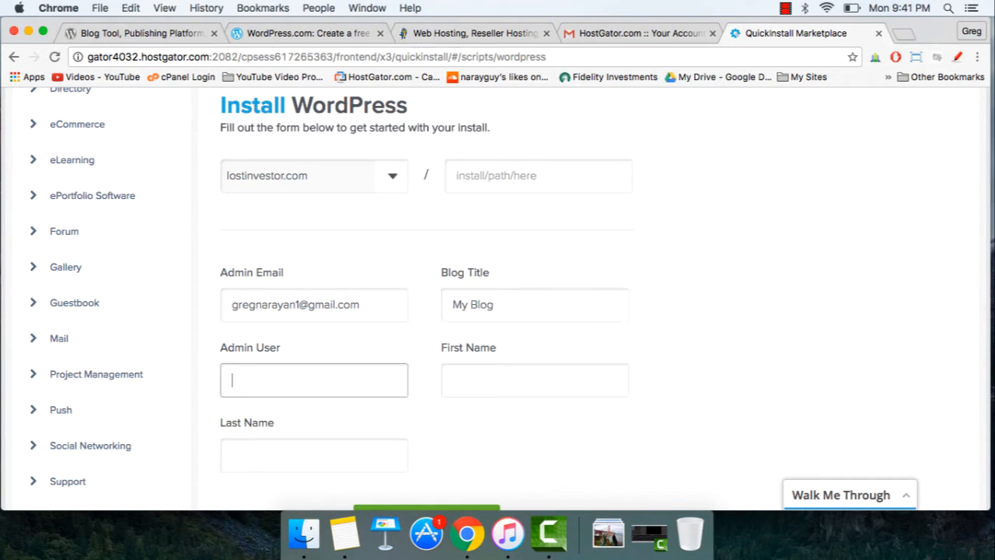
{"action": "type", "text": "gnaray"}
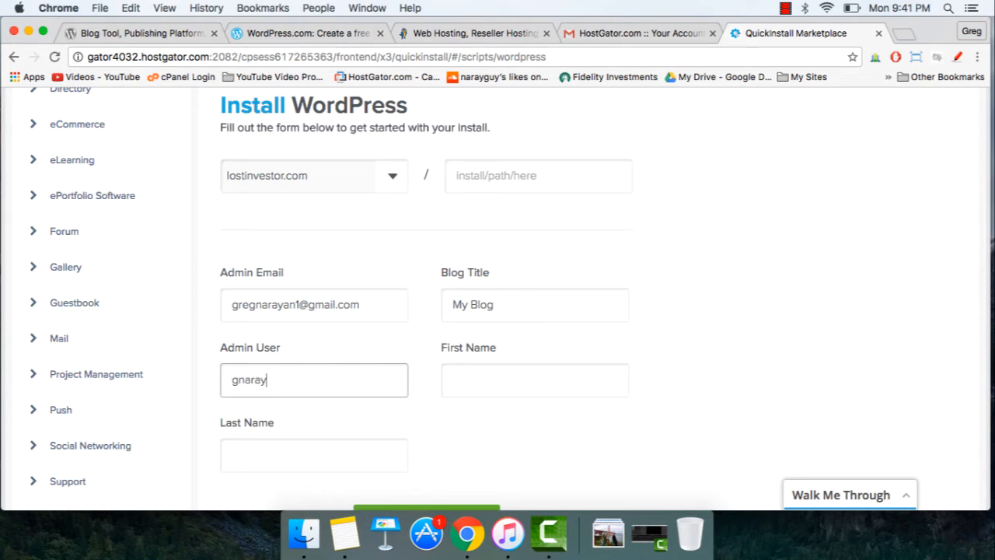
{"action": "type", "text": "Gre"}
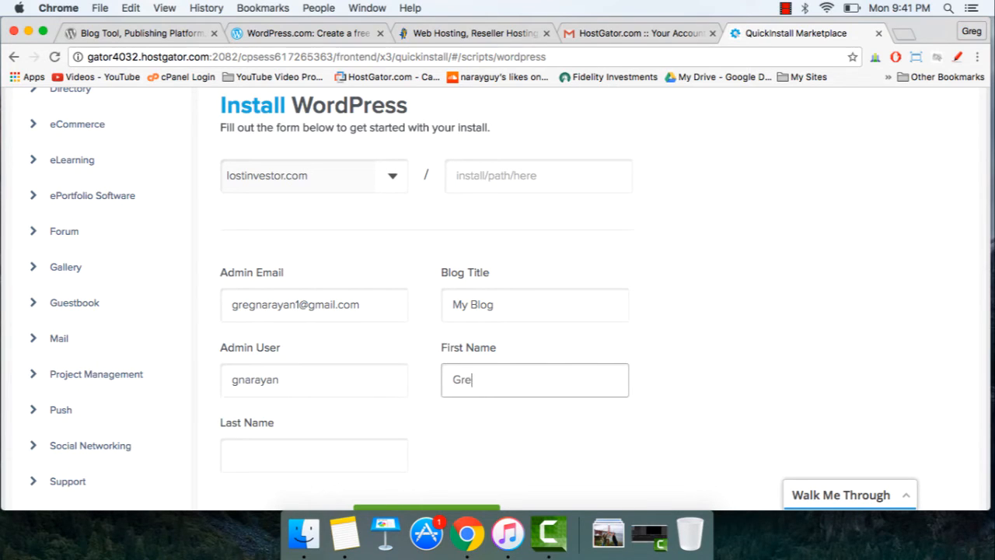
{"action": "type", "text": "Narayan"}
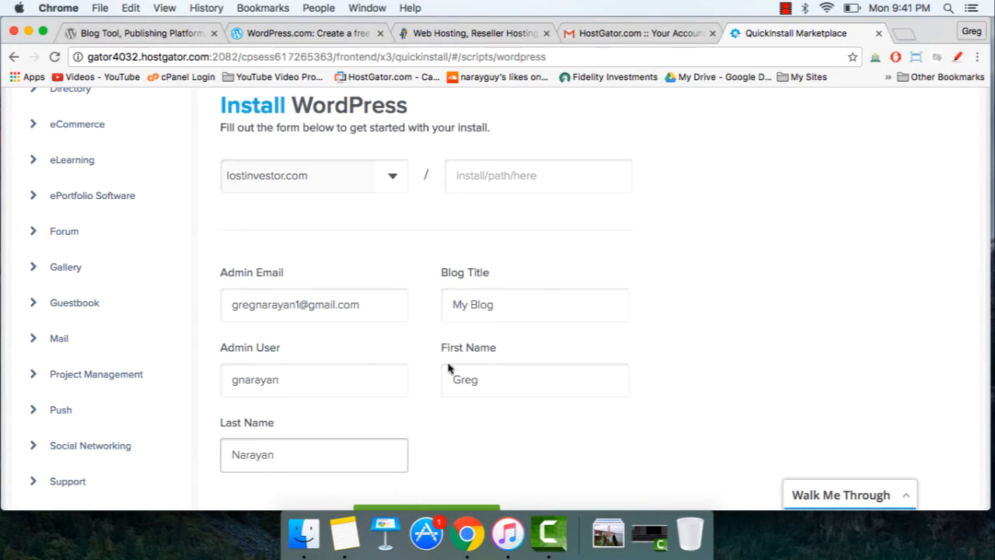
- Submit the form to install WordPress on lostinvestor.com with these details
{"action": "scroll", "scroll_direction": "down", "scroll_amount": 3}
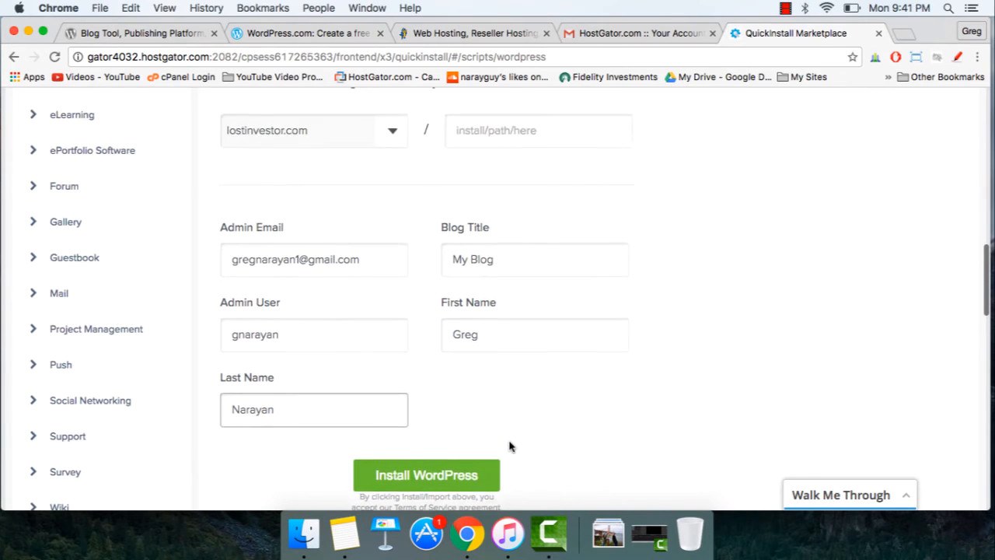
{"action": "scroll", "scroll_direction": "up", "scroll_amount": 3}
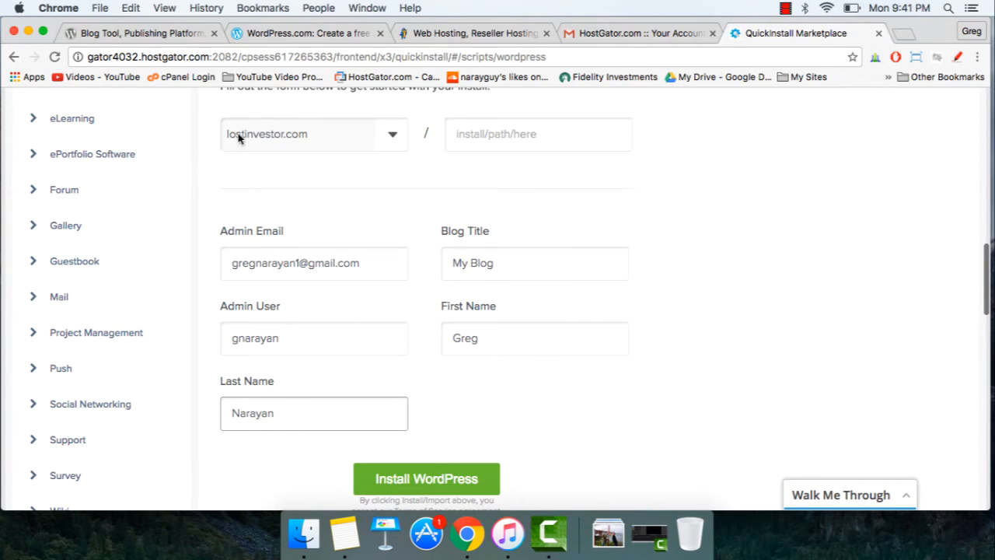
{"action": "mouse_move", "coordinate": [498, 177]}
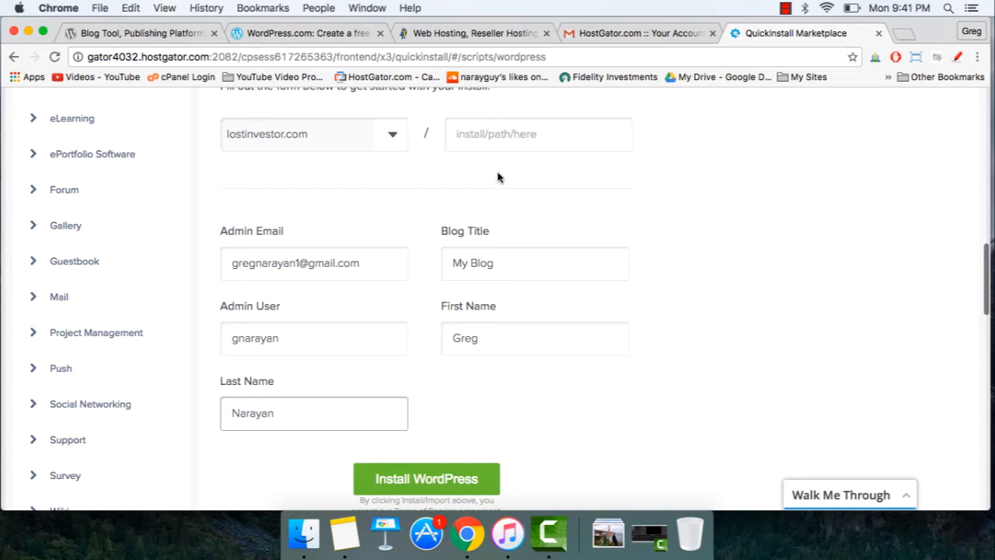
{"action": "scroll", "scroll_direction": "down", "scroll_amount": 3}
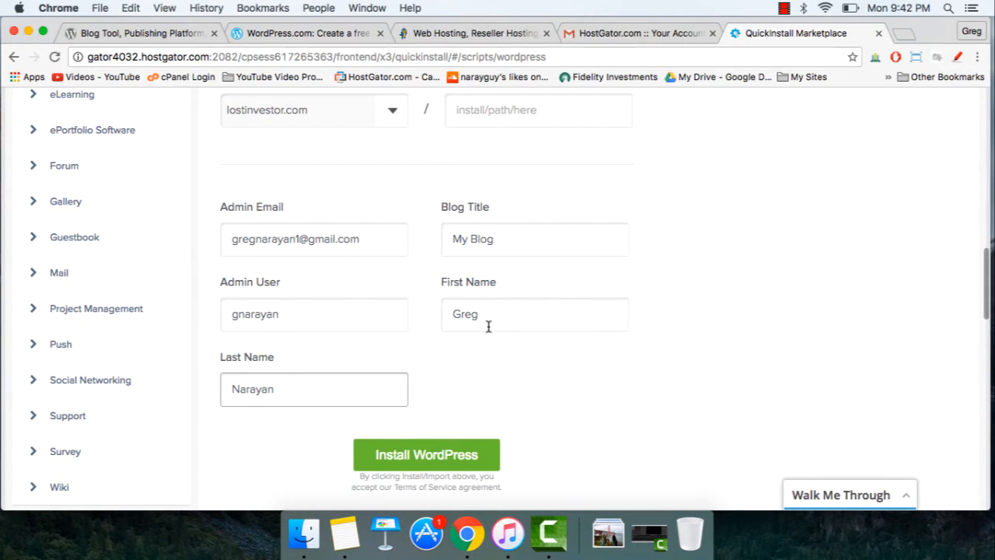
{"action": "scroll", "scroll_direction": "down", "scroll_amount": 3}
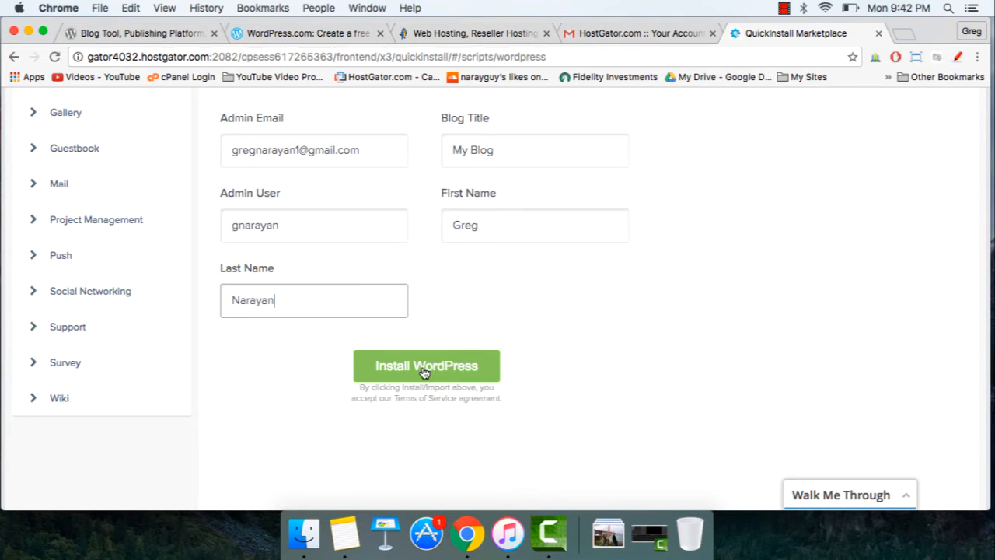
{"action": "left_click", "coordinate": [426, 366]}
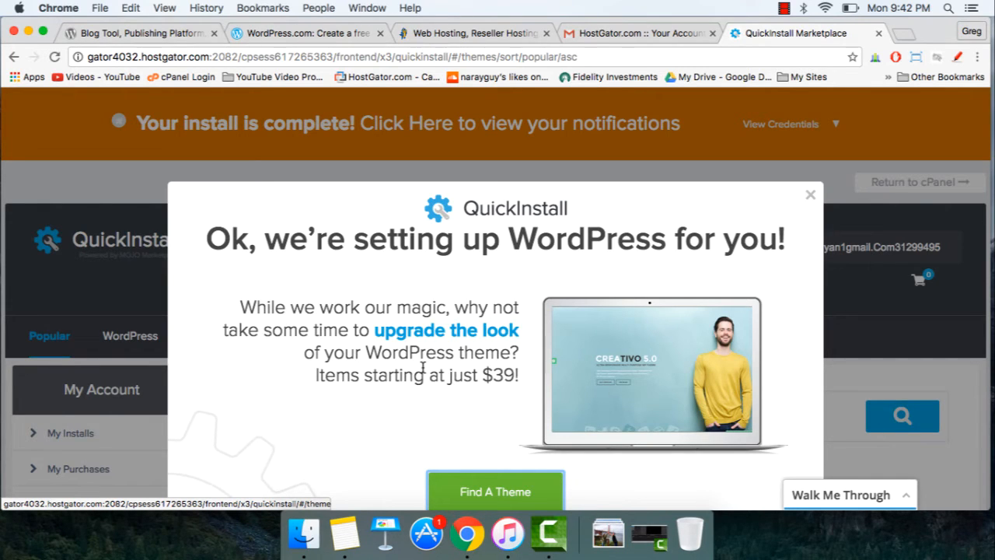
{"action": "mouse_move", "coordinate": [672, 189]}
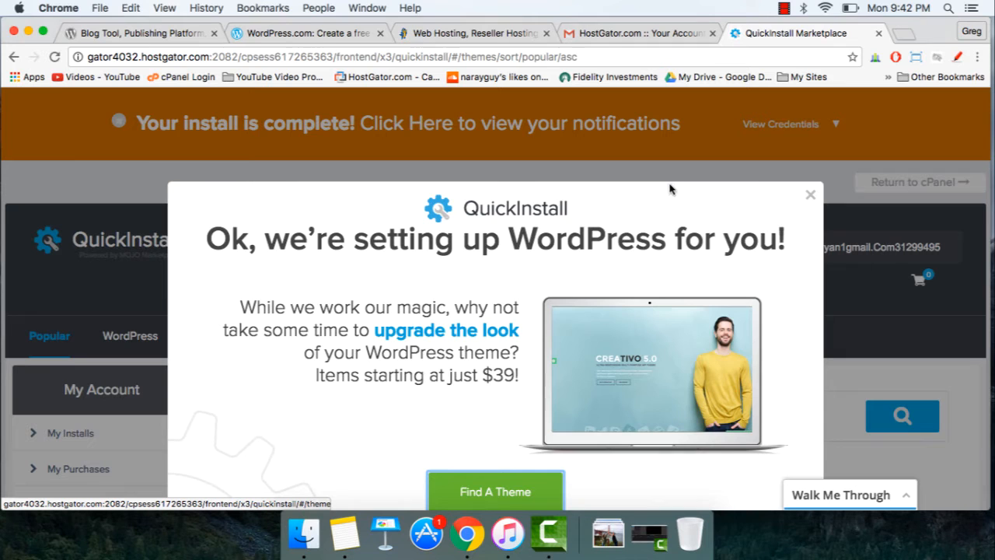
- Dismiss the setup popup, view the install credentials, copy the password and go to the Admin Area
{"action": "left_click", "coordinate": [811, 194]}
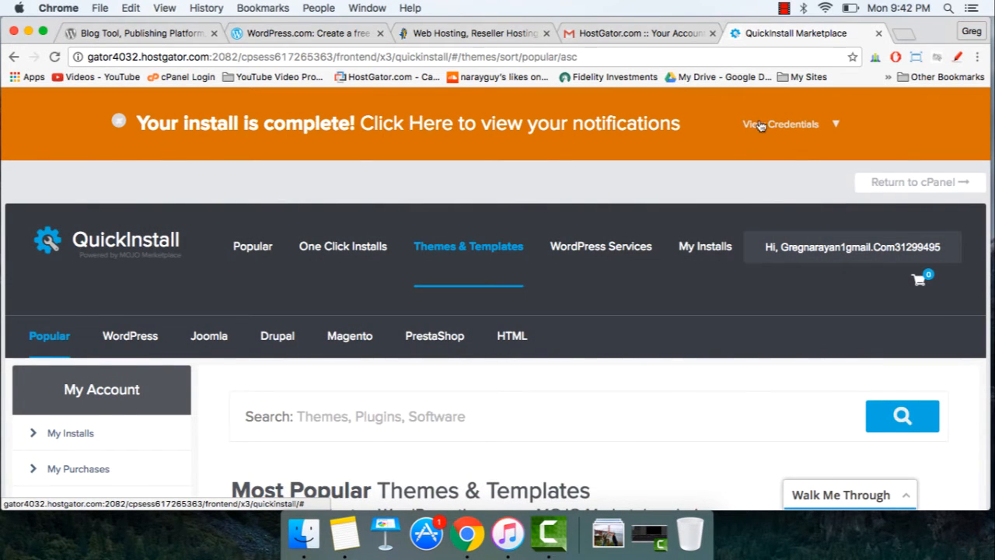
{"action": "left_click", "coordinate": [787, 125]}
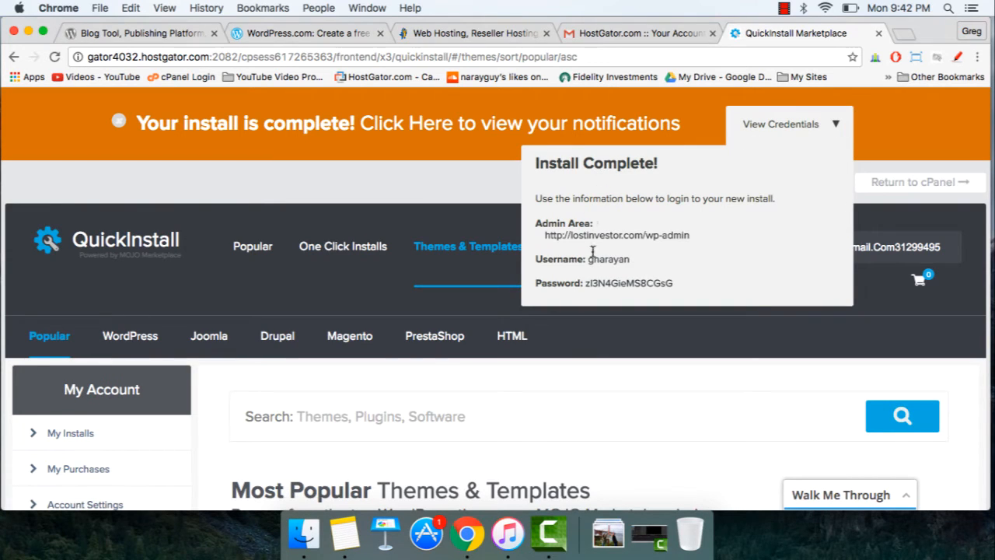
{"action": "double_click", "coordinate": [628, 283]}
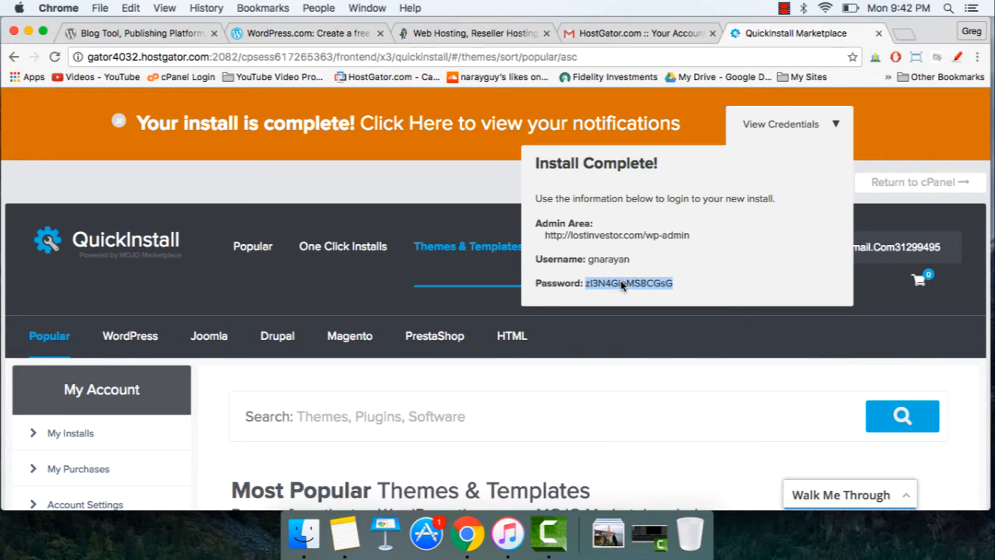
{"action": "mouse_move", "coordinate": [536, 245]}
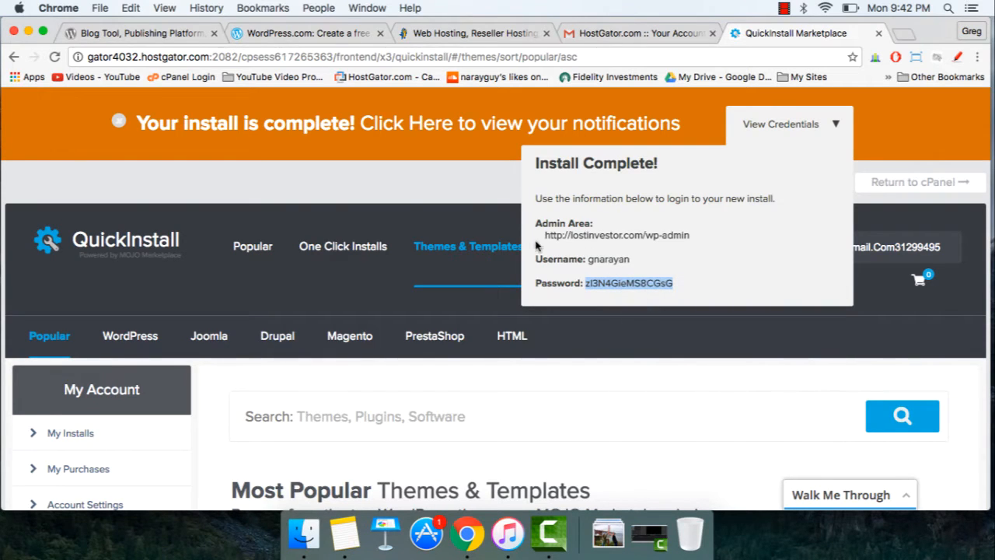
{"action": "mouse_move", "coordinate": [616, 235]}
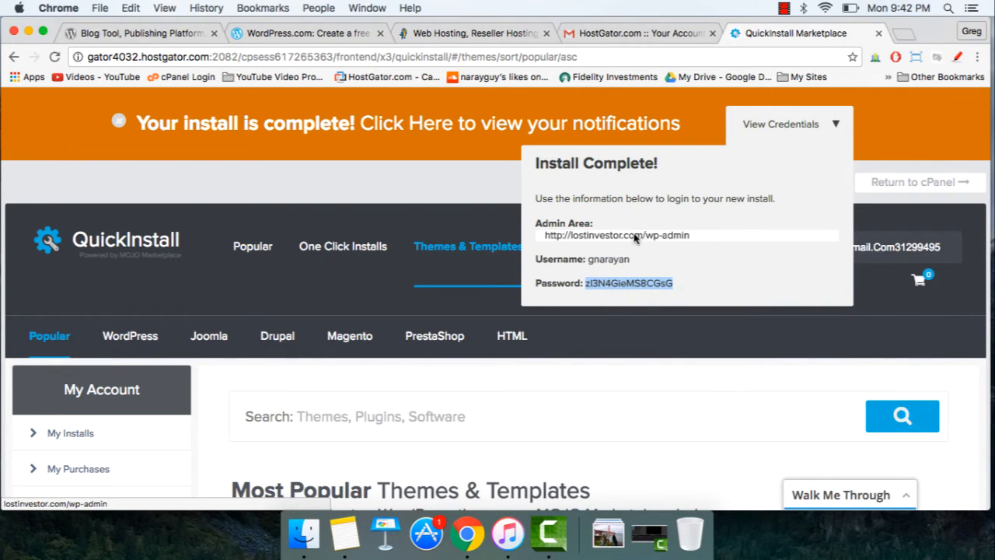
{"action": "mouse_move", "coordinate": [599, 240]}
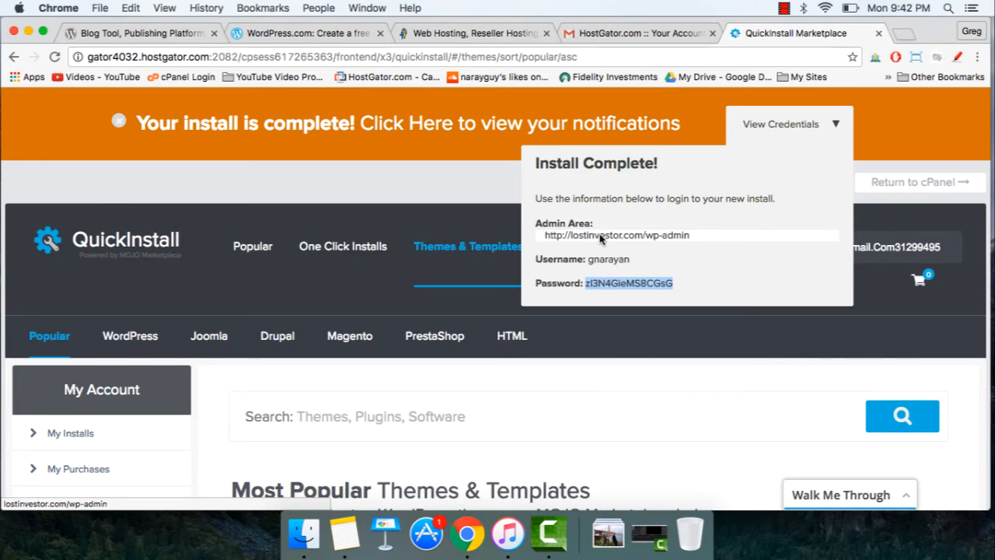
{"action": "left_click", "coordinate": [616, 235]}
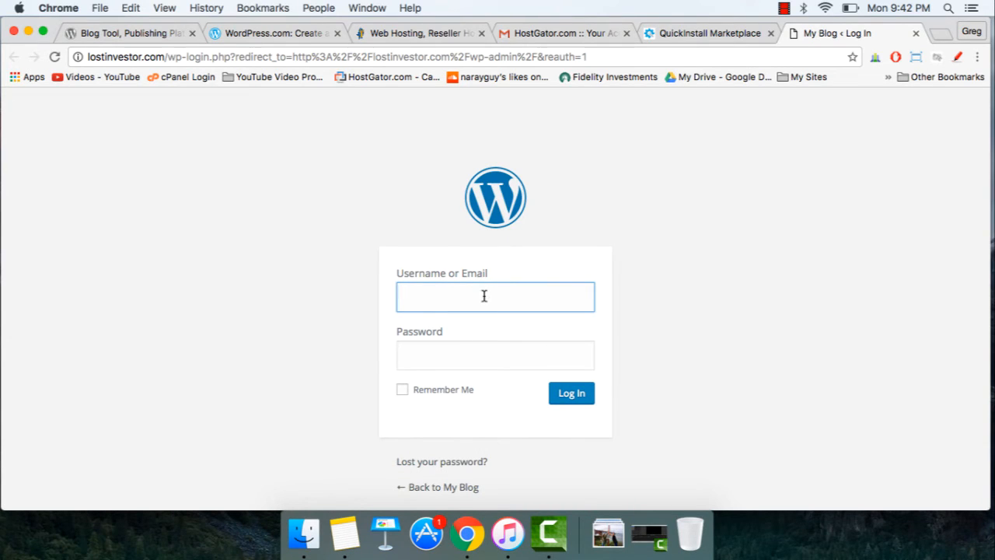
- Log in to the lostinvestor.com admin as gnaray with the pasted password
{"action": "type", "text": "gnarayan"}
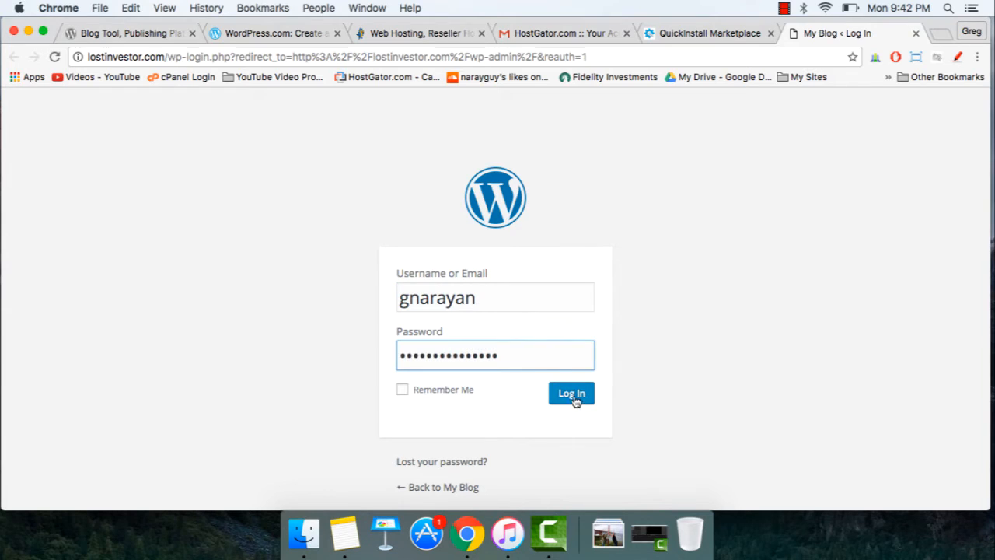
{"action": "left_click", "coordinate": [571, 392]}
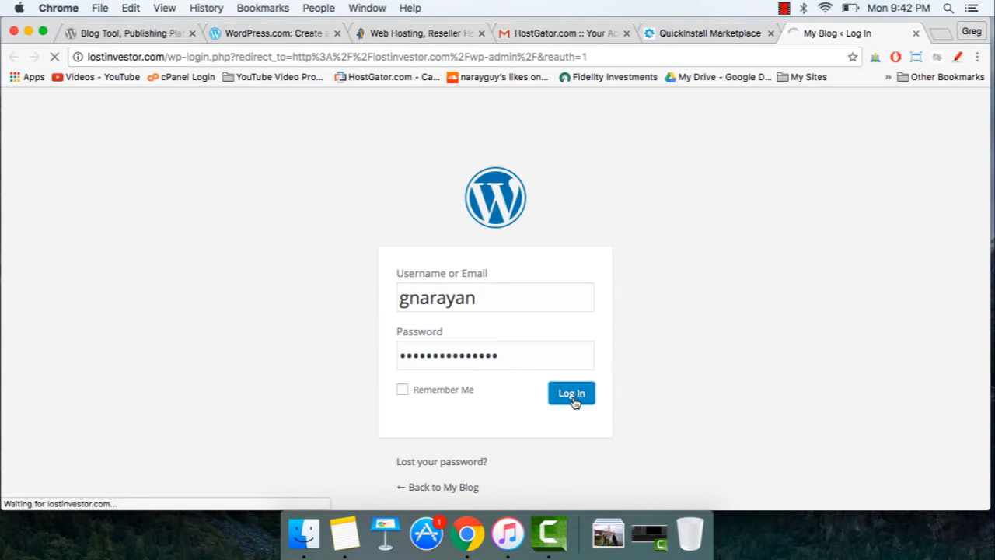
{"action": "left_click", "coordinate": [572, 392]}
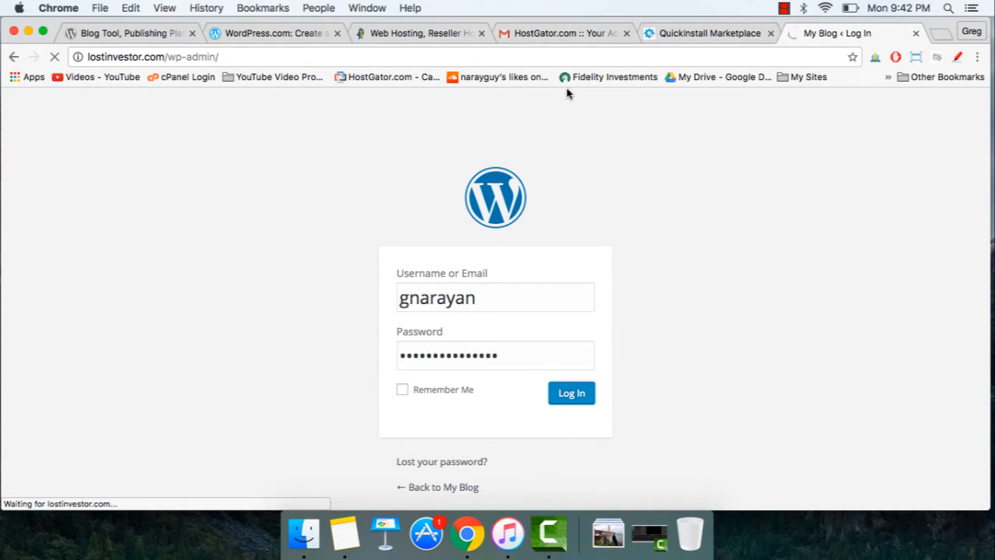
{"action": "left_click", "coordinate": [570, 392]}
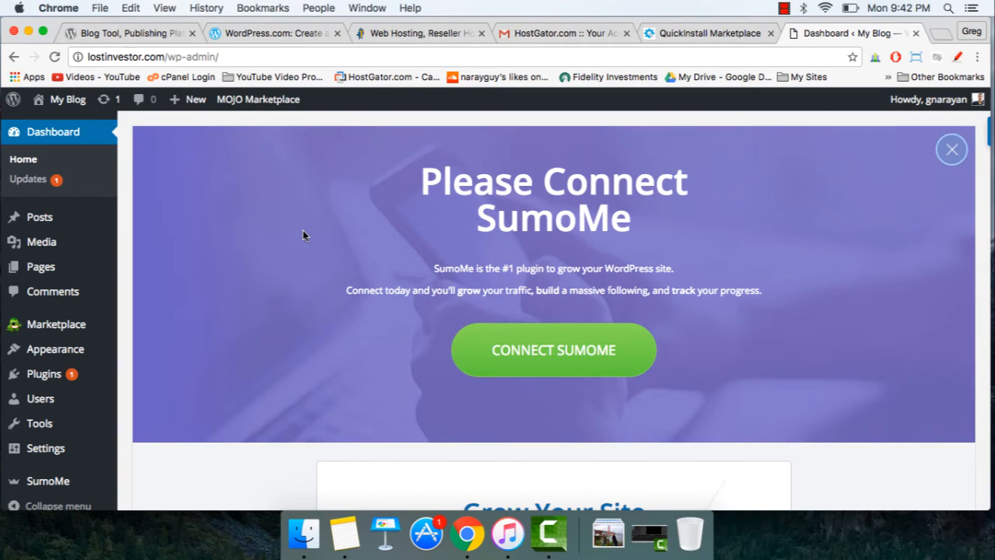
{"action": "mouse_move", "coordinate": [855, 140]}
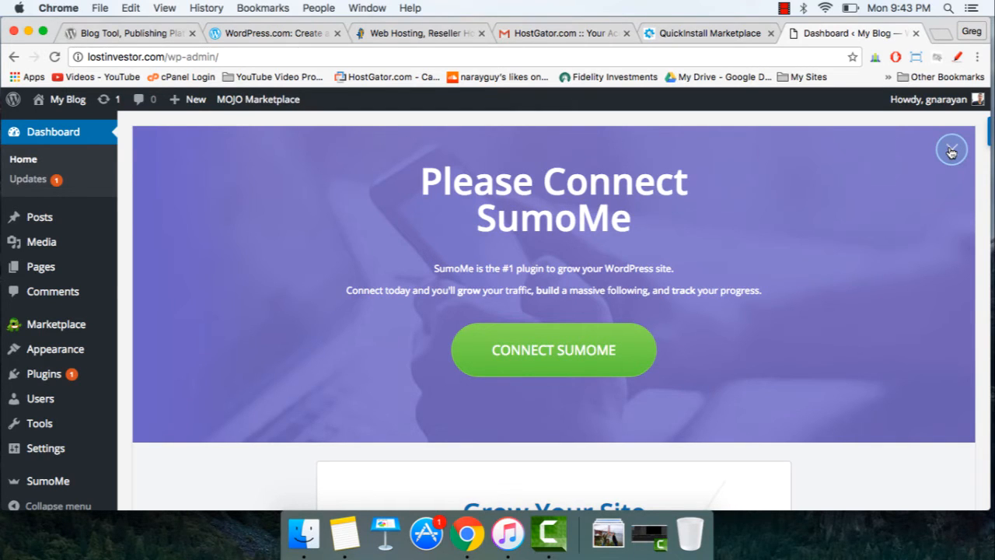
- Close the SumoMe connect overlay to reveal the WordPress Dashboard
{"action": "left_click", "coordinate": [952, 149]}
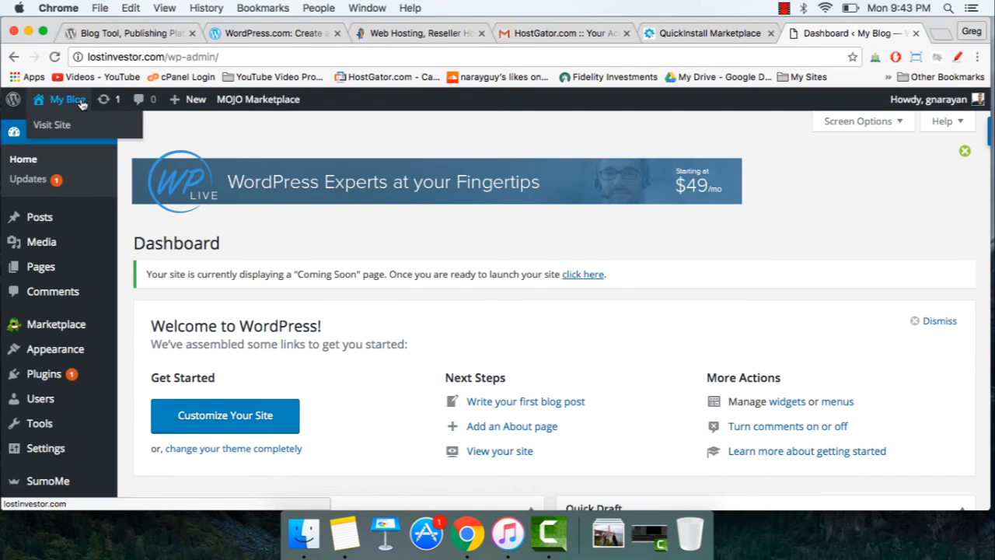
{"action": "mouse_move", "coordinate": [65, 99]}
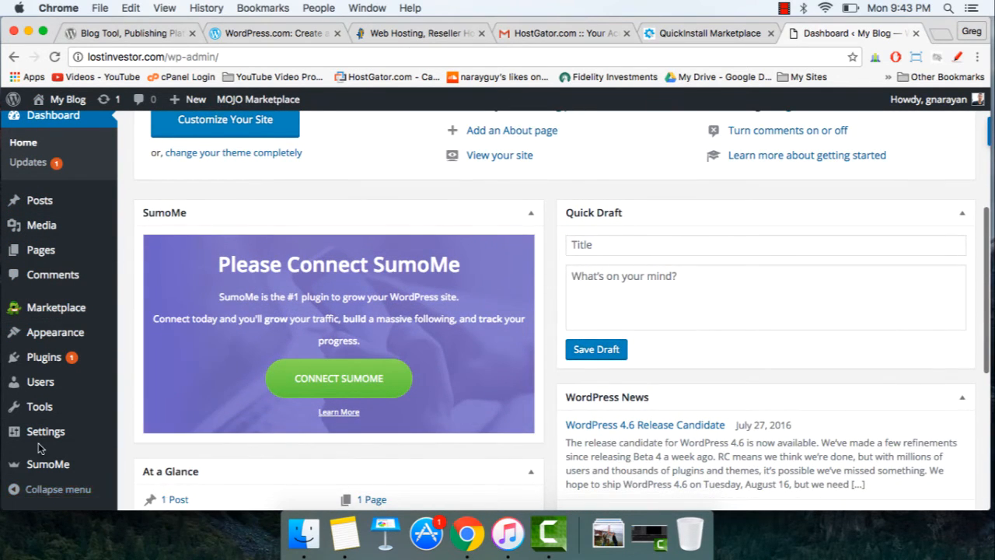
- Go to Appearance > Themes to list the three installed themes
{"action": "scroll", "scroll_direction": "up", "scroll_amount": 3}
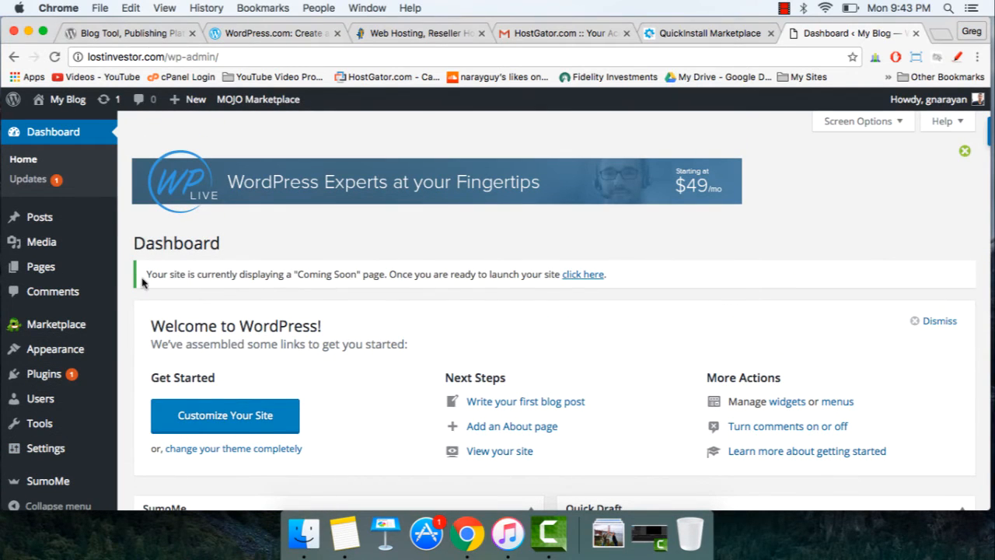
{"action": "left_click", "coordinate": [54, 348]}
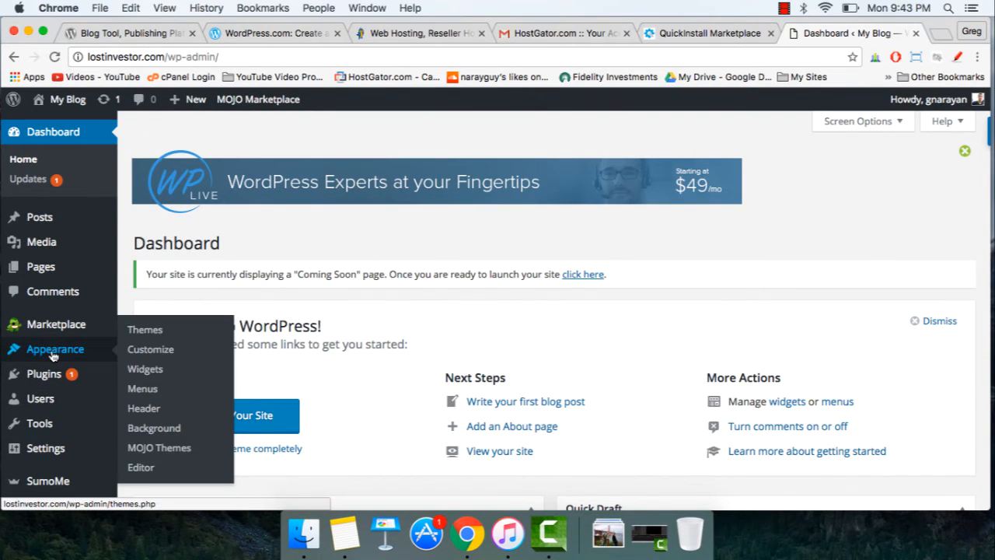
{"action": "mouse_move", "coordinate": [149, 348]}
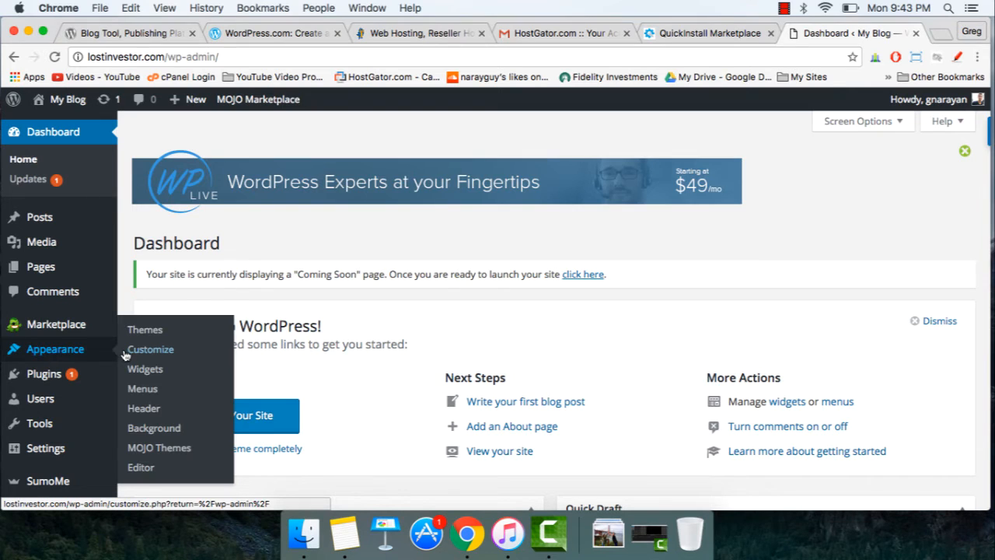
{"action": "left_click", "coordinate": [145, 329]}
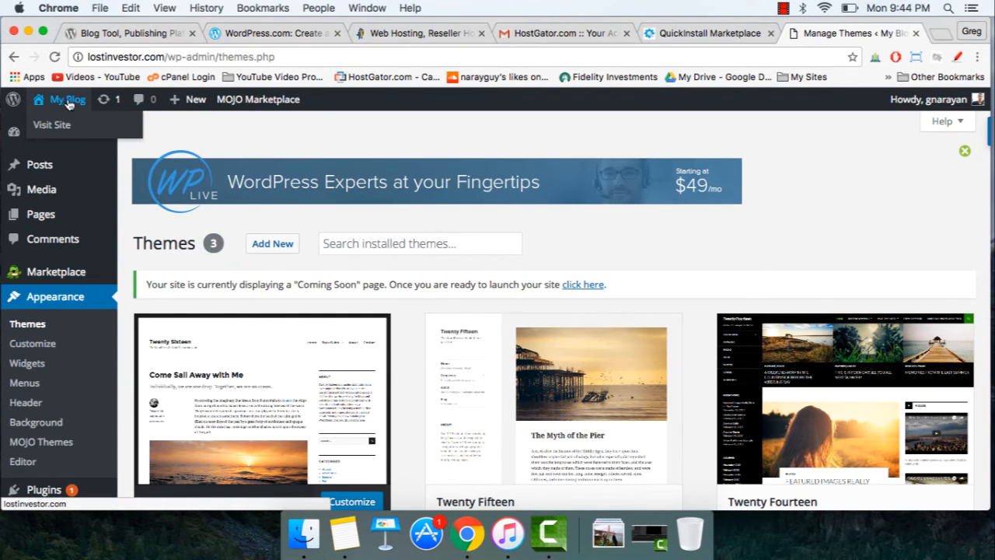
{"action": "left_click", "coordinate": [69, 100]}
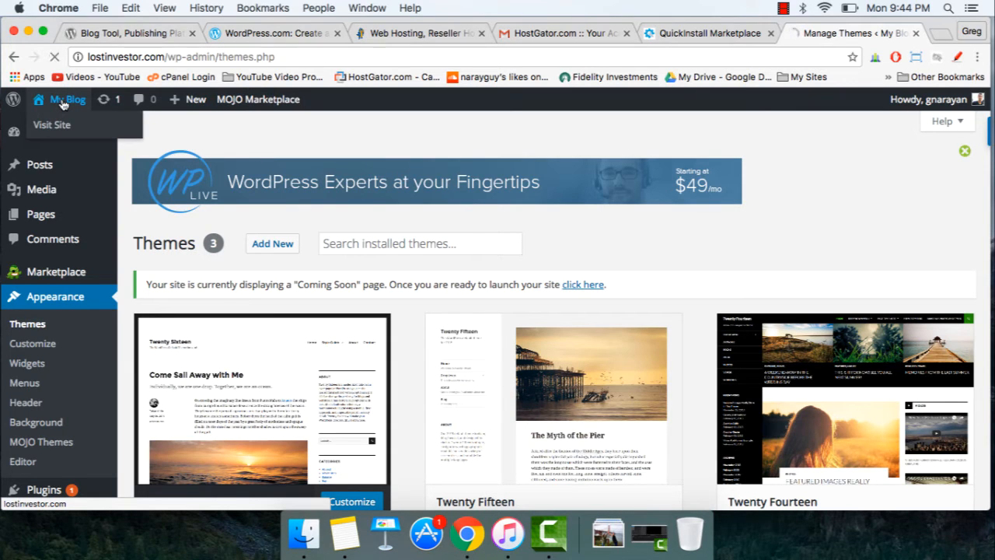
- Visit the live My Blog front page with its Hello world! post, then head back to the admin
{"action": "left_click", "coordinate": [53, 124]}
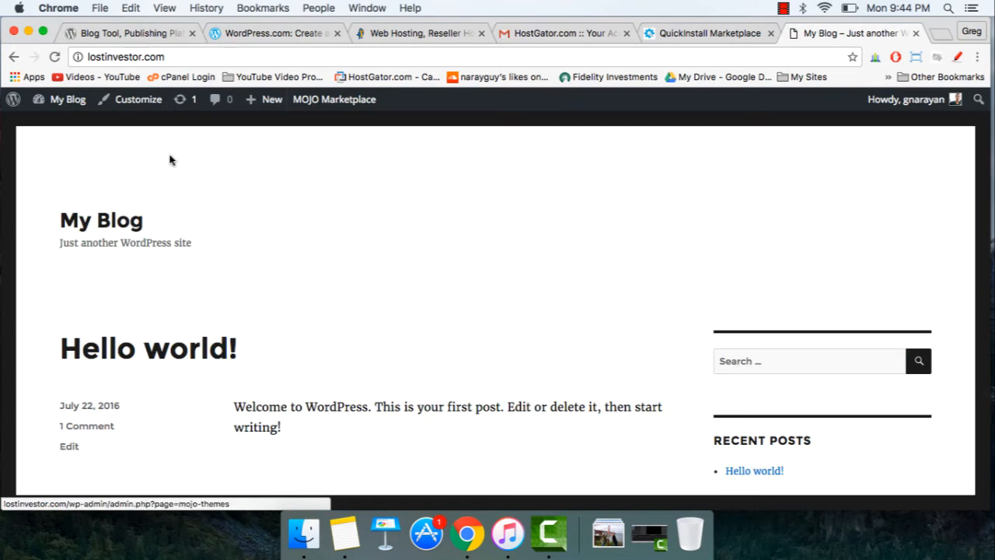
{"action": "scroll", "scroll_direction": "down", "scroll_amount": 3}
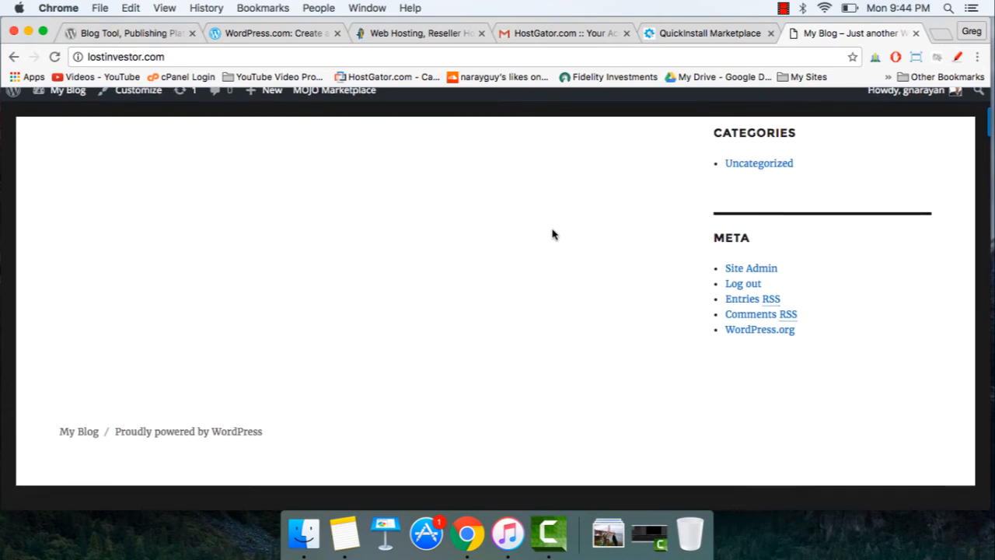
{"action": "scroll", "scroll_direction": "up", "scroll_amount": 3}
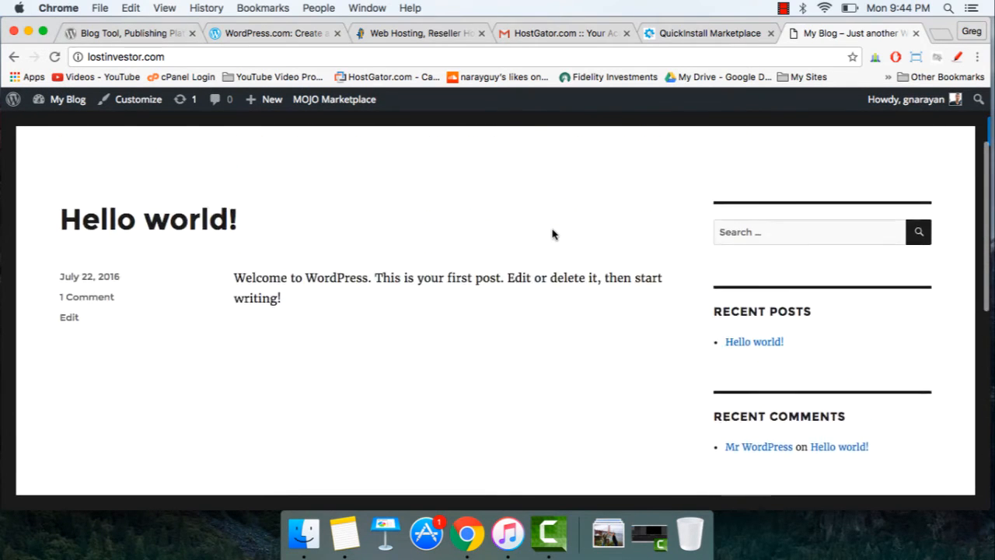
{"action": "scroll", "scroll_direction": "up", "scroll_amount": 3}
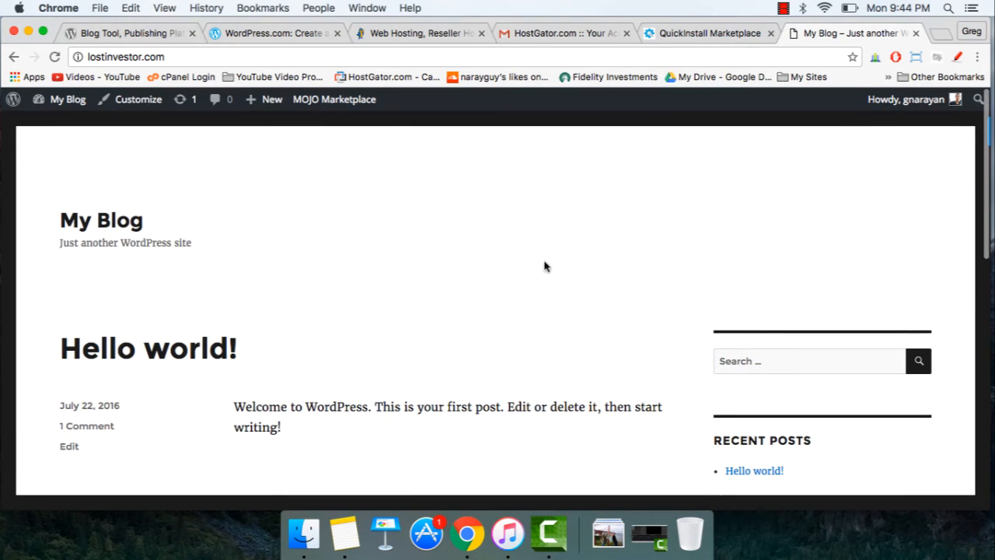
{"action": "mouse_move", "coordinate": [533, 280]}
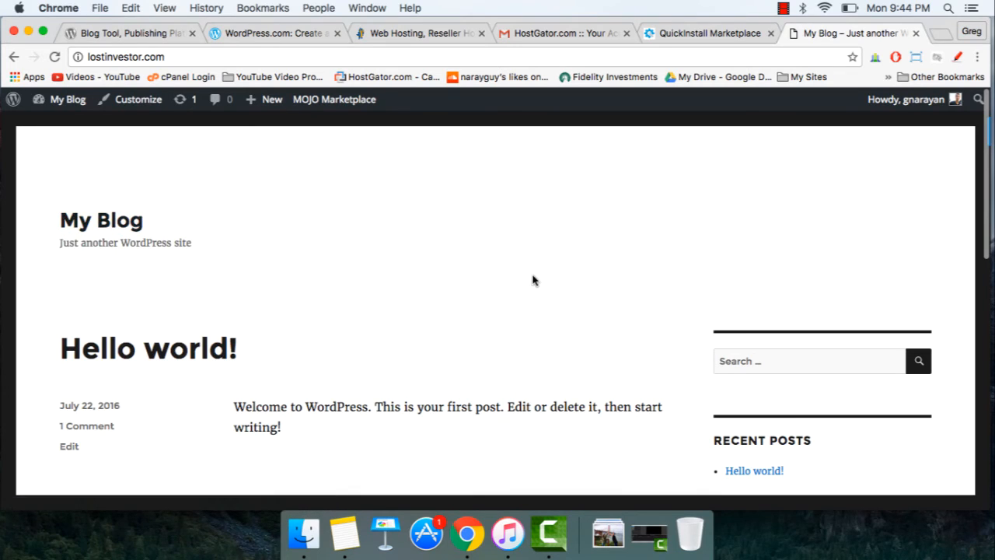
{"action": "mouse_move", "coordinate": [476, 193]}
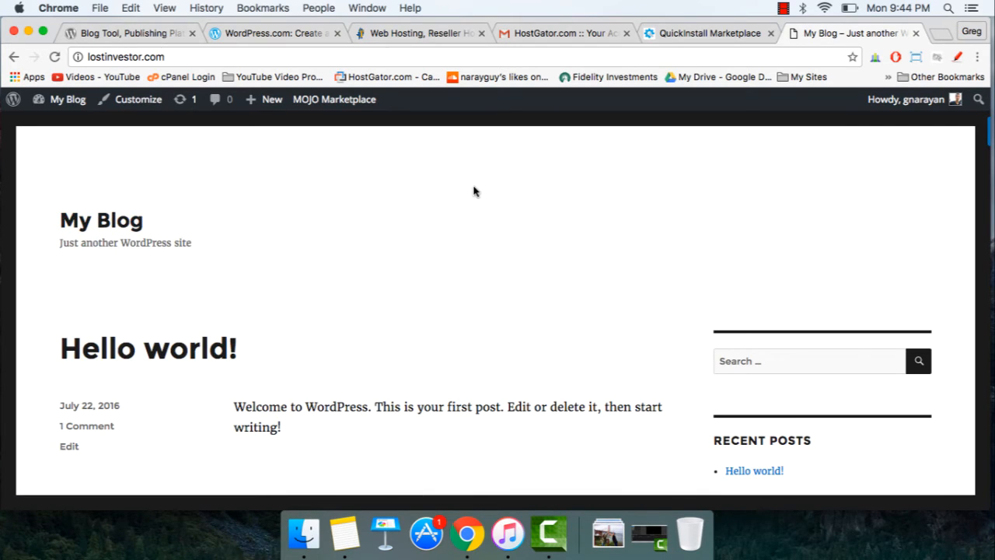
{"action": "mouse_move", "coordinate": [224, 337]}
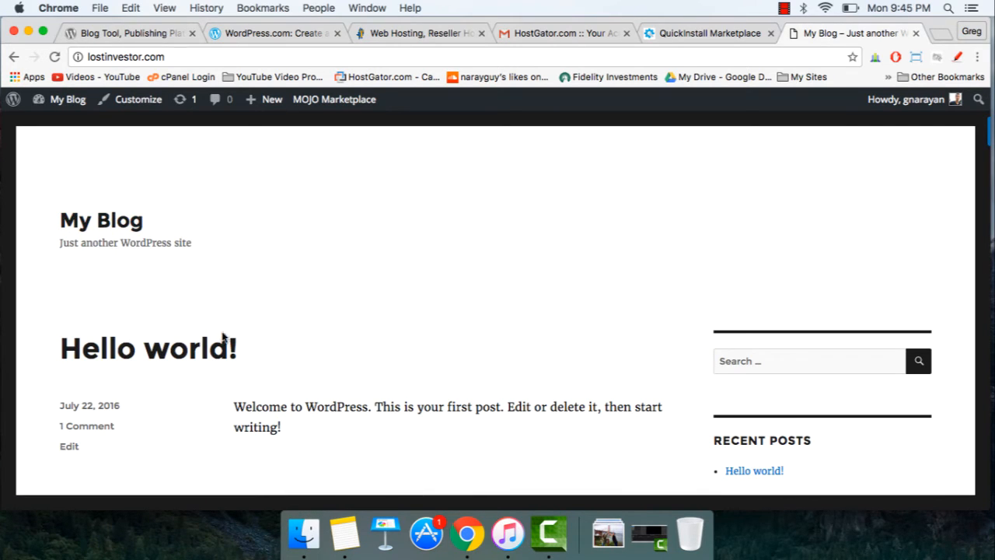
{"action": "left_click", "coordinate": [67, 99]}
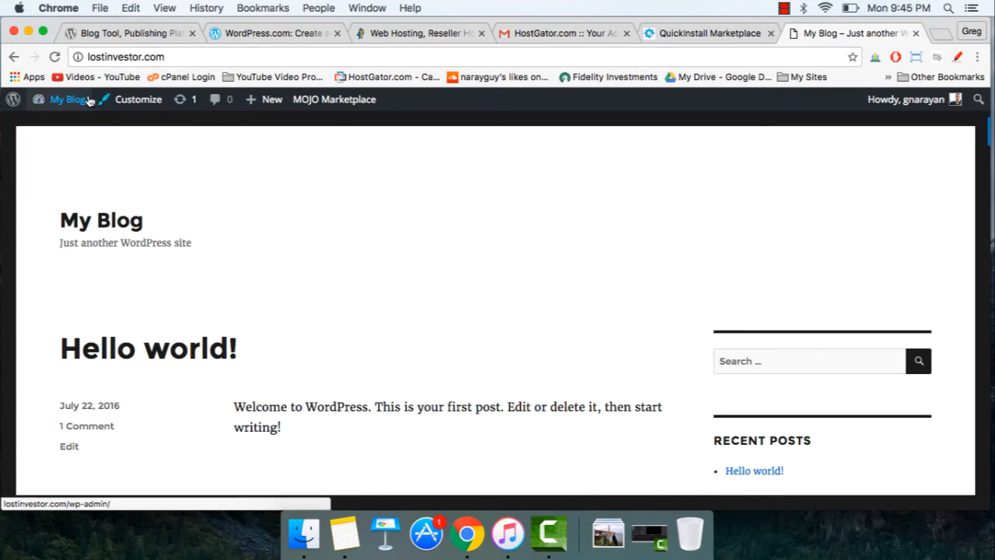
- From the dashboard go to Appearance > Themes > Add New and browse the featured themes
{"action": "left_click", "coordinate": [68, 99]}
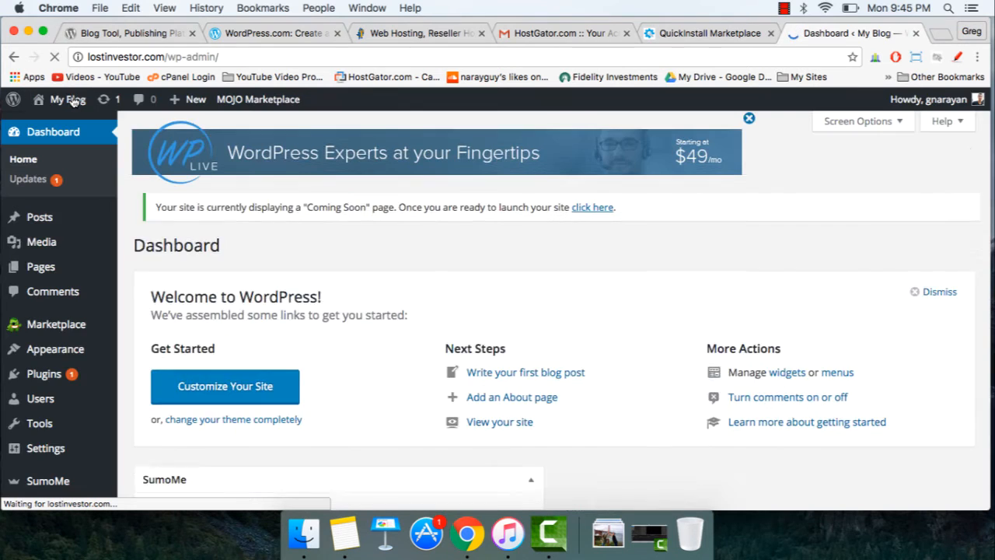
{"action": "left_click", "coordinate": [56, 349]}
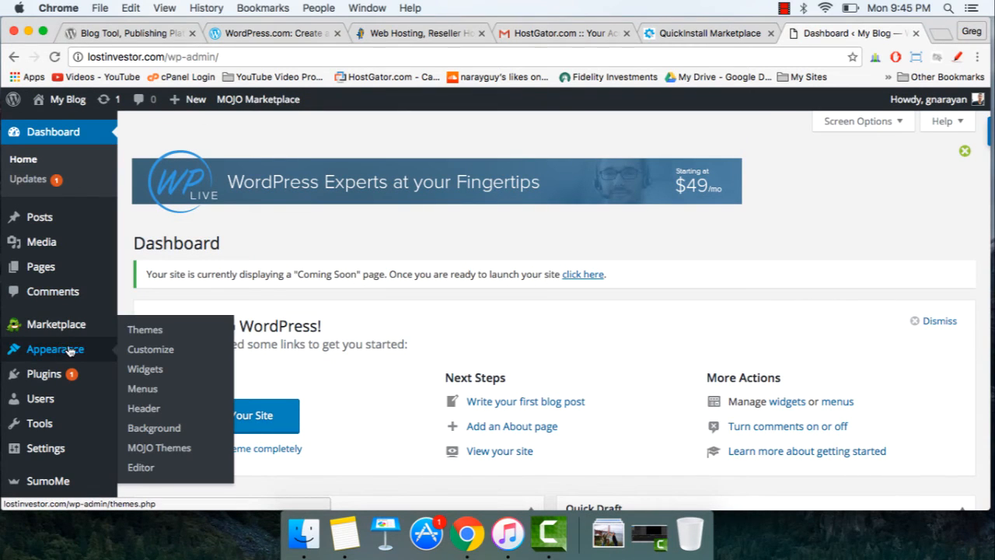
{"action": "mouse_move", "coordinate": [144, 330]}
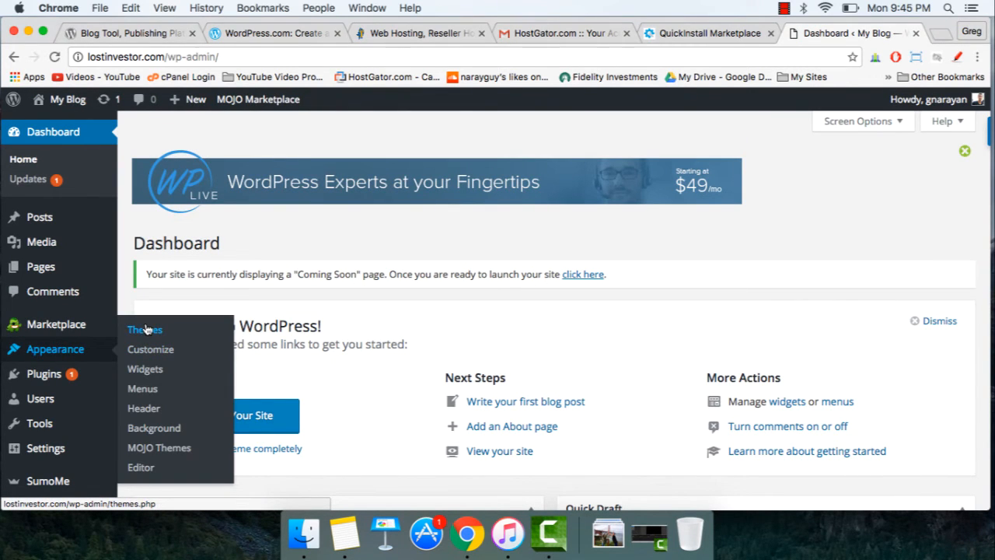
{"action": "left_click", "coordinate": [145, 330]}
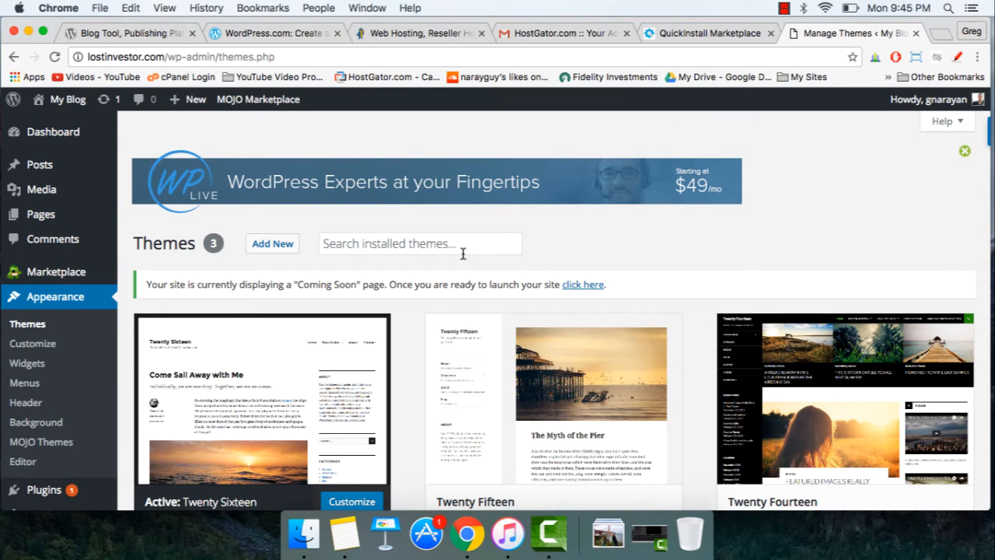
{"action": "mouse_move", "coordinate": [271, 211]}
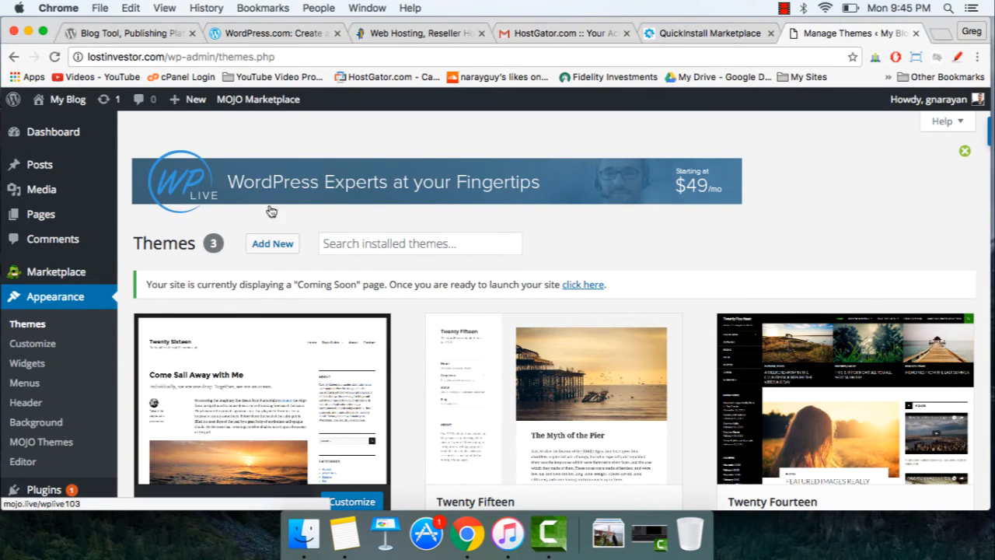
{"action": "left_click", "coordinate": [272, 242]}
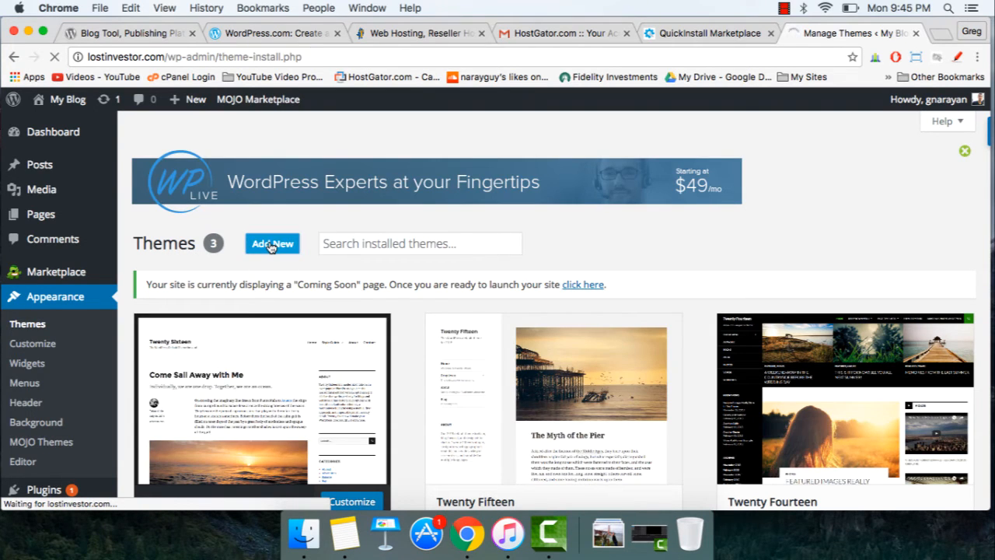
{"action": "left_click", "coordinate": [271, 242]}
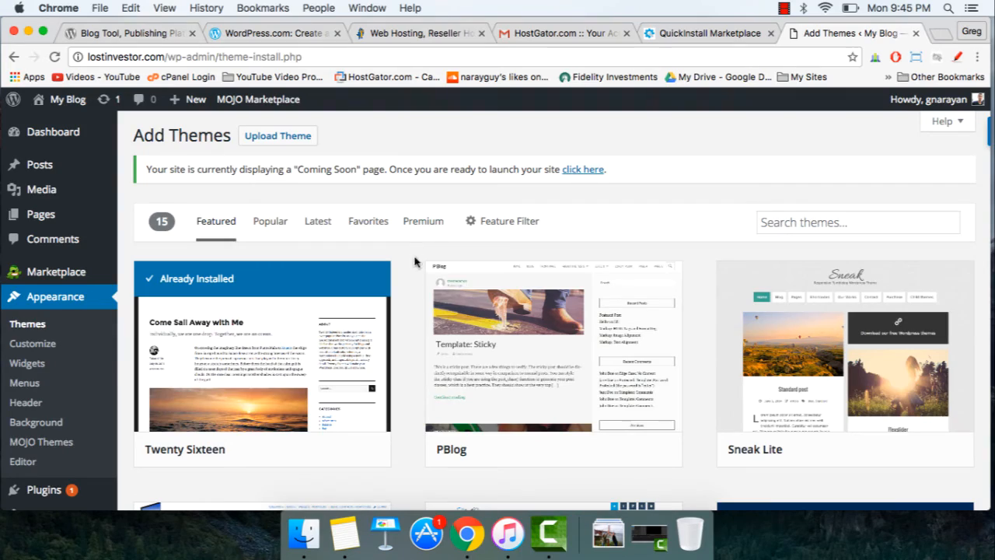
{"action": "scroll", "scroll_direction": "down", "scroll_amount": 3}
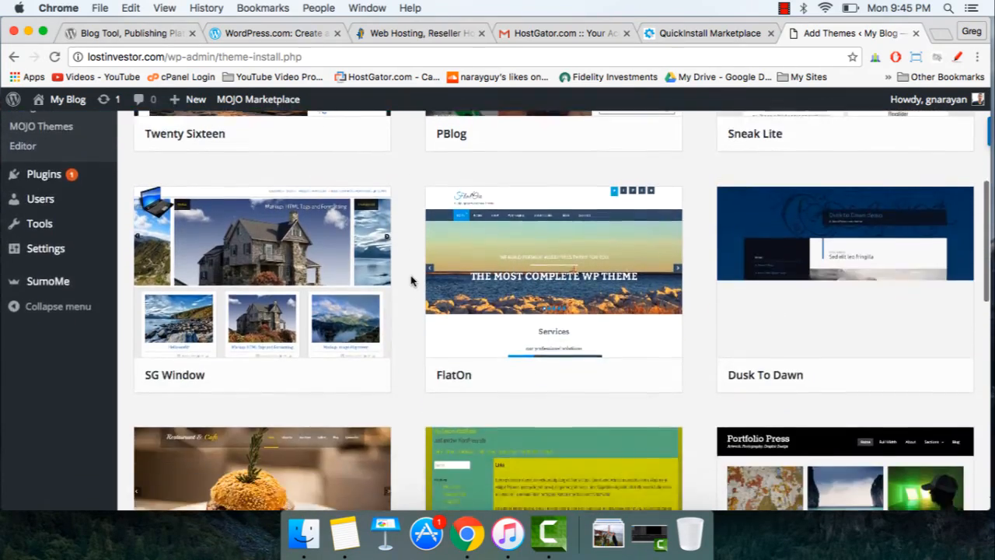
{"action": "scroll", "scroll_direction": "down", "scroll_amount": 3}
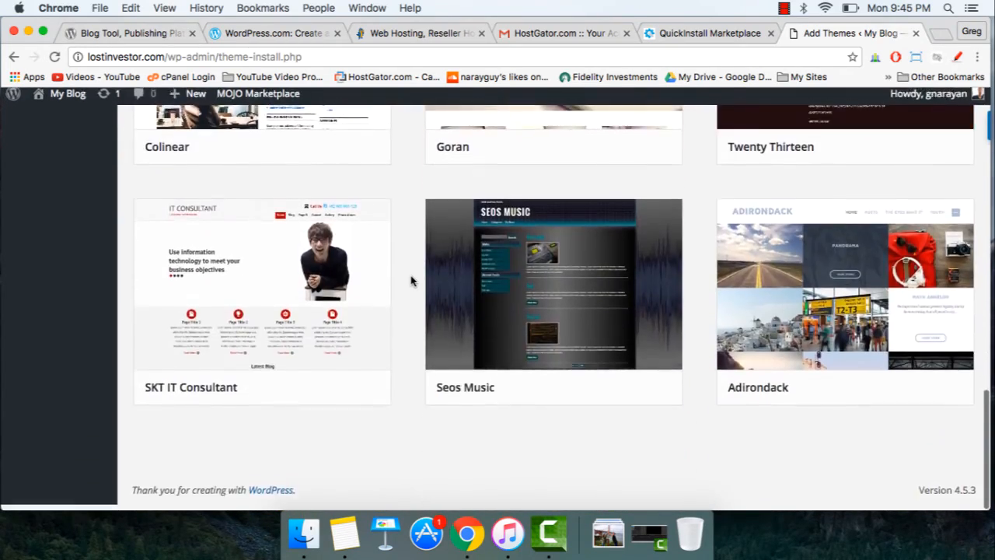
{"action": "scroll", "scroll_direction": "up", "scroll_amount": 3}
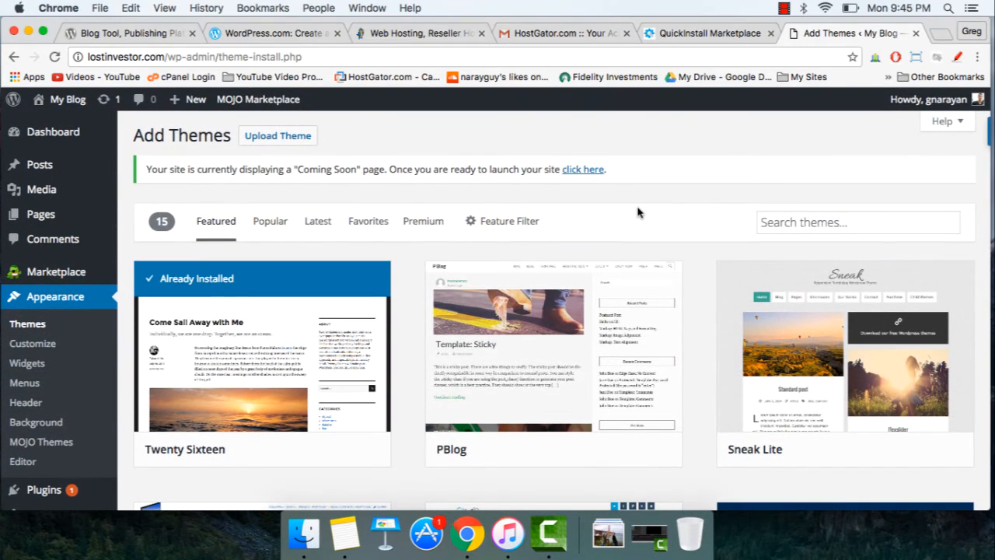
{"action": "mouse_move", "coordinate": [661, 173]}
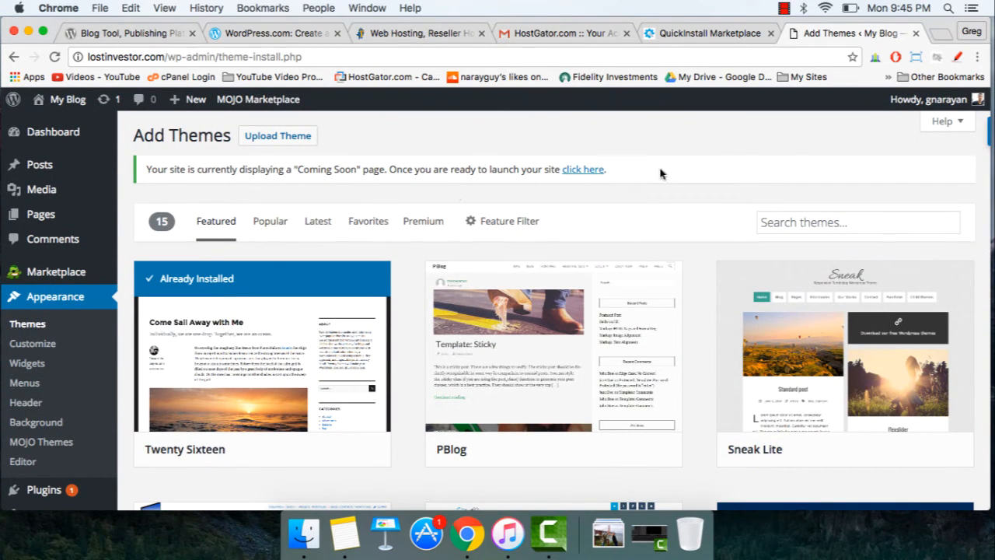
- Search the theme directory for 'vantage', install the Vantage theme and activate it
{"action": "left_click", "coordinate": [858, 223]}
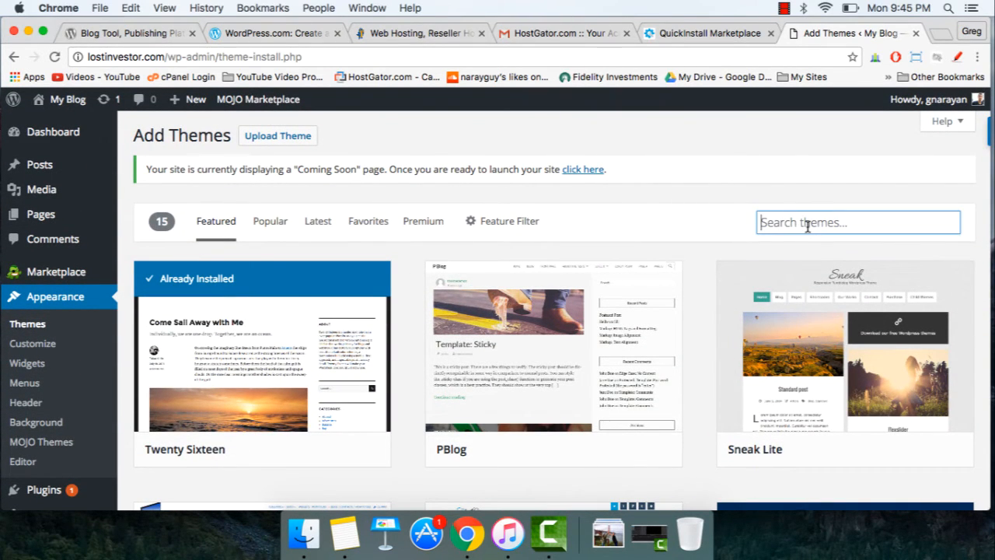
{"action": "type", "text": "vantage"}
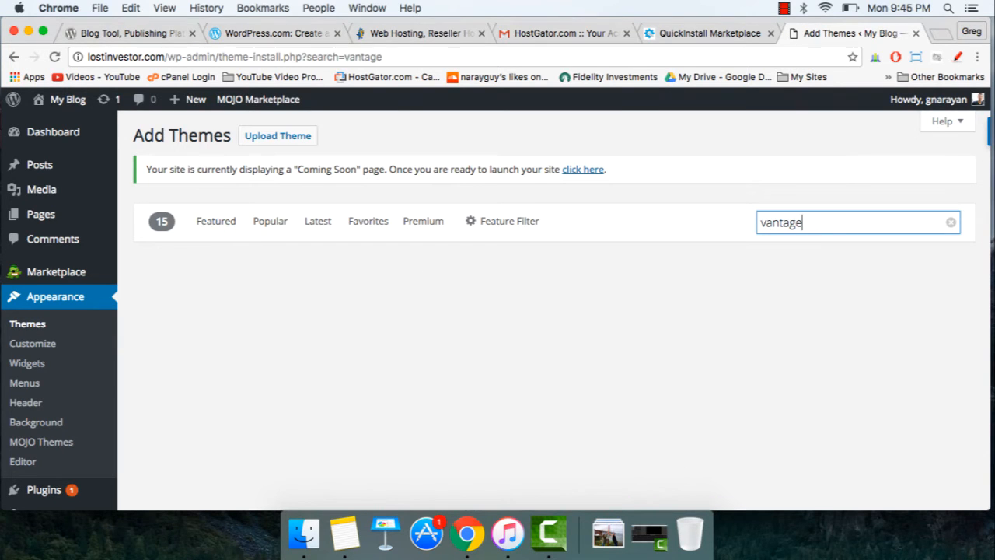
{"action": "key", "text": "Return"}
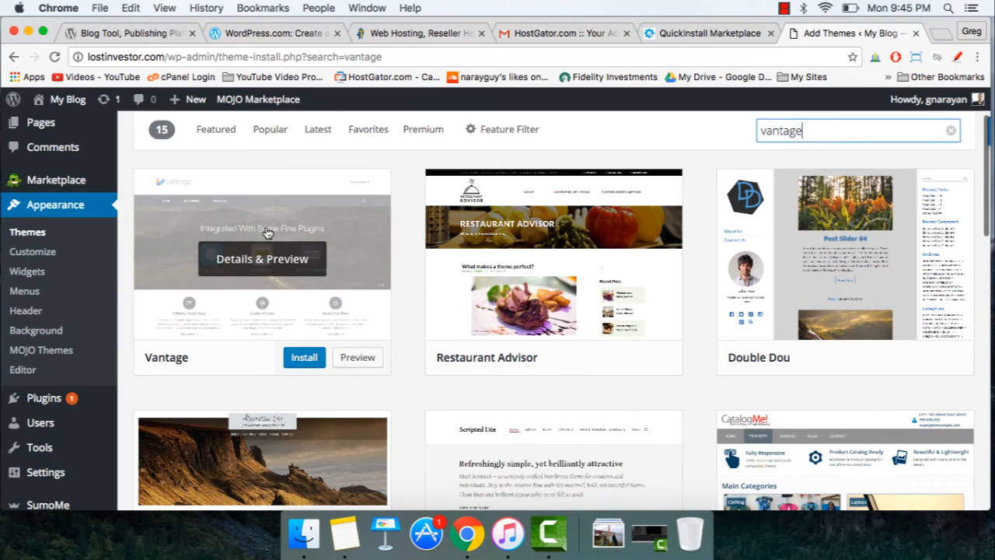
{"action": "left_click", "coordinate": [305, 356]}
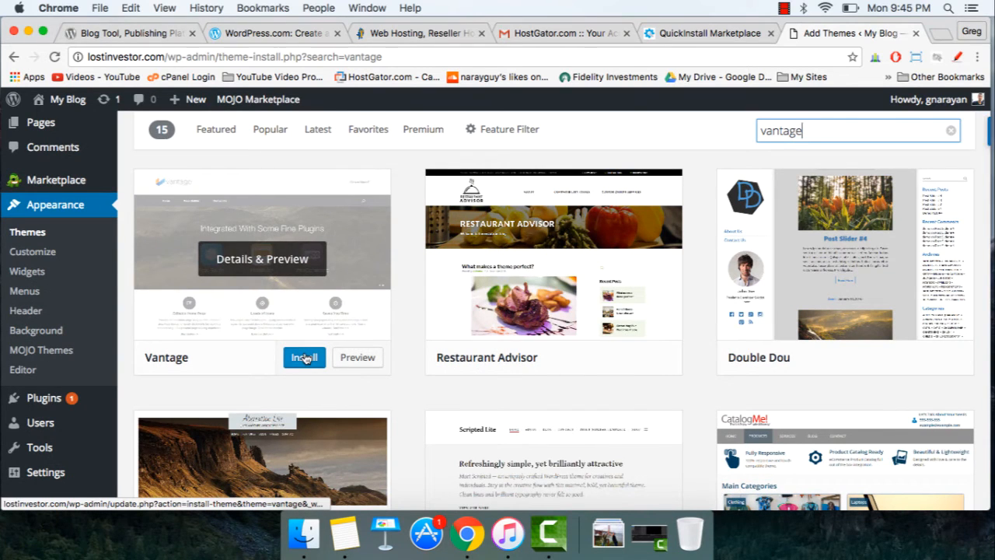
{"action": "left_click", "coordinate": [304, 356]}
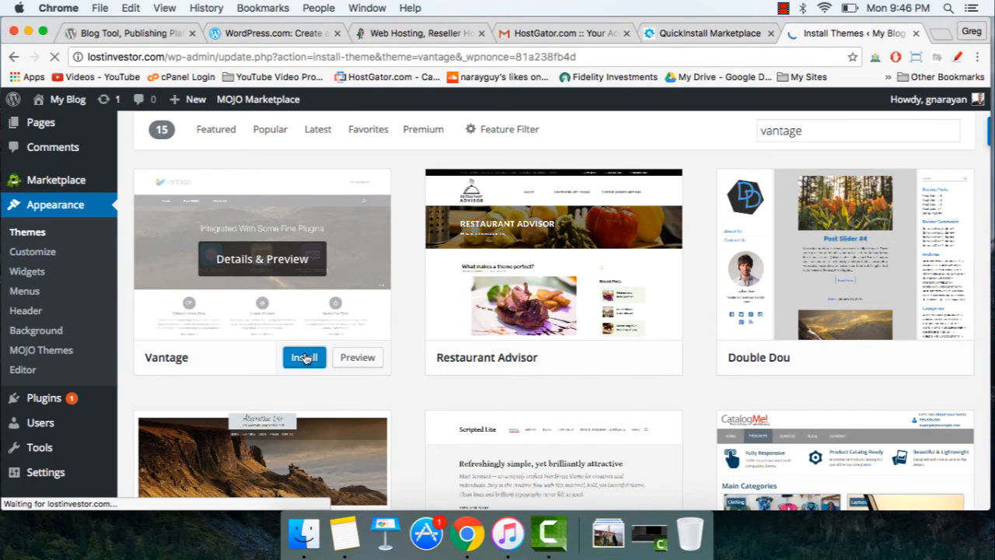
{"action": "left_click", "coordinate": [303, 356]}
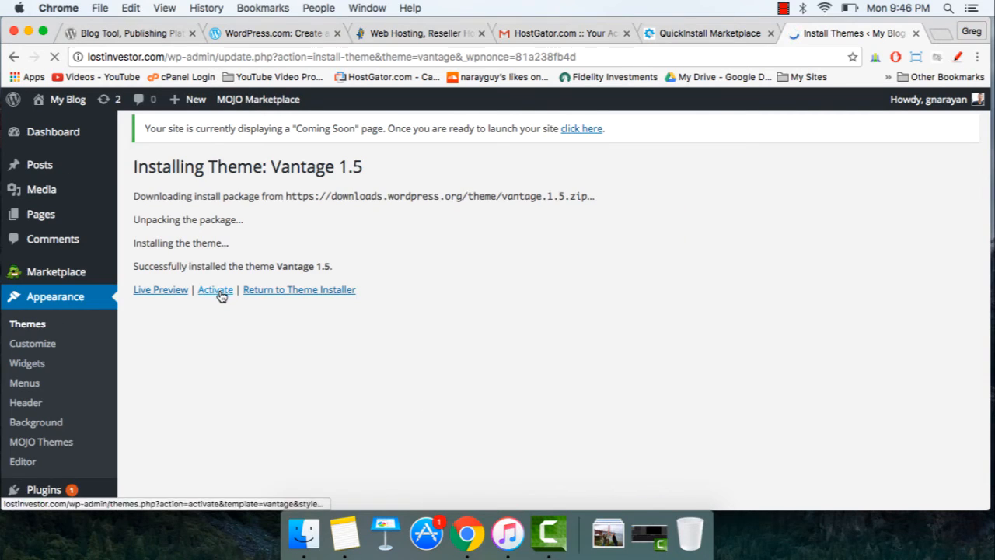
{"action": "left_click", "coordinate": [215, 289]}
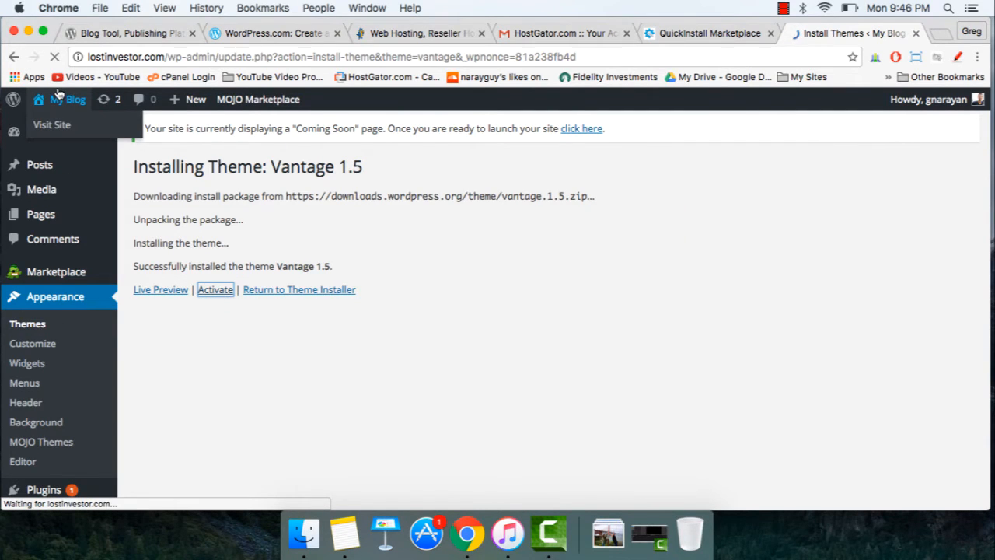
{"action": "left_click", "coordinate": [214, 289]}
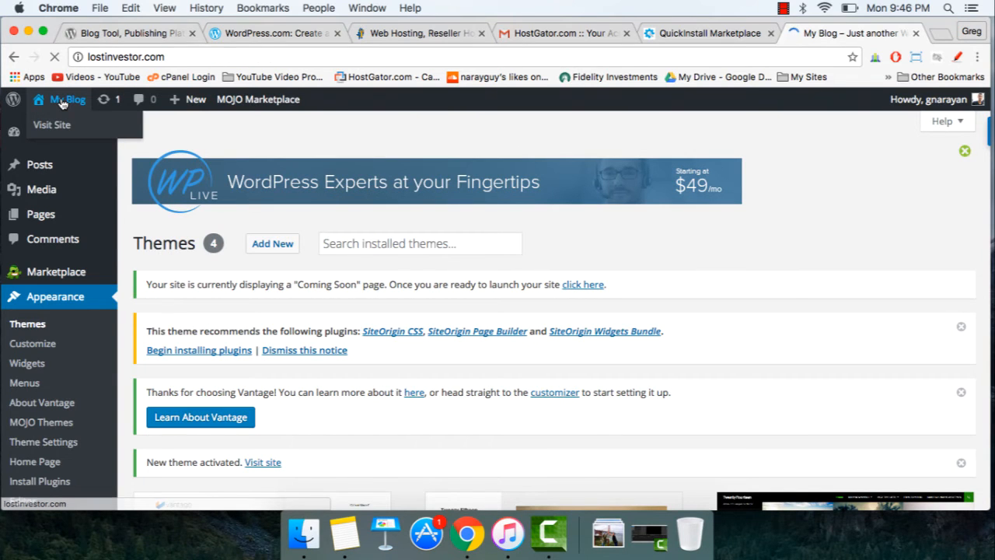
- Visit the live lostinvestor.com site and scroll through the Vantage slider, feature columns and headline widget, then return to admin
{"action": "left_click", "coordinate": [51, 124]}
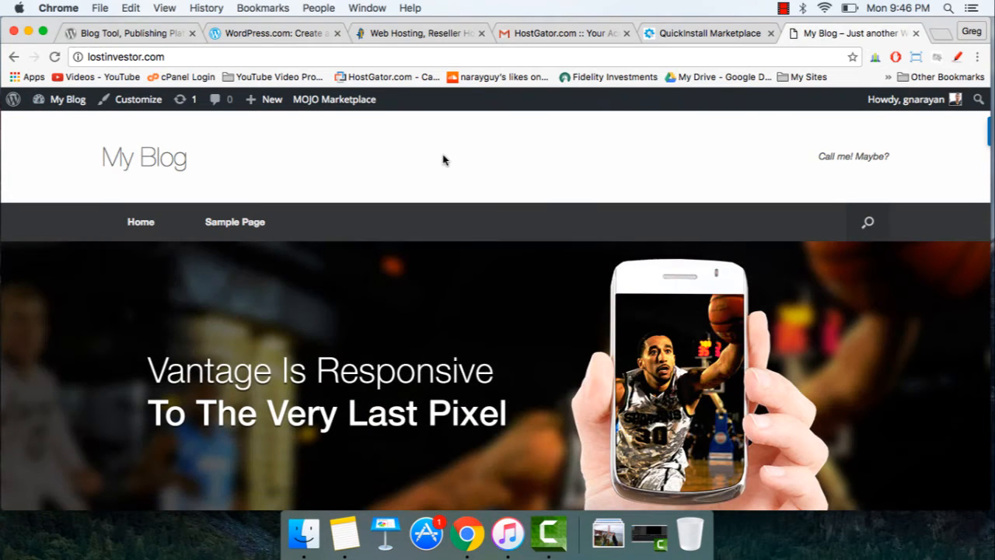
{"action": "scroll", "scroll_direction": "down", "scroll_amount": 3}
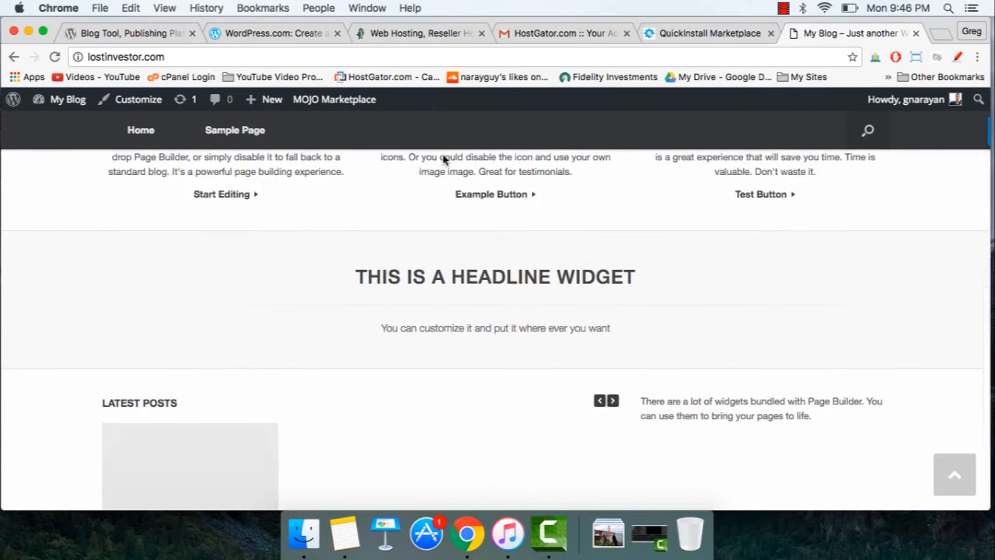
{"action": "scroll", "scroll_direction": "down", "scroll_amount": 3}
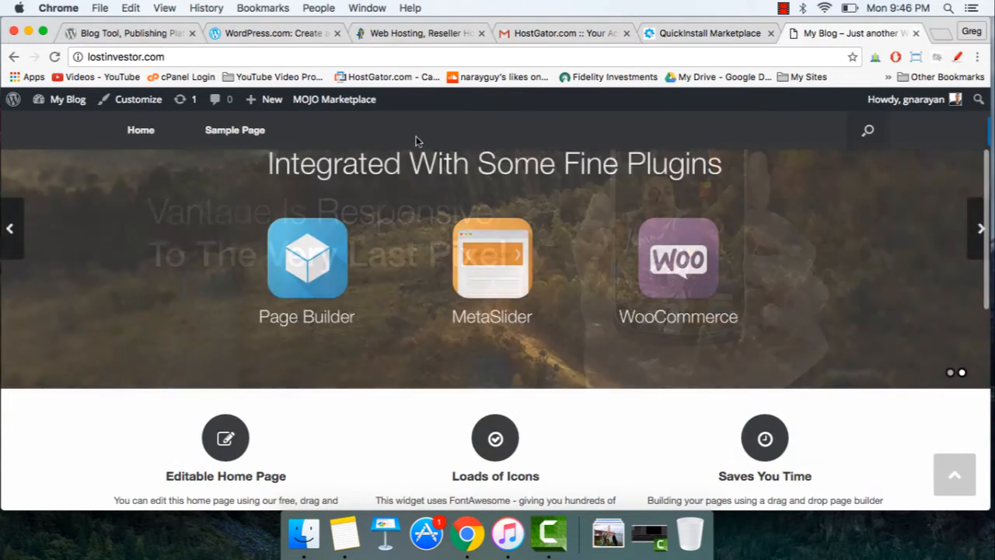
{"action": "scroll", "scroll_direction": "up", "scroll_amount": 3}
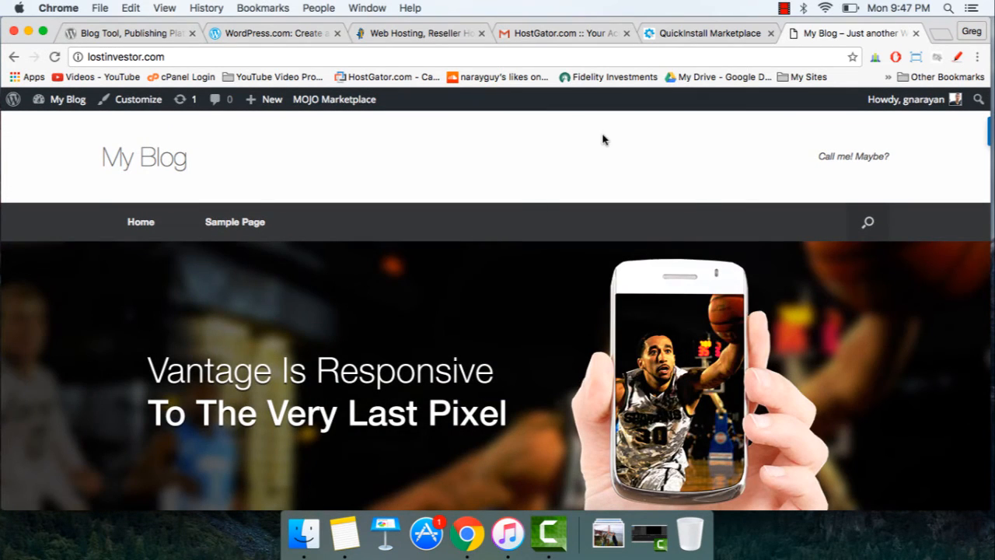
{"action": "scroll", "scroll_direction": "down", "scroll_amount": 3}
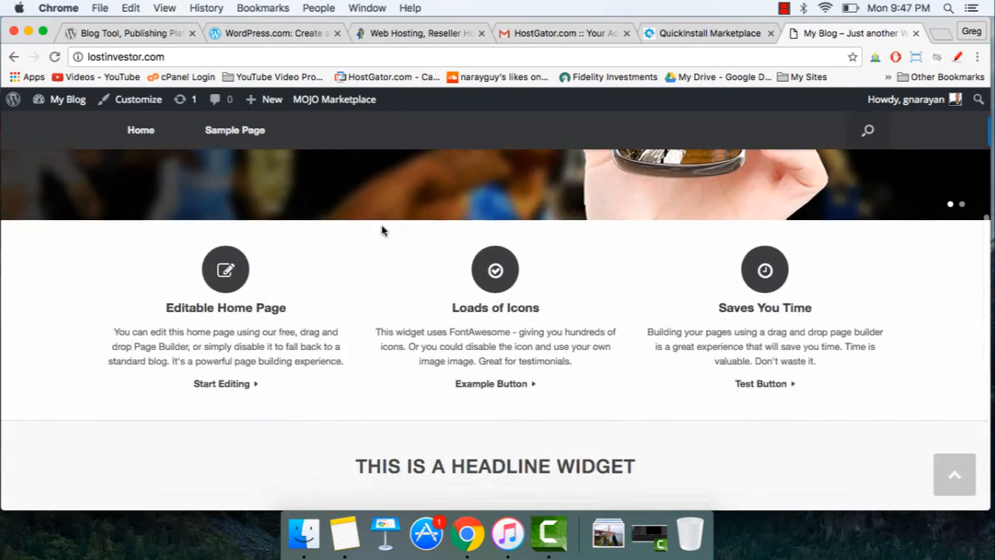
{"action": "scroll", "scroll_direction": "down", "scroll_amount": 3}
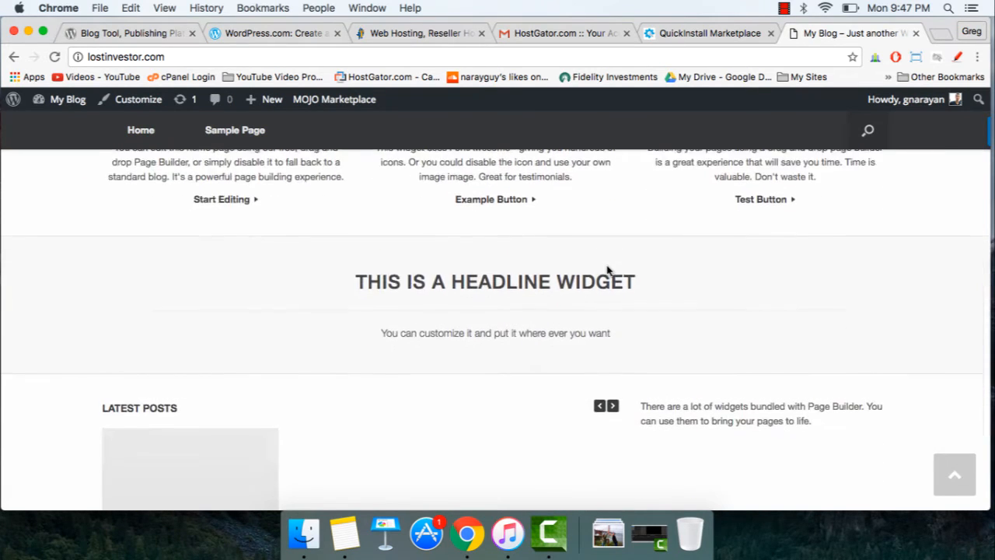
{"action": "scroll", "scroll_direction": "up", "scroll_amount": 3}
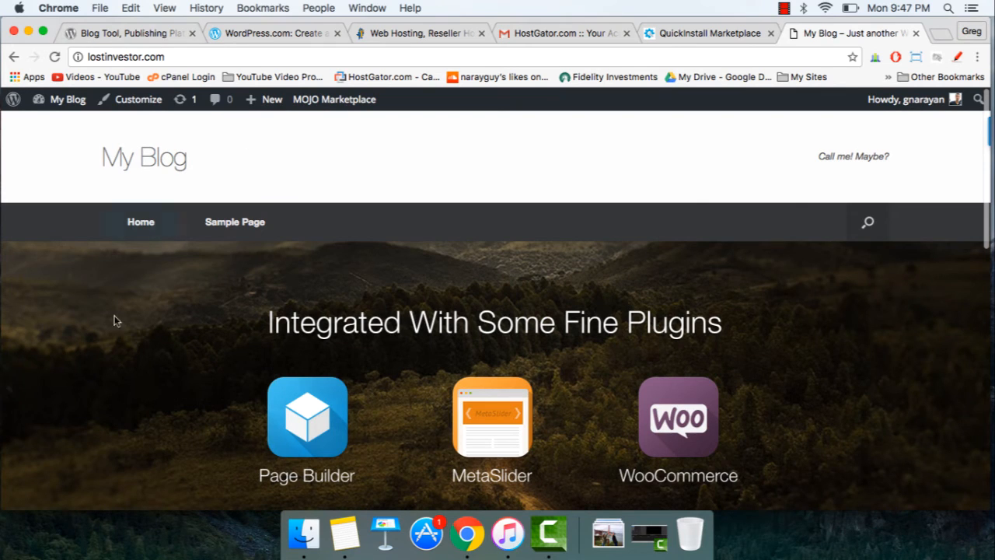
{"action": "mouse_move", "coordinate": [547, 150]}
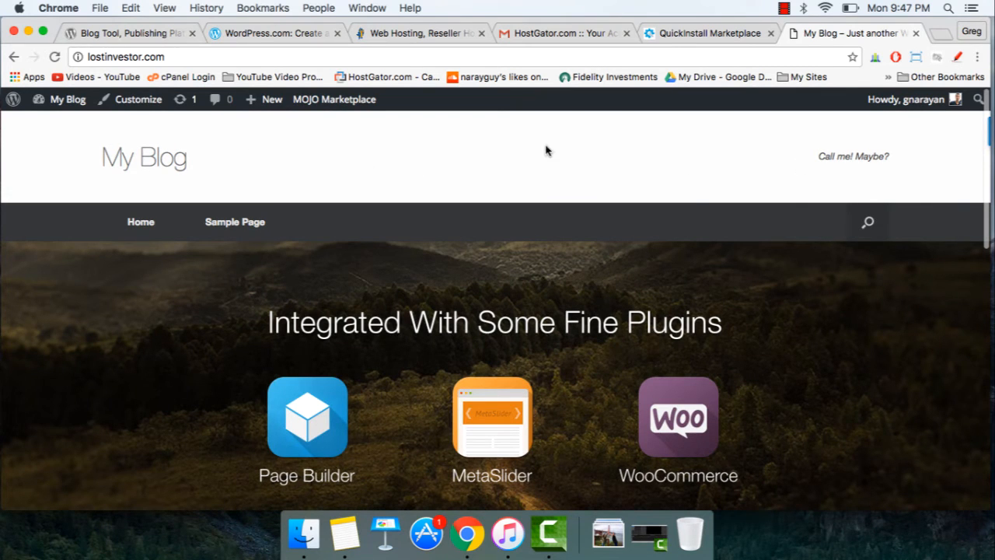
{"action": "left_click", "coordinate": [69, 100]}
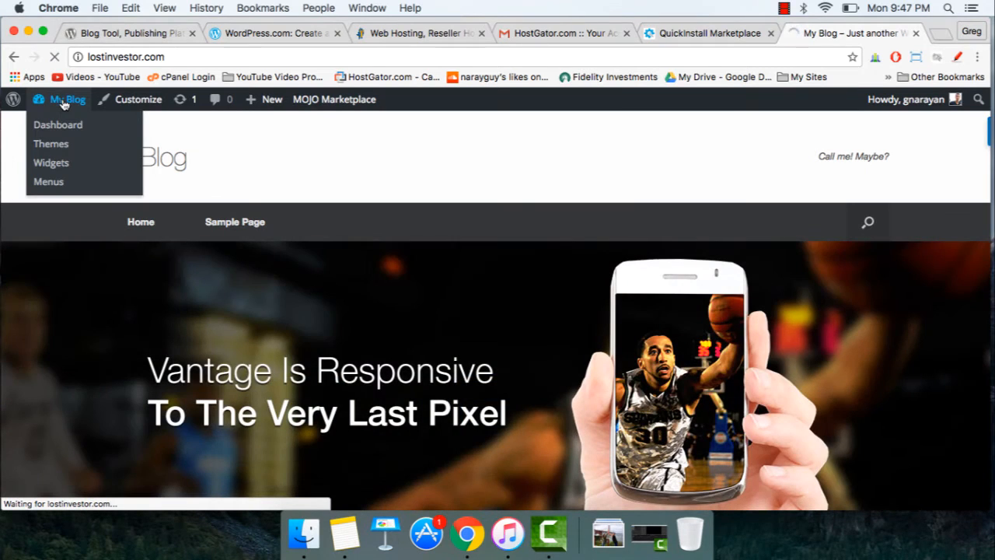
- Activate the Twenty Sixteen theme again from the installed themes page
{"action": "left_click", "coordinate": [57, 125]}
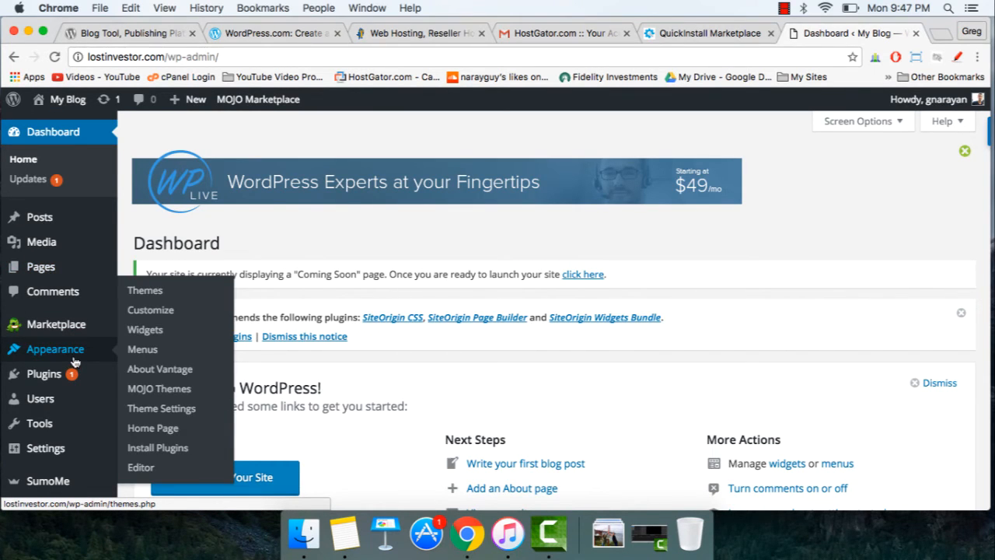
{"action": "mouse_move", "coordinate": [106, 358]}
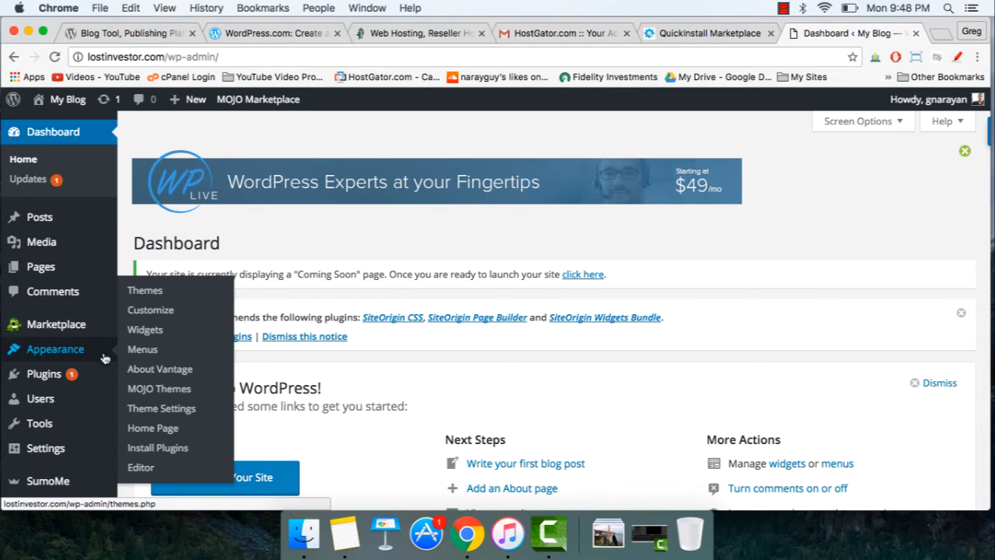
{"action": "left_click", "coordinate": [144, 290]}
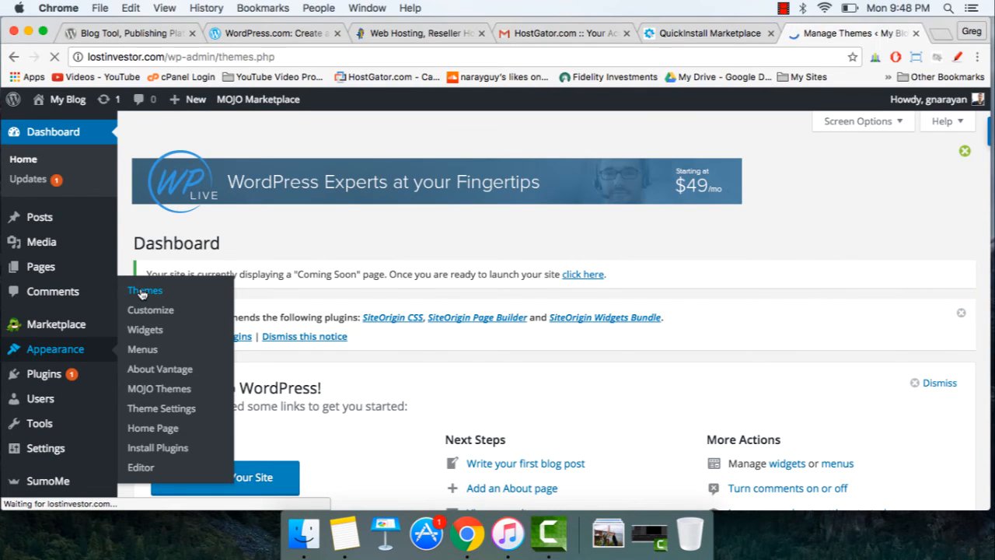
{"action": "left_click", "coordinate": [144, 291]}
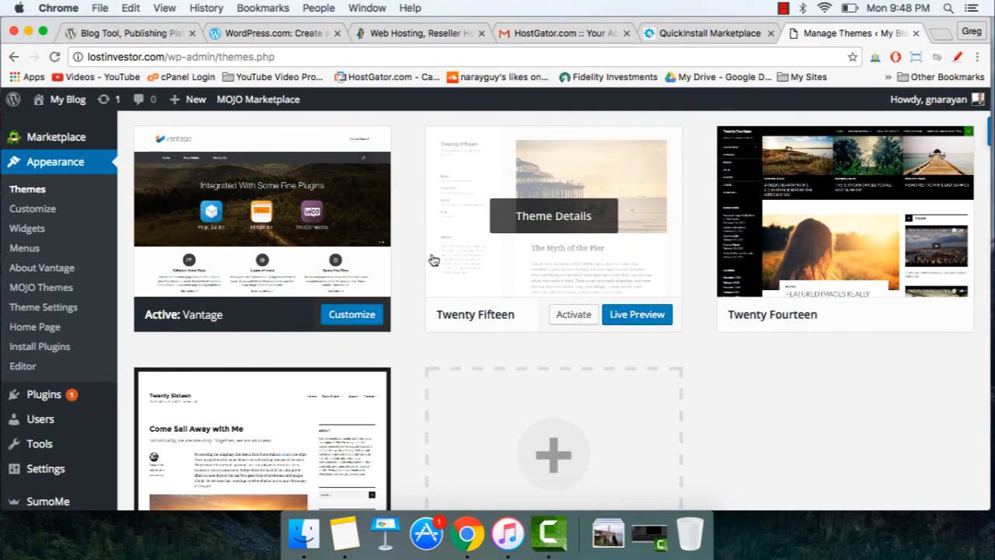
{"action": "scroll", "scroll_direction": "down", "scroll_amount": 3}
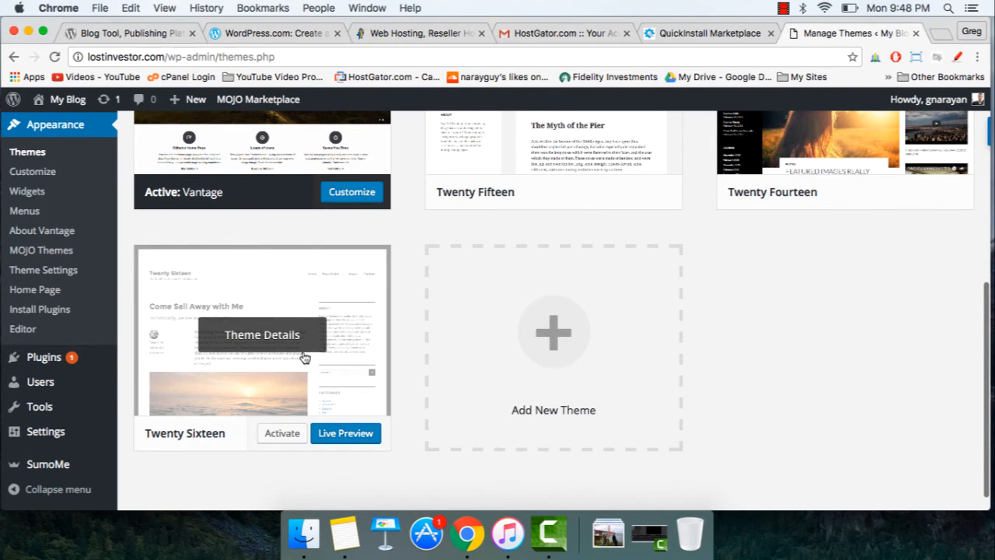
{"action": "left_click", "coordinate": [282, 432]}
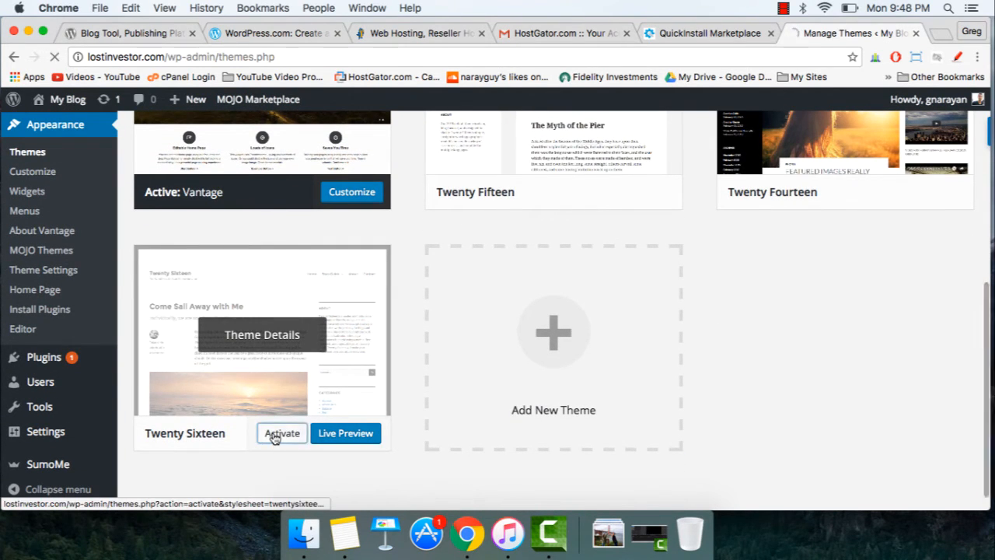
{"action": "left_click", "coordinate": [281, 432]}
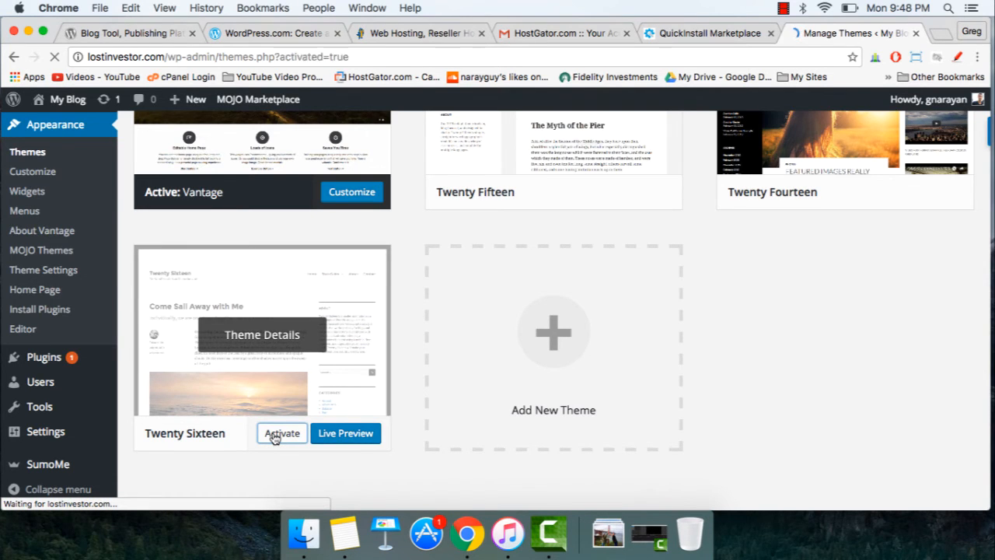
{"action": "left_click", "coordinate": [281, 432]}
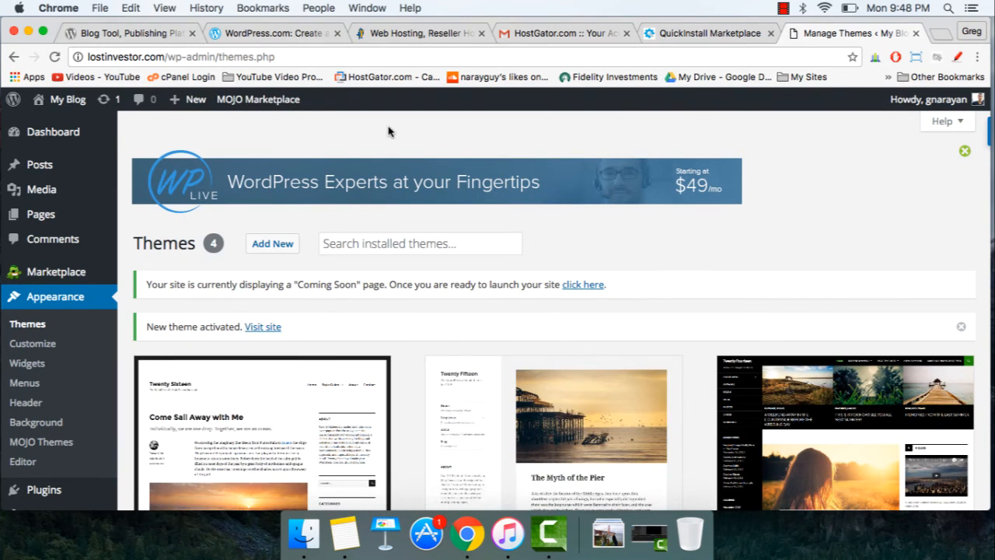
- View the live My Blog front page with its Hello world! post in Twenty Sixteen
{"action": "left_click", "coordinate": [263, 327]}
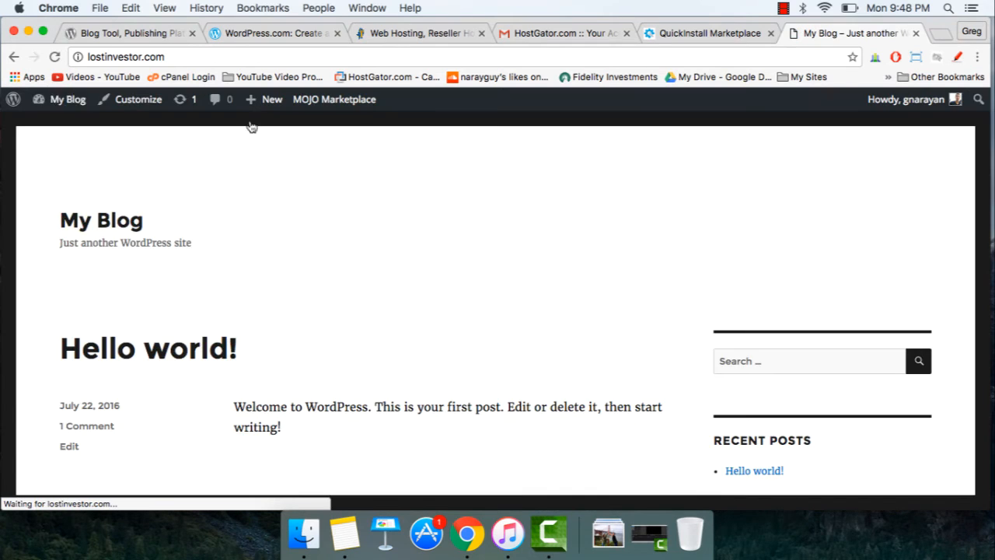
{"action": "scroll", "scroll_direction": "down", "scroll_amount": 3}
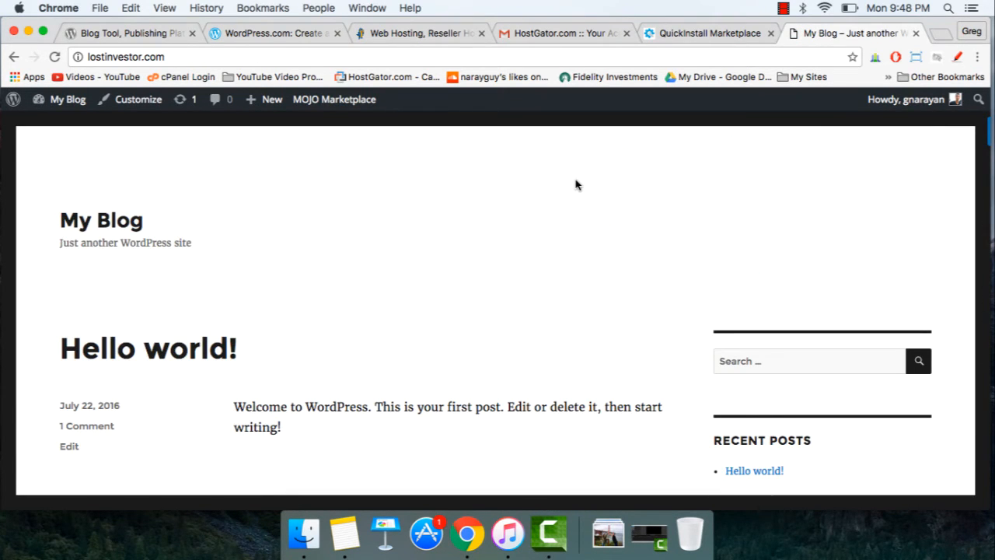
- Create a new page titled About Us from the admin bar and move into its body
{"action": "left_click", "coordinate": [270, 100]}
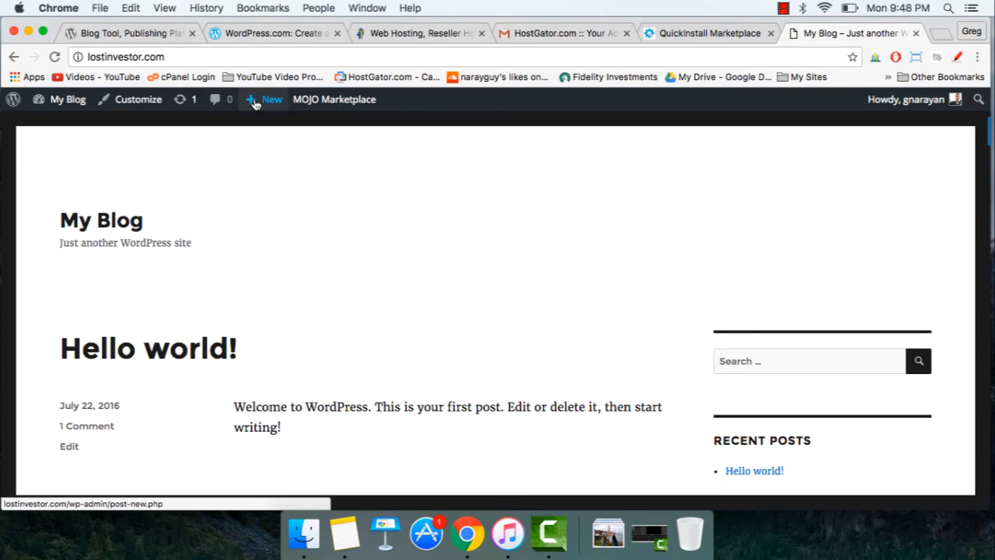
{"action": "left_click", "coordinate": [264, 100]}
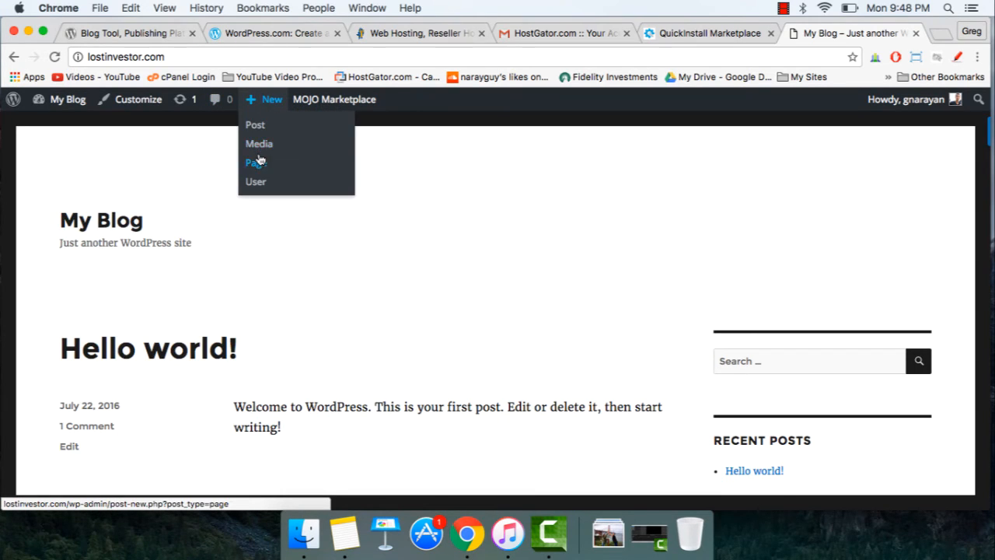
{"action": "left_click", "coordinate": [254, 163]}
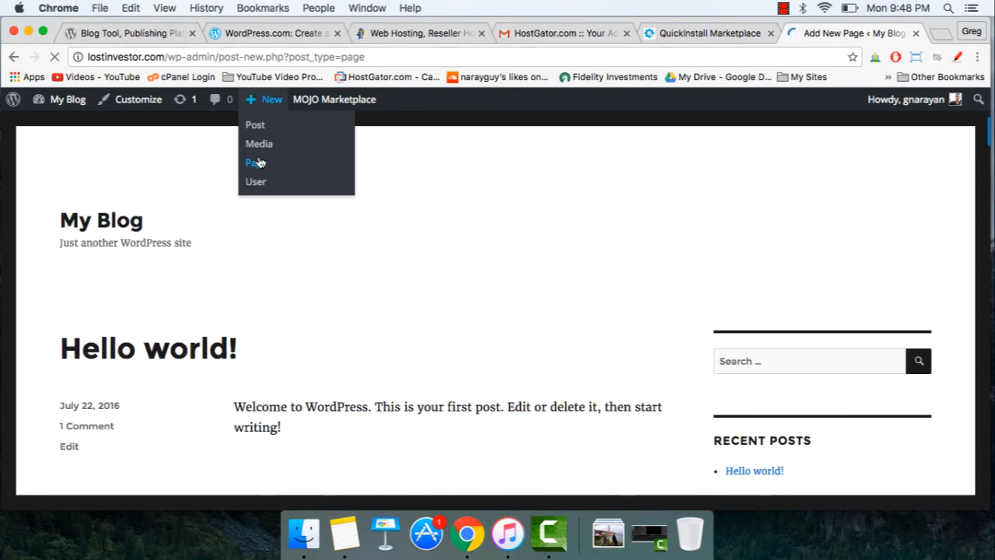
{"action": "left_click", "coordinate": [252, 163]}
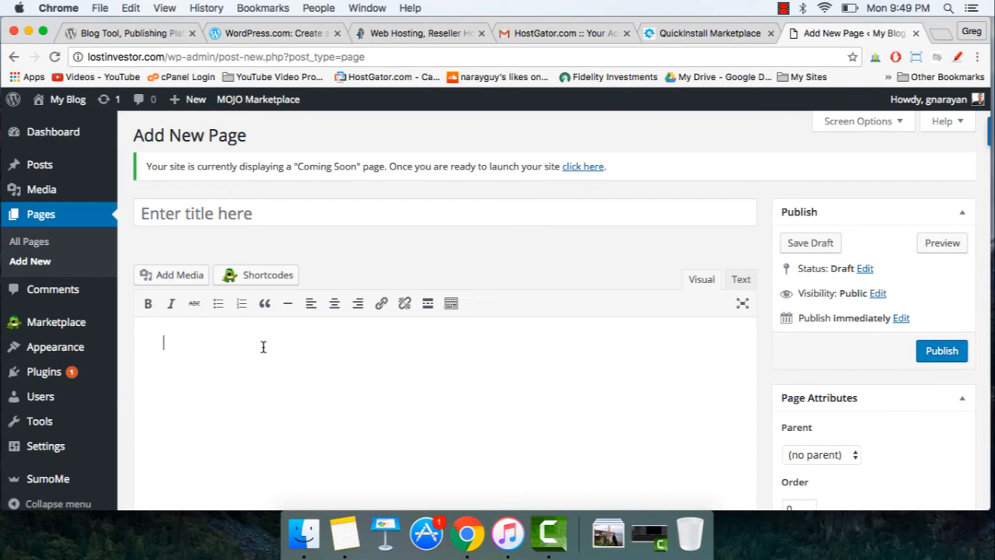
{"action": "type", "text": "About Us"}
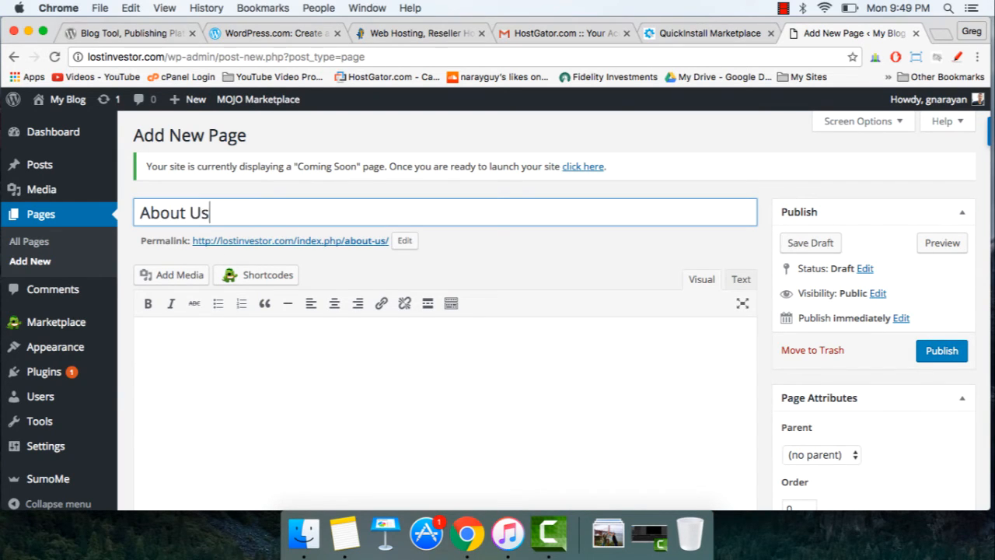
{"action": "left_click", "coordinate": [164, 344]}
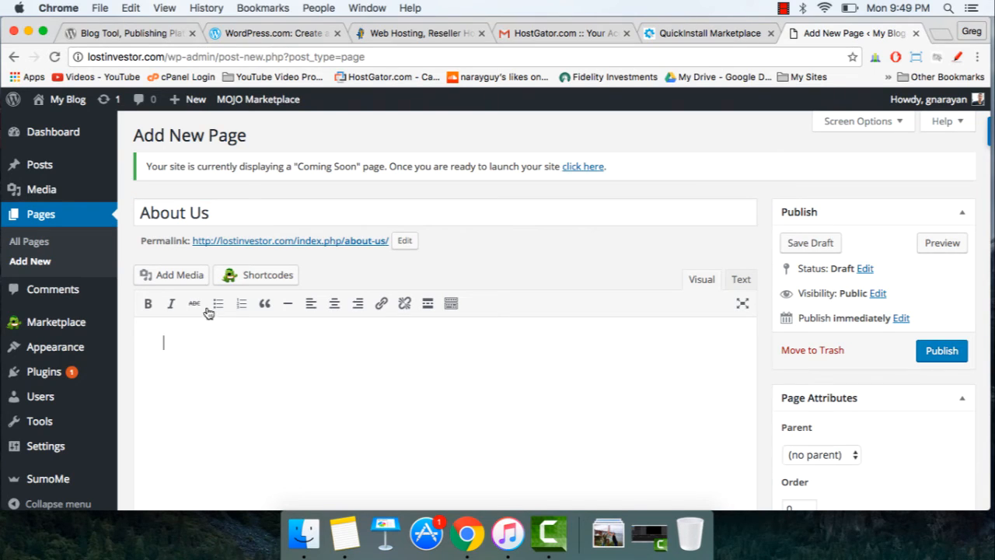
- Upload cold-ocean.jpg from the computer through Add Media
{"action": "left_click", "coordinate": [171, 273]}
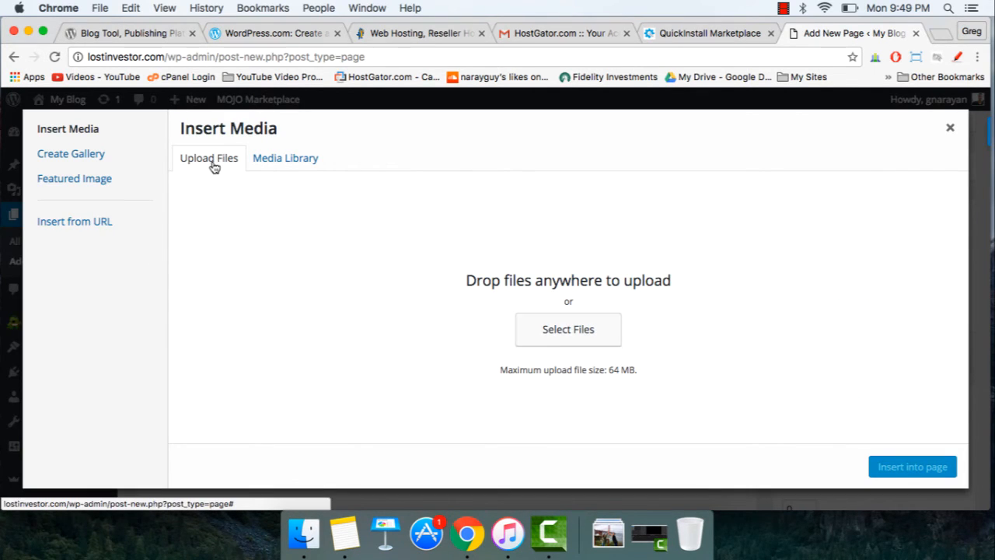
{"action": "left_click", "coordinate": [209, 159]}
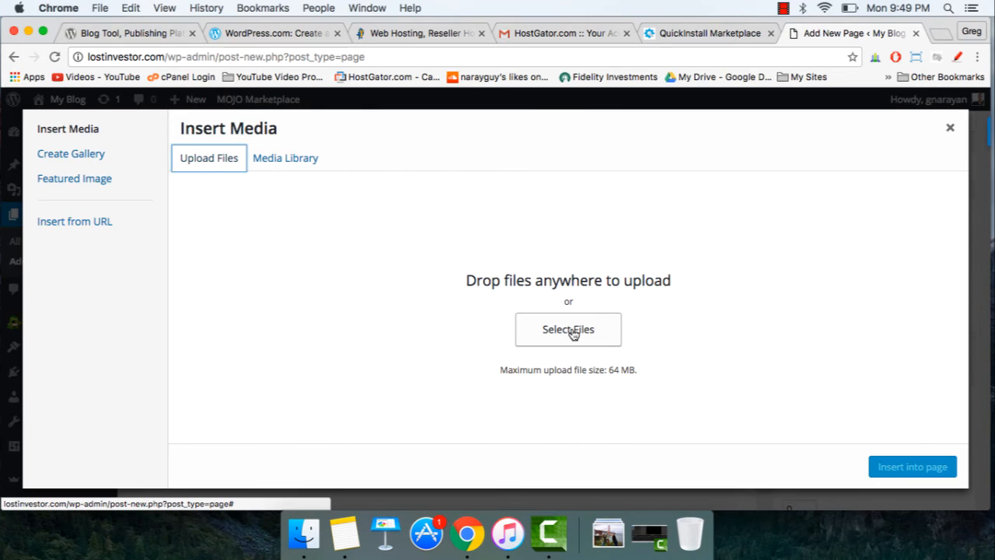
{"action": "mouse_move", "coordinate": [492, 230]}
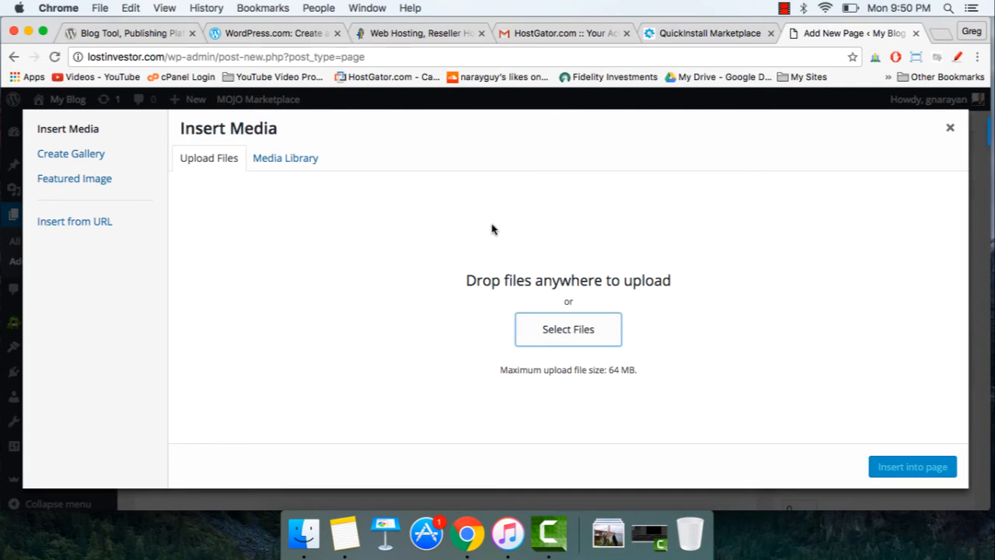
{"action": "mouse_move", "coordinate": [568, 330]}
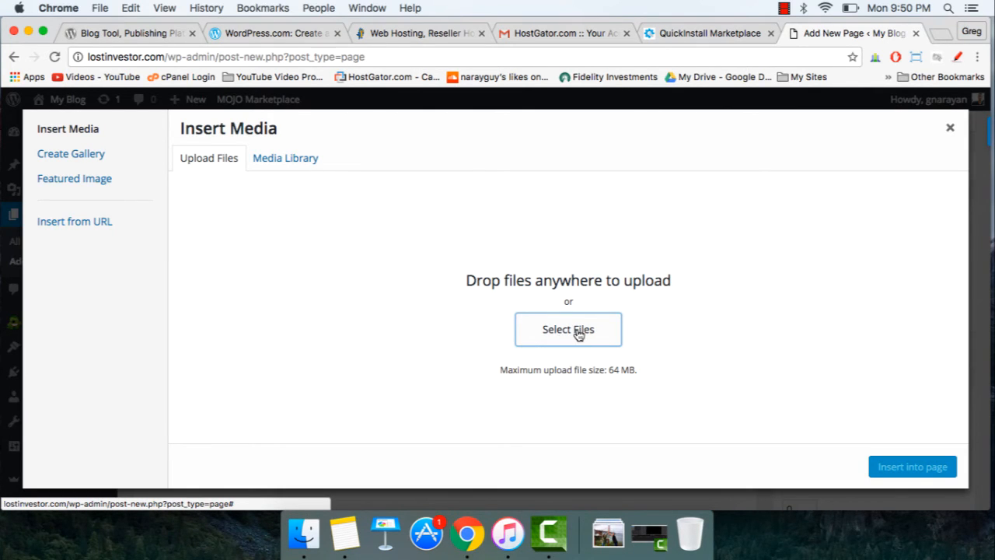
{"action": "left_click", "coordinate": [569, 330]}
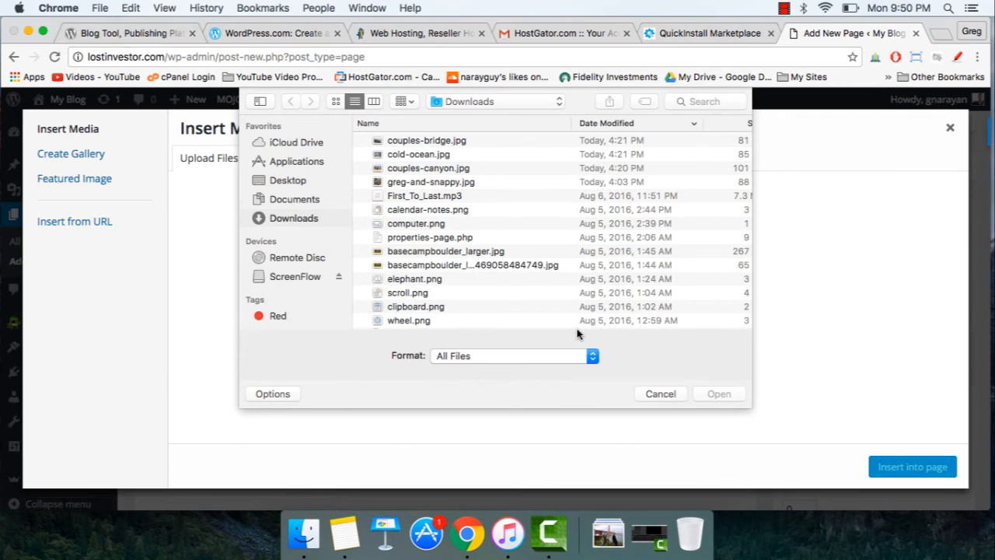
{"action": "mouse_move", "coordinate": [403, 163]}
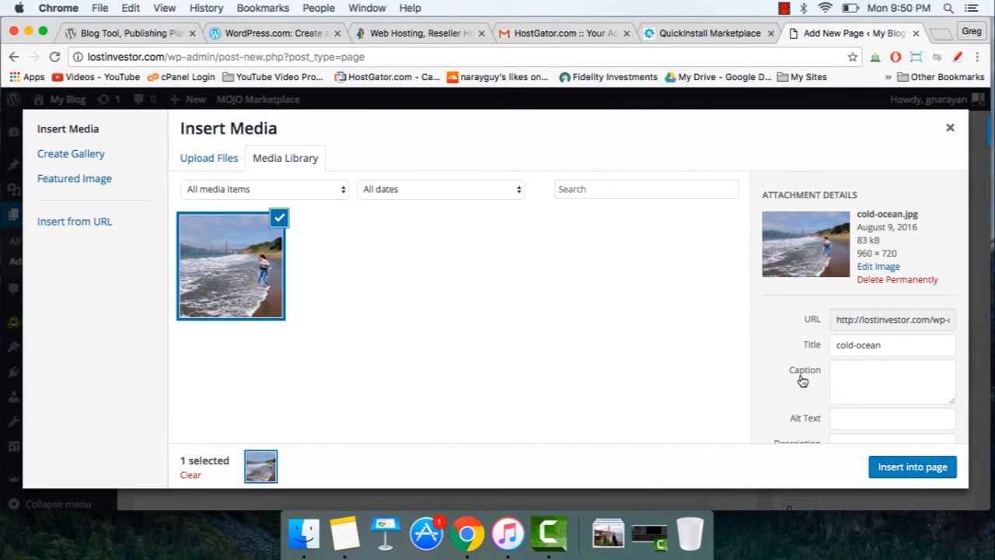
- Insert the photo into the page at Full Size with alignment None
{"action": "scroll", "scroll_direction": "down", "scroll_amount": 3}
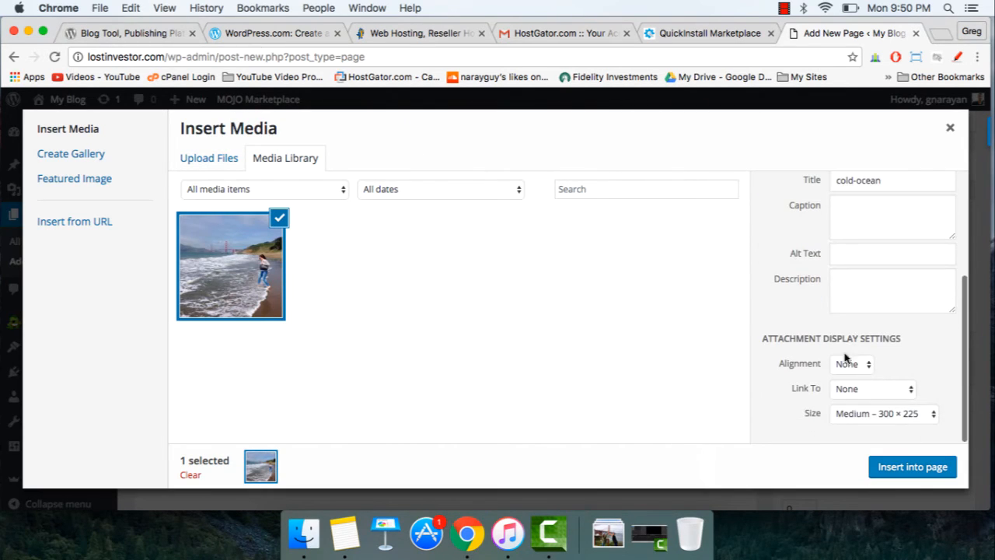
{"action": "left_click", "coordinate": [883, 413]}
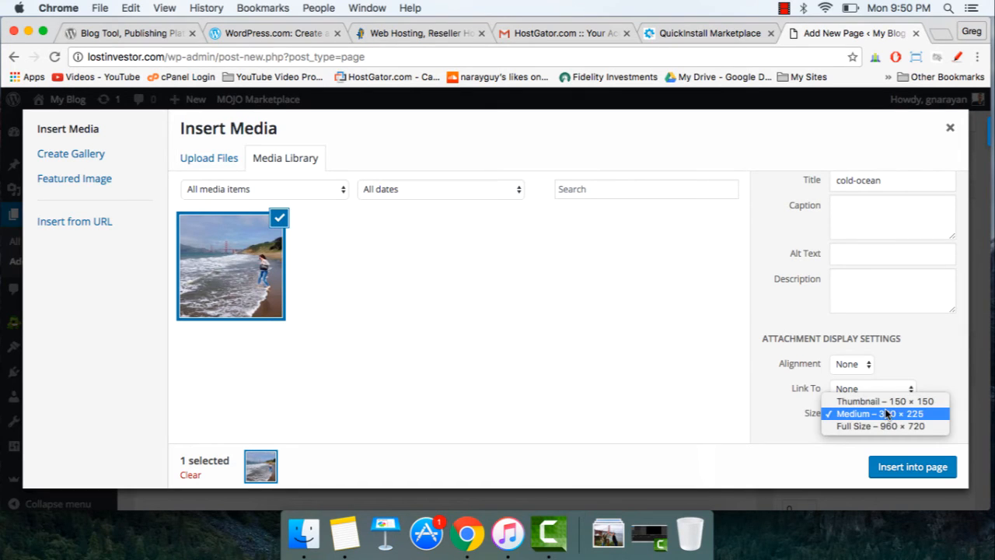
{"action": "left_click", "coordinate": [885, 414]}
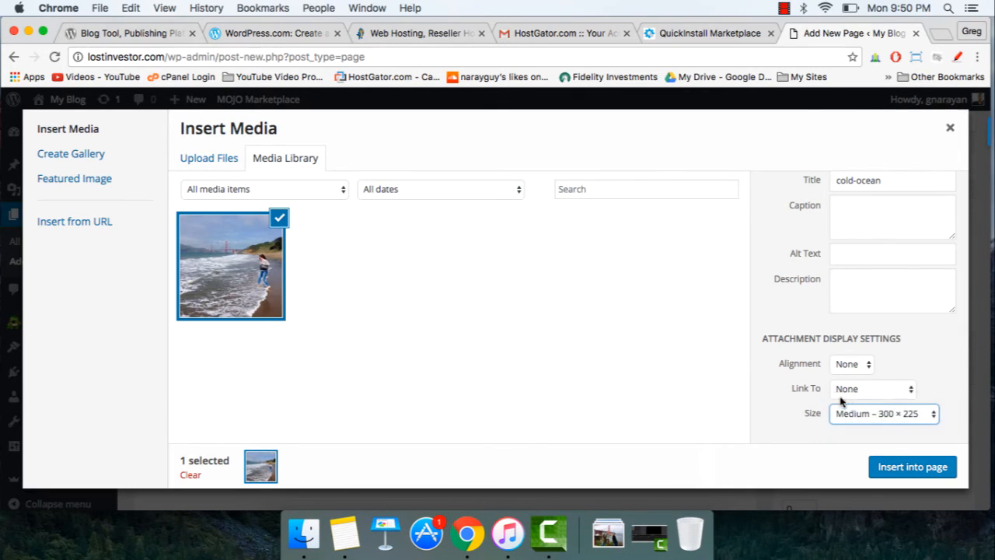
{"action": "left_click", "coordinate": [883, 414]}
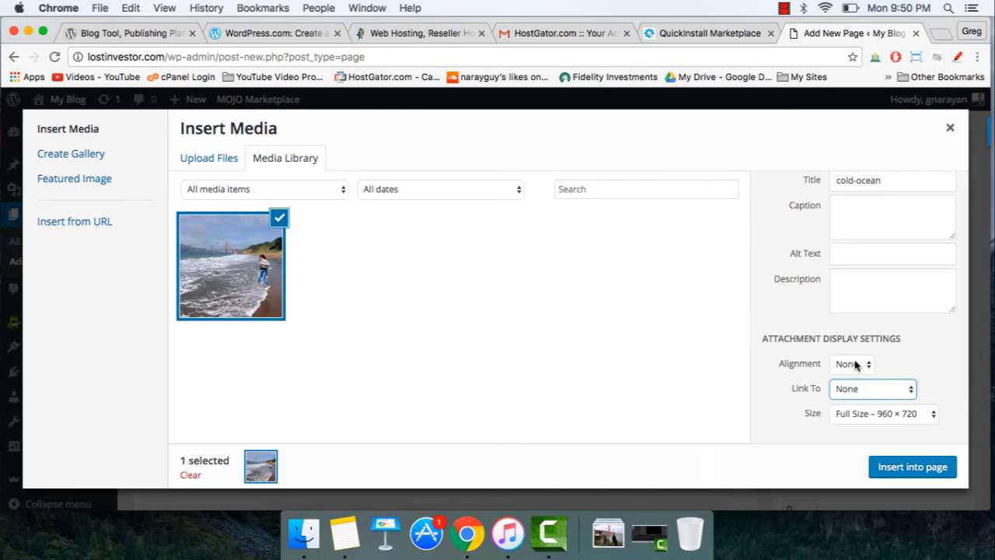
{"action": "left_click", "coordinate": [852, 364]}
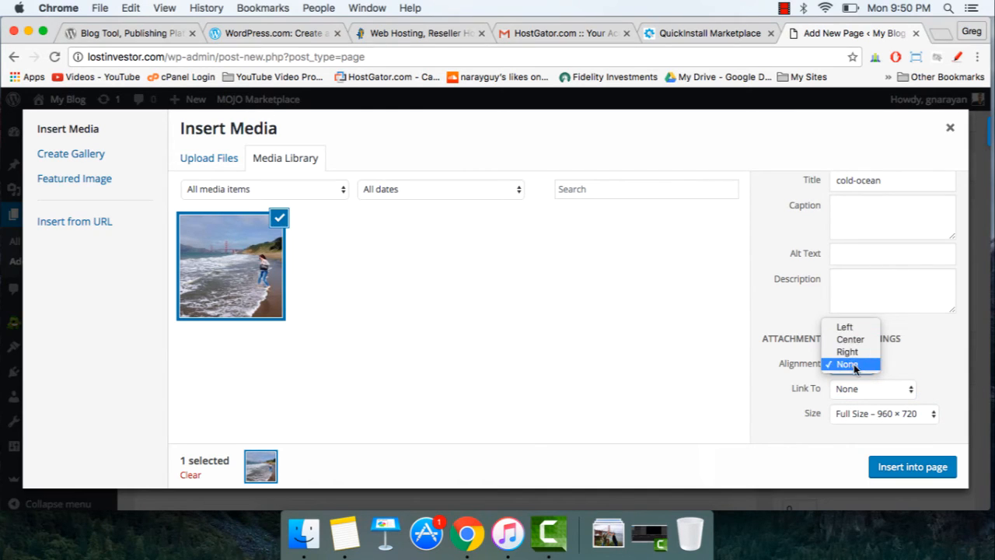
{"action": "left_click", "coordinate": [846, 363]}
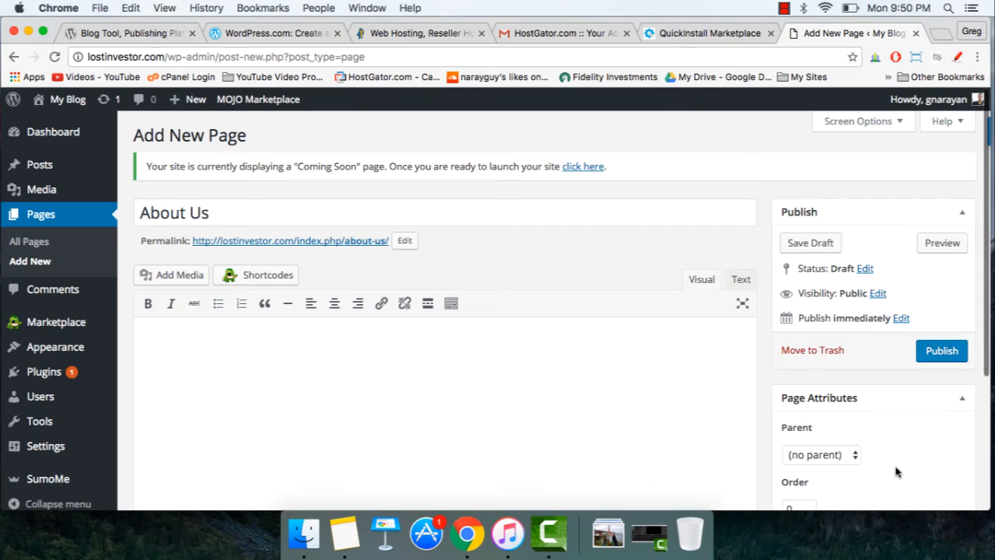
- Review the About Us page with its beach photo and publish it
{"action": "scroll", "scroll_direction": "down", "scroll_amount": 3}
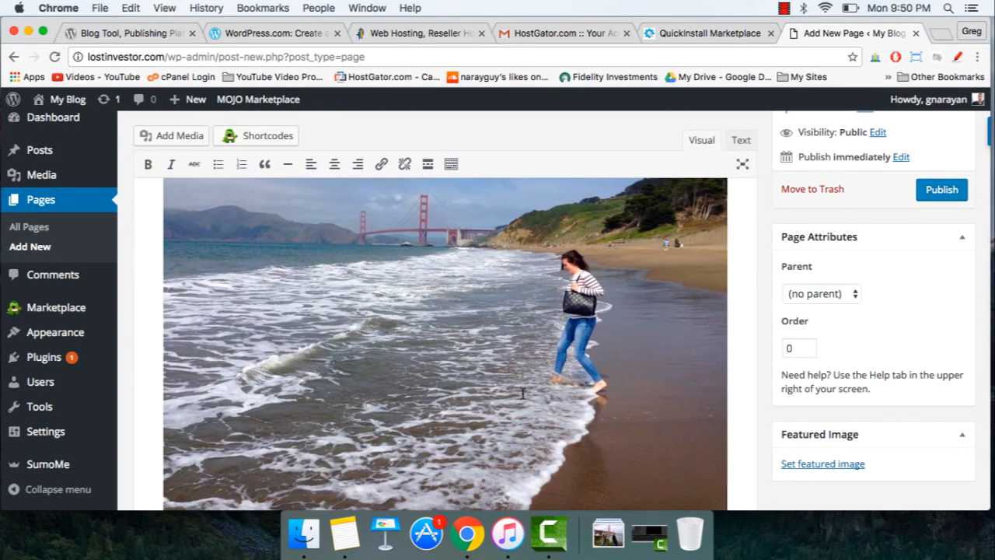
{"action": "scroll", "scroll_direction": "up", "scroll_amount": 3}
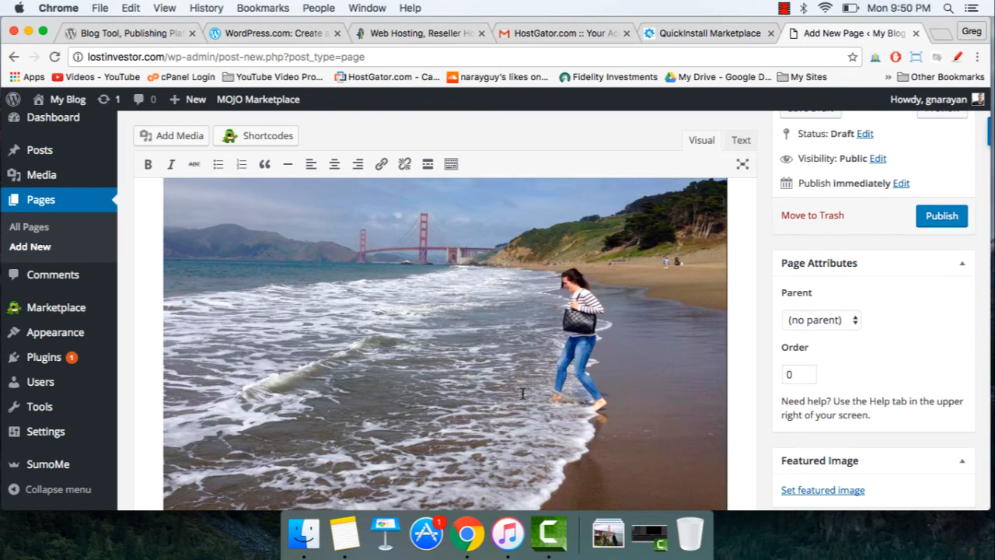
{"action": "scroll", "scroll_direction": "up", "scroll_amount": 3}
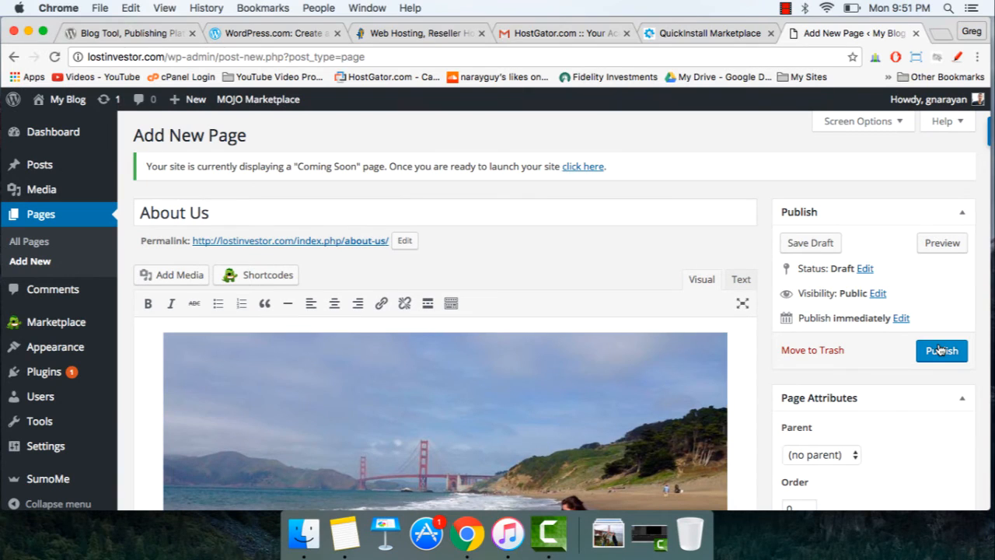
{"action": "left_click", "coordinate": [943, 351]}
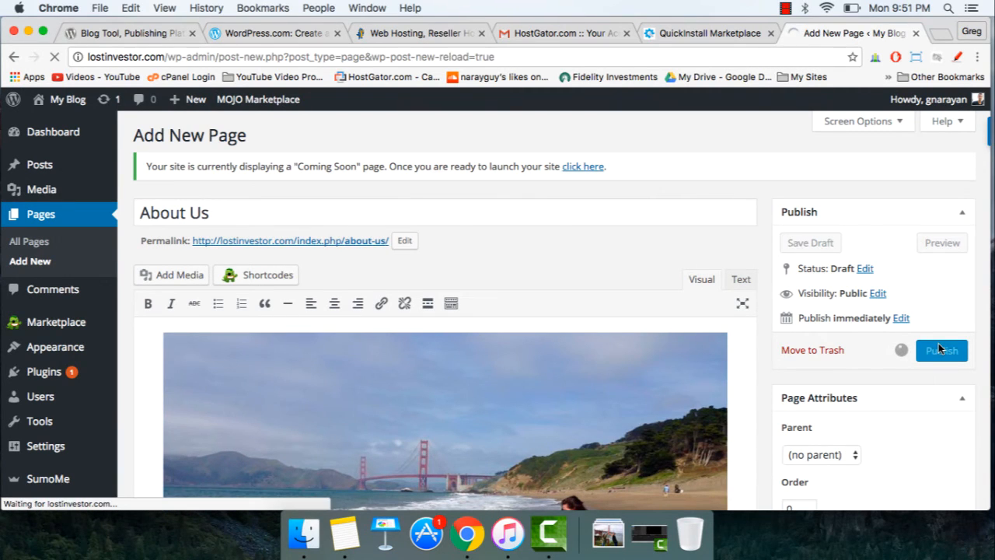
{"action": "left_click", "coordinate": [942, 351]}
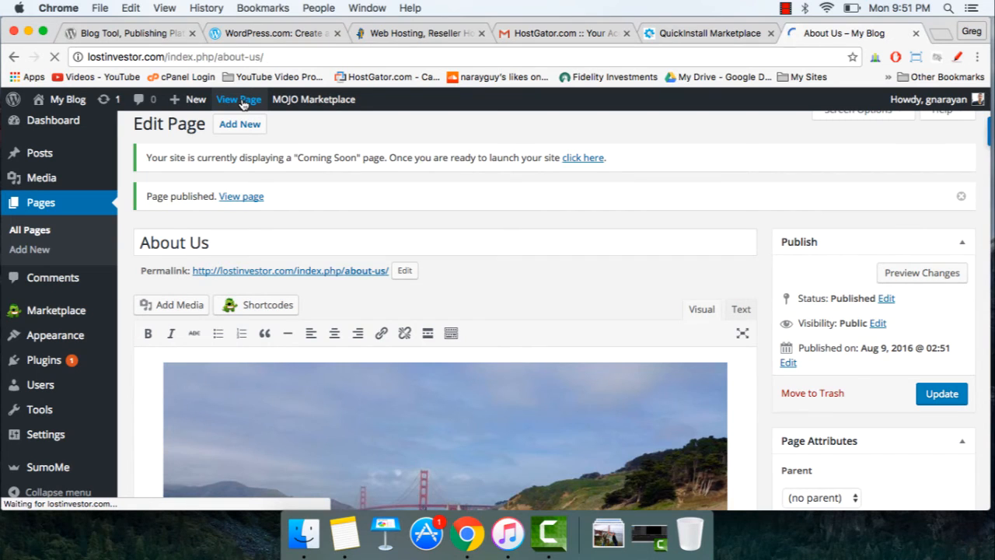
{"action": "left_click", "coordinate": [239, 100]}
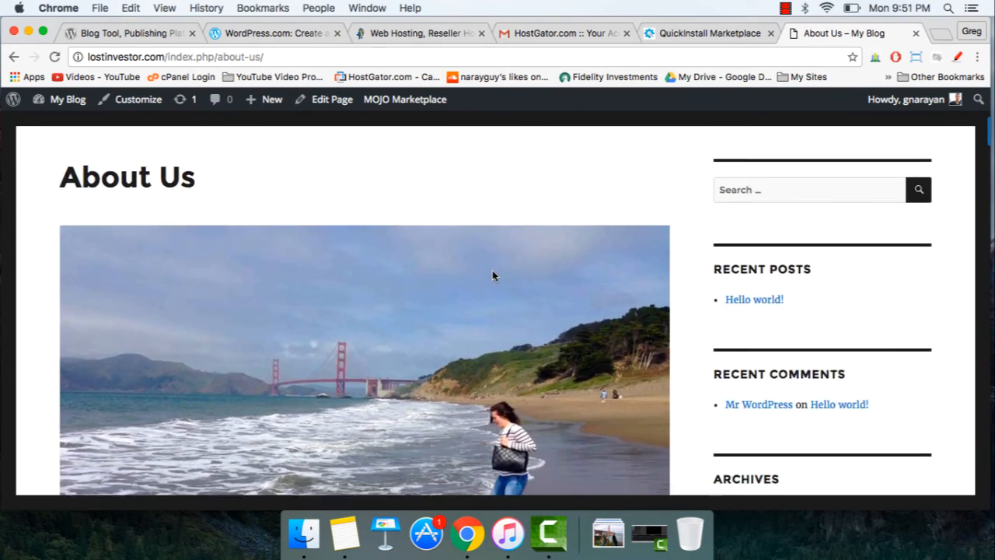
{"action": "scroll", "scroll_direction": "down", "scroll_amount": 3}
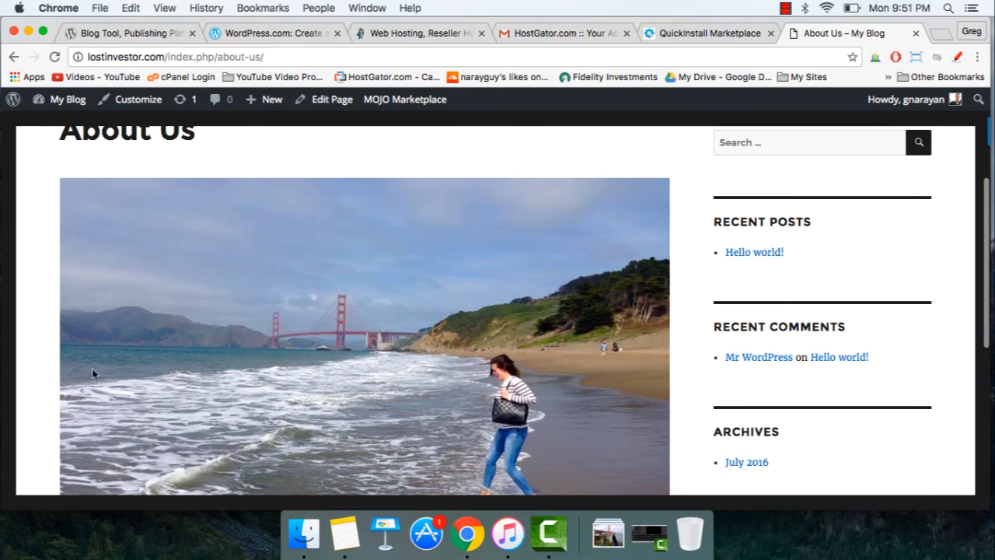
{"action": "scroll", "scroll_direction": "down", "scroll_amount": 3}
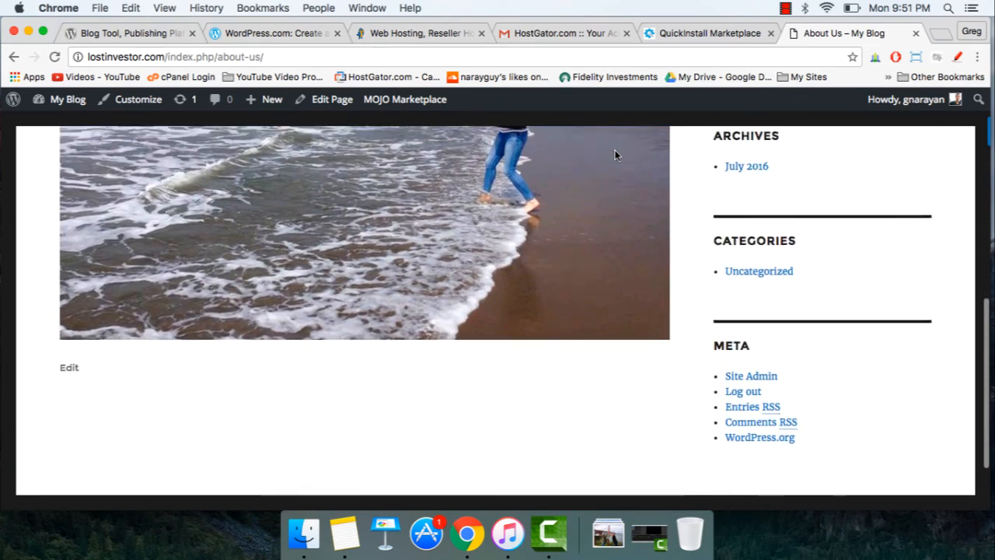
{"action": "scroll", "scroll_direction": "up", "scroll_amount": 3}
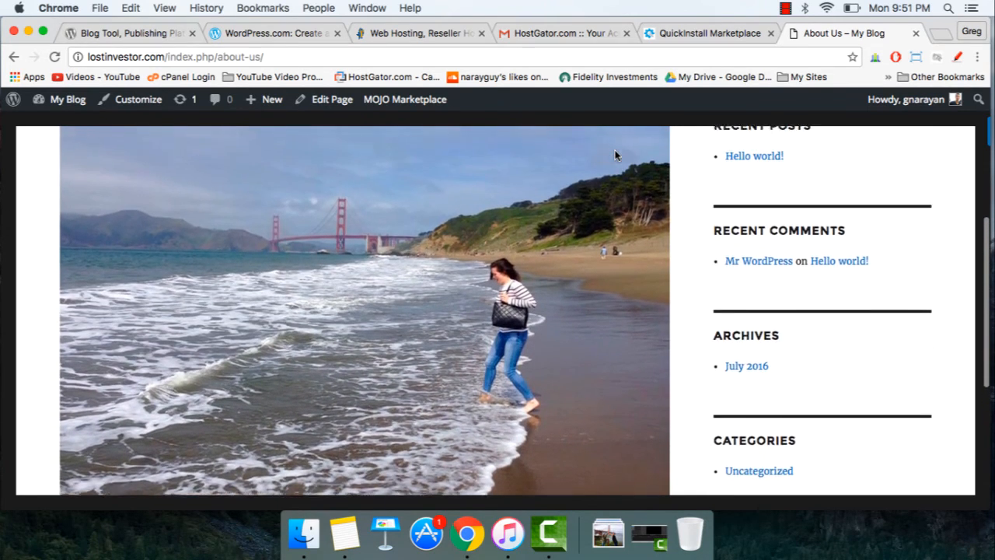
{"action": "scroll", "scroll_direction": "up", "scroll_amount": 3}
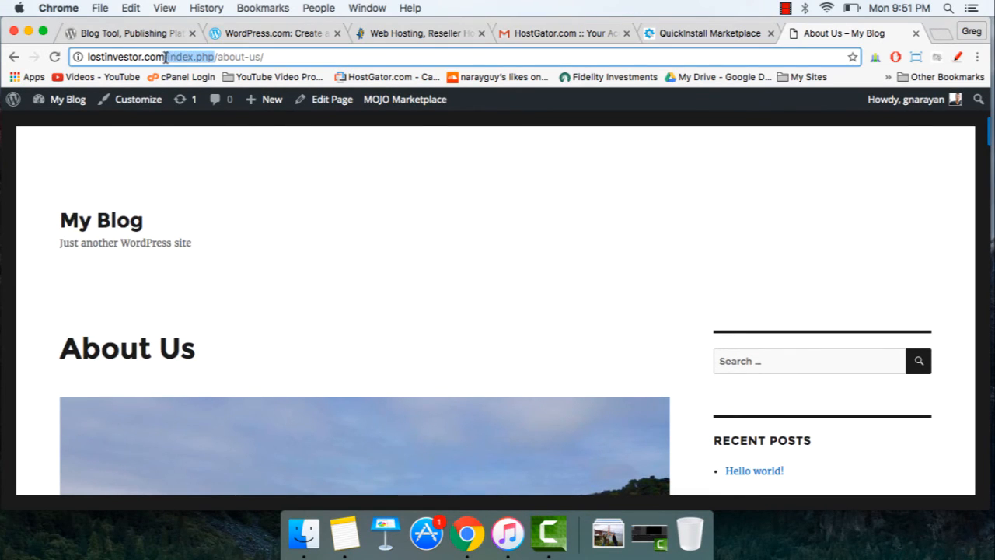
{"action": "left_click", "coordinate": [69, 99]}
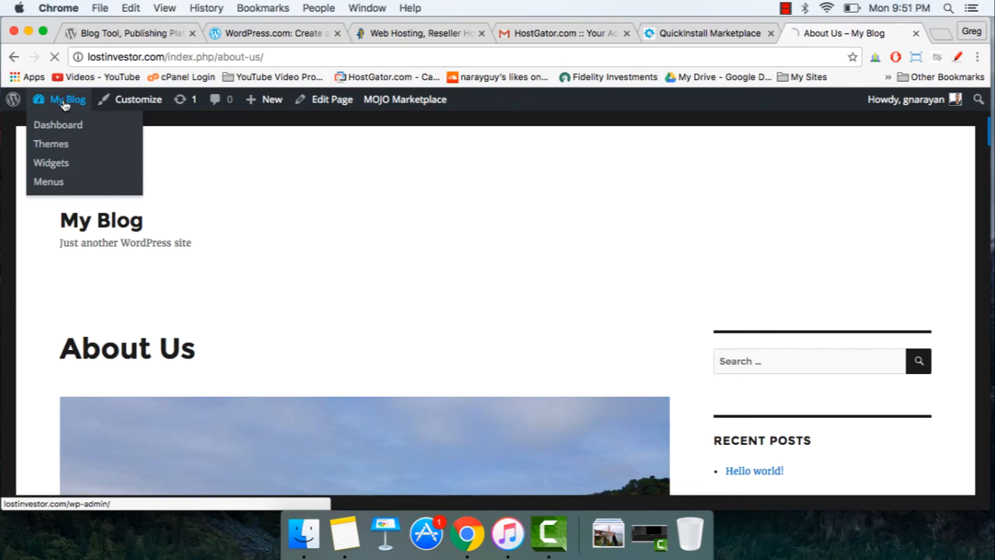
- Set the permalink structure to Post name in Settings > Permalinks and save the change
{"action": "left_click", "coordinate": [58, 124]}
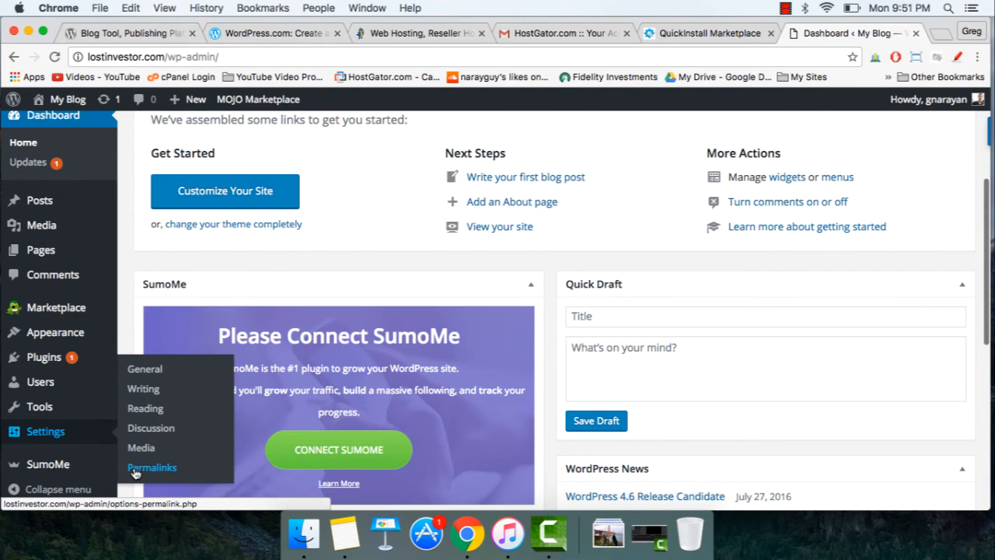
{"action": "left_click", "coordinate": [152, 467]}
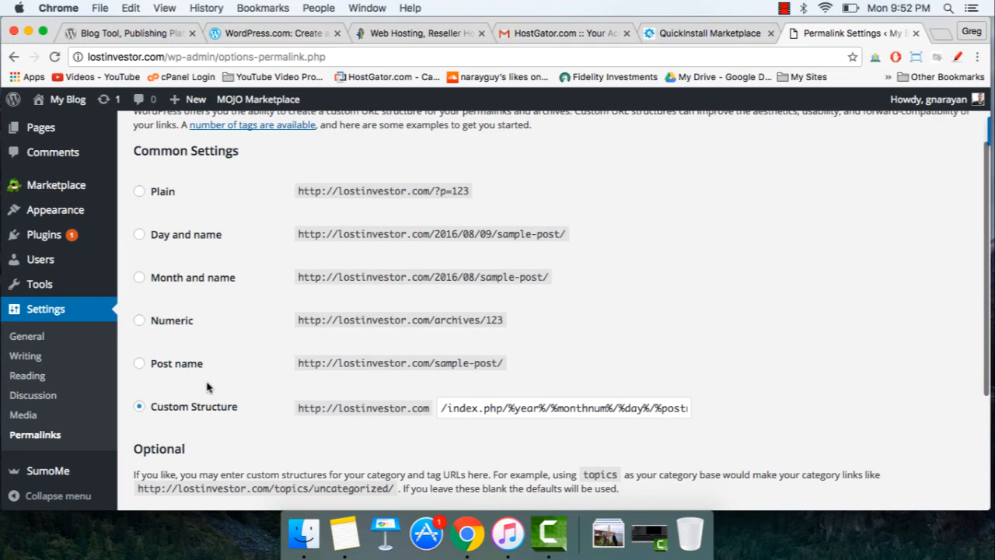
{"action": "left_click", "coordinate": [140, 364]}
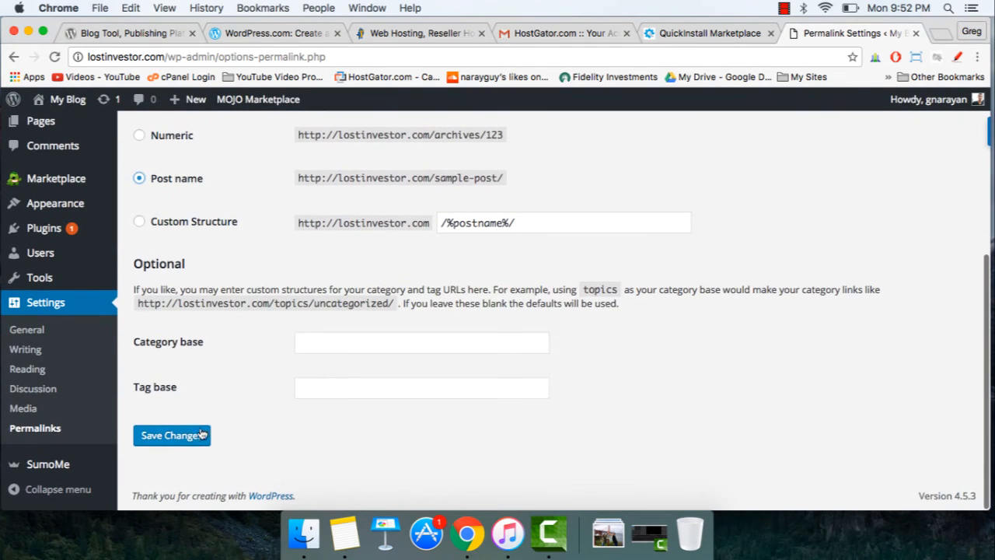
{"action": "left_click", "coordinate": [171, 435]}
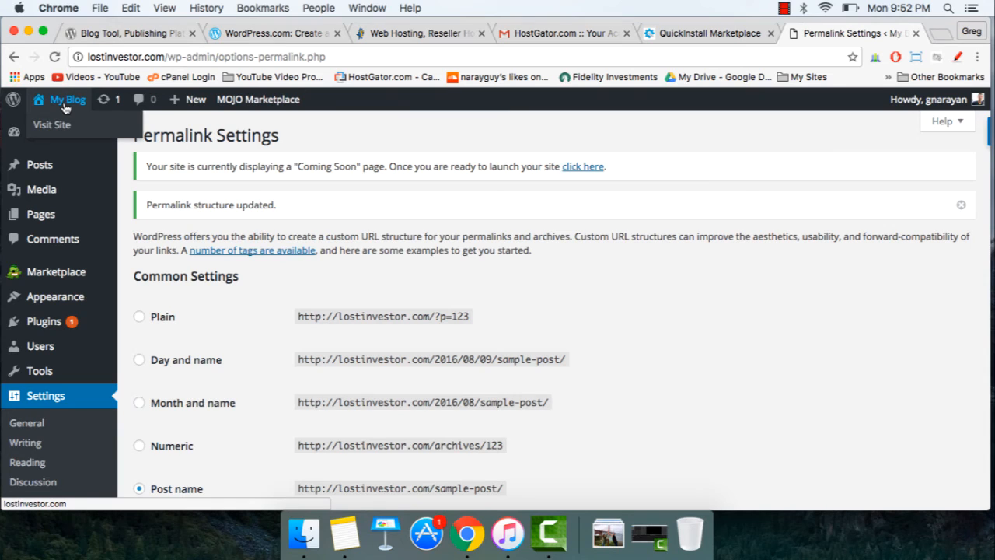
{"action": "mouse_move", "coordinate": [76, 232]}
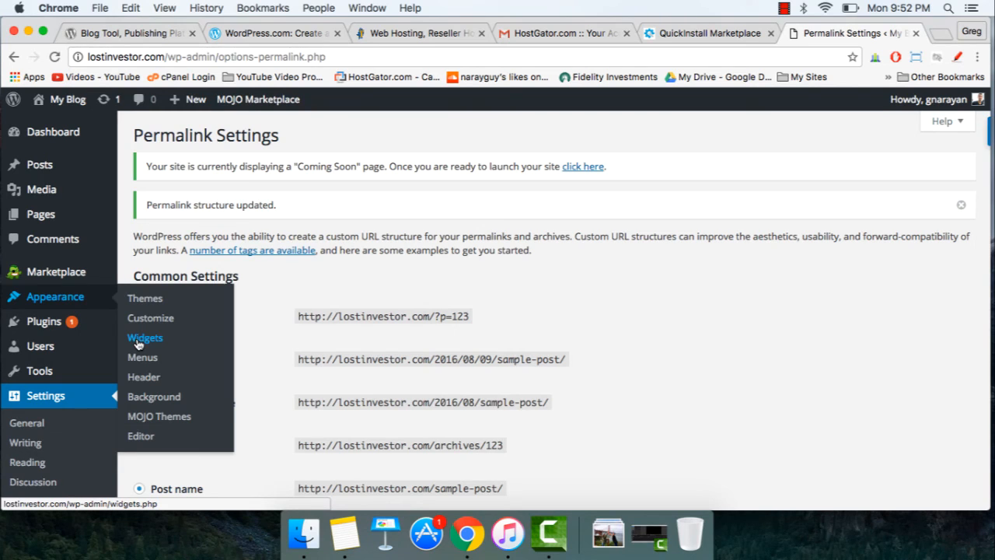
- Open Appearance > Widgets and look over the available widgets and the Sidebar's Search, Recent Posts and Meta
{"action": "left_click", "coordinate": [145, 336]}
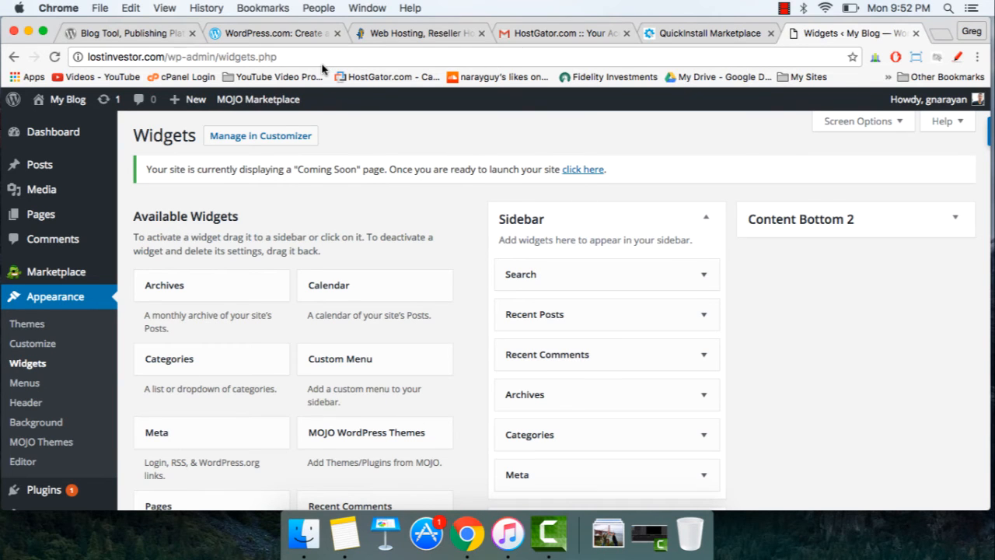
{"action": "scroll", "scroll_direction": "down", "scroll_amount": 3}
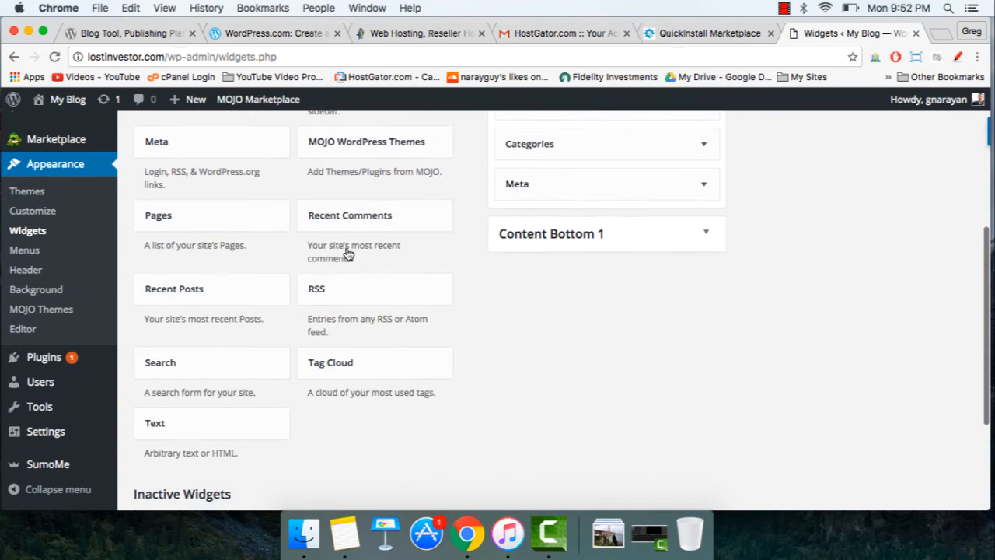
{"action": "scroll", "scroll_direction": "up", "scroll_amount": 3}
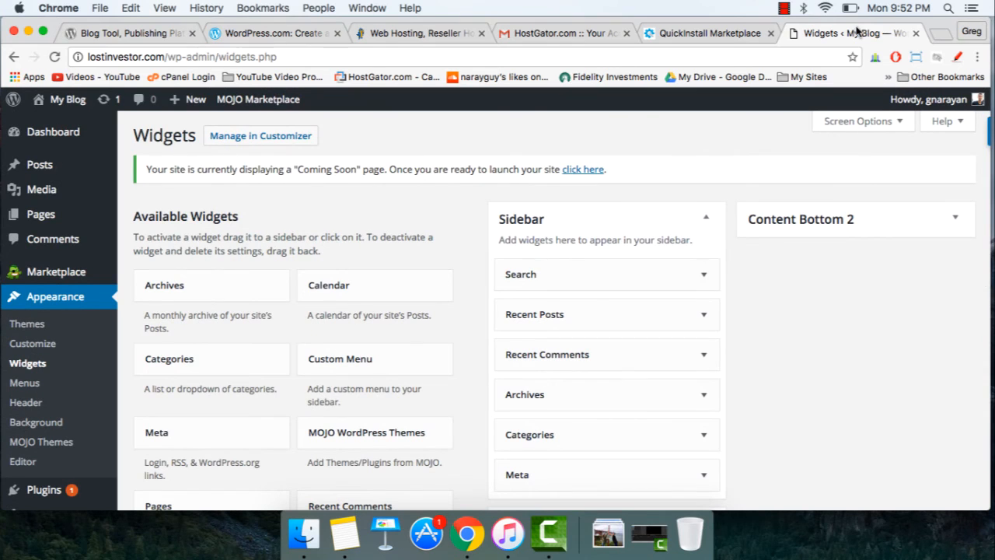
- Search google adsense in a new tab, open the AdSense homepage and start signing in
{"action": "type", "text": "google"}
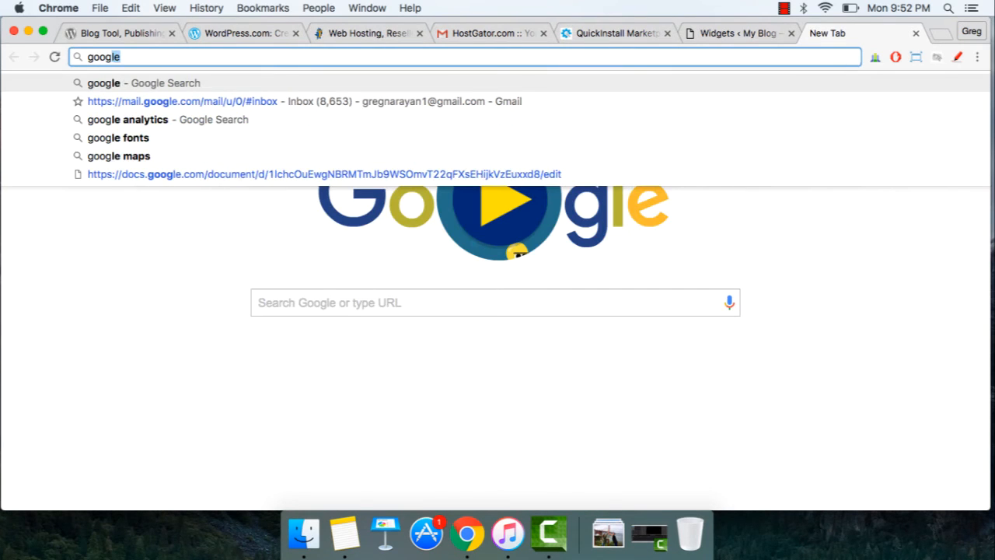
{"action": "type", "text": "adsn"}
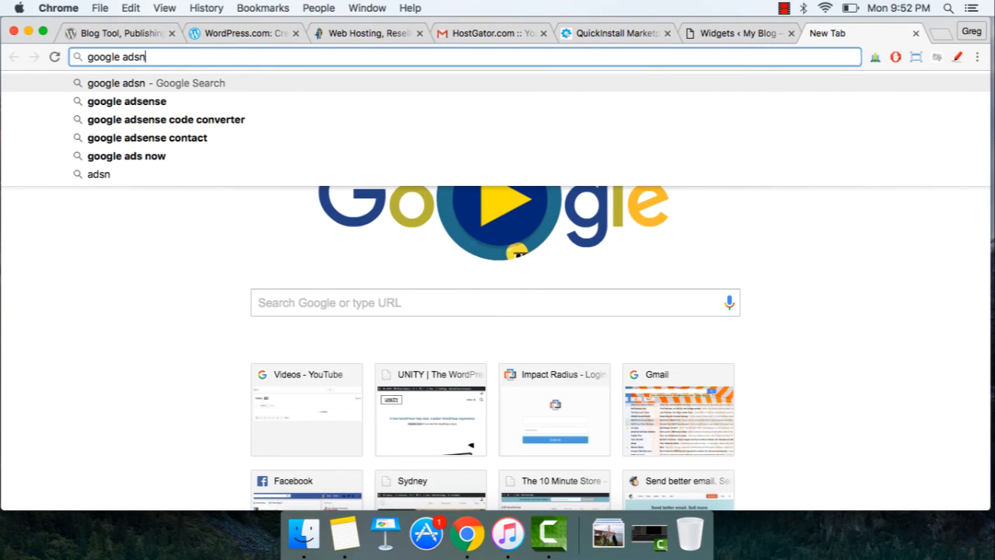
{"action": "left_click", "coordinate": [126, 101]}
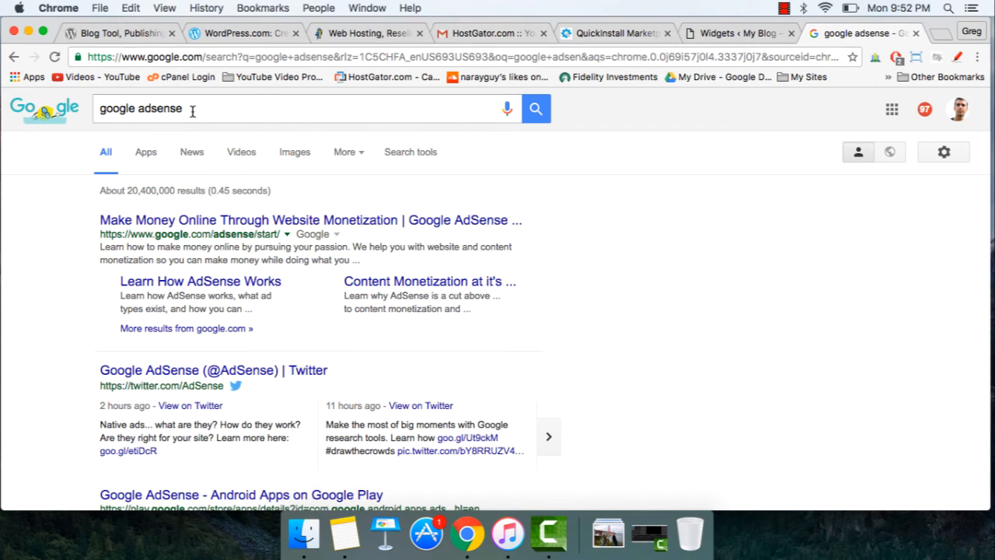
{"action": "mouse_move", "coordinate": [224, 221]}
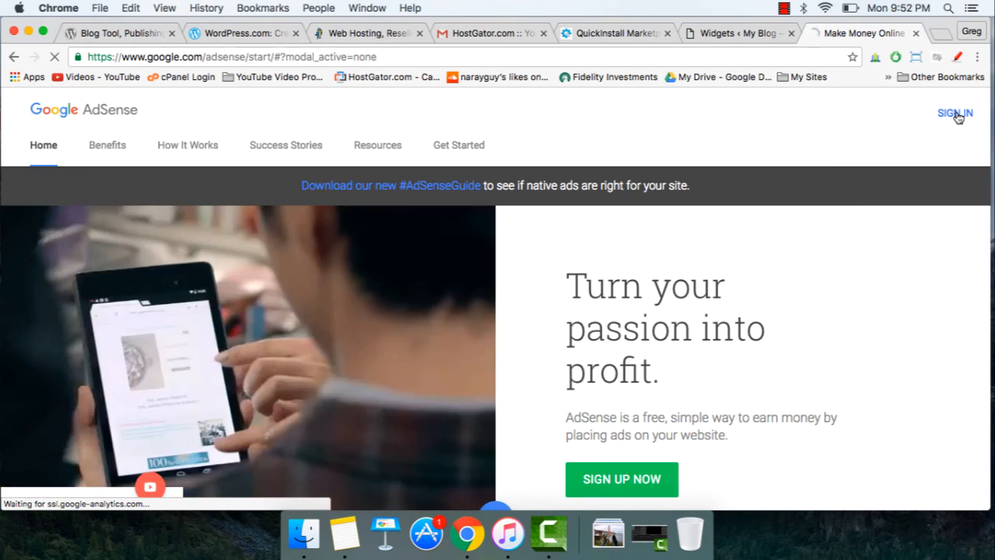
{"action": "left_click", "coordinate": [954, 112]}
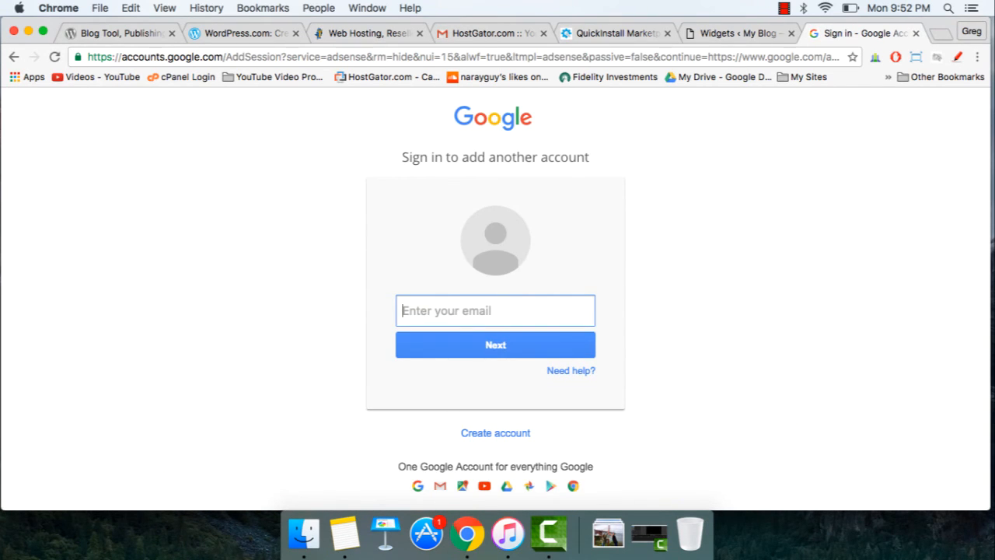
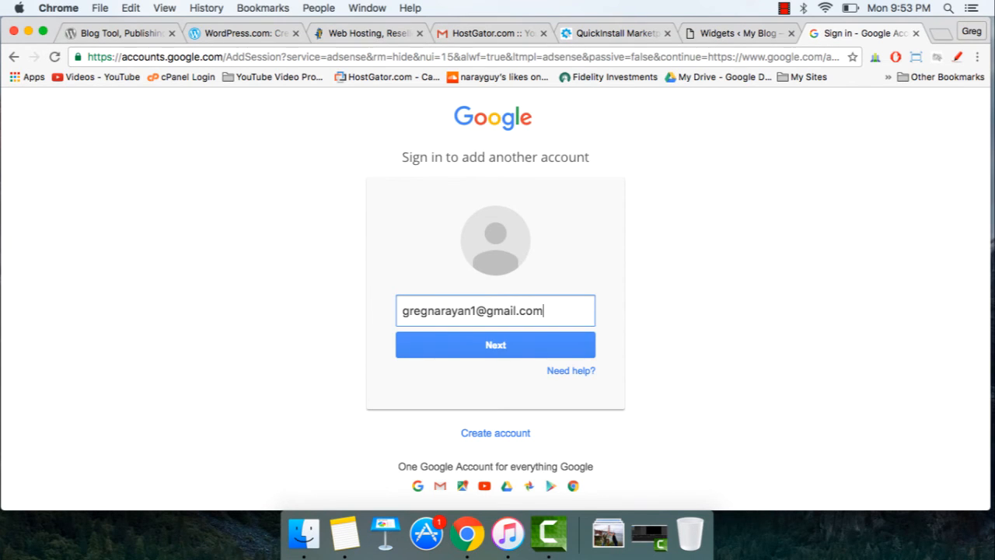
{"action": "left_click", "coordinate": [495, 345]}
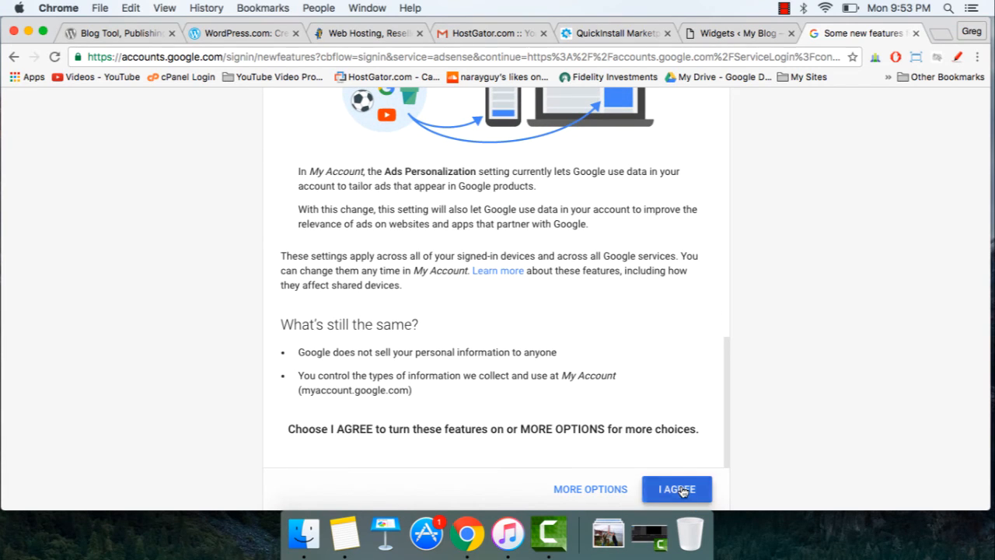
{"action": "left_click", "coordinate": [677, 488]}
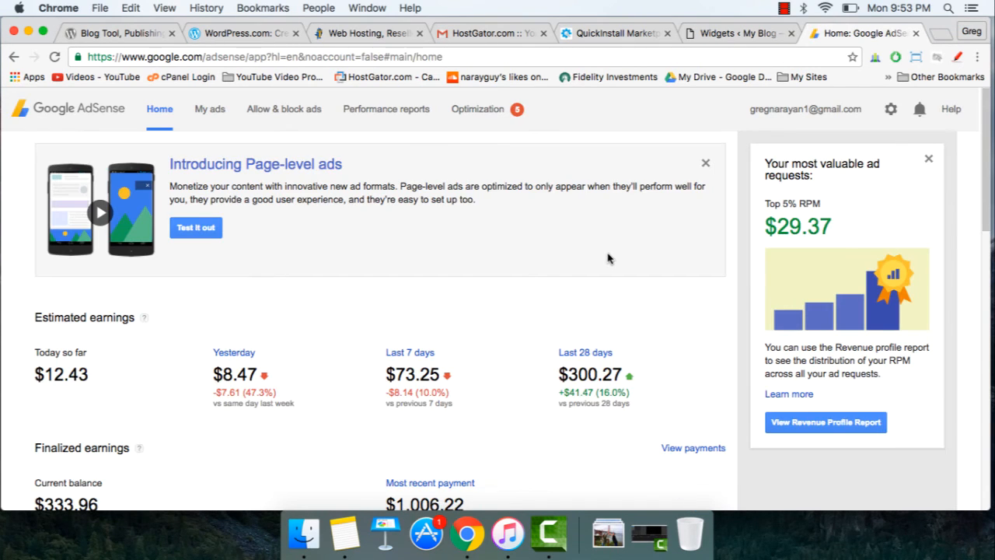
{"action": "mouse_move", "coordinate": [787, 143]}
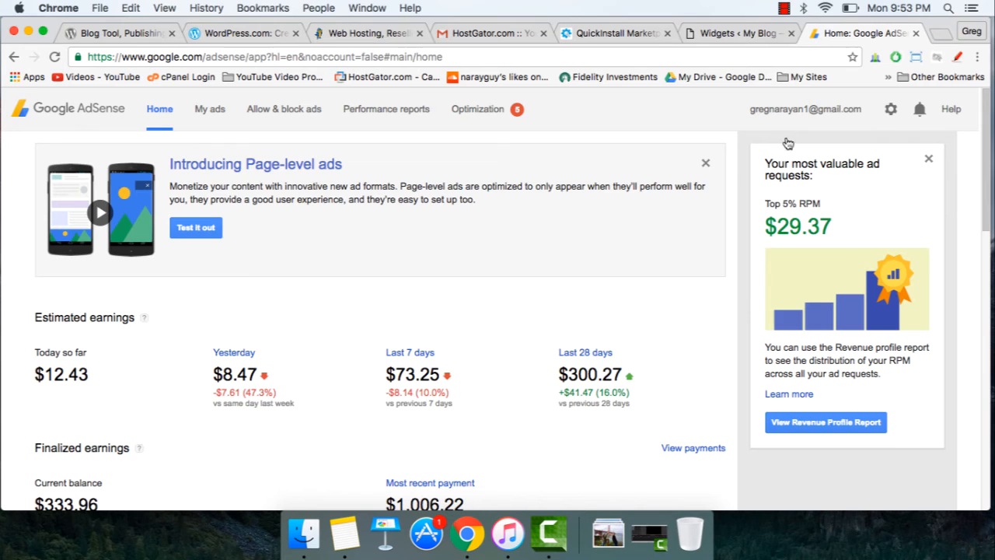
{"action": "mouse_move", "coordinate": [78, 226]}
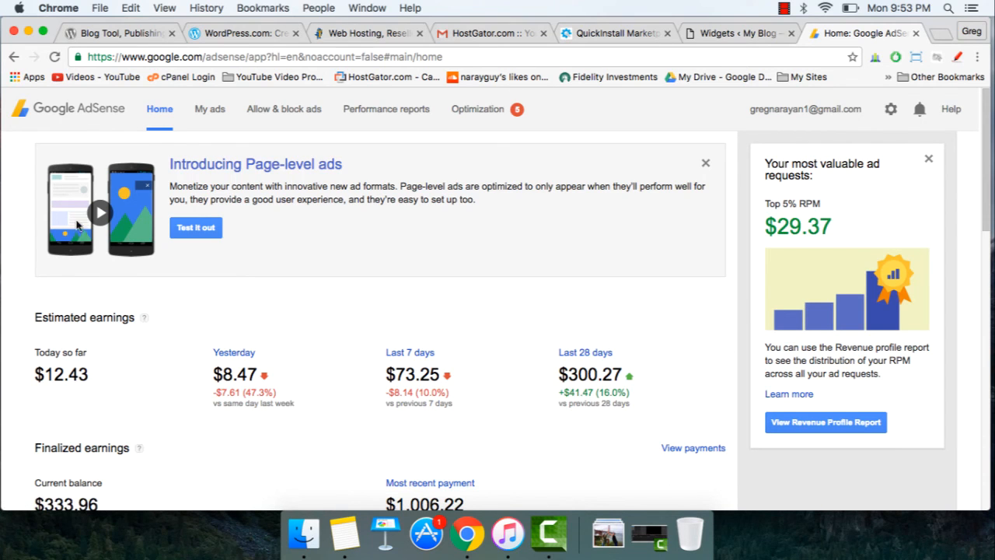
{"action": "mouse_move", "coordinate": [459, 329]}
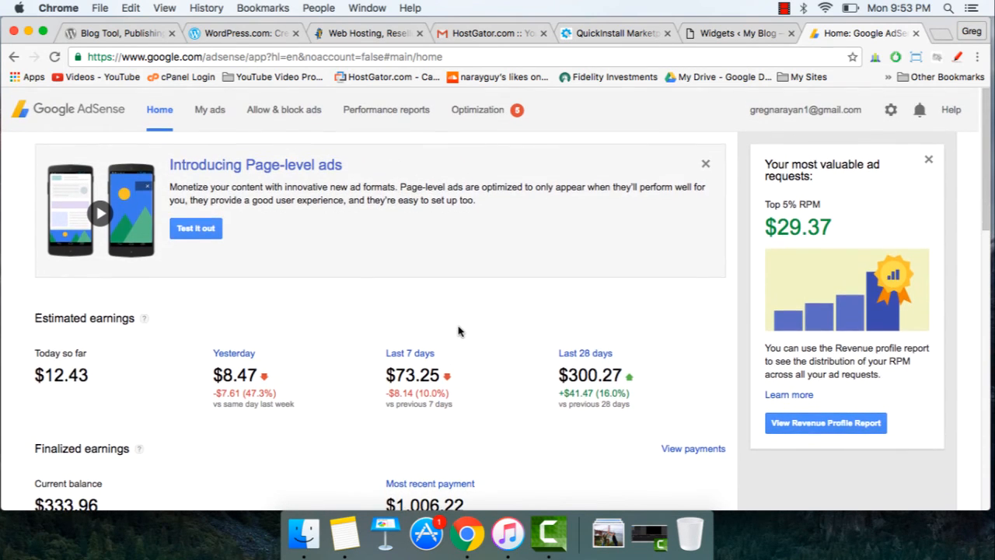
- Open the My ads unit list and get the ad code for the hc_sidebar unit
{"action": "left_click", "coordinate": [208, 109]}
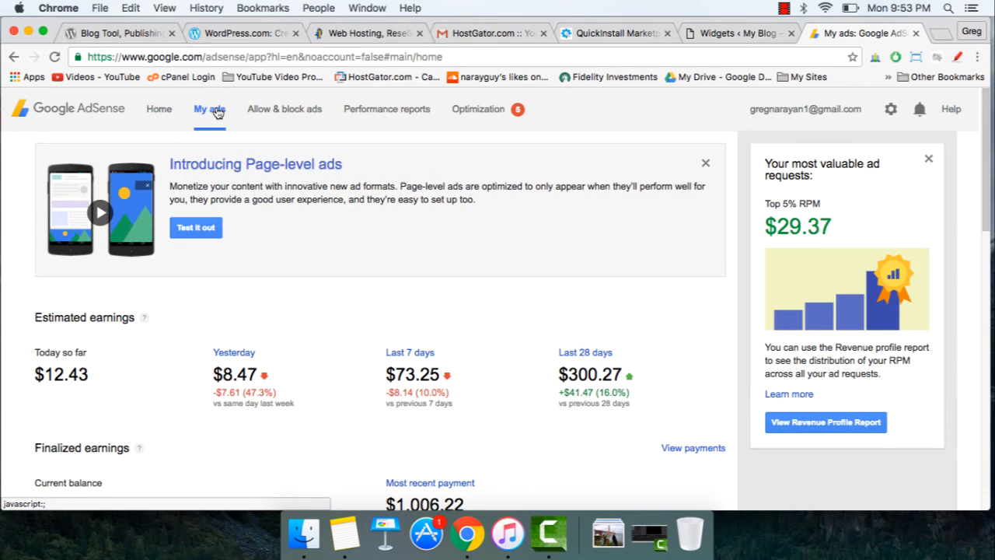
{"action": "left_click", "coordinate": [208, 109]}
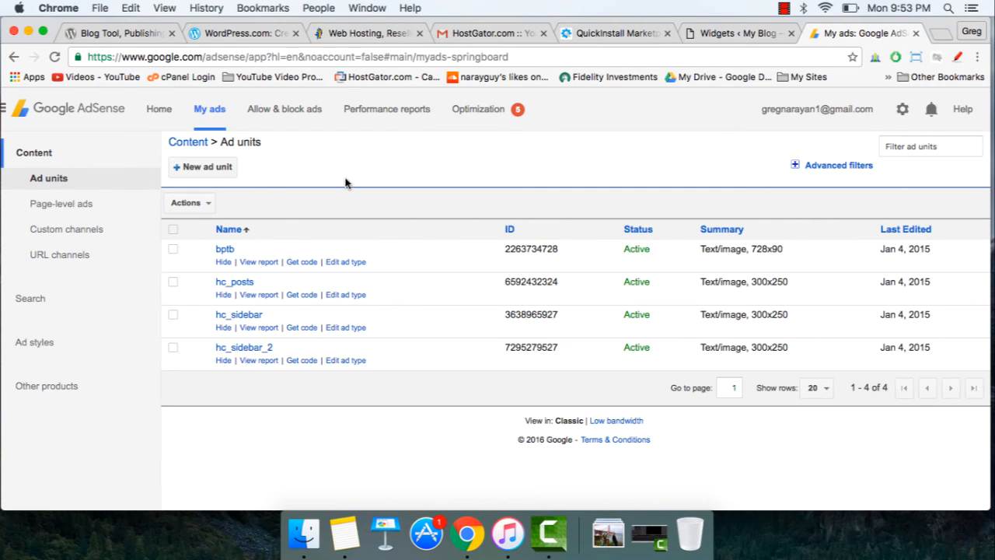
{"action": "mouse_move", "coordinate": [193, 171]}
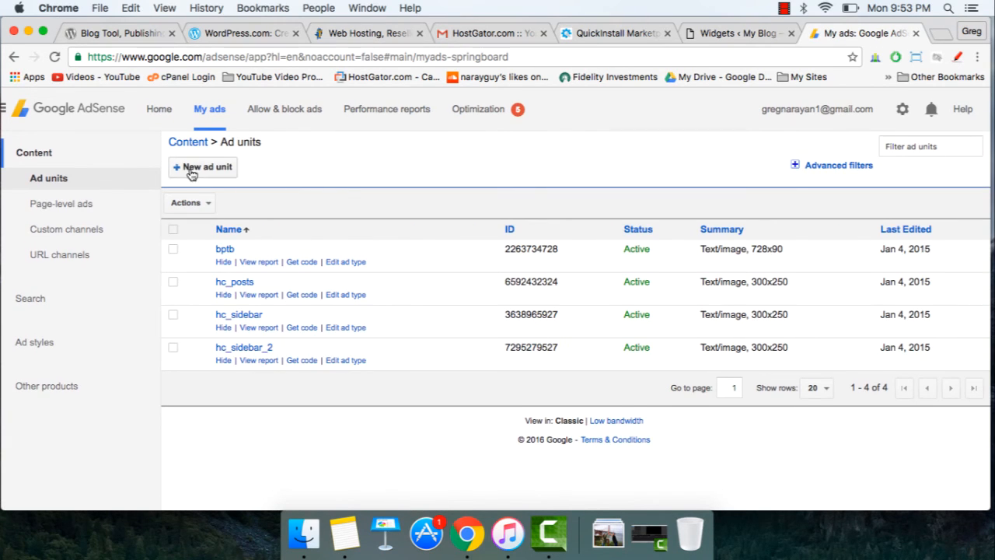
{"action": "mouse_move", "coordinate": [524, 154]}
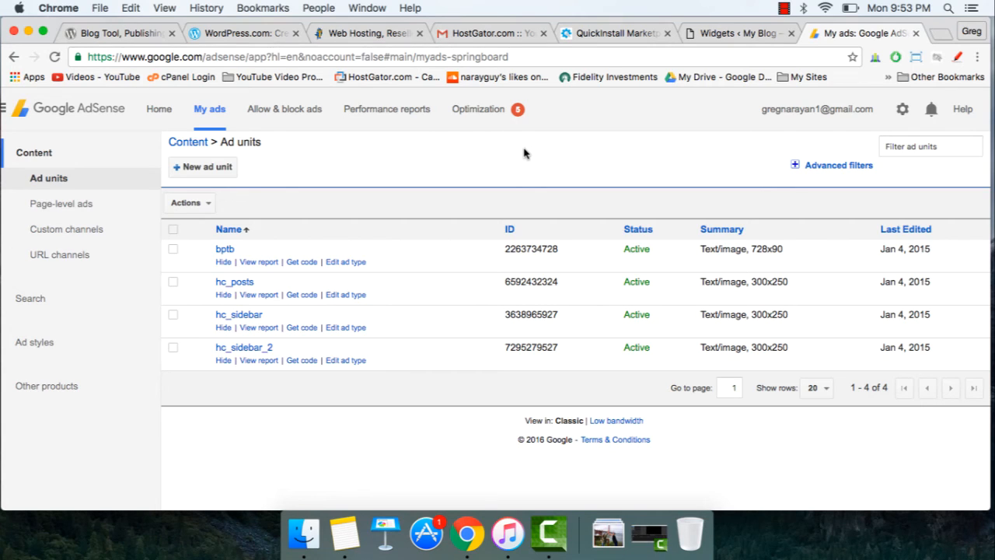
{"action": "mouse_move", "coordinate": [216, 187]}
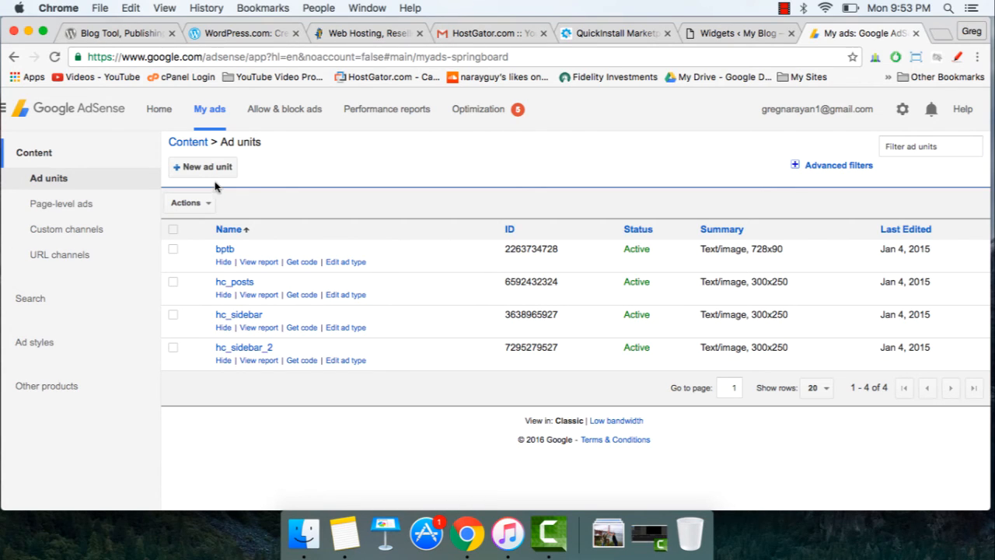
{"action": "mouse_move", "coordinate": [403, 158]}
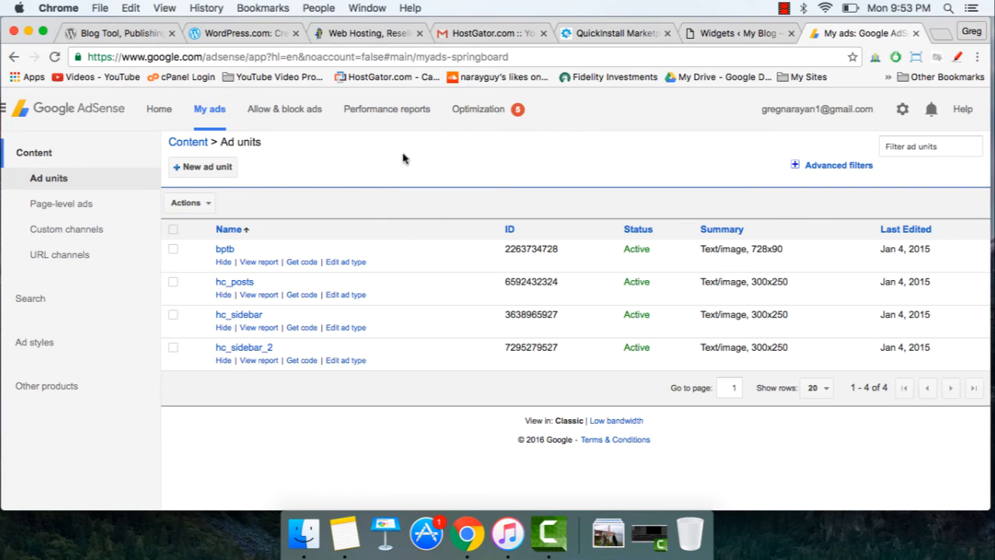
{"action": "mouse_move", "coordinate": [303, 340]}
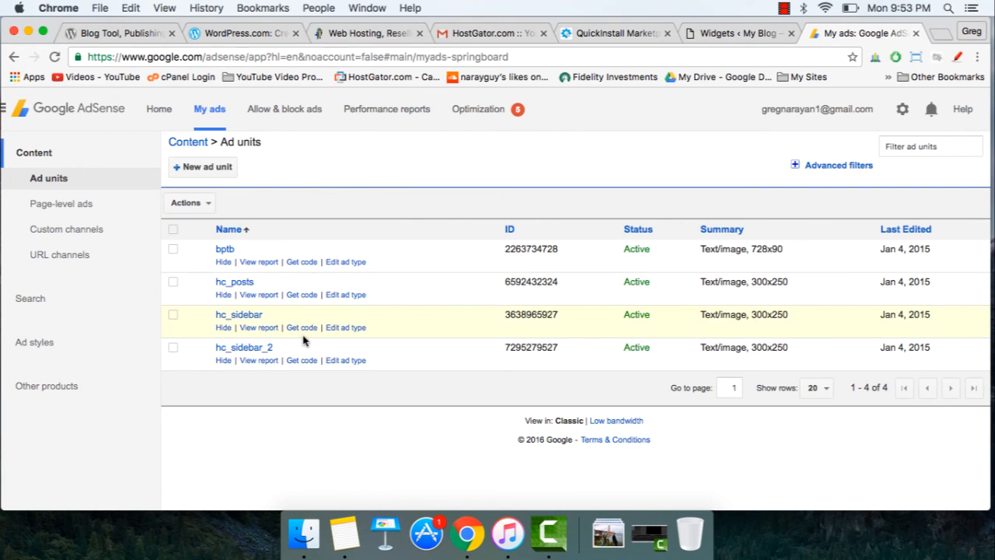
{"action": "left_click", "coordinate": [302, 326]}
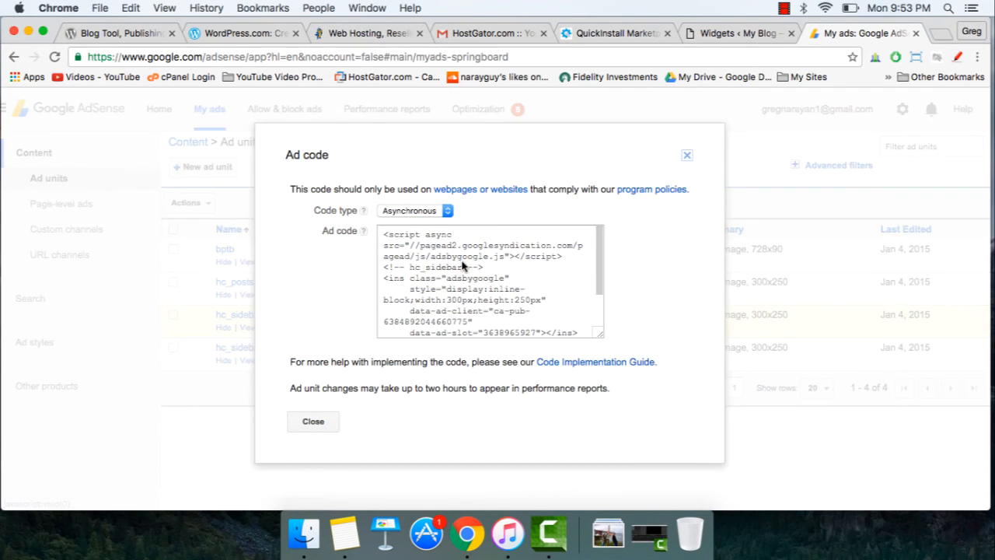
- Copy the selected hc_sidebar ad code and return to the WordPress Widgets page
{"action": "right_click", "coordinate": [464, 264]}
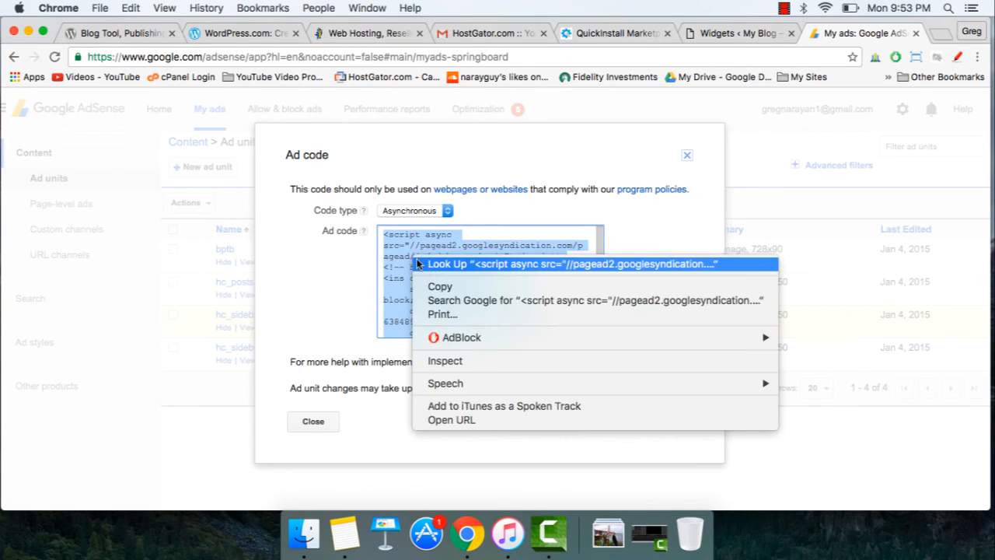
{"action": "mouse_move", "coordinate": [439, 286]}
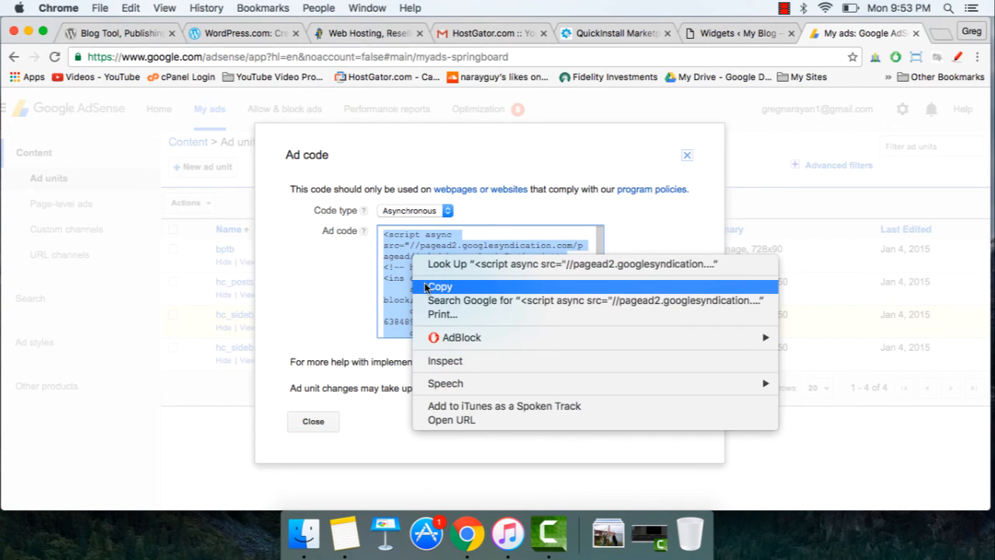
{"action": "left_click", "coordinate": [440, 286]}
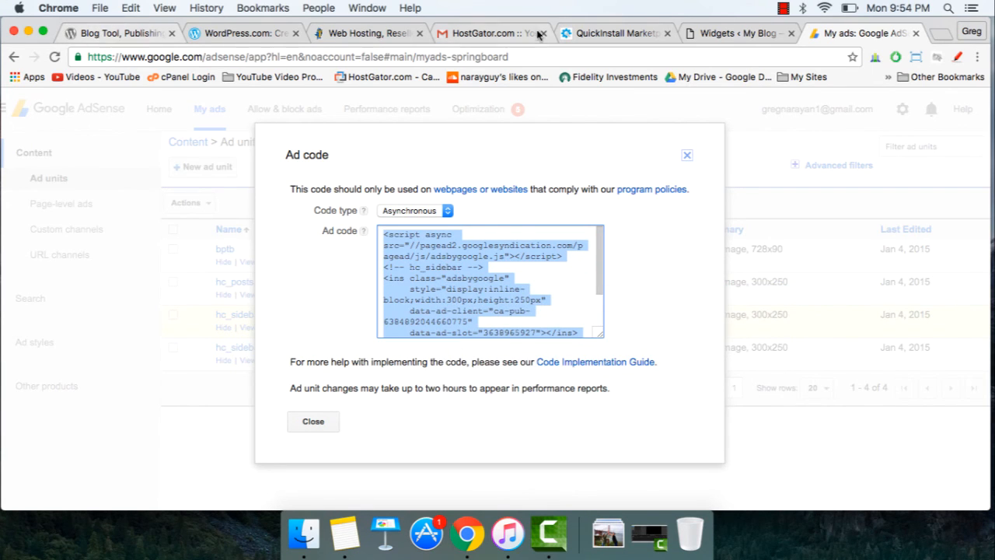
{"action": "left_click", "coordinate": [734, 32]}
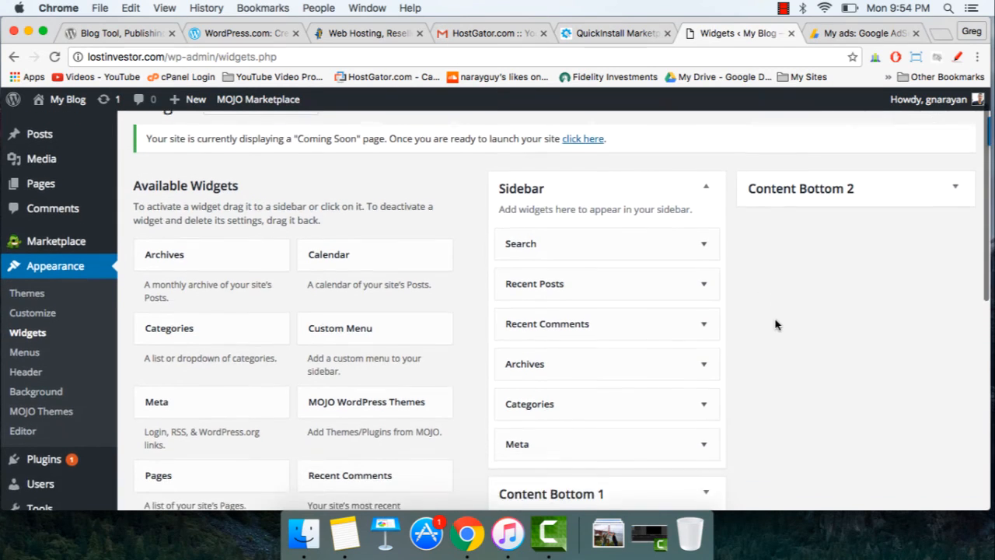
- Add a Text widget to the Sidebar with the hc_sidebar AdSense script pasted in and save it
{"action": "scroll", "scroll_direction": "down", "scroll_amount": 3}
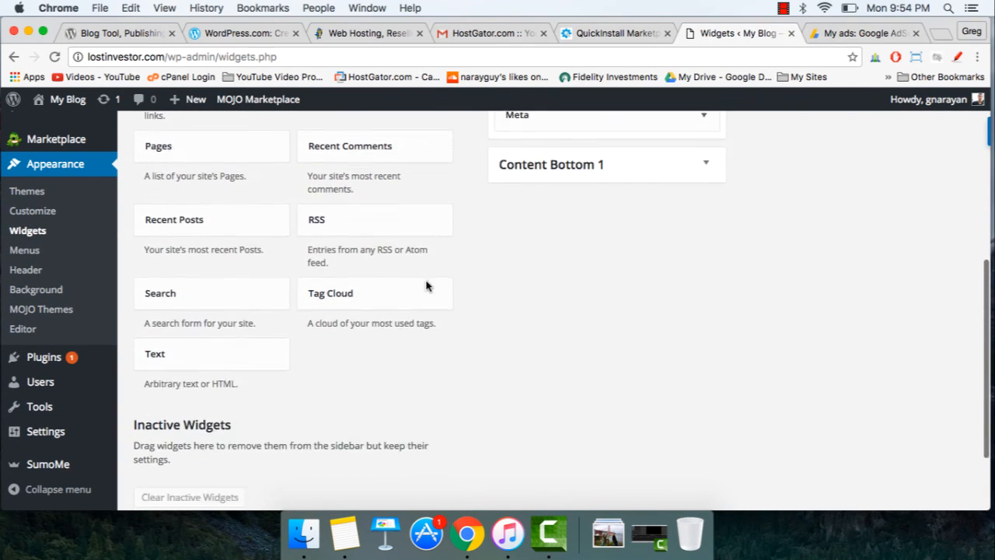
{"action": "scroll", "scroll_direction": "down", "scroll_amount": 3}
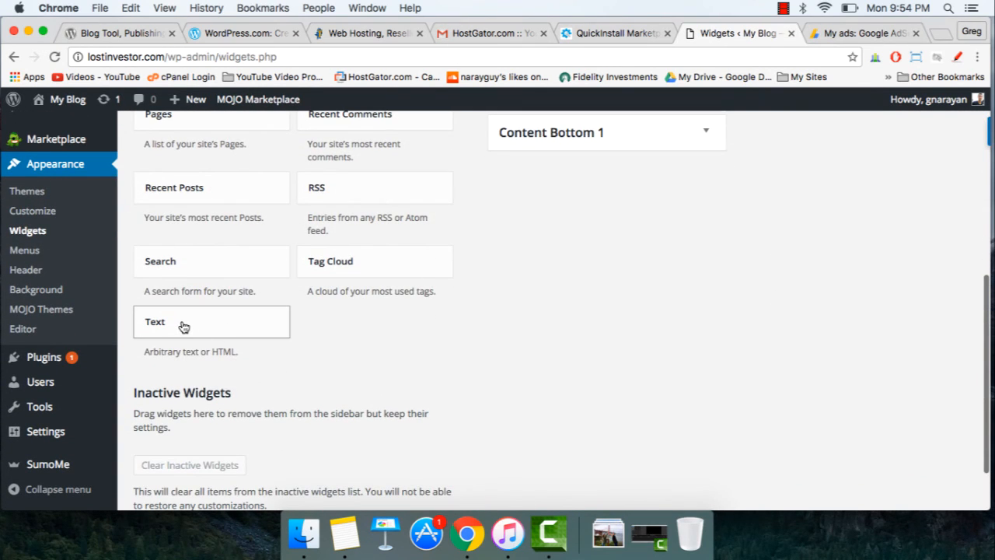
{"action": "left_click", "coordinate": [211, 320]}
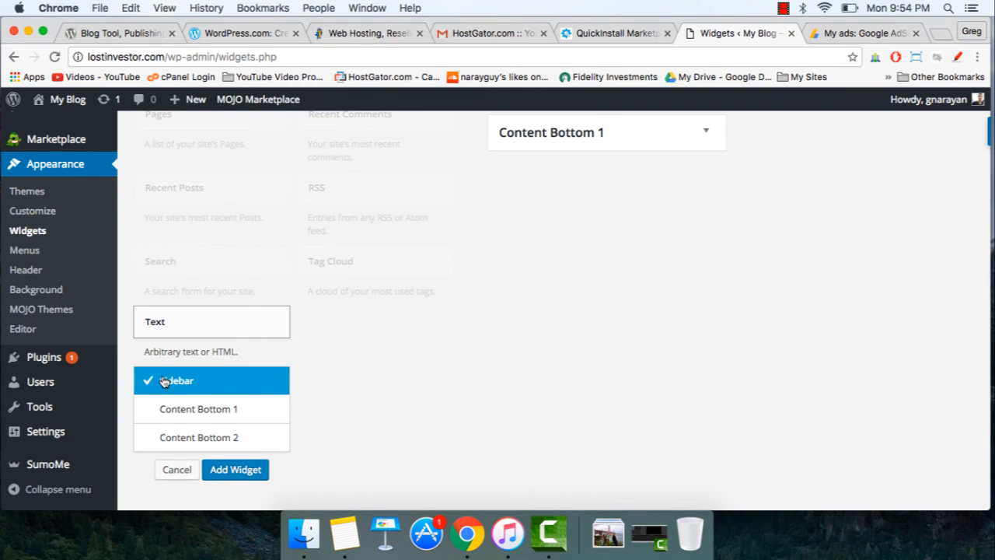
{"action": "left_click", "coordinate": [235, 470]}
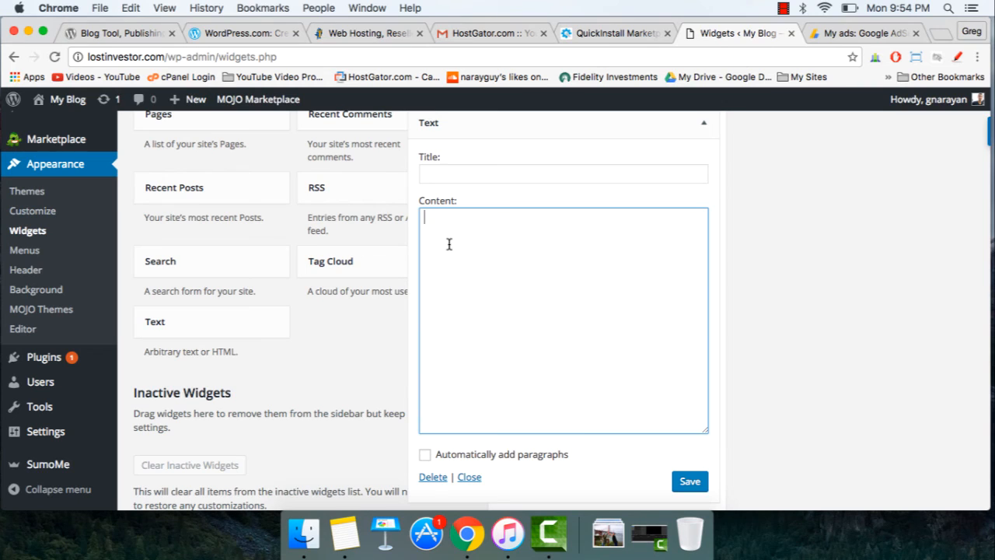
{"action": "type", "text": "<script async src=\"//pagead2.googlesyndication.com/pagead/js/adsbygoogle.js\"></script>"}
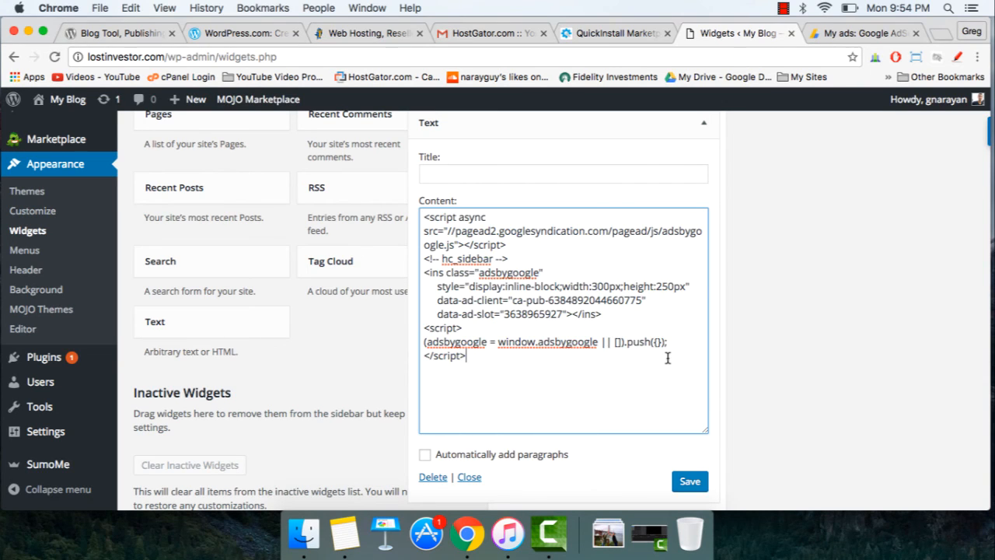
{"action": "left_click", "coordinate": [563, 174]}
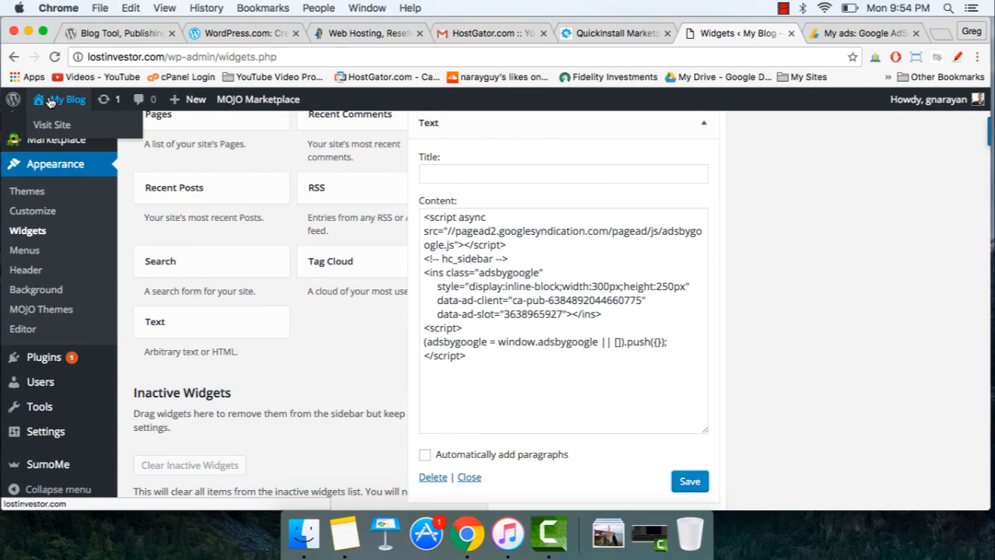
{"action": "mouse_move", "coordinate": [59, 103]}
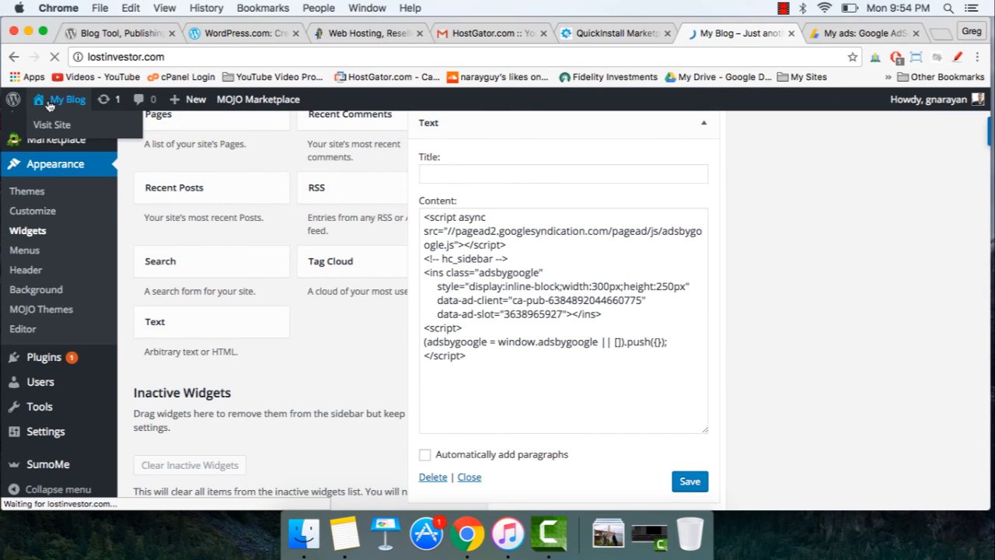
- Visit the live blog and scroll to the top of the front page
{"action": "left_click", "coordinate": [53, 124]}
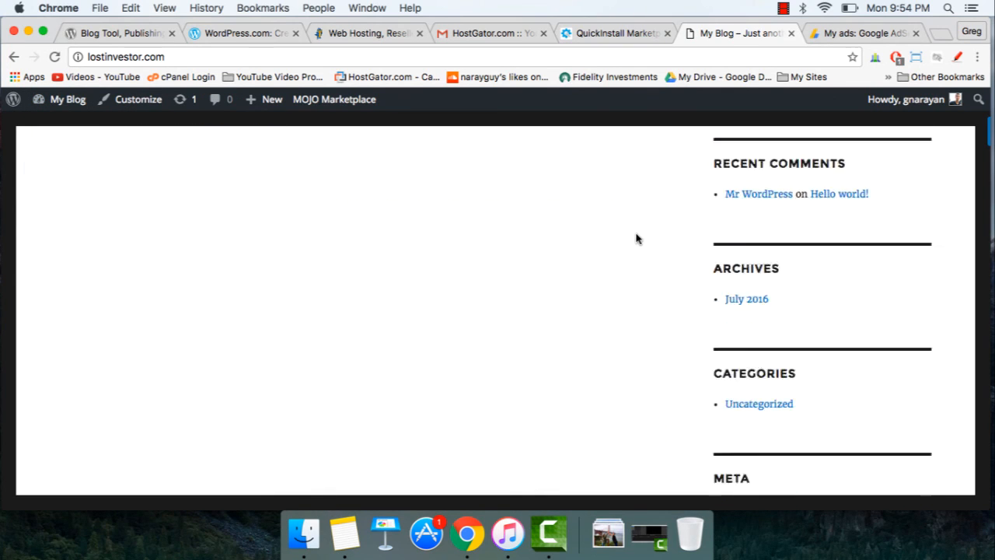
{"action": "scroll", "scroll_direction": "up", "scroll_amount": 3}
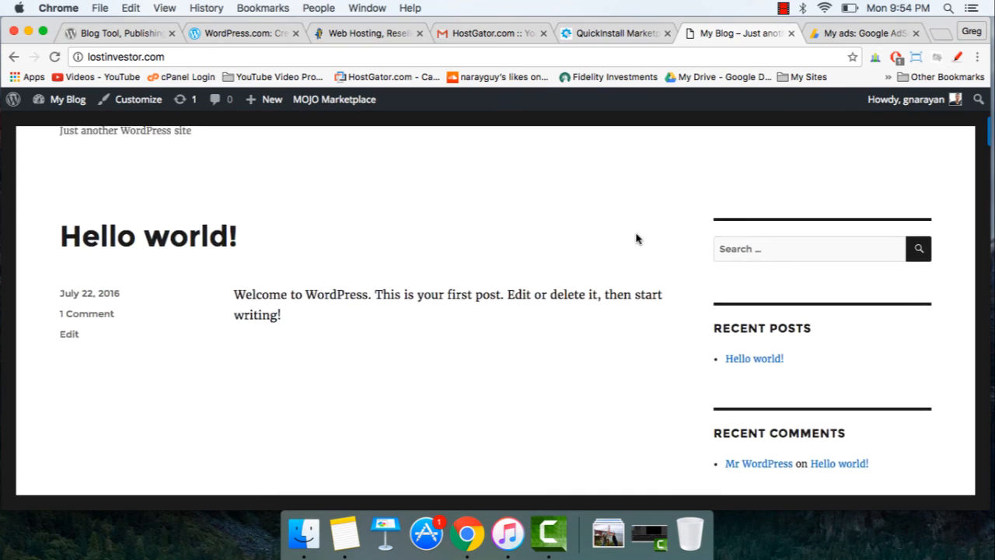
{"action": "scroll", "scroll_direction": "up", "scroll_amount": 3}
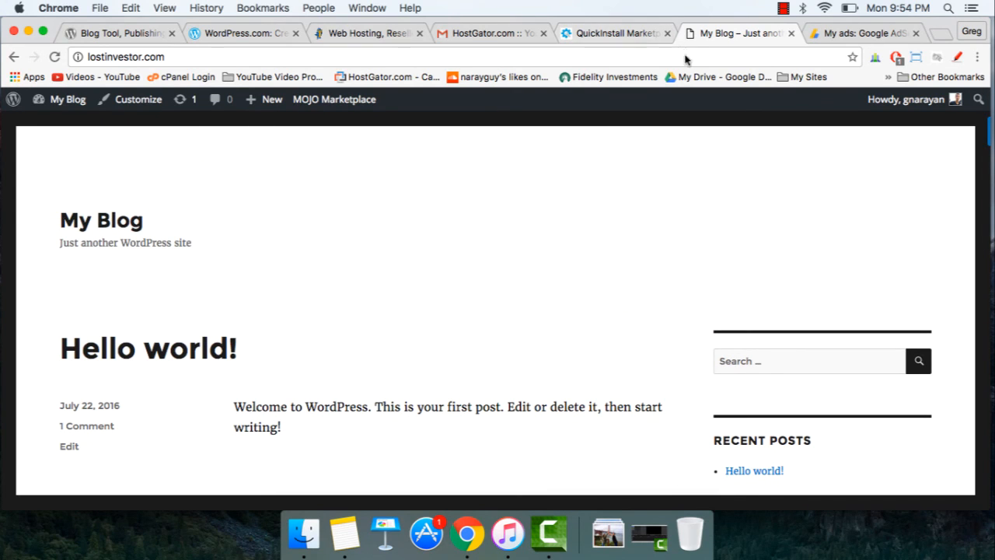
- Set AdBlock not to run on lostinvestor.com pages and confirm the exclusion
{"action": "left_click", "coordinate": [896, 56]}
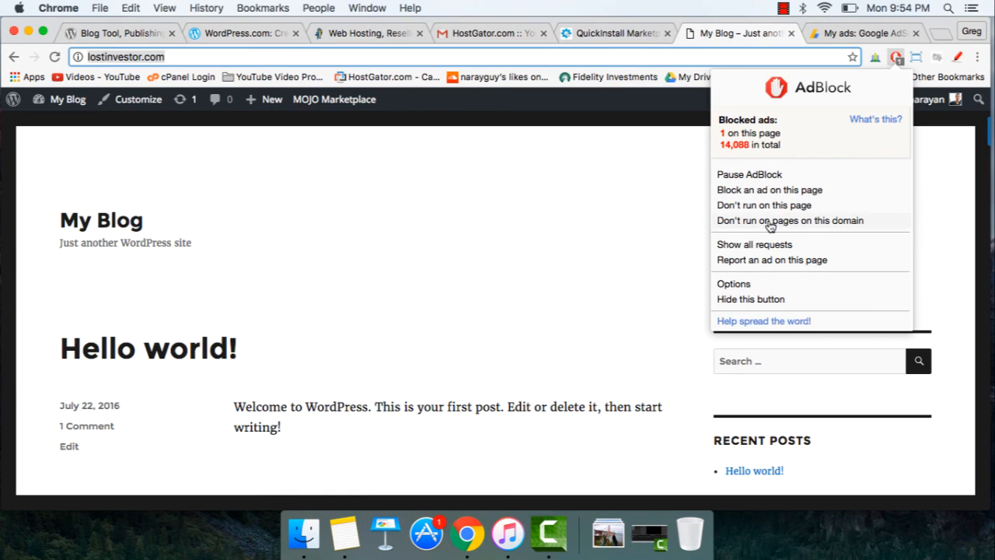
{"action": "left_click", "coordinate": [790, 221]}
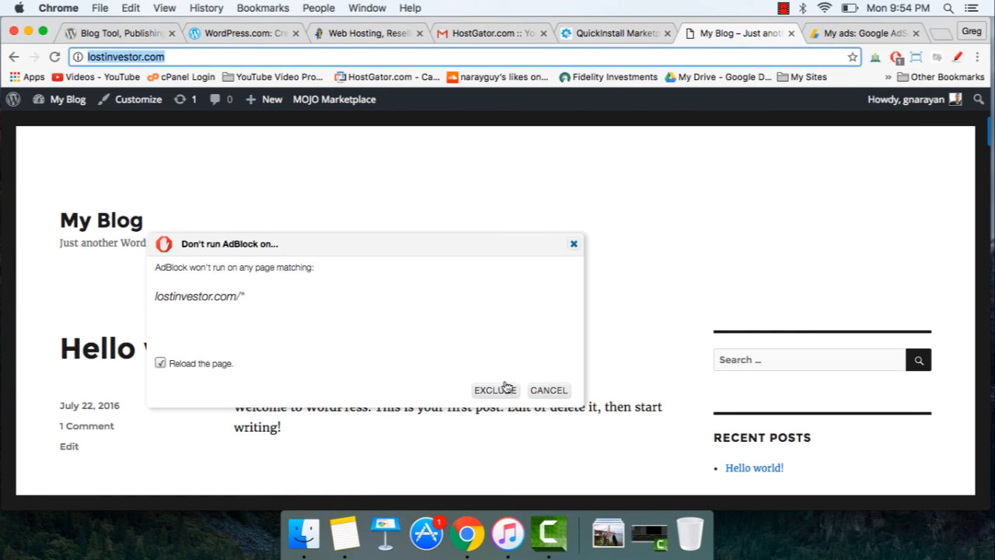
{"action": "left_click", "coordinate": [494, 389]}
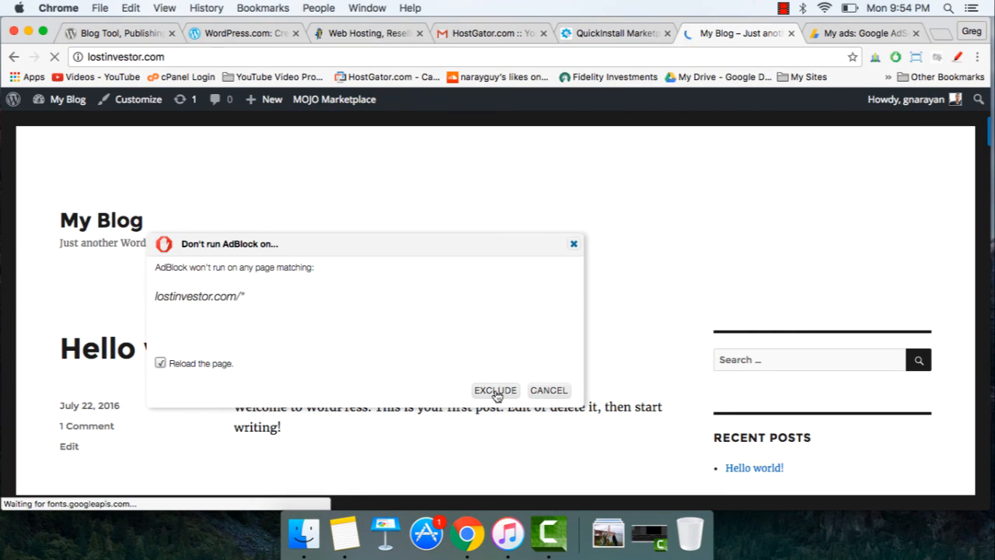
{"action": "left_click", "coordinate": [495, 389]}
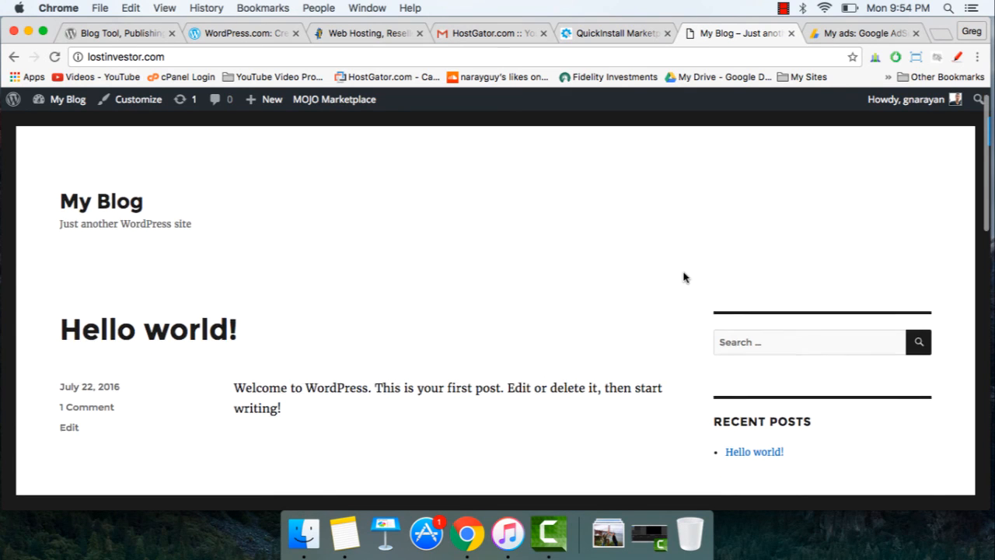
{"action": "scroll", "scroll_direction": "down", "scroll_amount": 3}
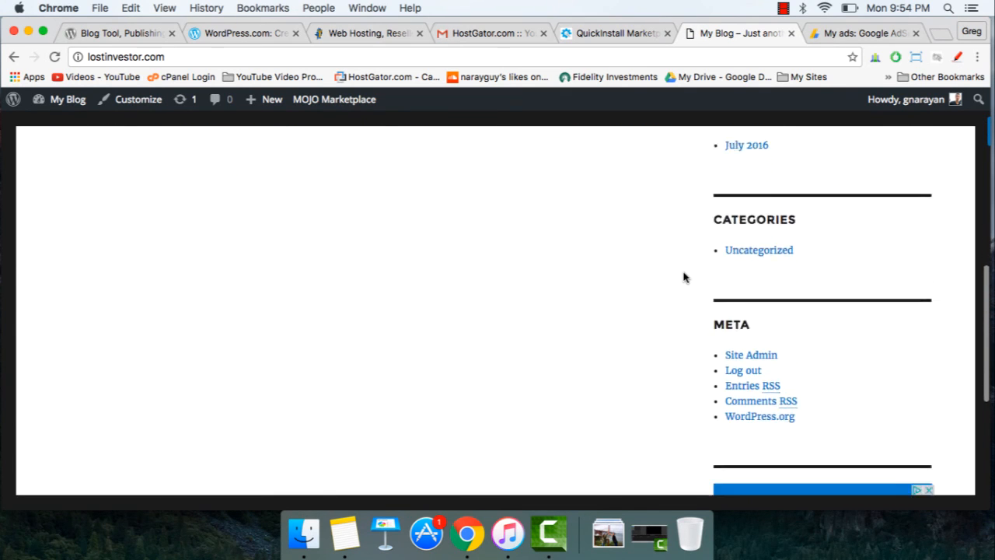
{"action": "scroll", "scroll_direction": "down", "scroll_amount": 3}
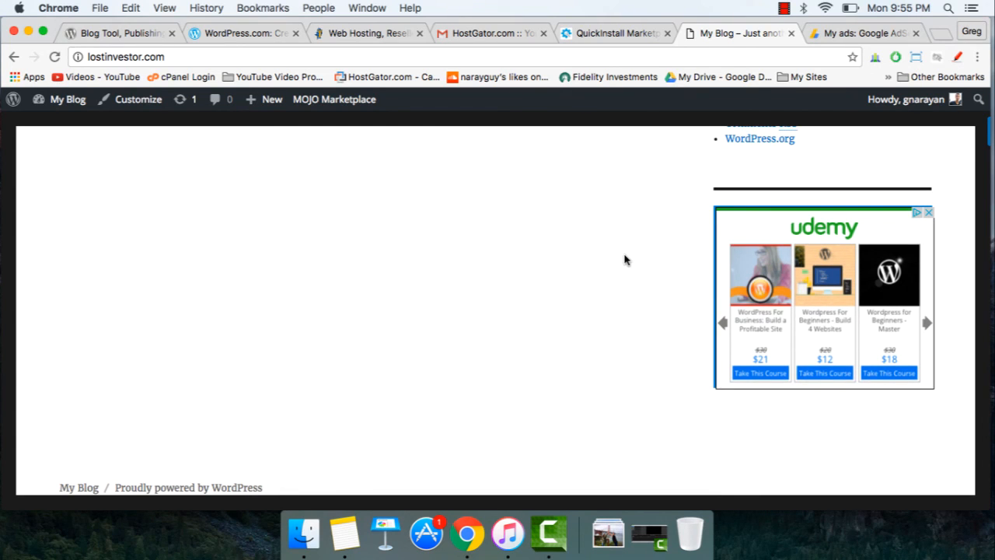
{"action": "scroll", "scroll_direction": "up", "scroll_amount": 3}
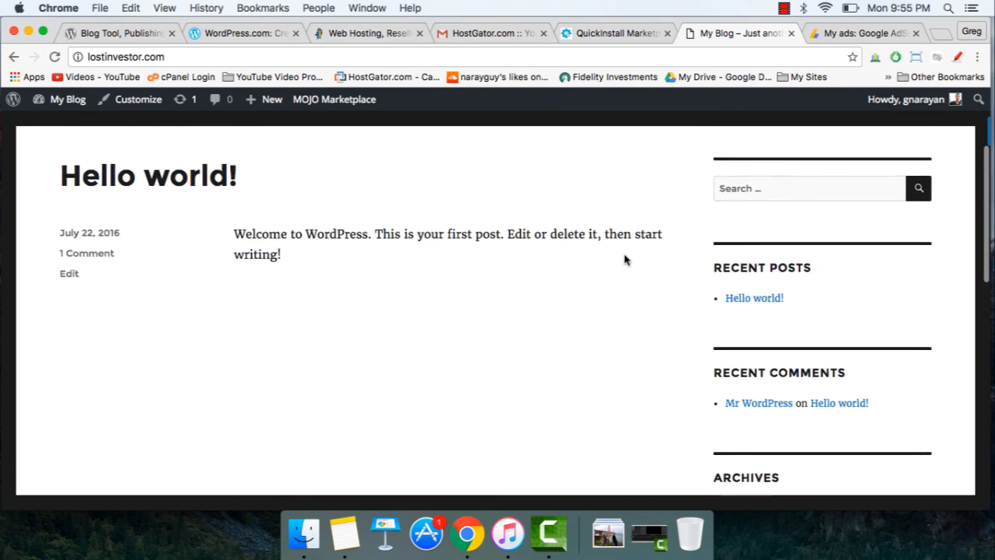
{"action": "scroll", "scroll_direction": "up", "scroll_amount": 3}
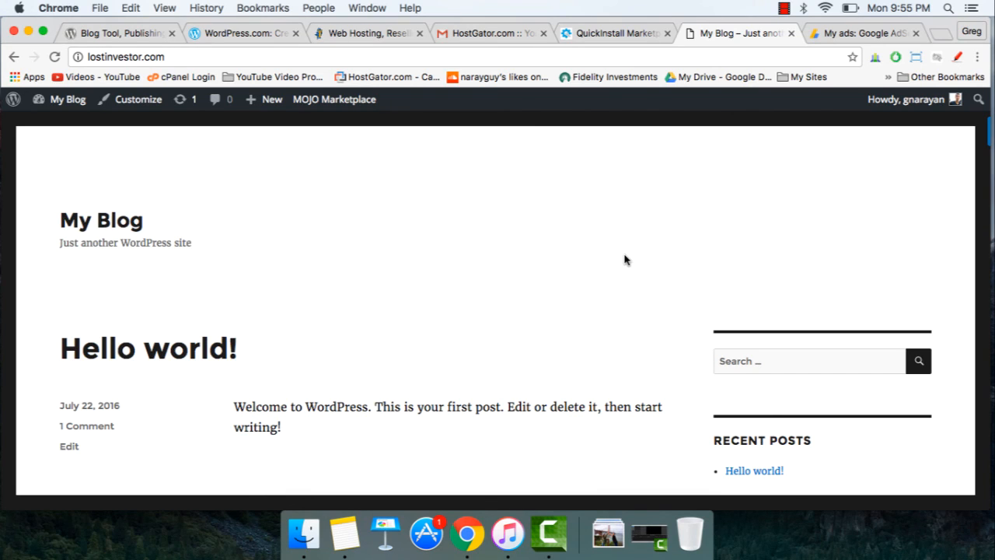
{"action": "mouse_move", "coordinate": [636, 150]}
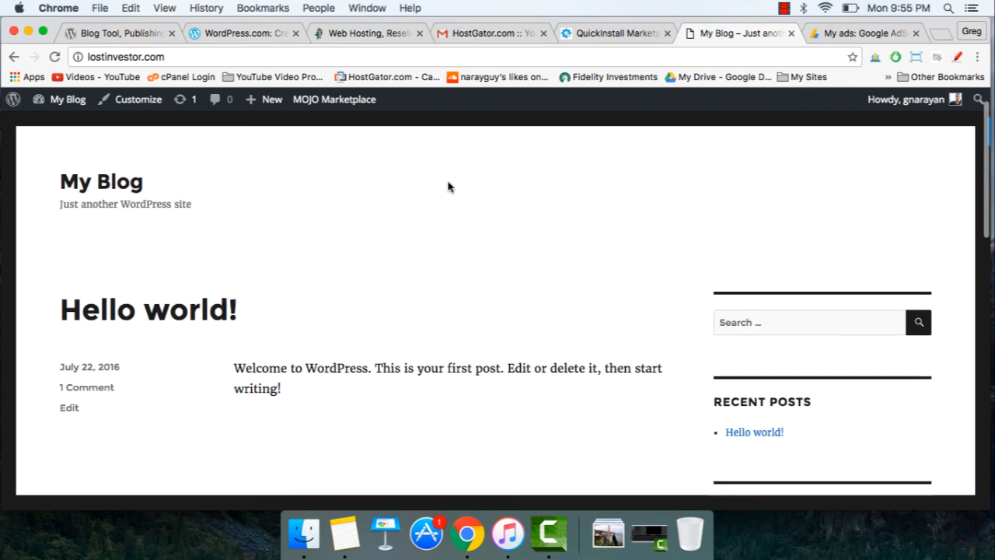
{"action": "scroll", "scroll_direction": "down", "scroll_amount": 3}
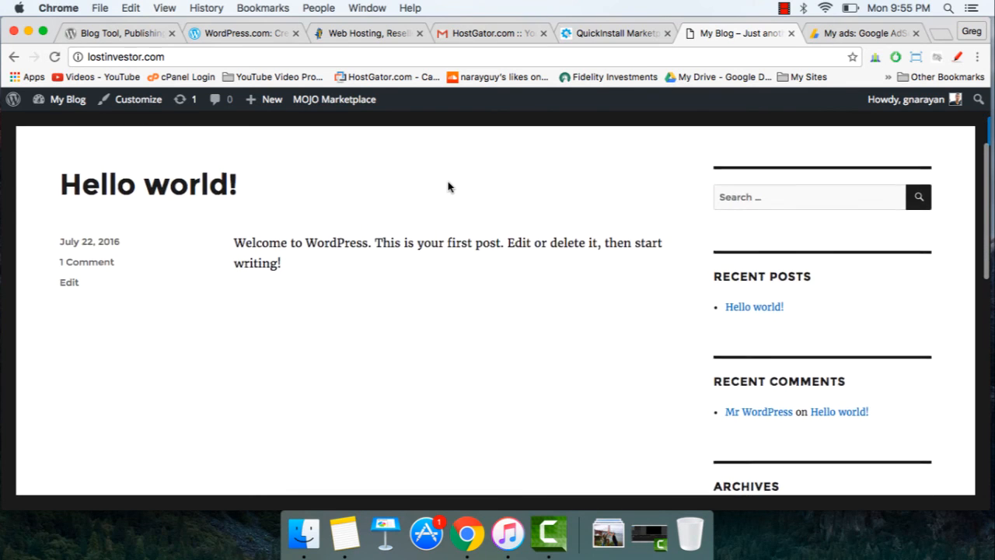
{"action": "scroll", "scroll_direction": "up", "scroll_amount": 3}
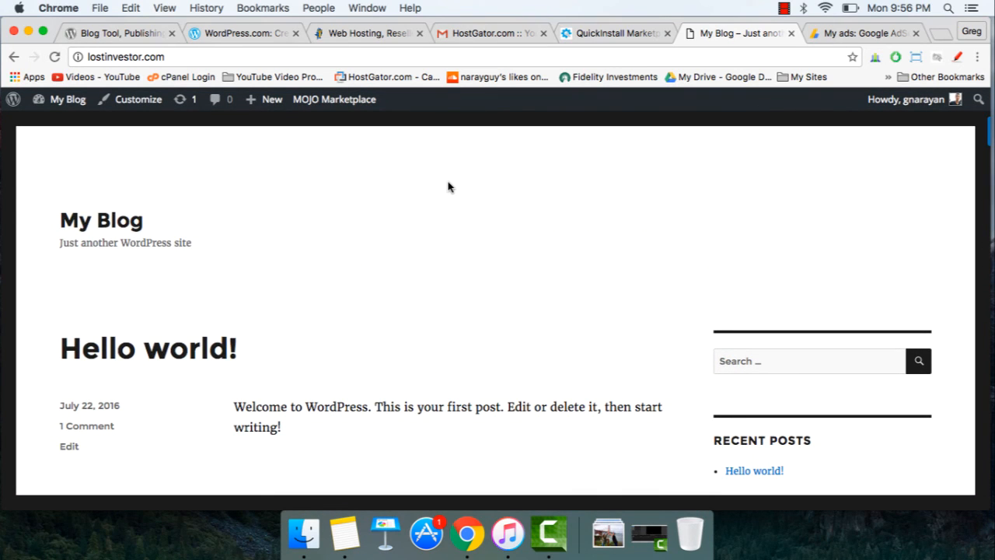